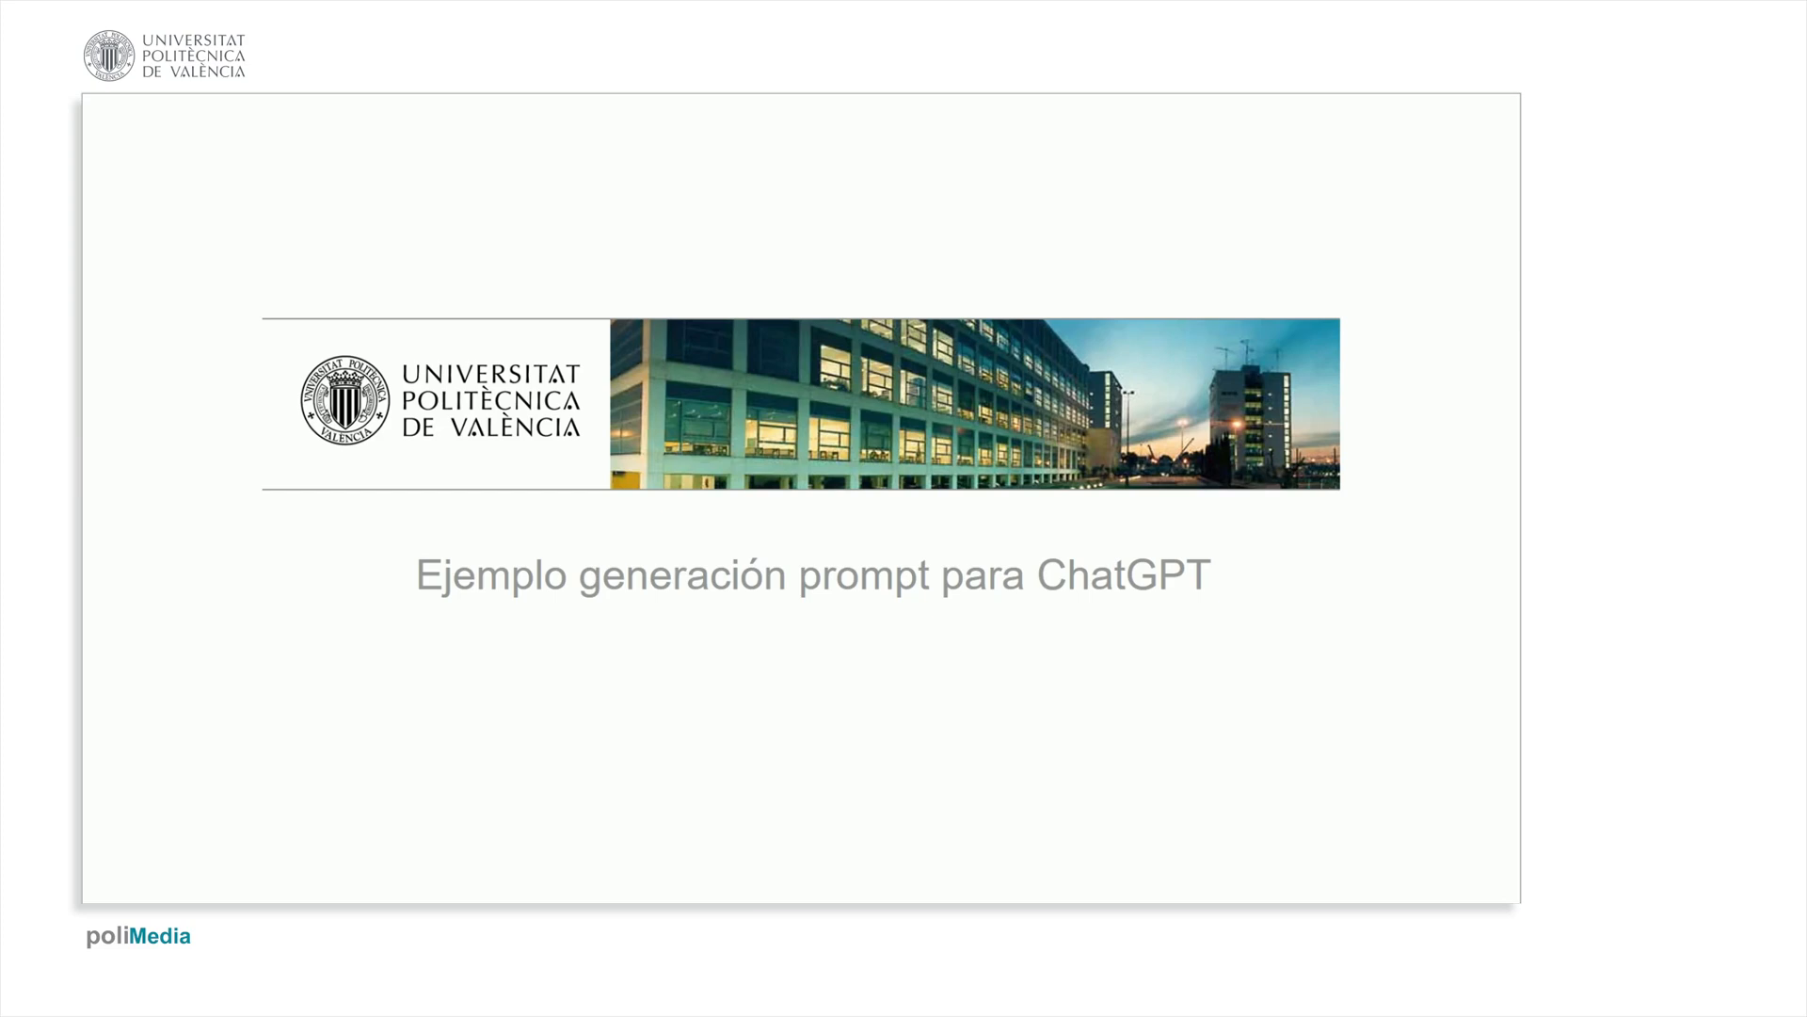
Switch from the PowerPoint title slide to Chrome showing 'The Art of Prompting' article.
key("alt+tab")
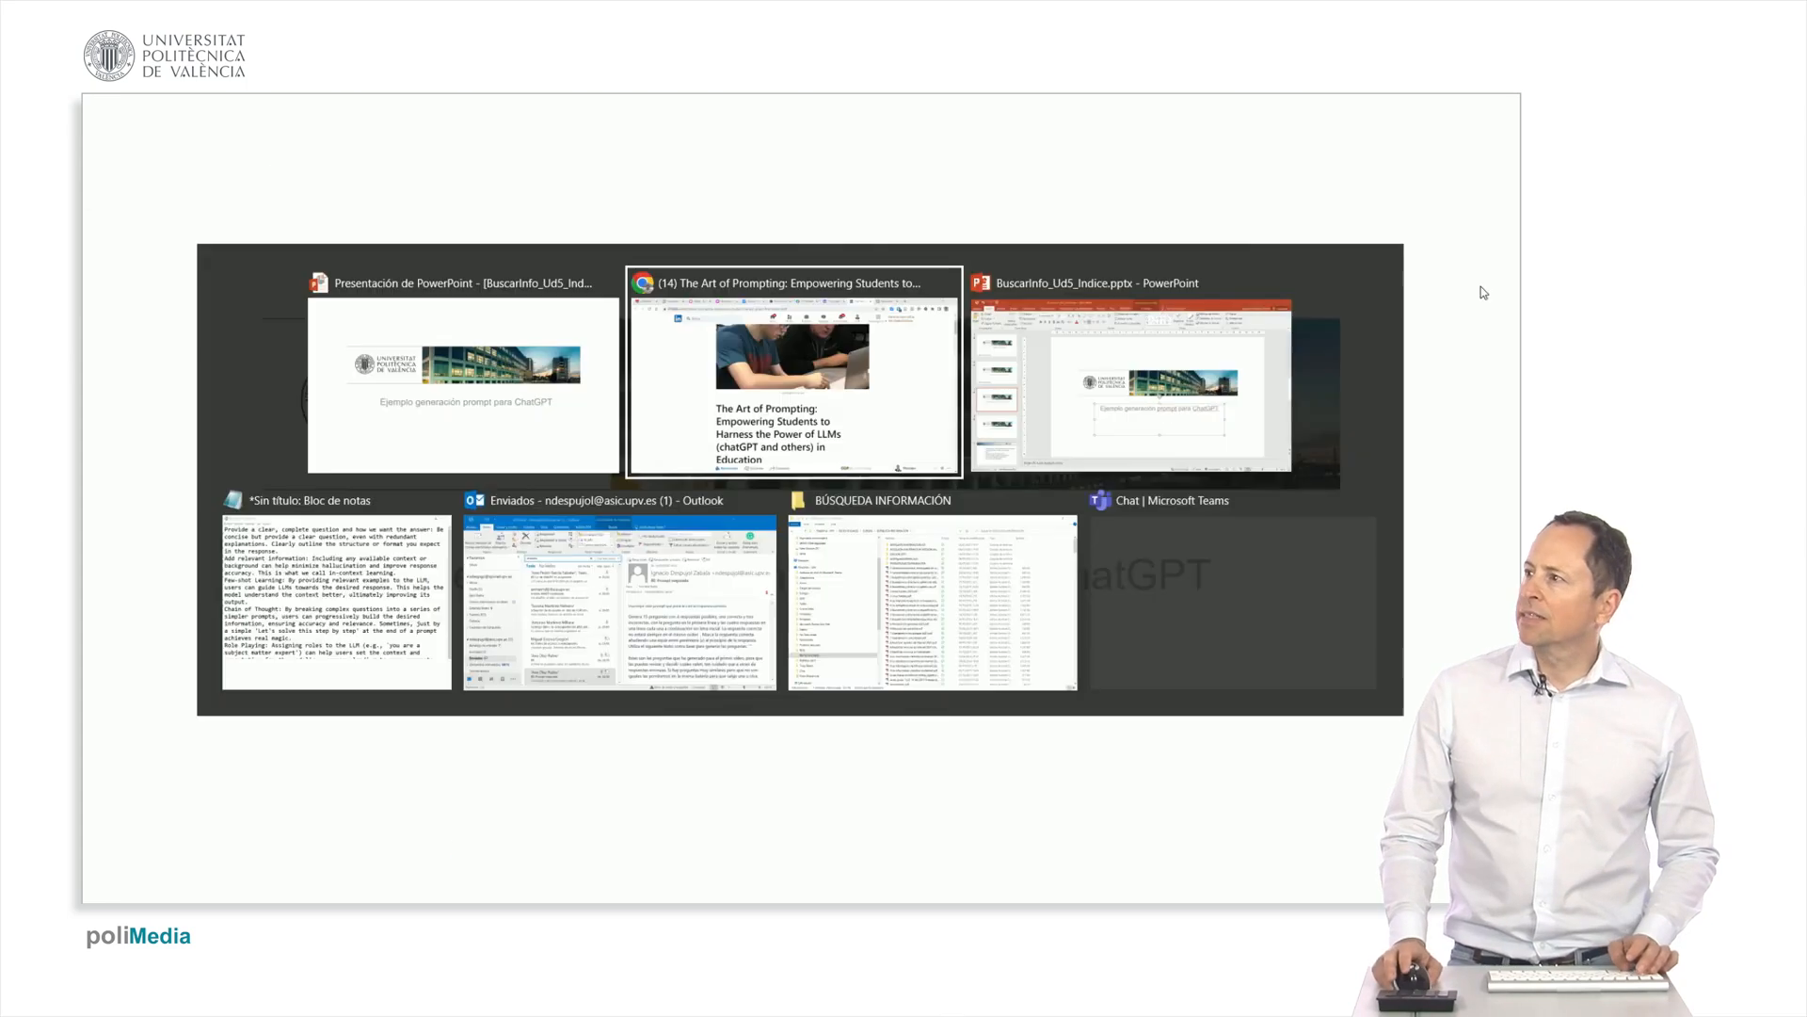
left_click(793, 369)
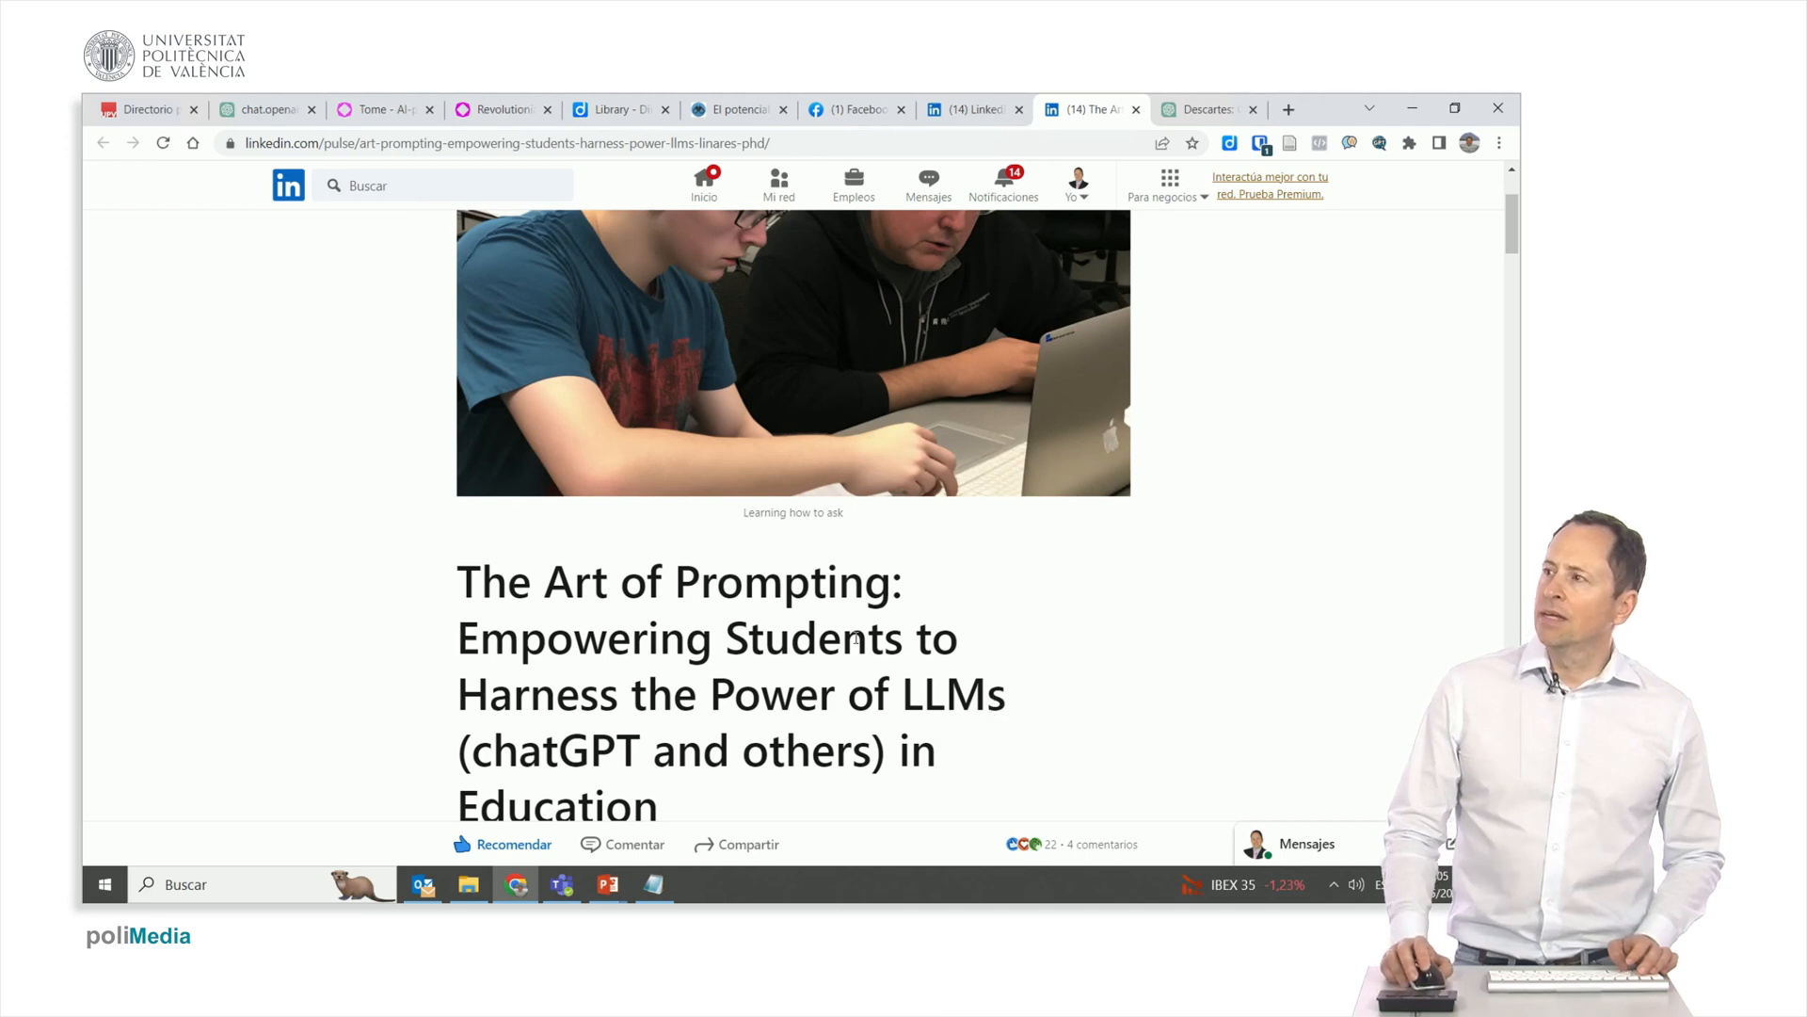
mouse_move(1126, 122)
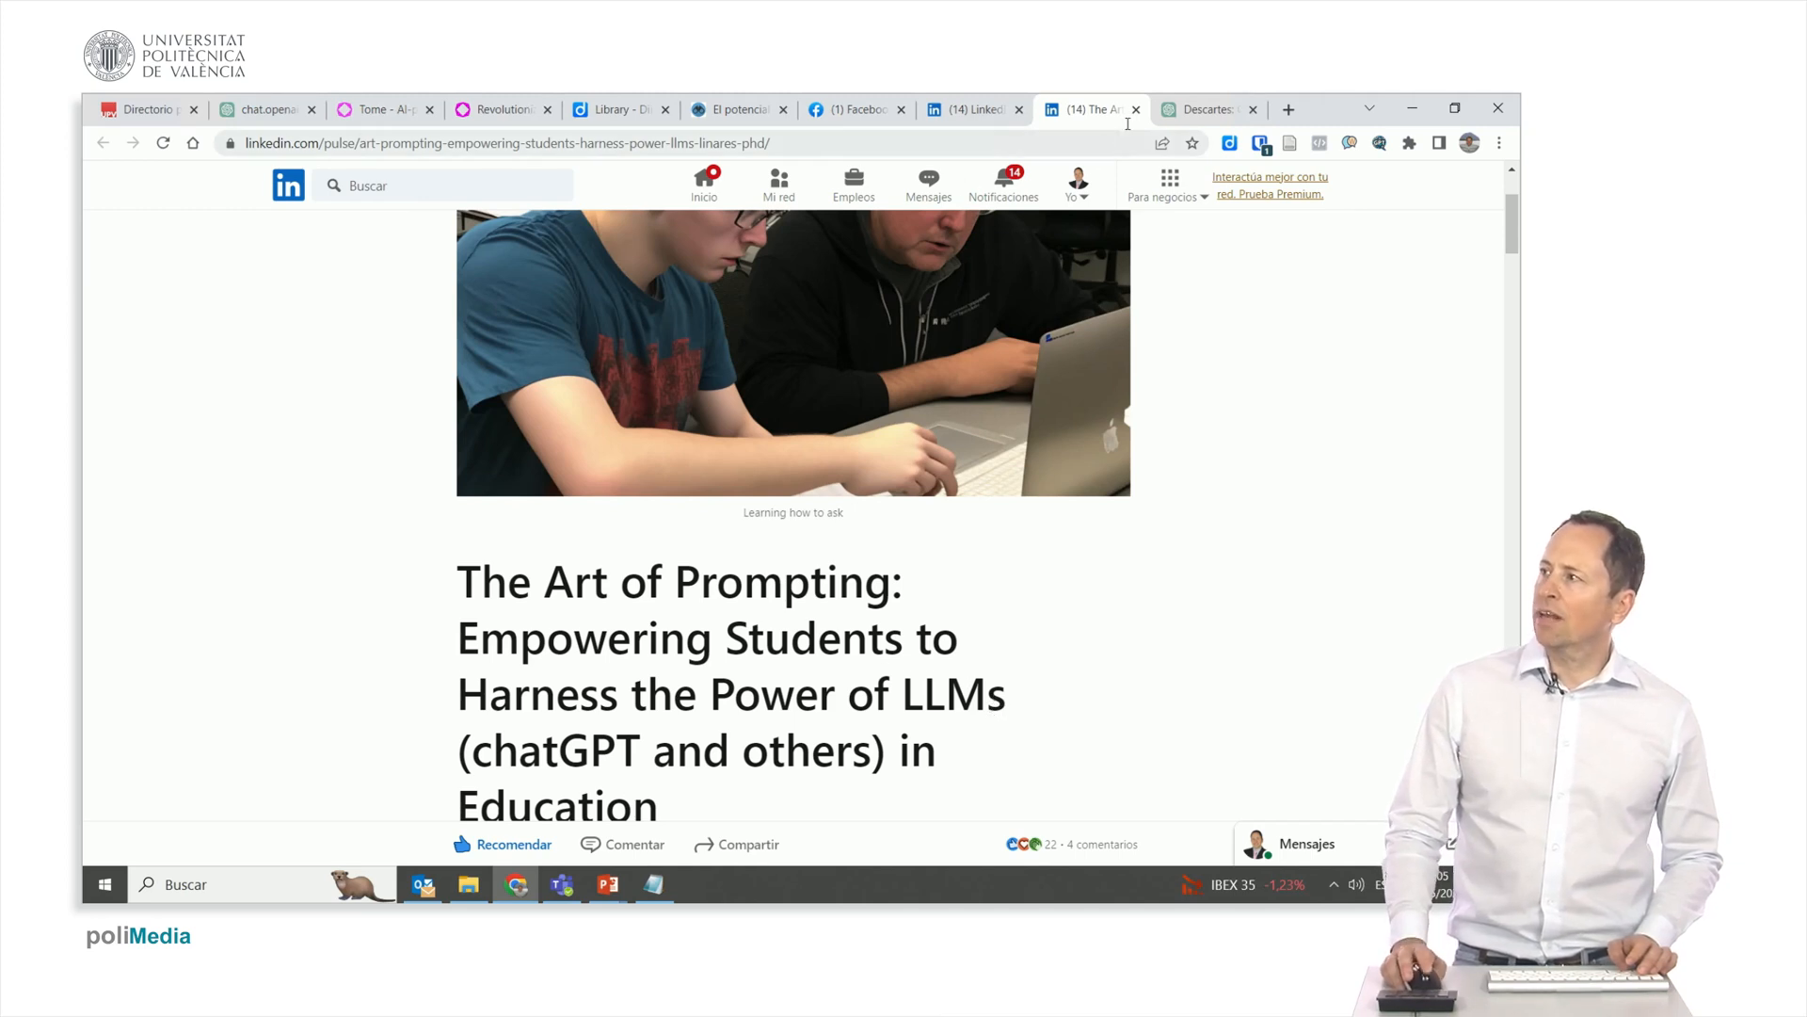
Scroll the article down to the 'An example' section with the Descartes ChatGPT exchange.
scroll("down", 3)
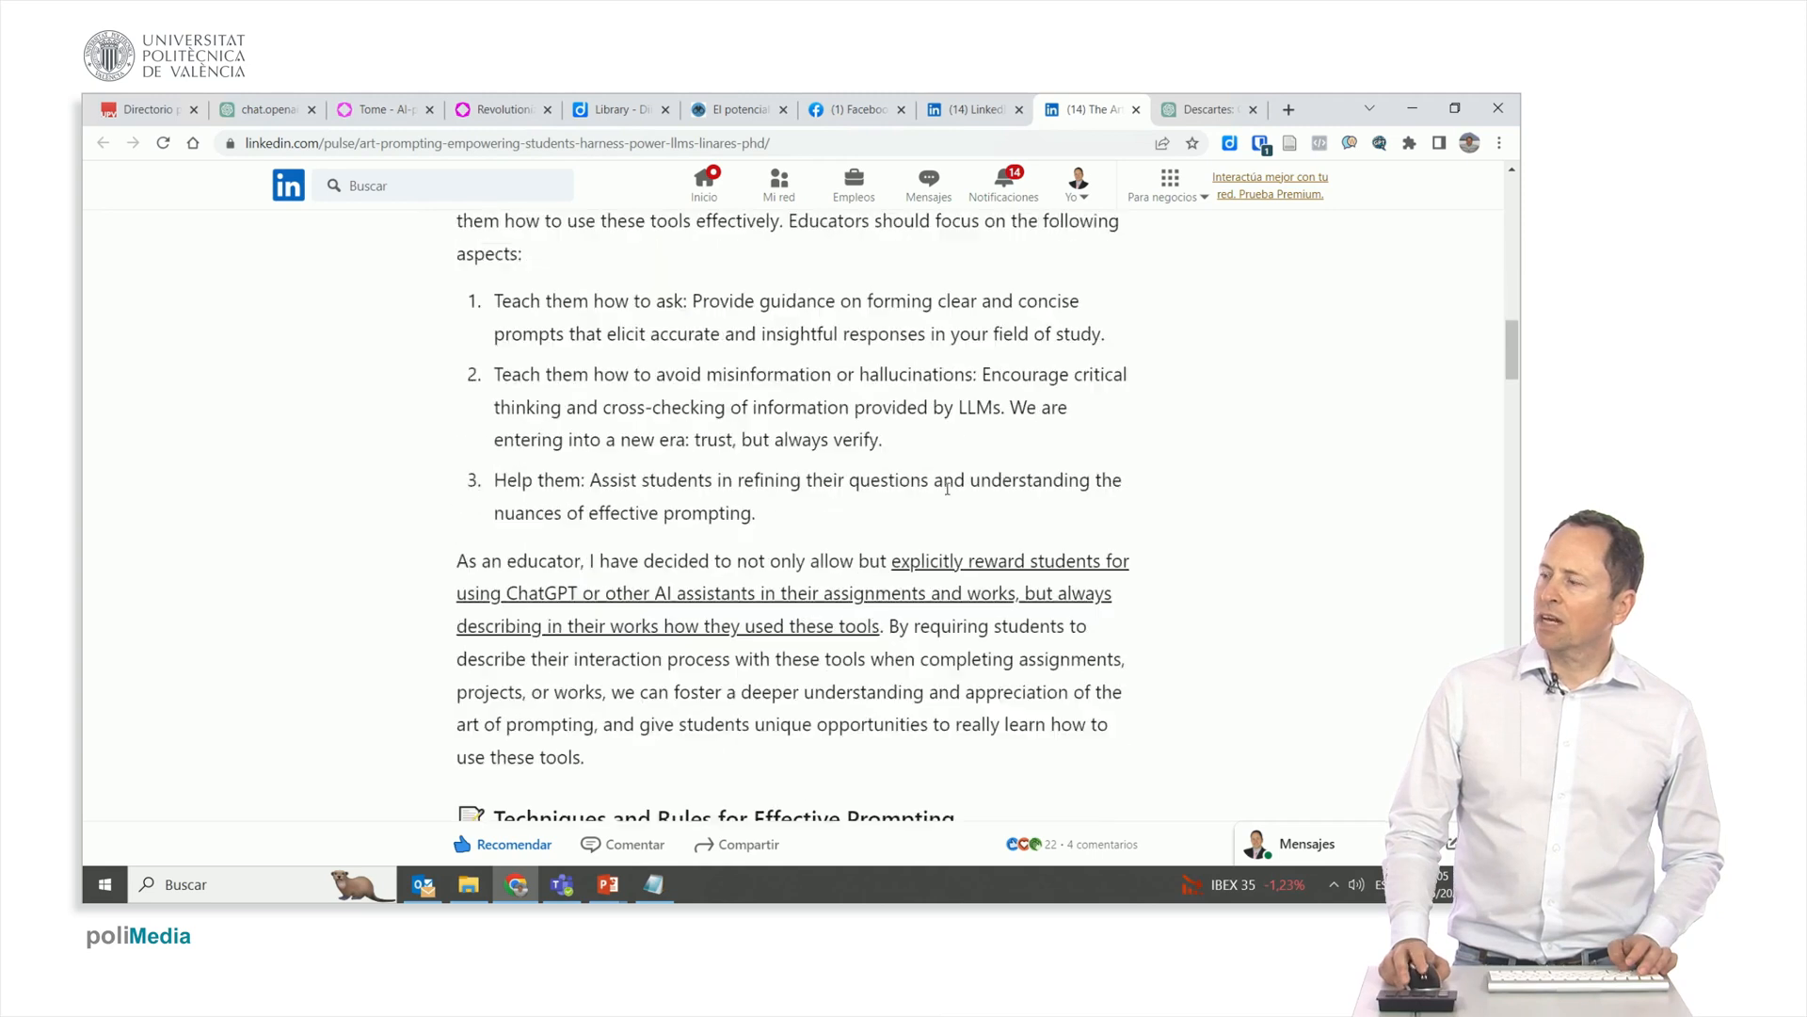
scroll("down", 3)
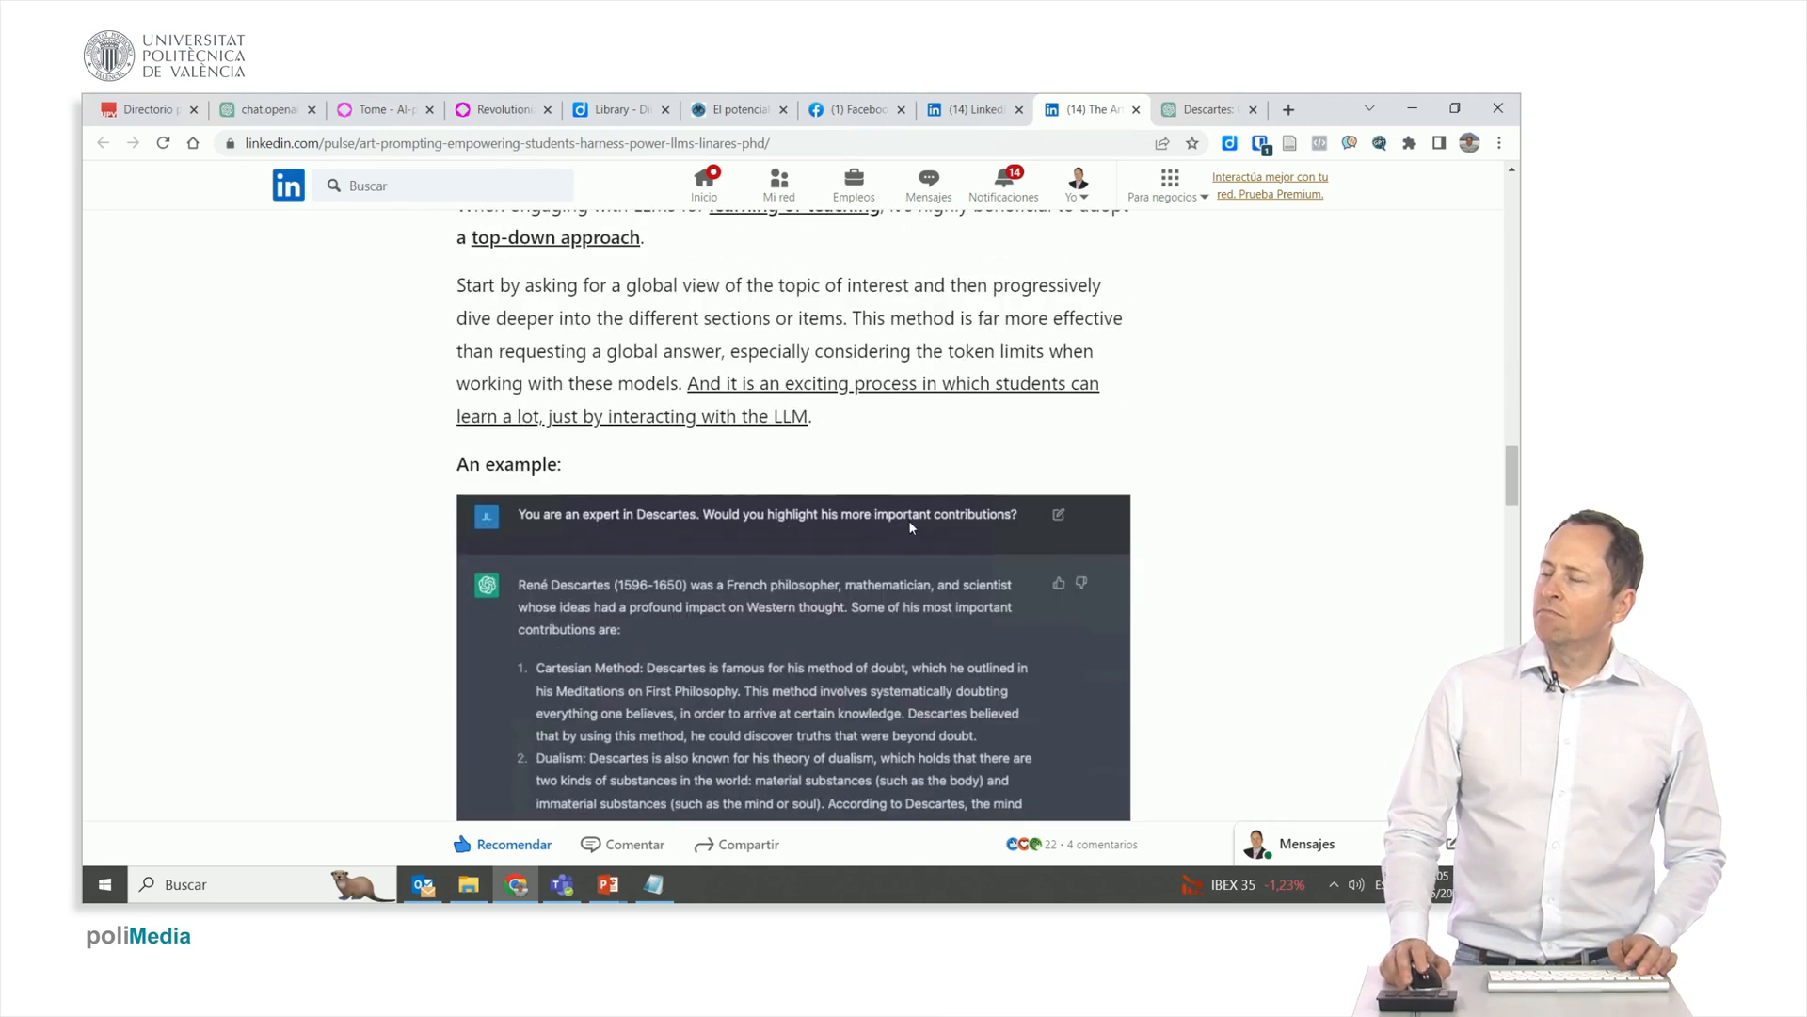
mouse_move(672, 526)
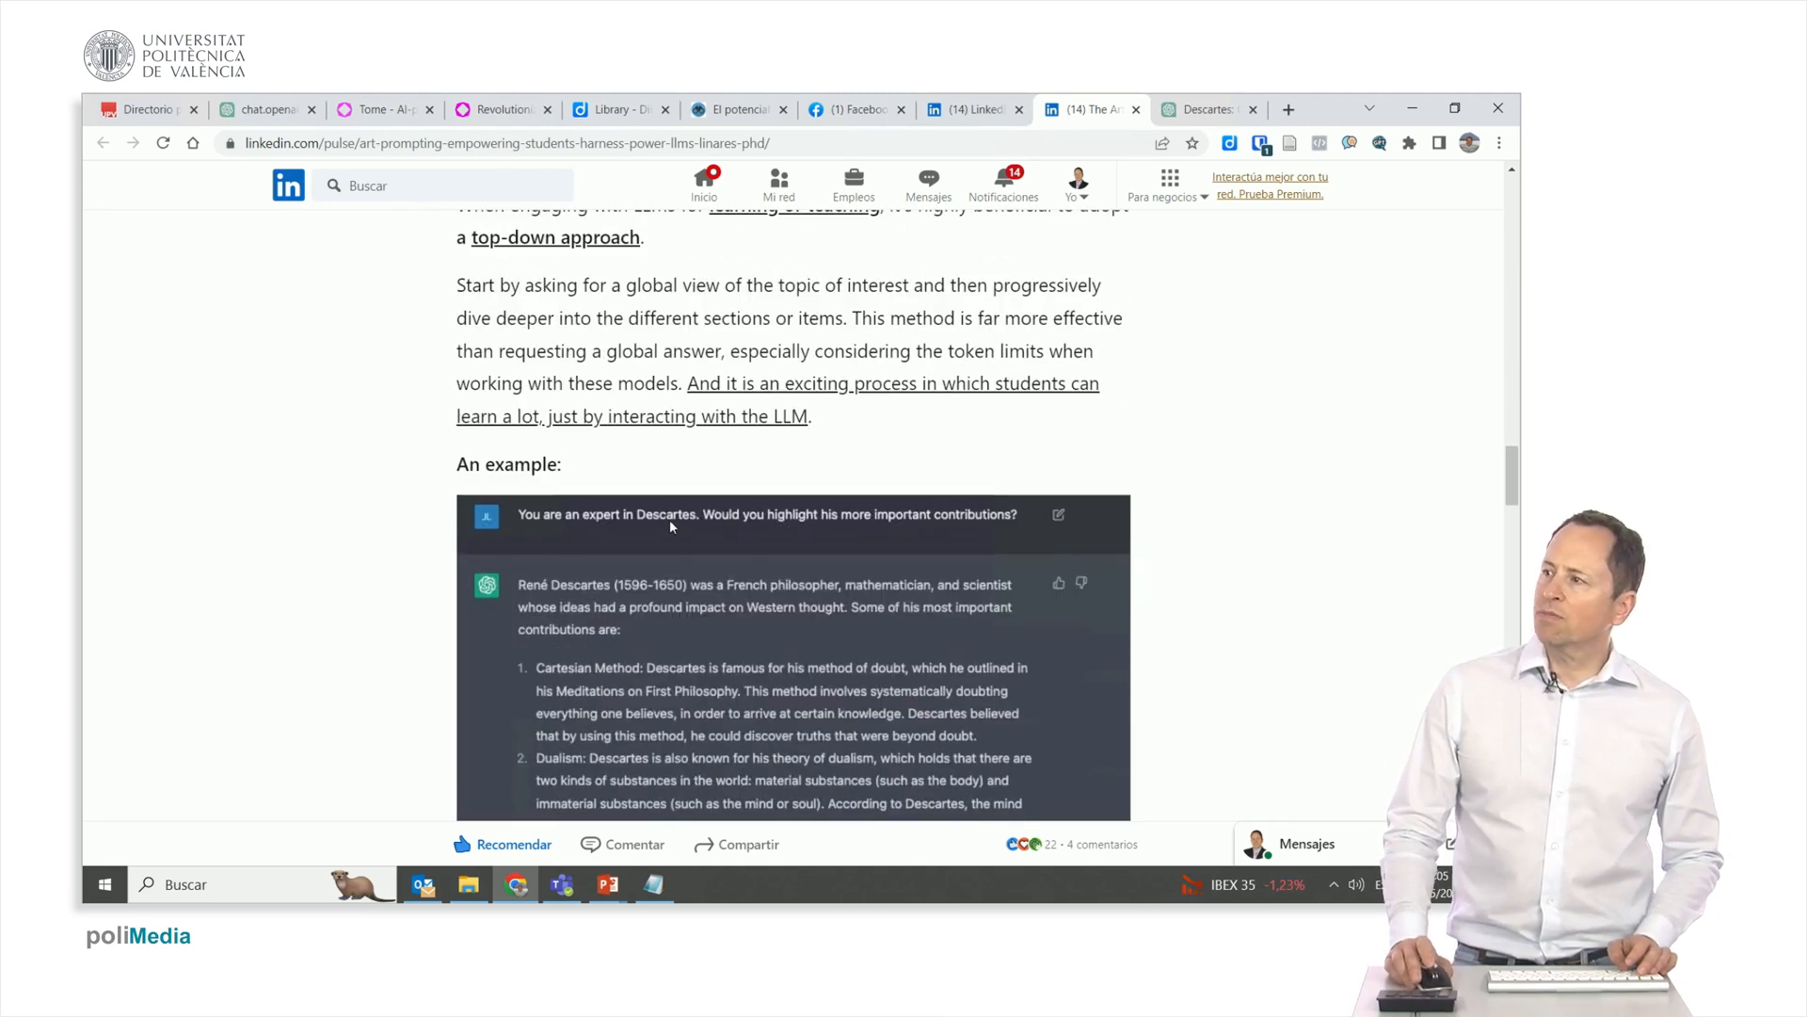
mouse_move(854, 545)
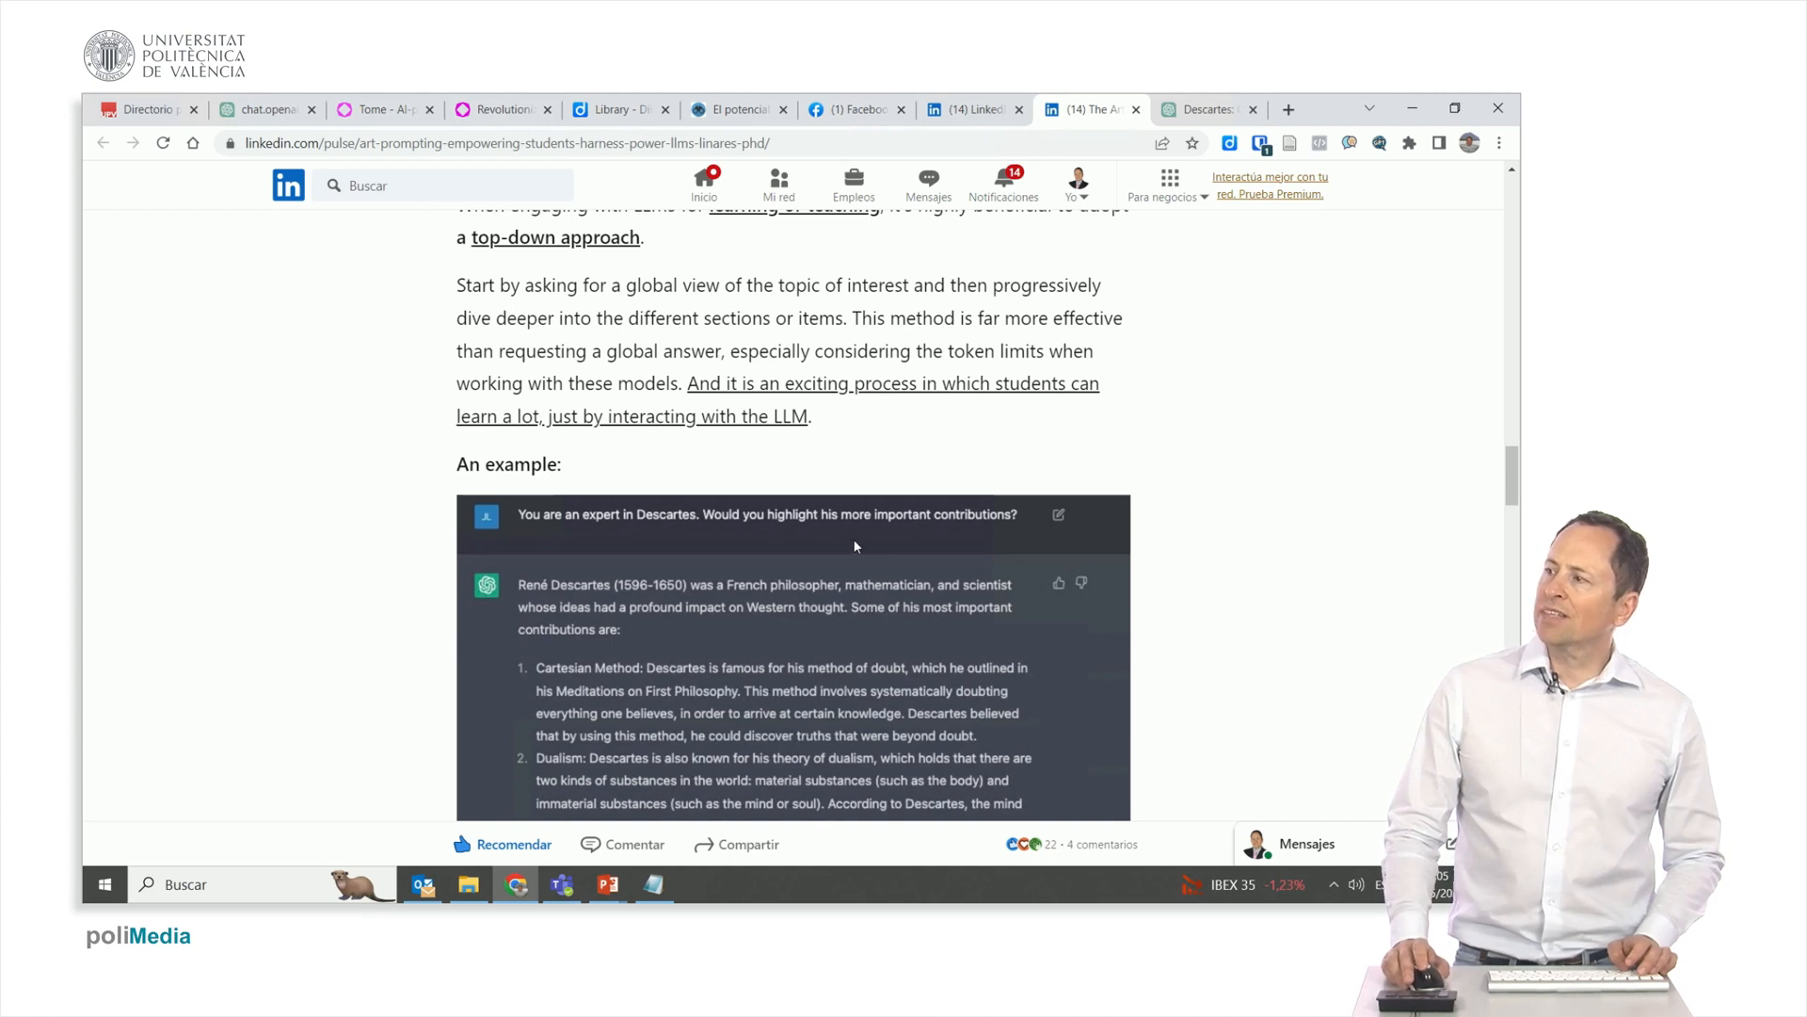
mouse_move(1198, 134)
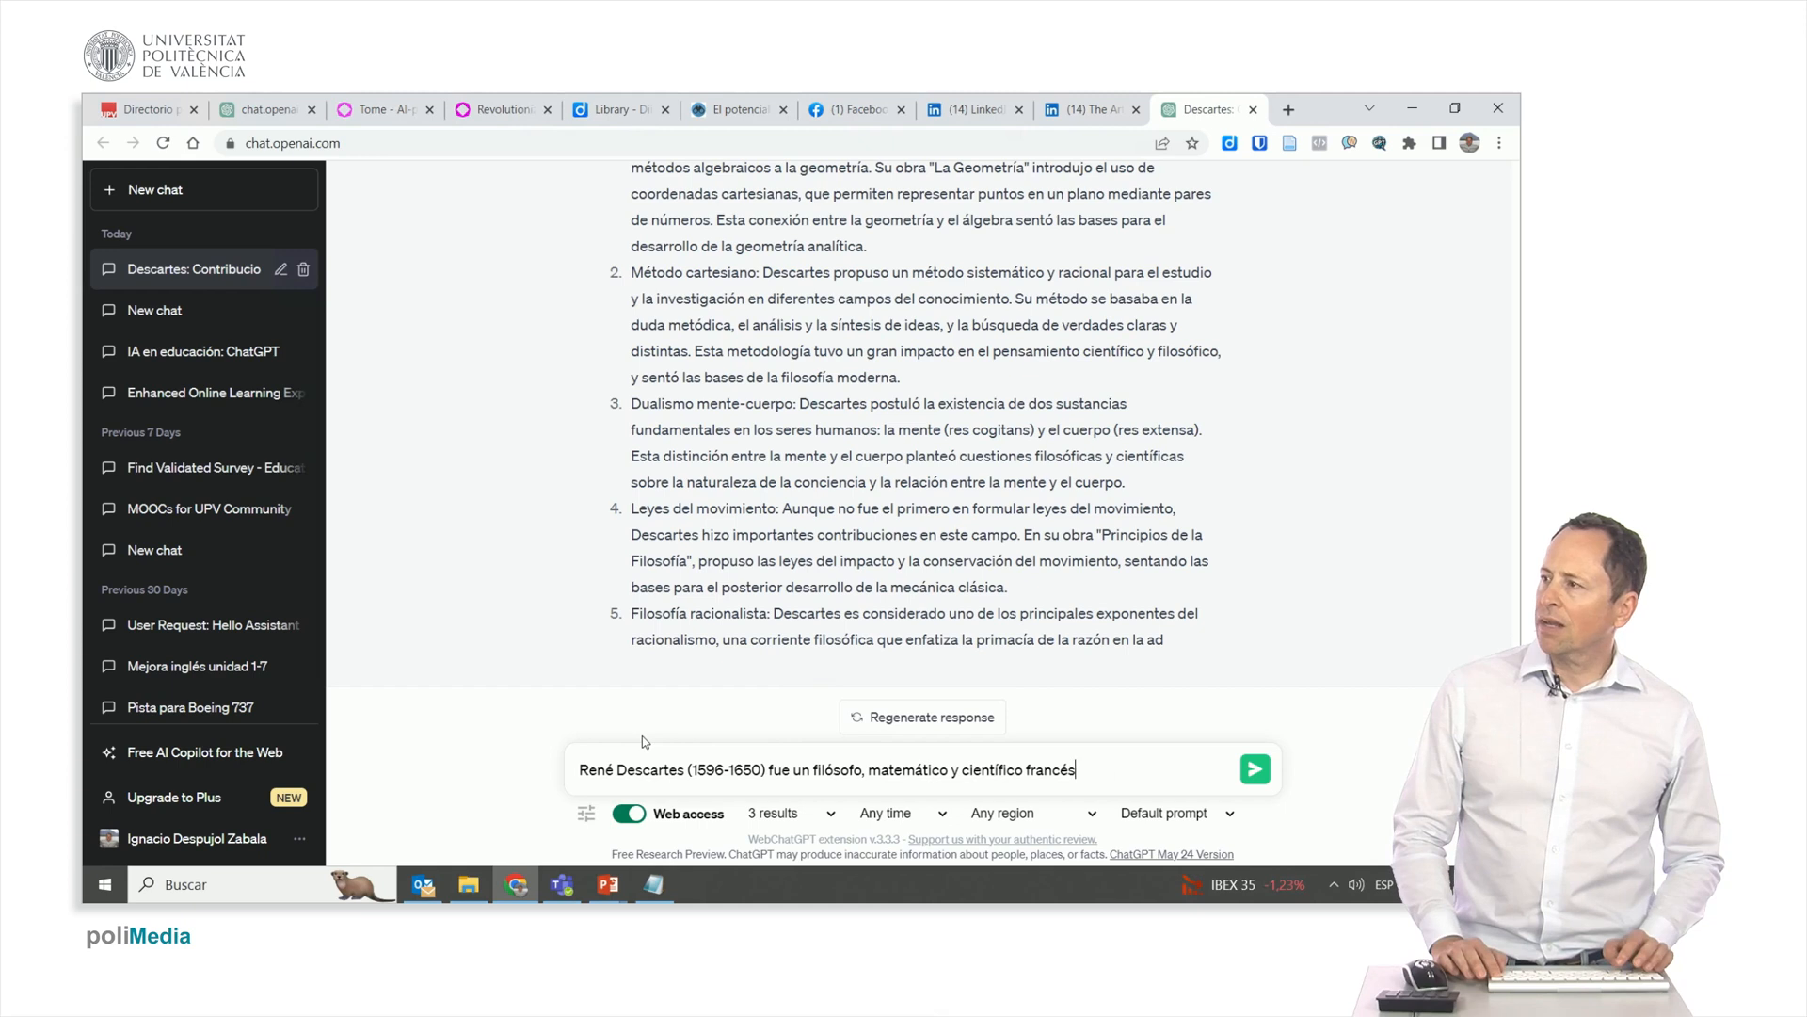
Send 'Eres un experto en descartes, podrias resaltar sus contribuciones más importantes' to ChatGPT.
key("BackSpace")
type("E")
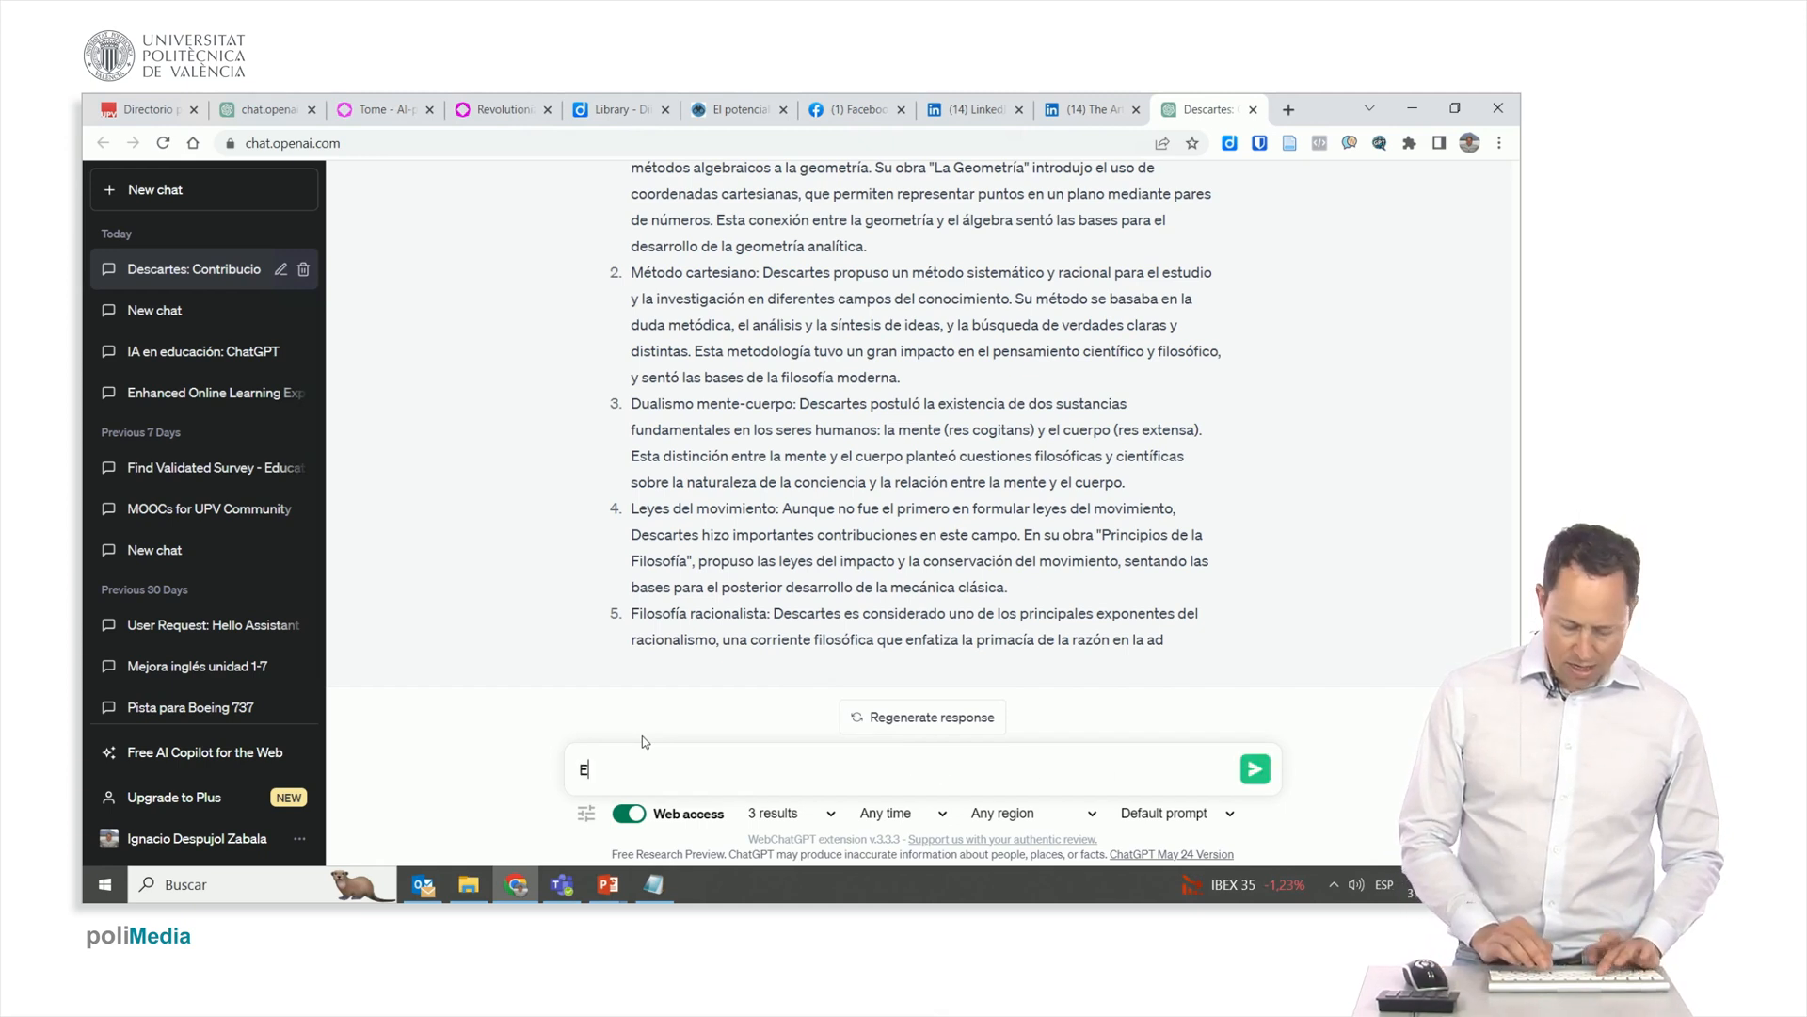
type("res un ex")
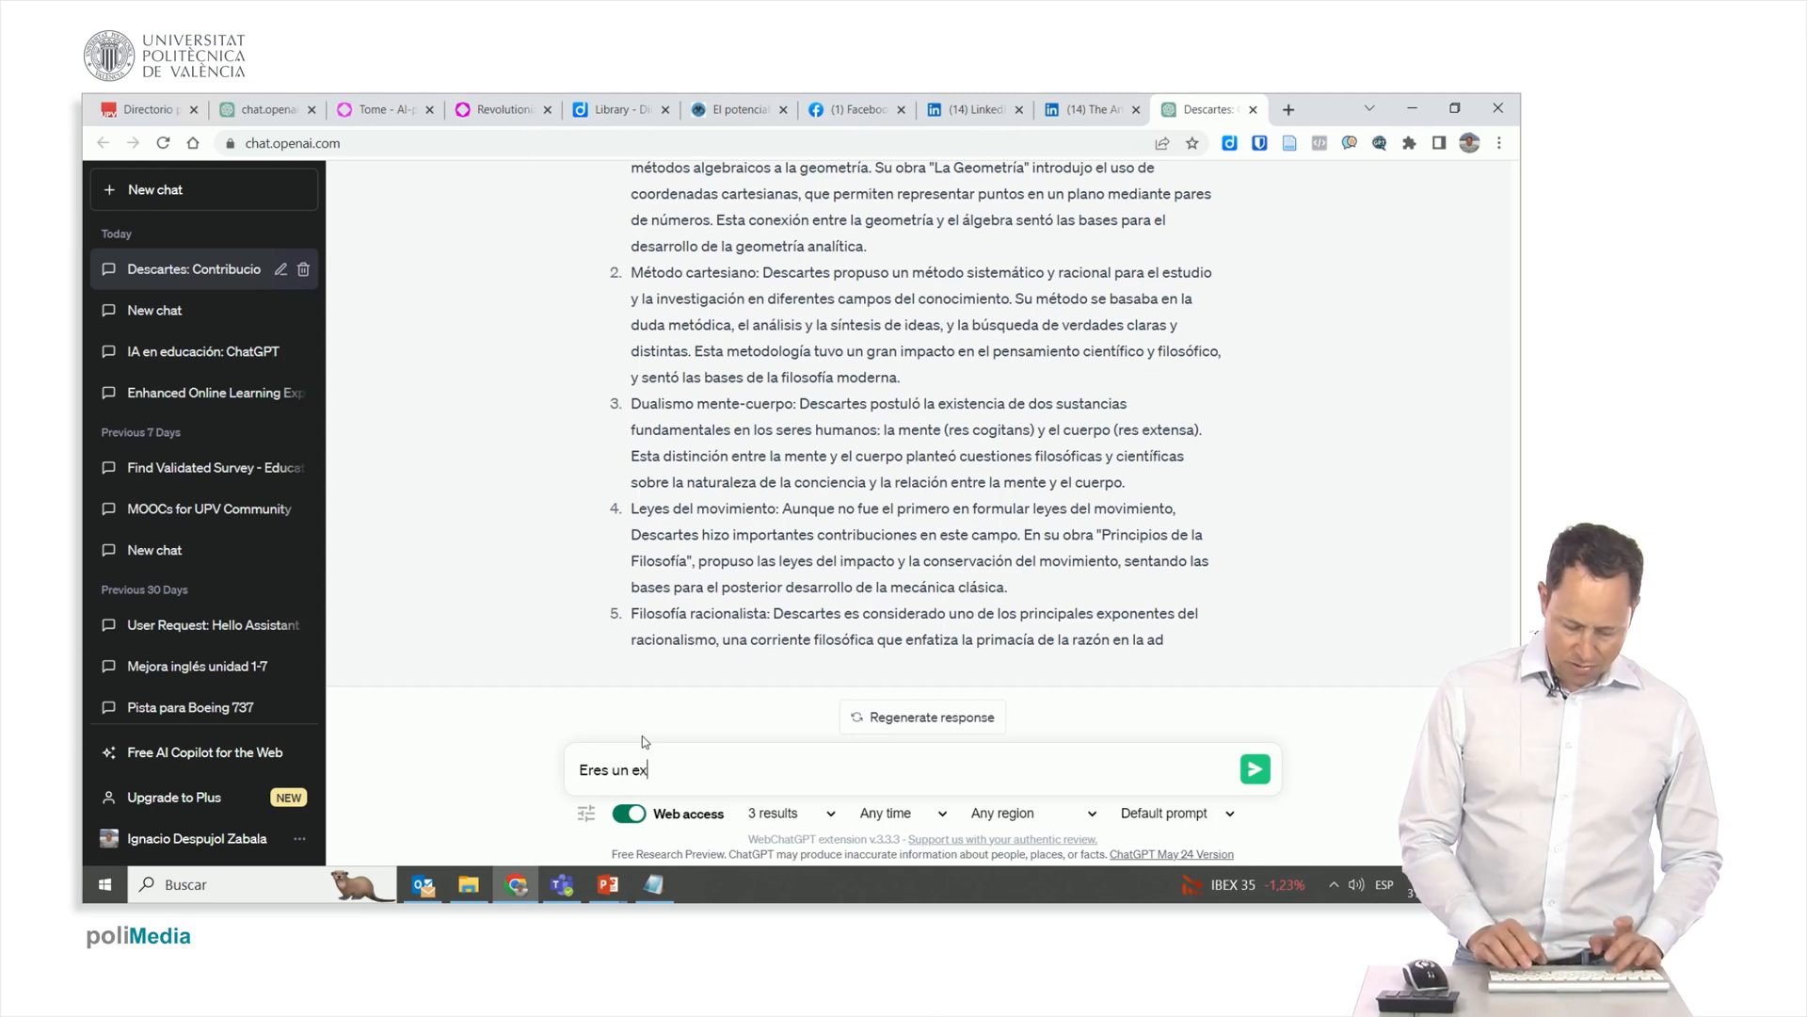
type("perto en d")
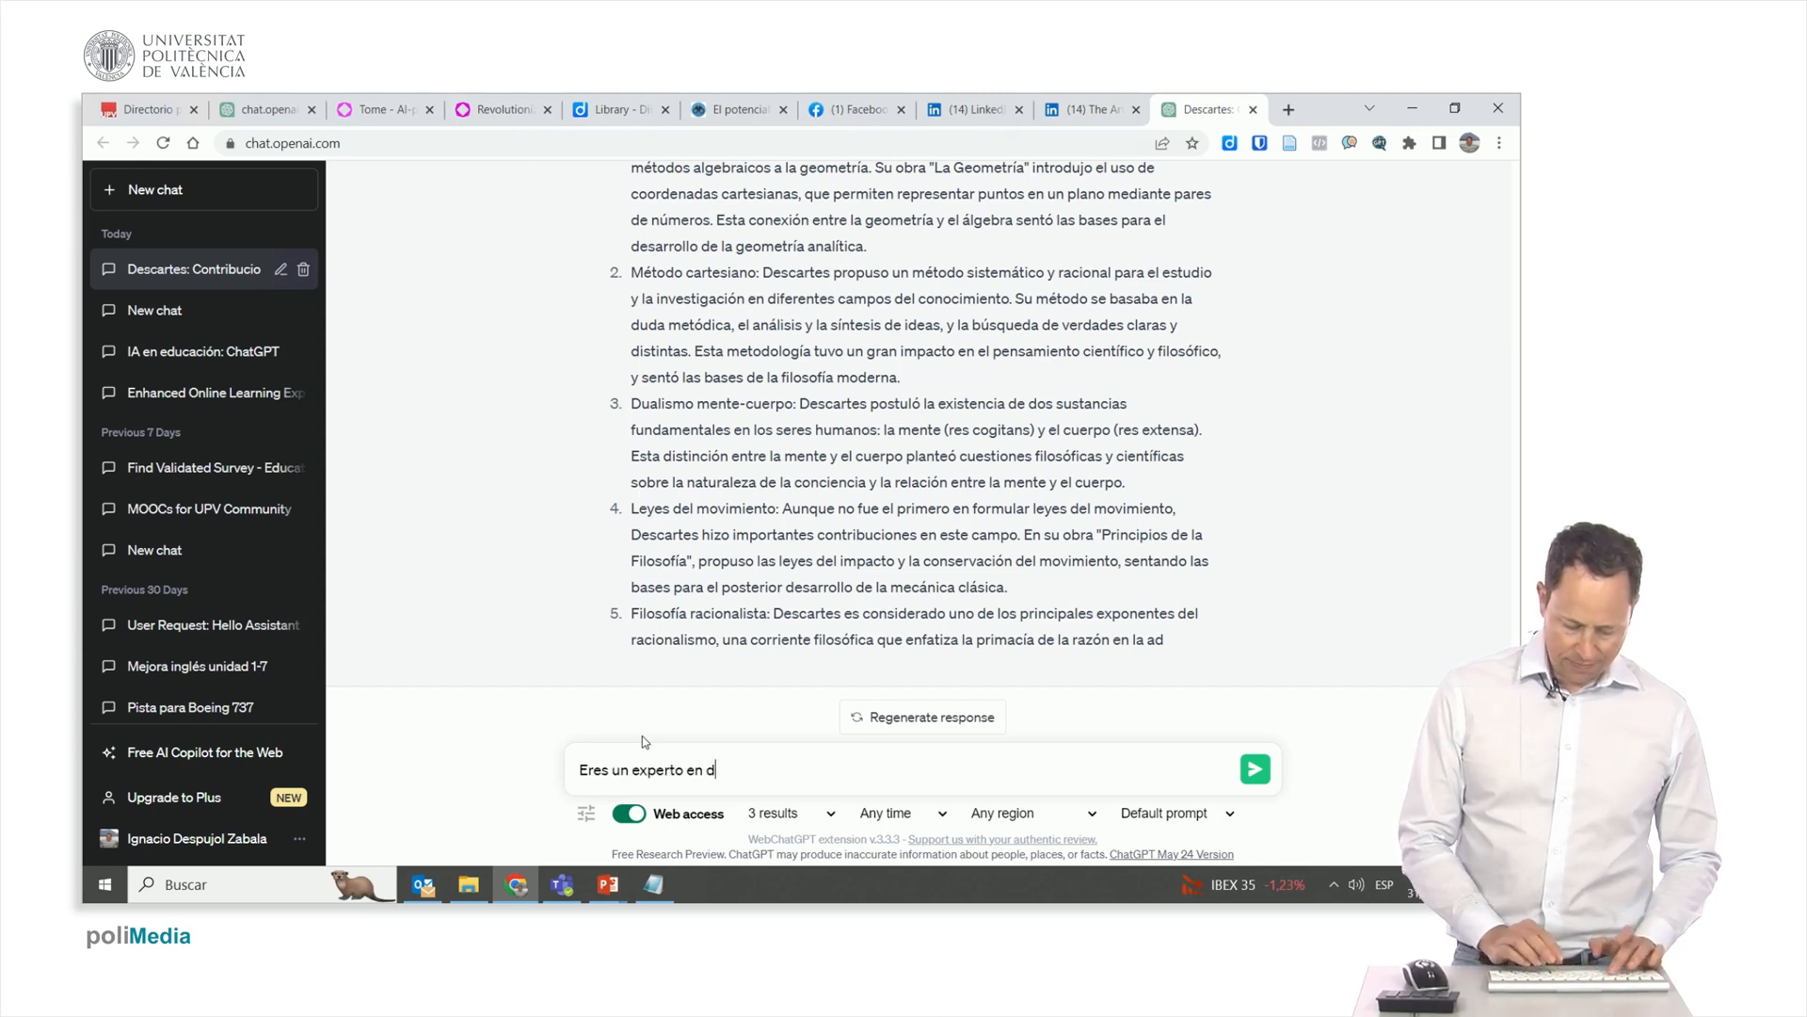
type("escartes")
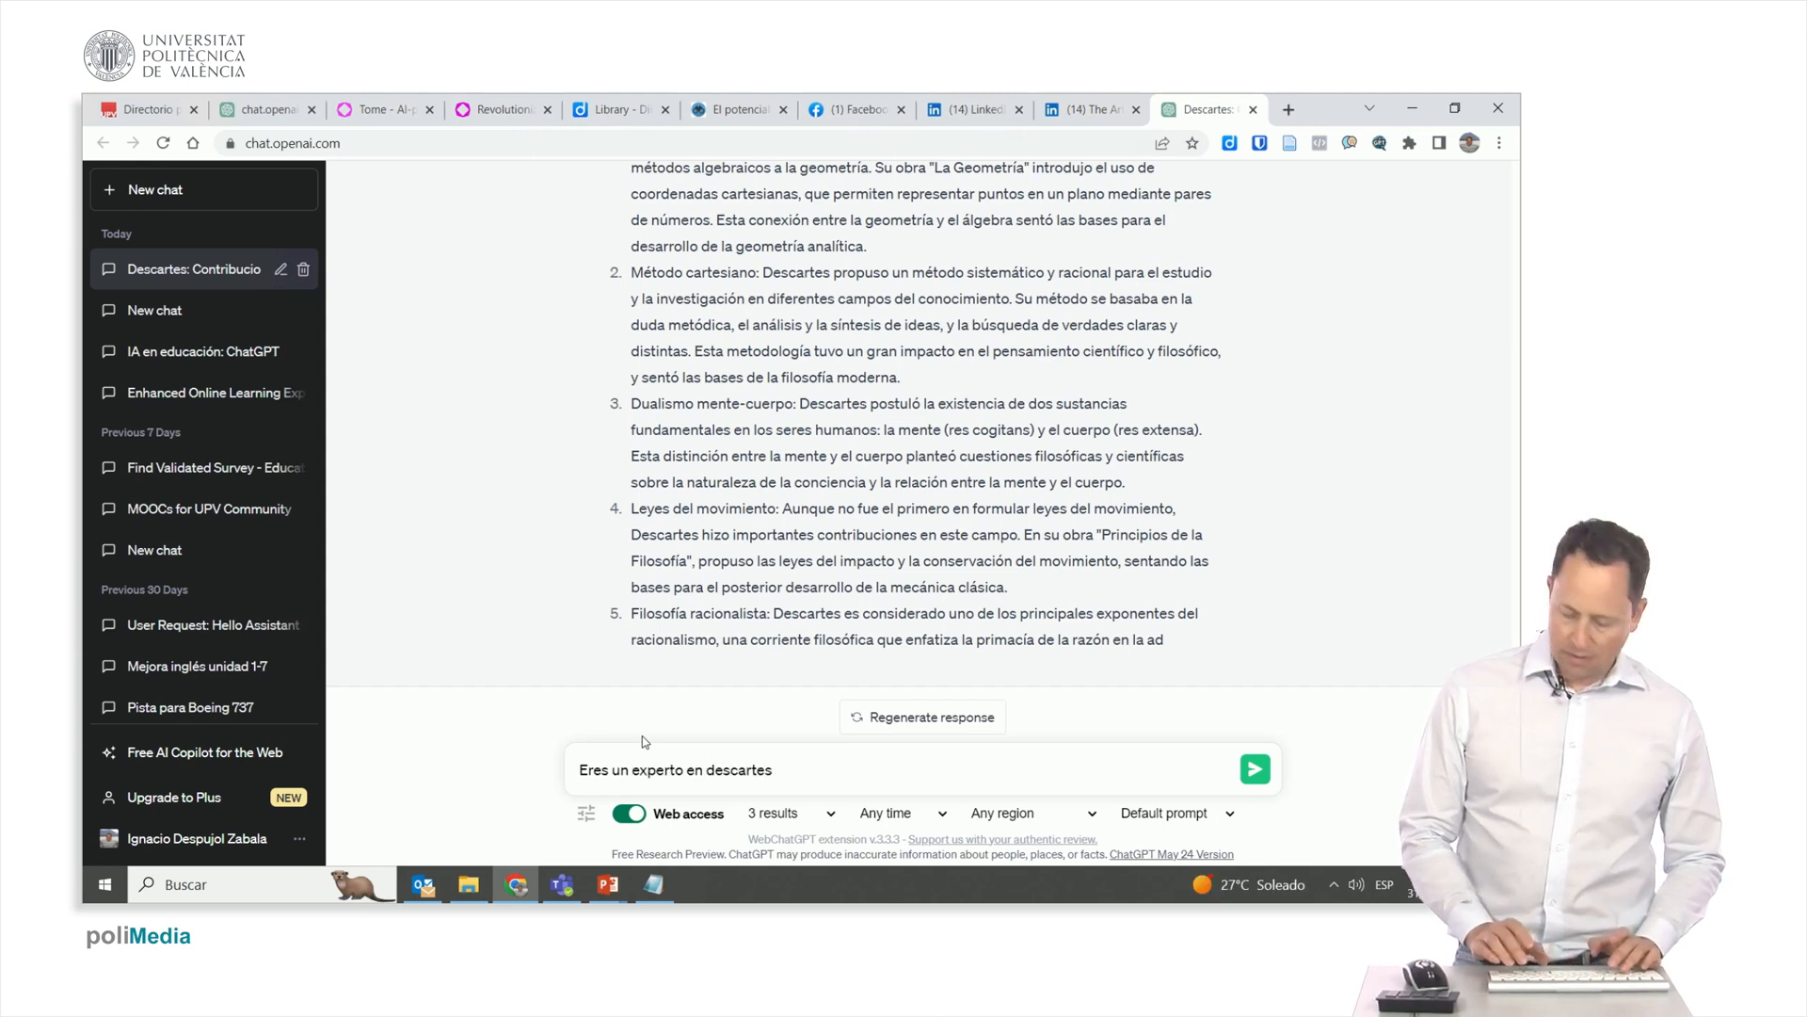
type(", podrias resaltar sus cont")
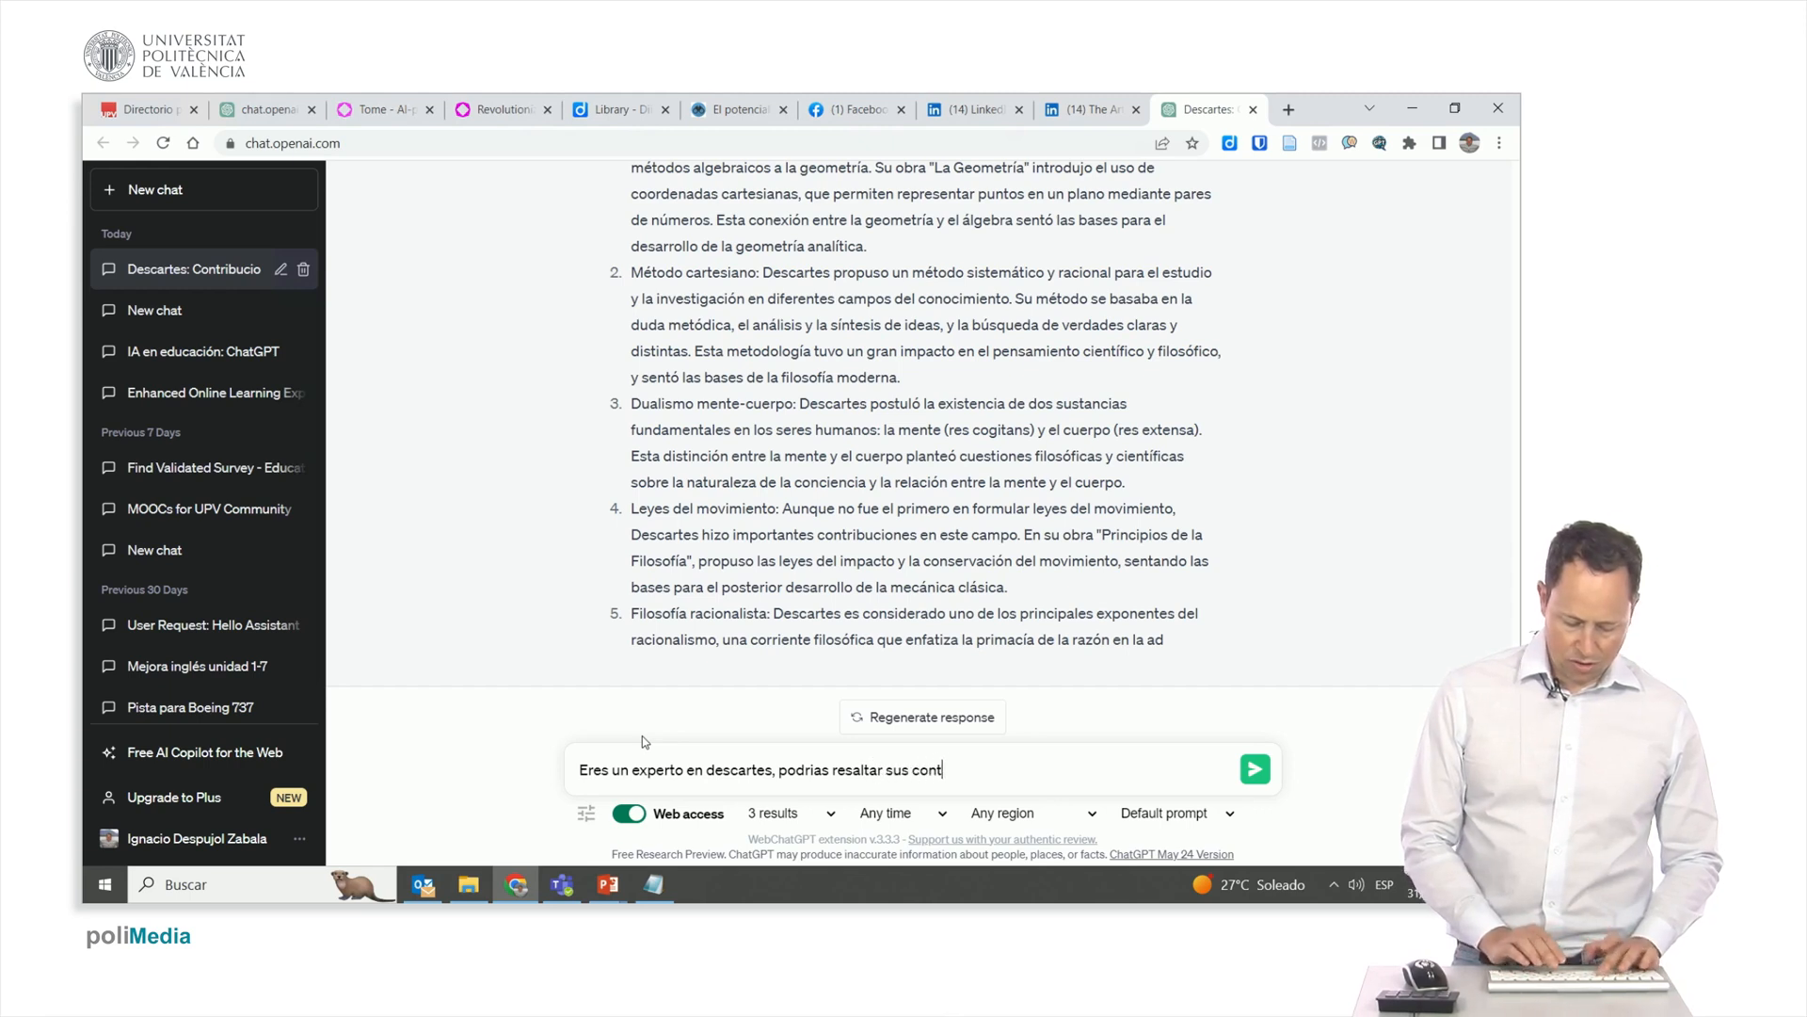
type("ribuciones más")
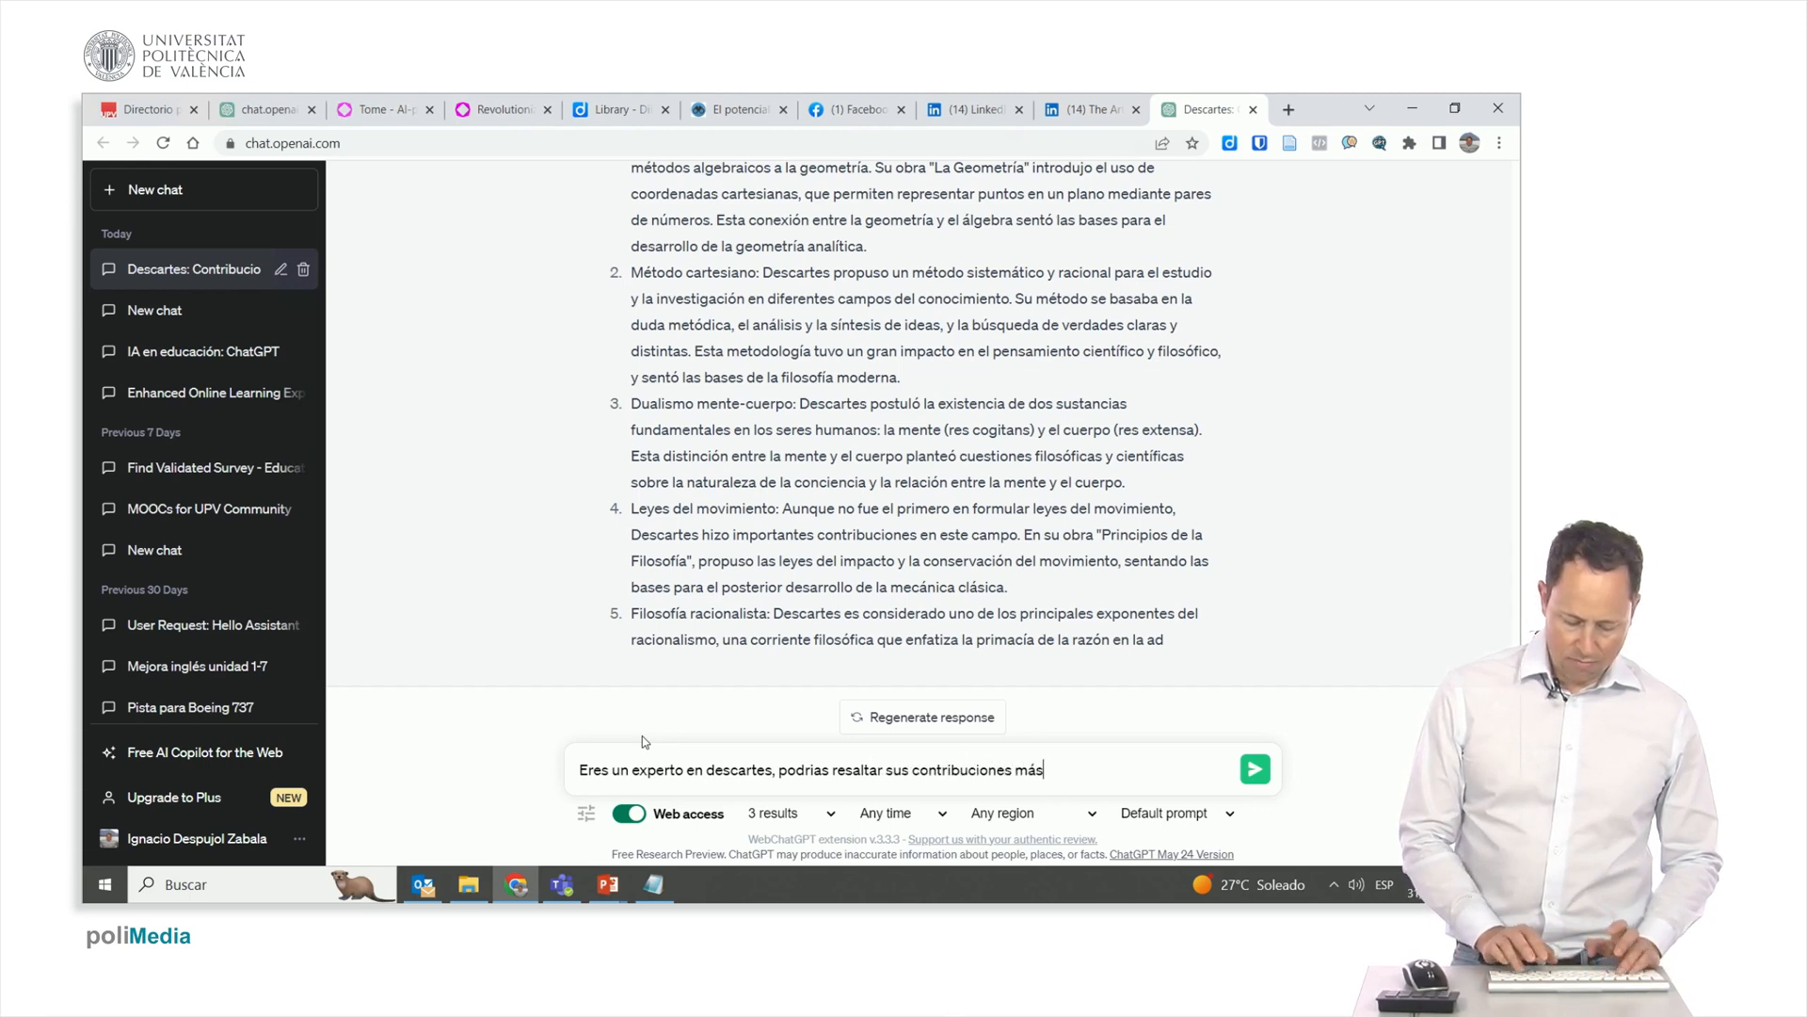
type("importantes")
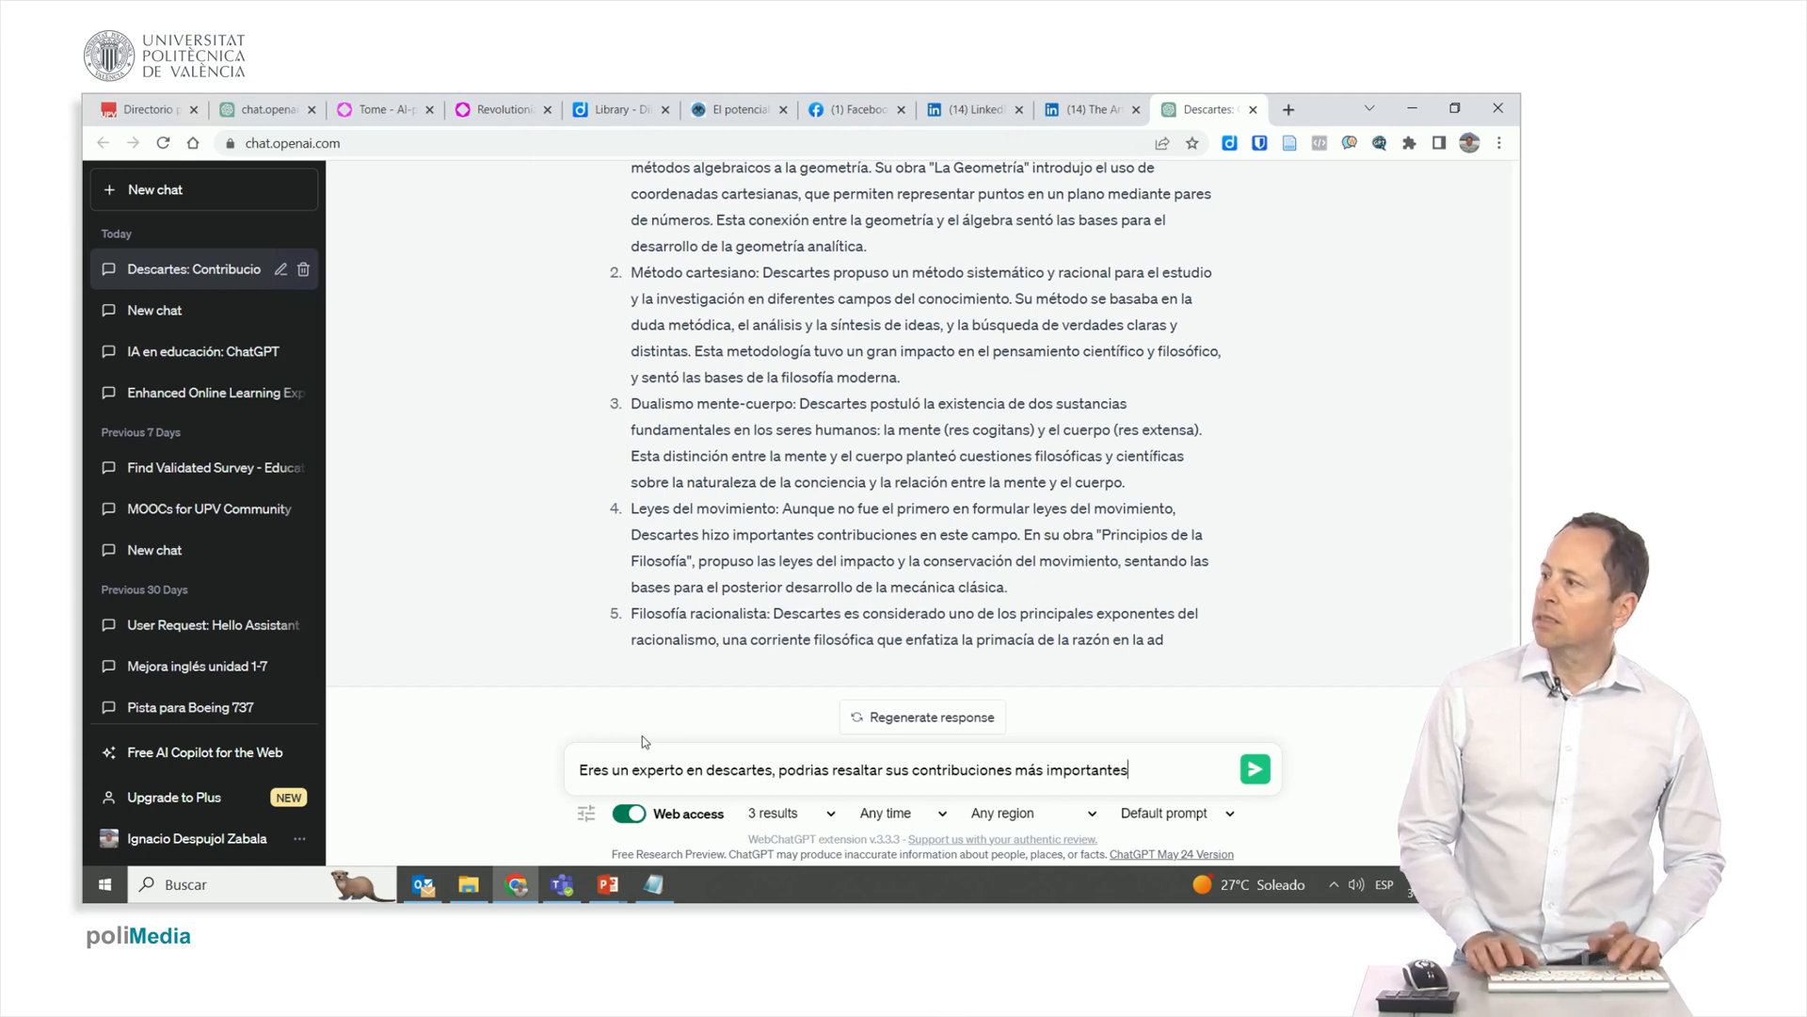
left_click(1254, 769)
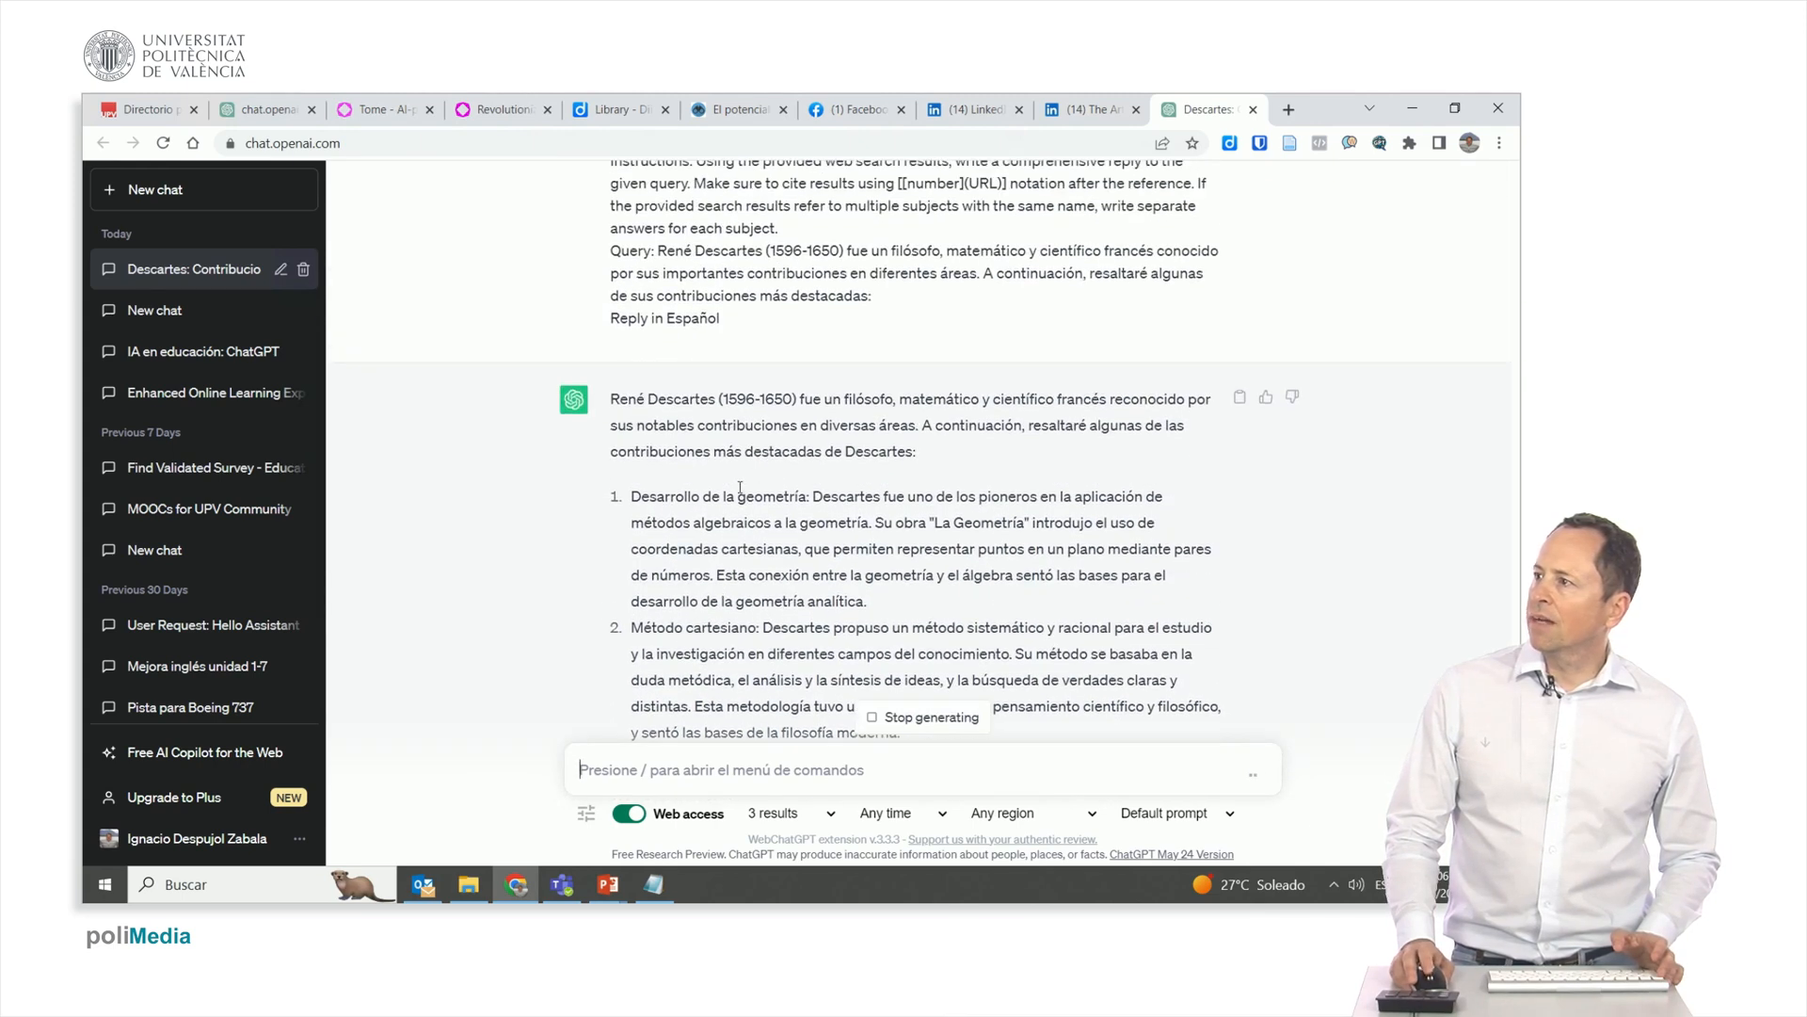
mouse_move(940, 417)
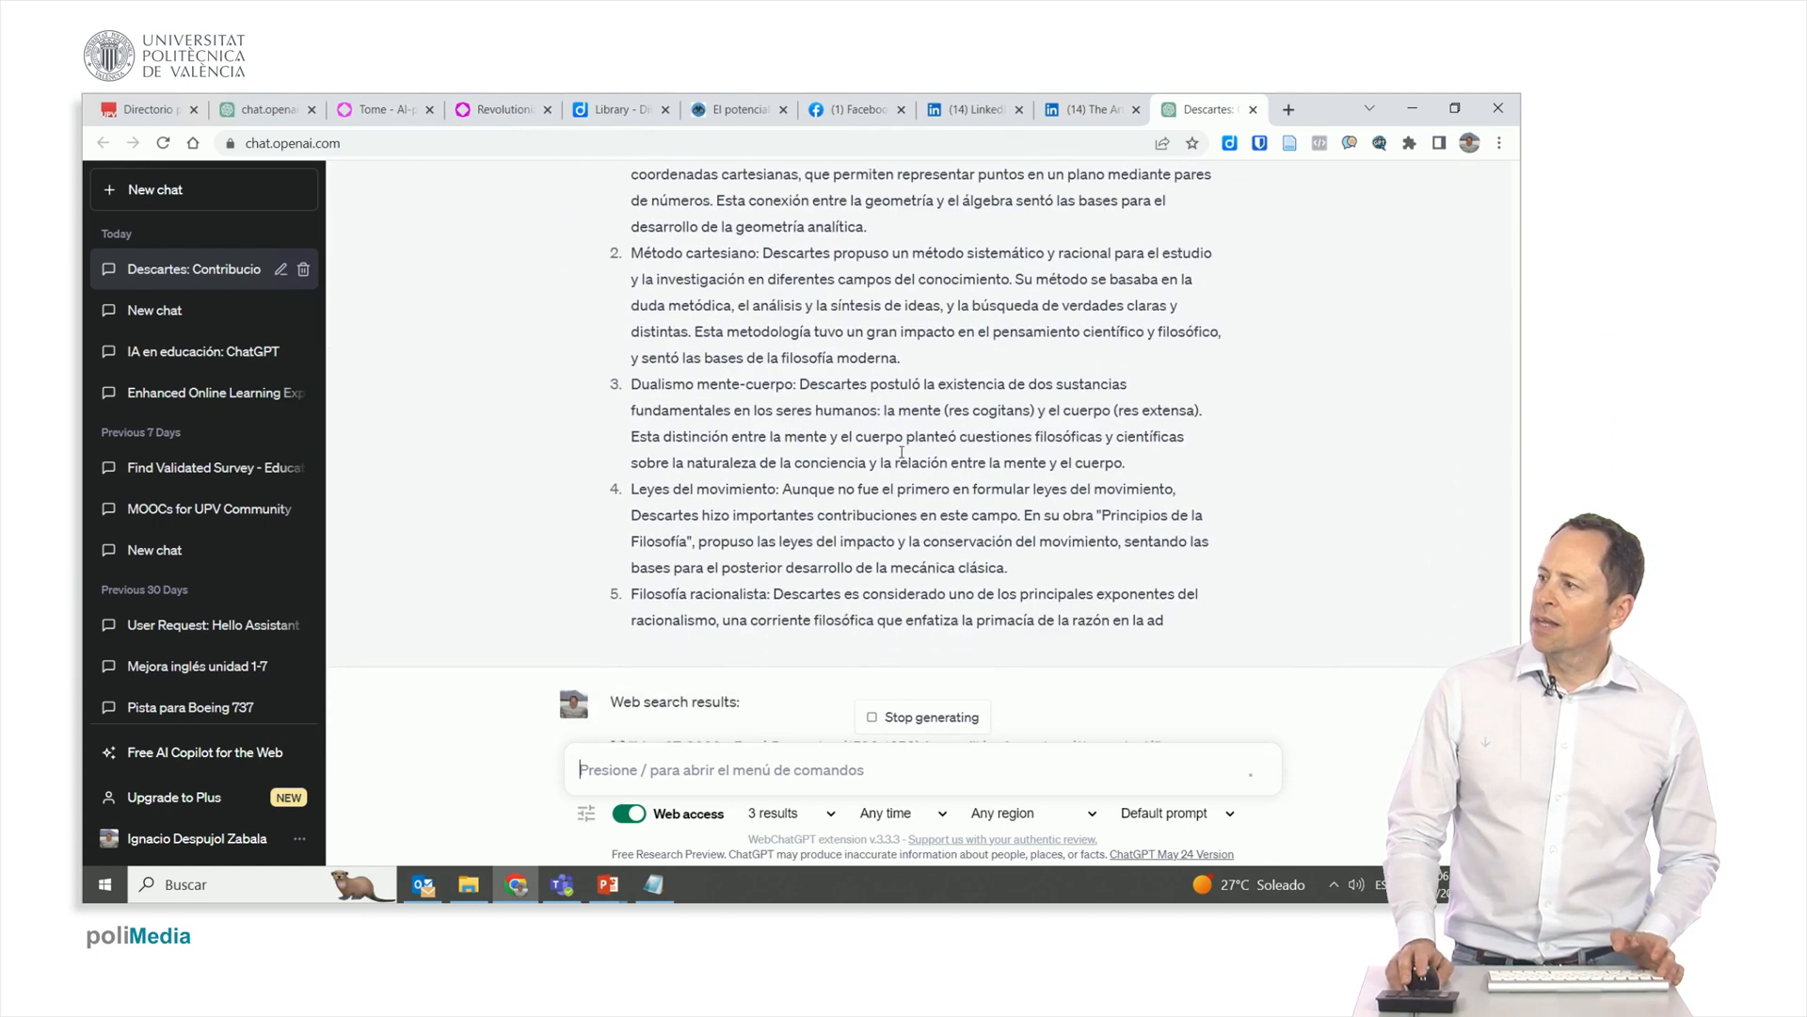
Scroll through the web results and the cited five-point answer as it generates.
scroll("down", 3)
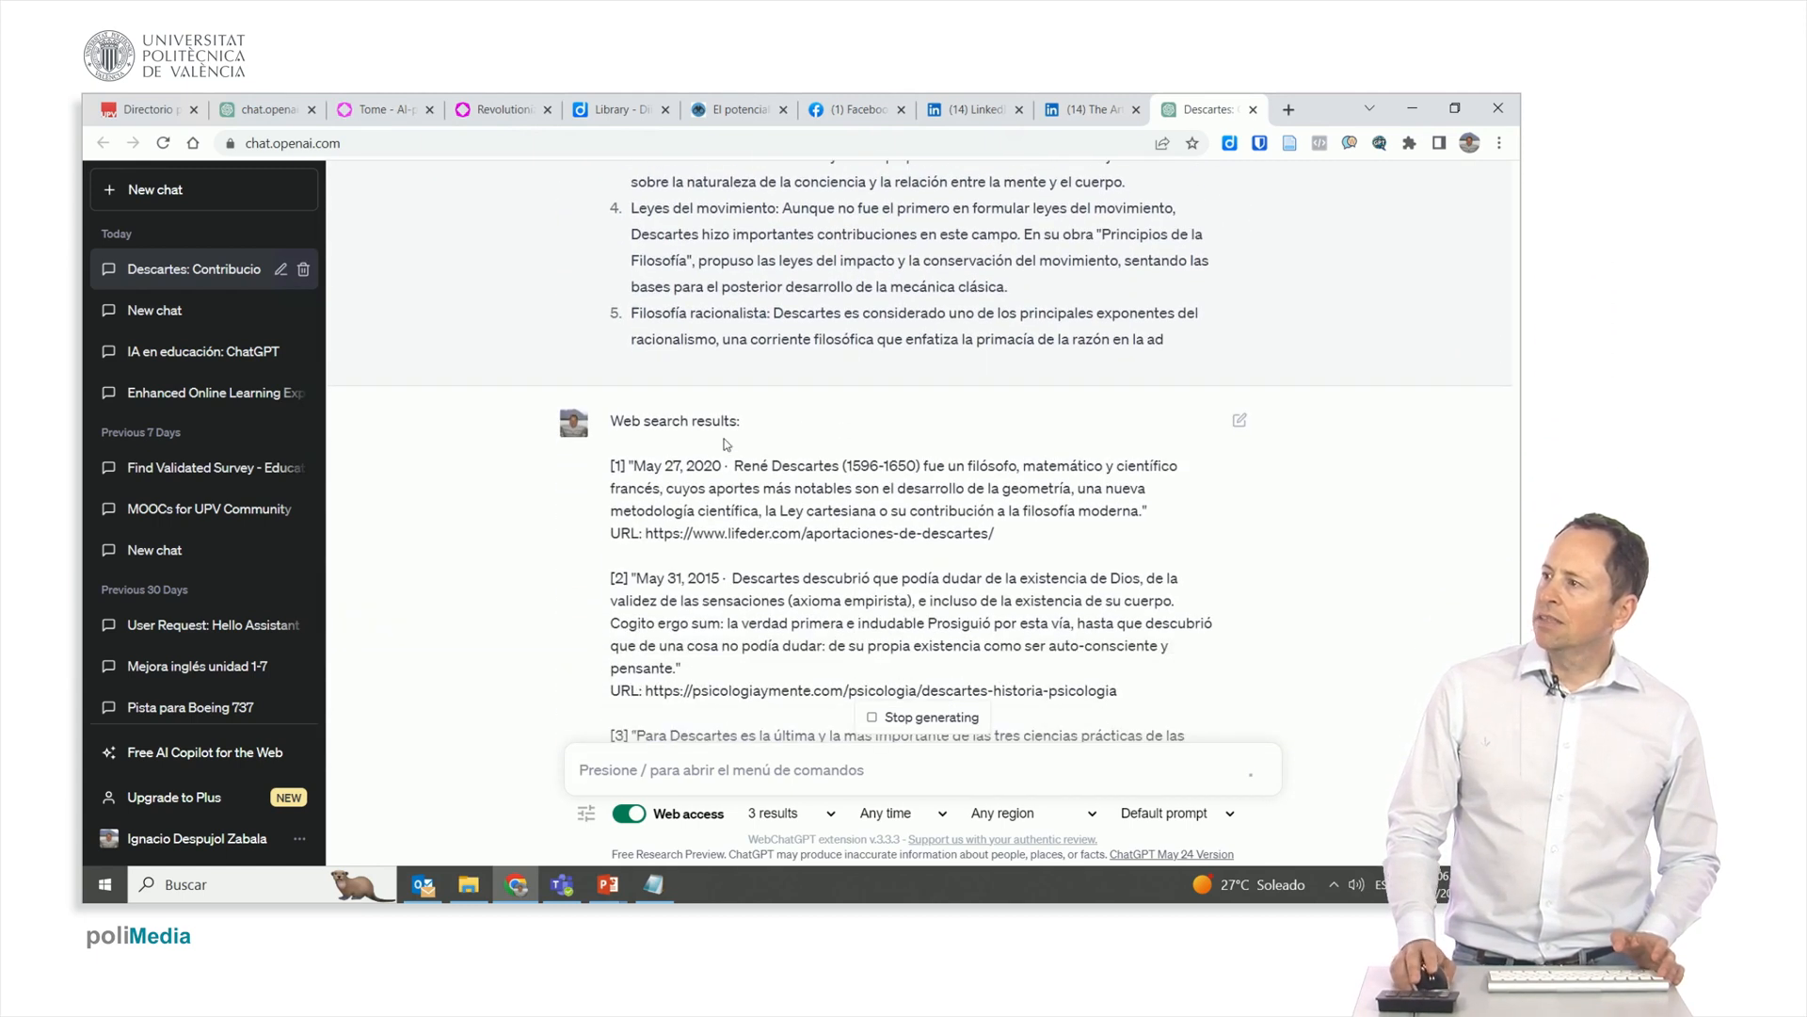
mouse_move(614, 454)
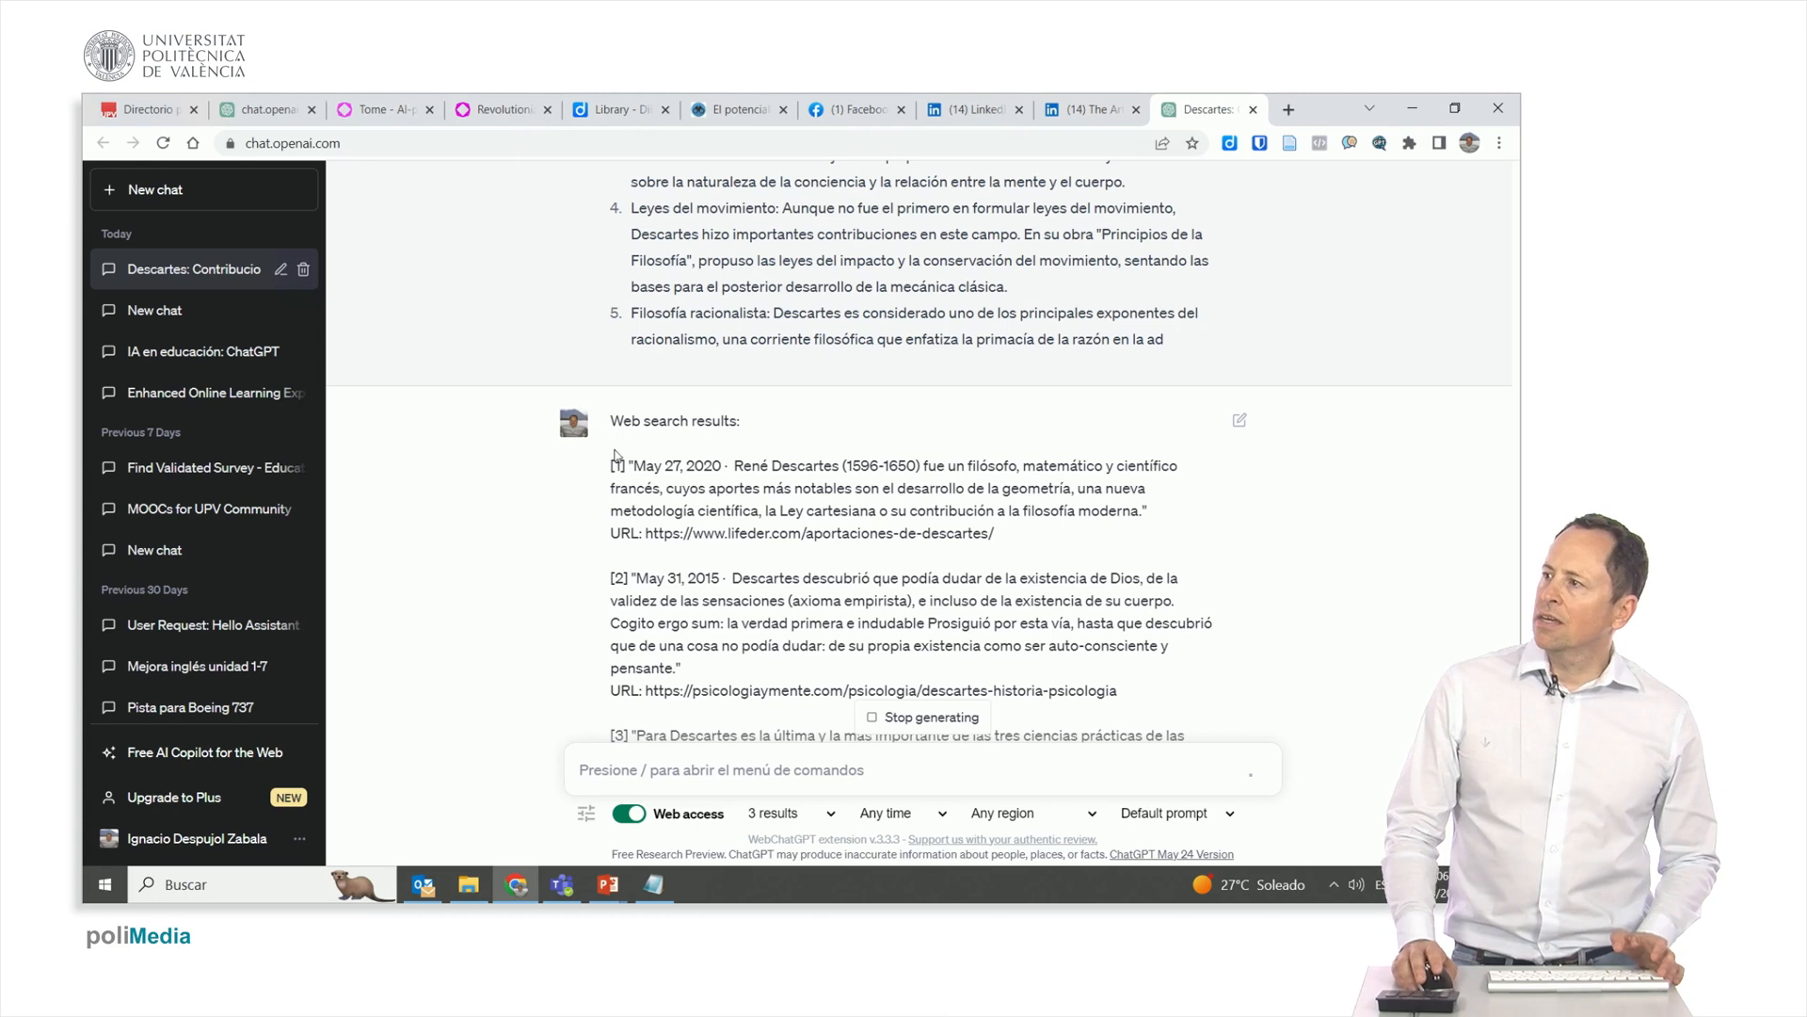
scroll("down", 3)
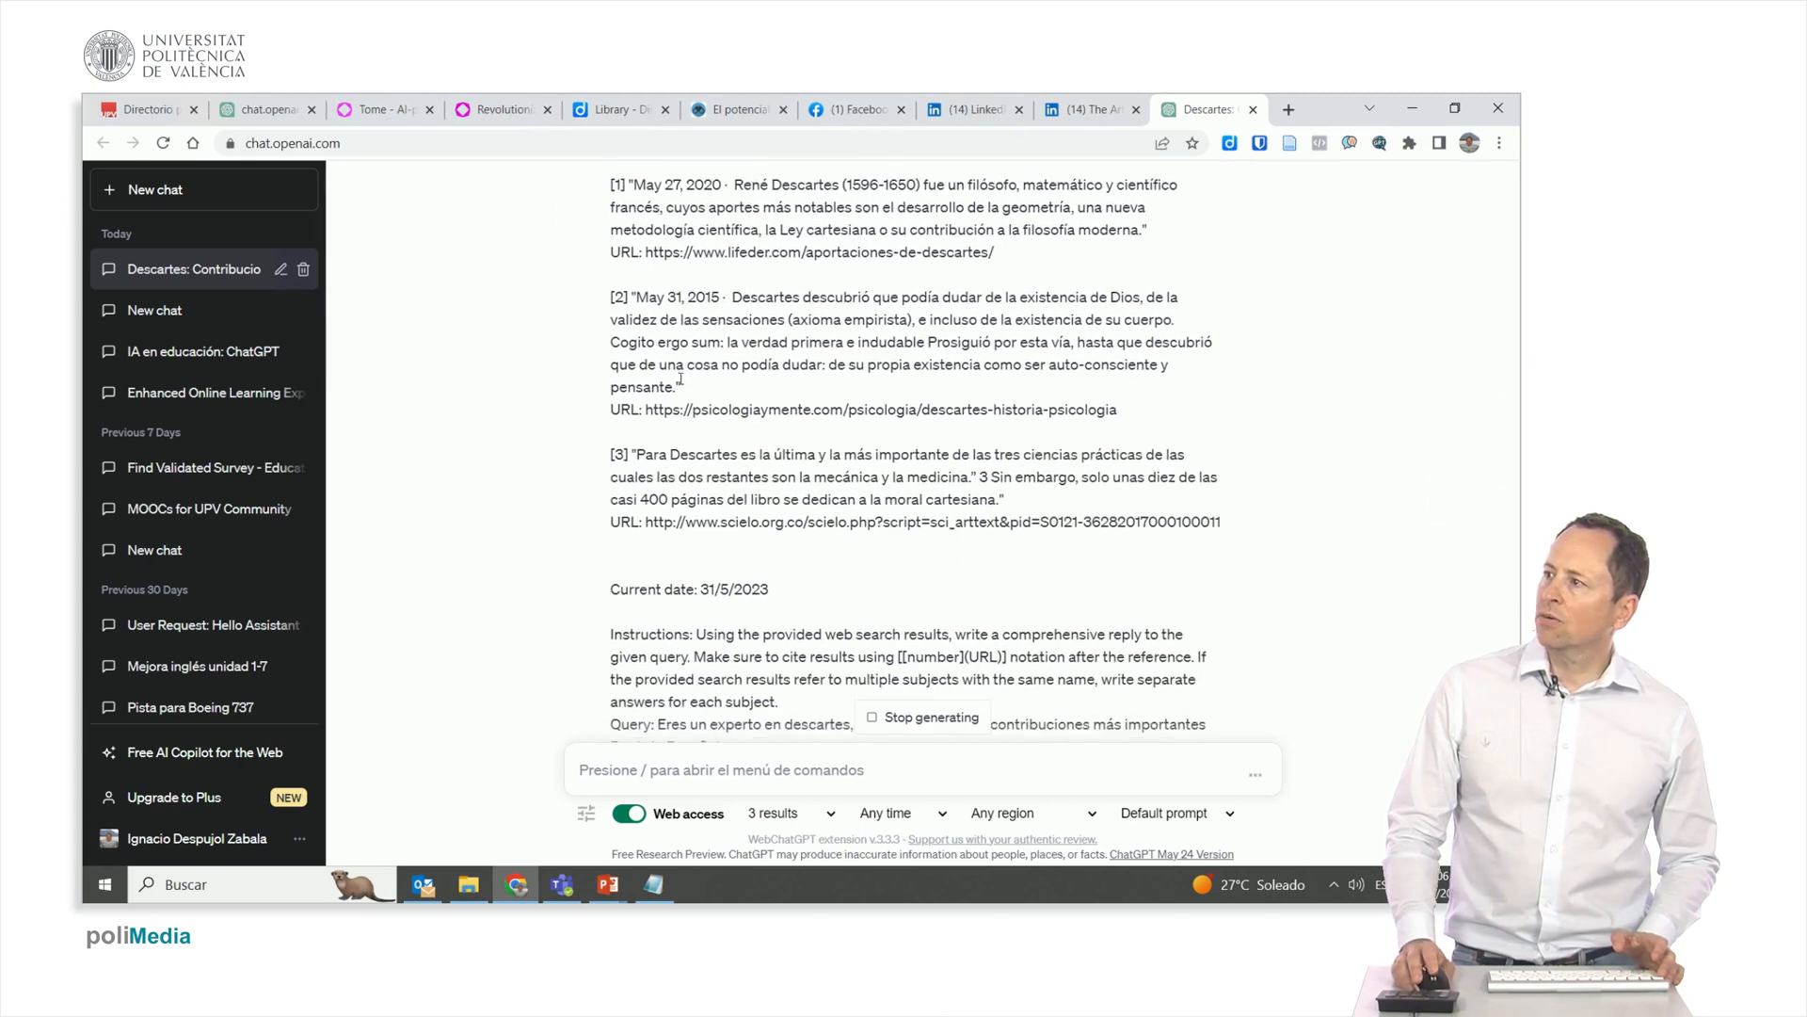
scroll("down", 3)
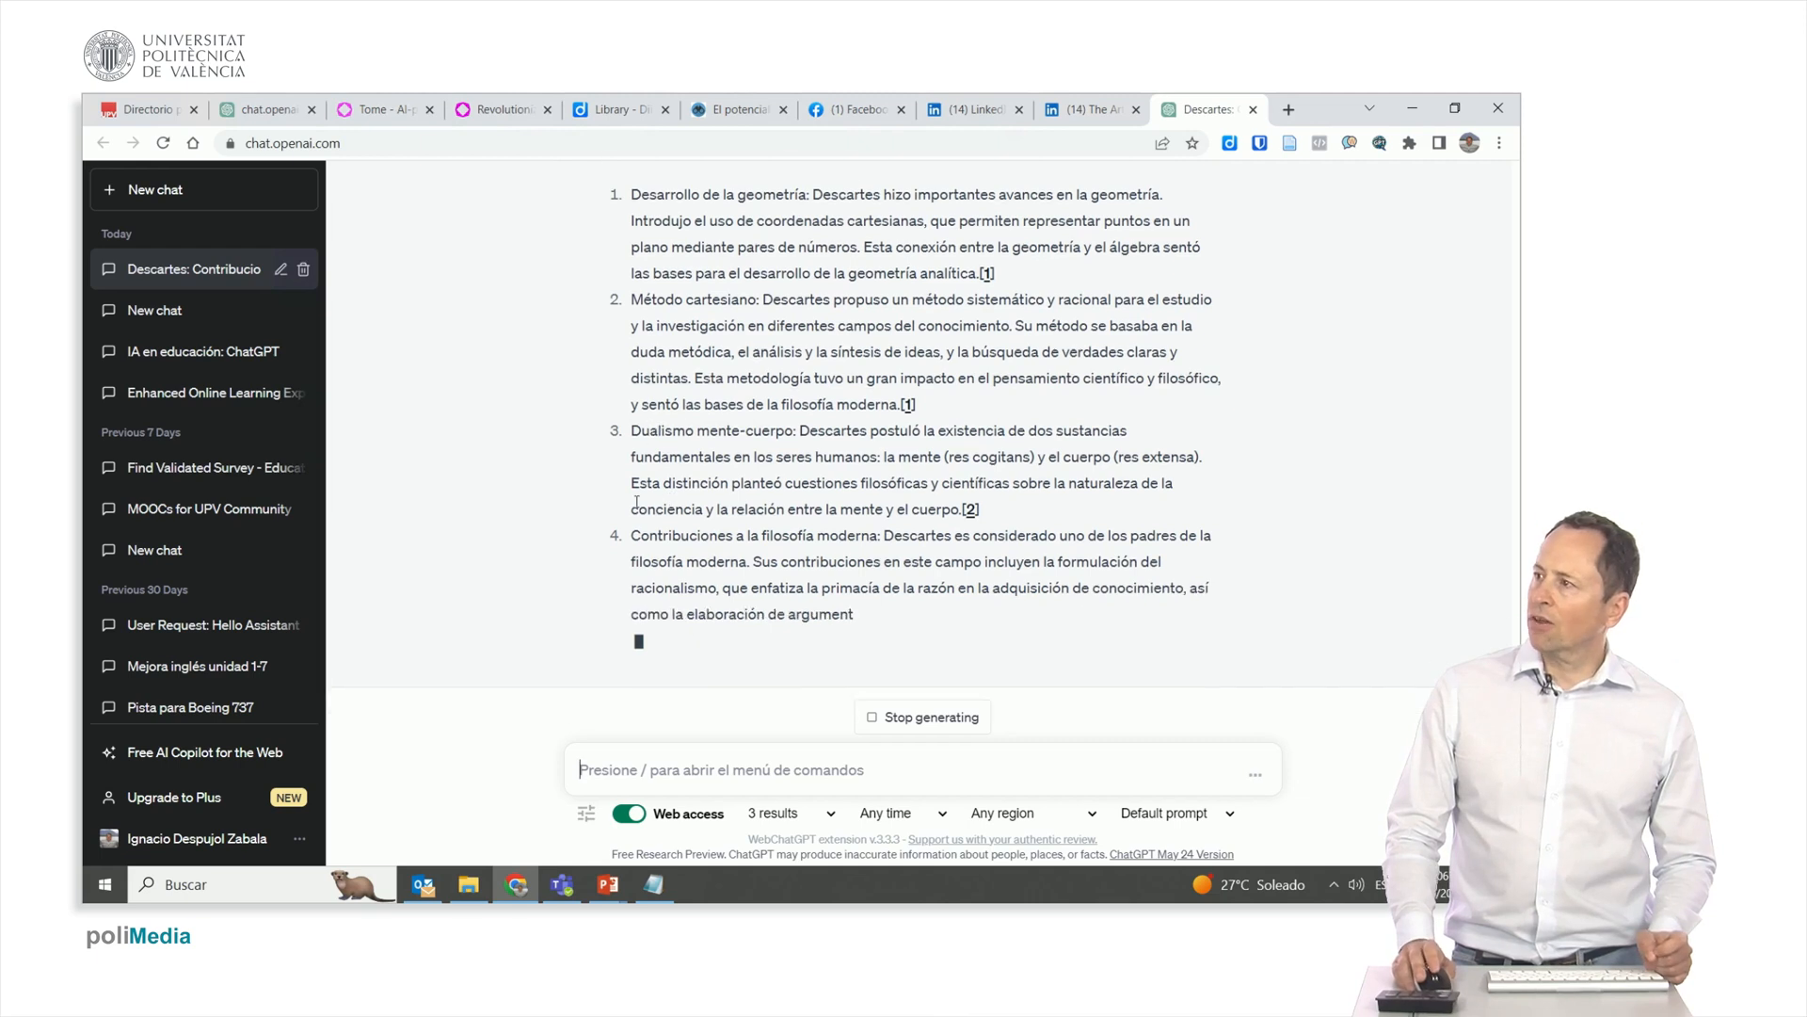
scroll("up", 3)
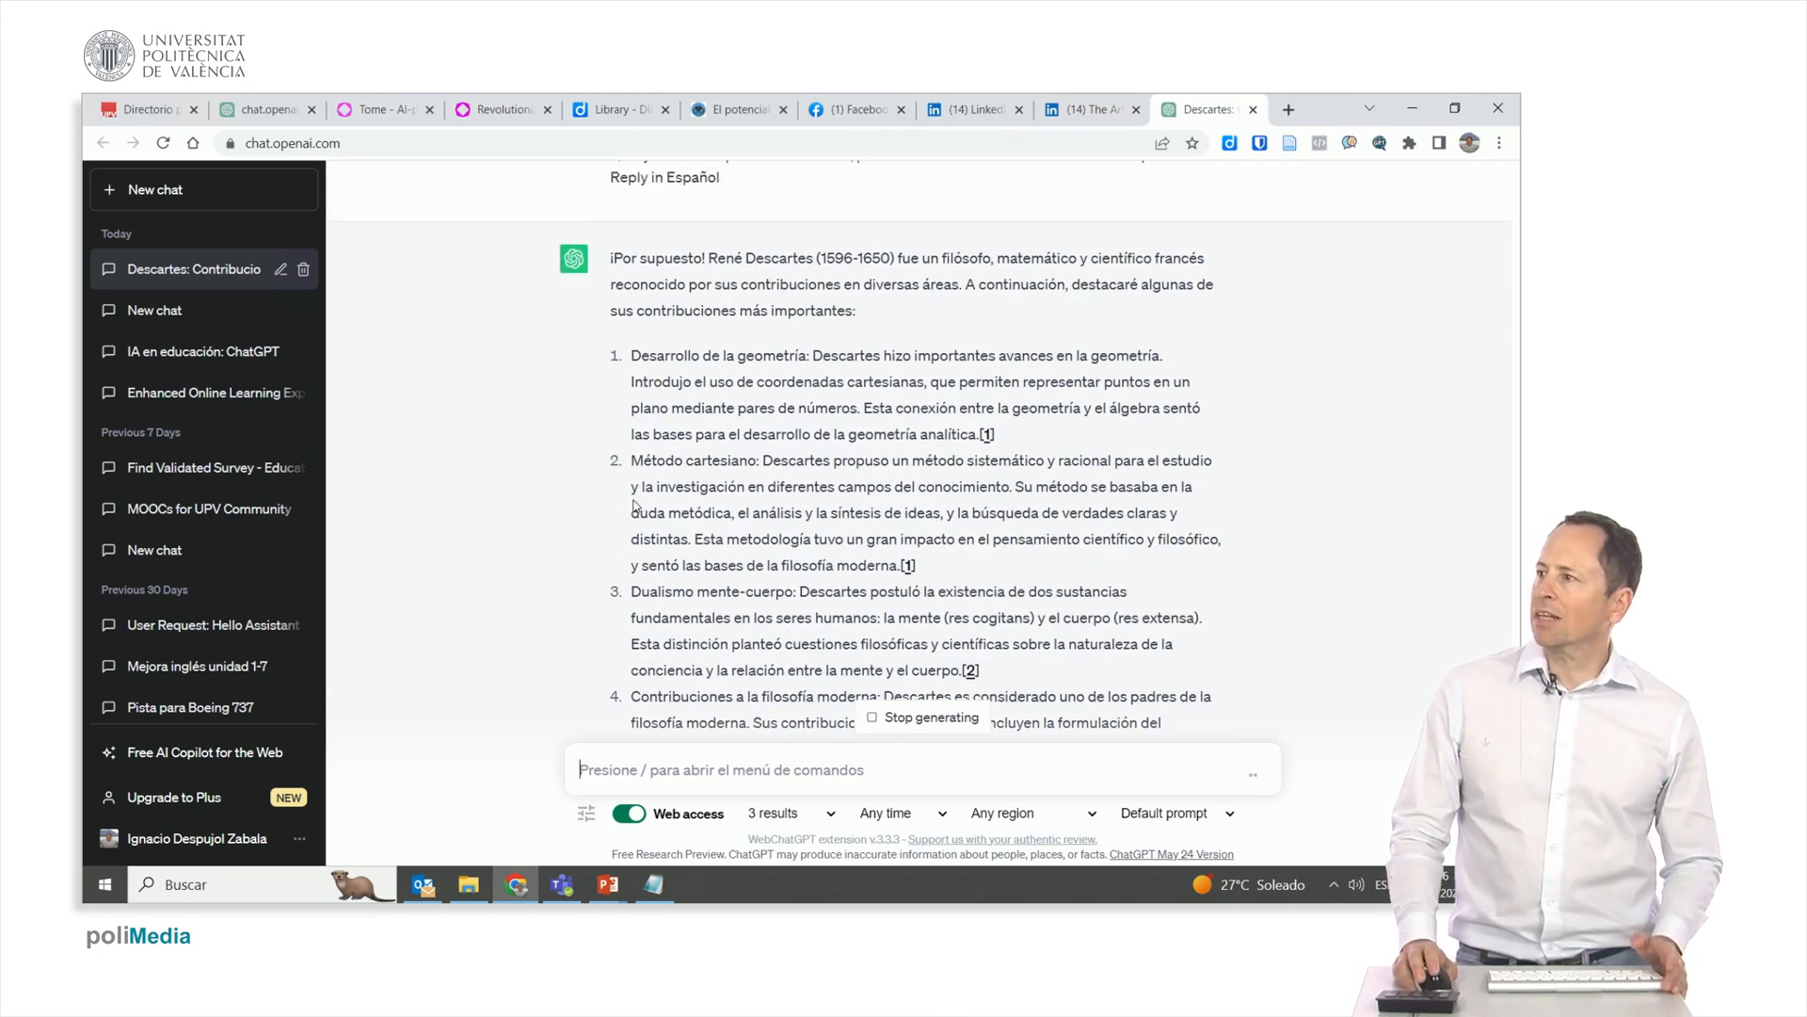
scroll("down", 3)
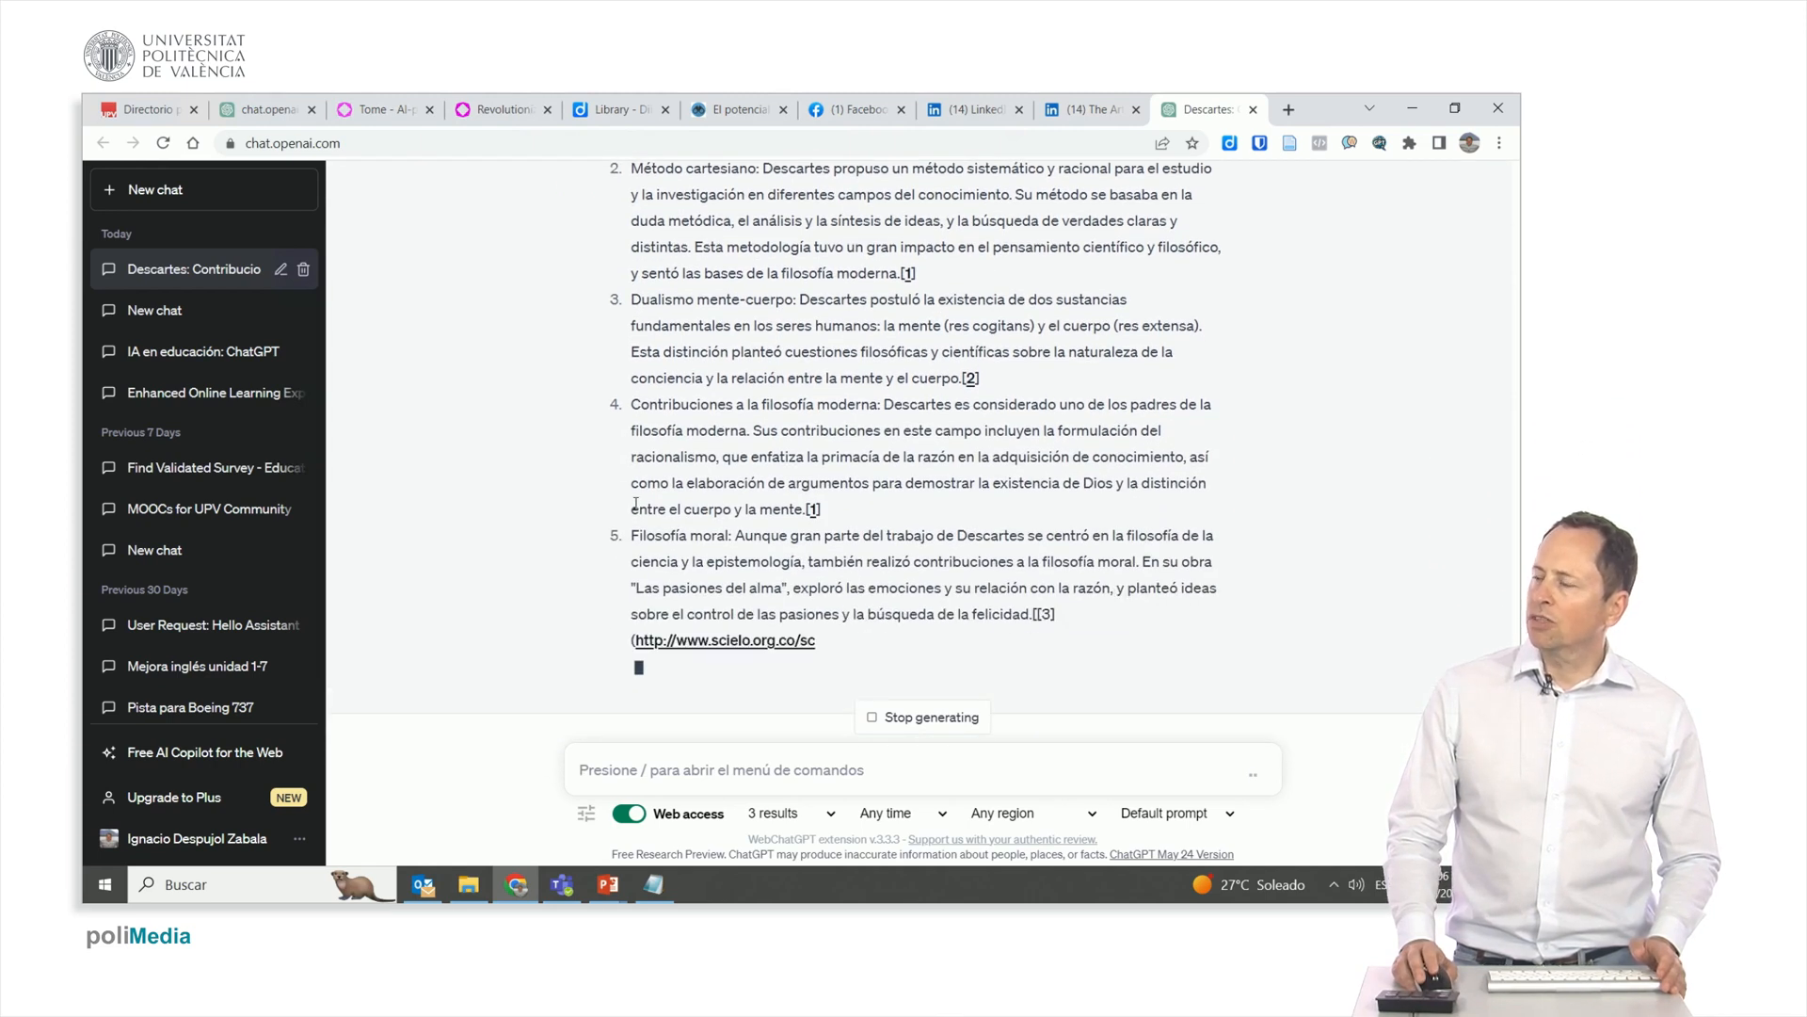
scroll("down", 3)
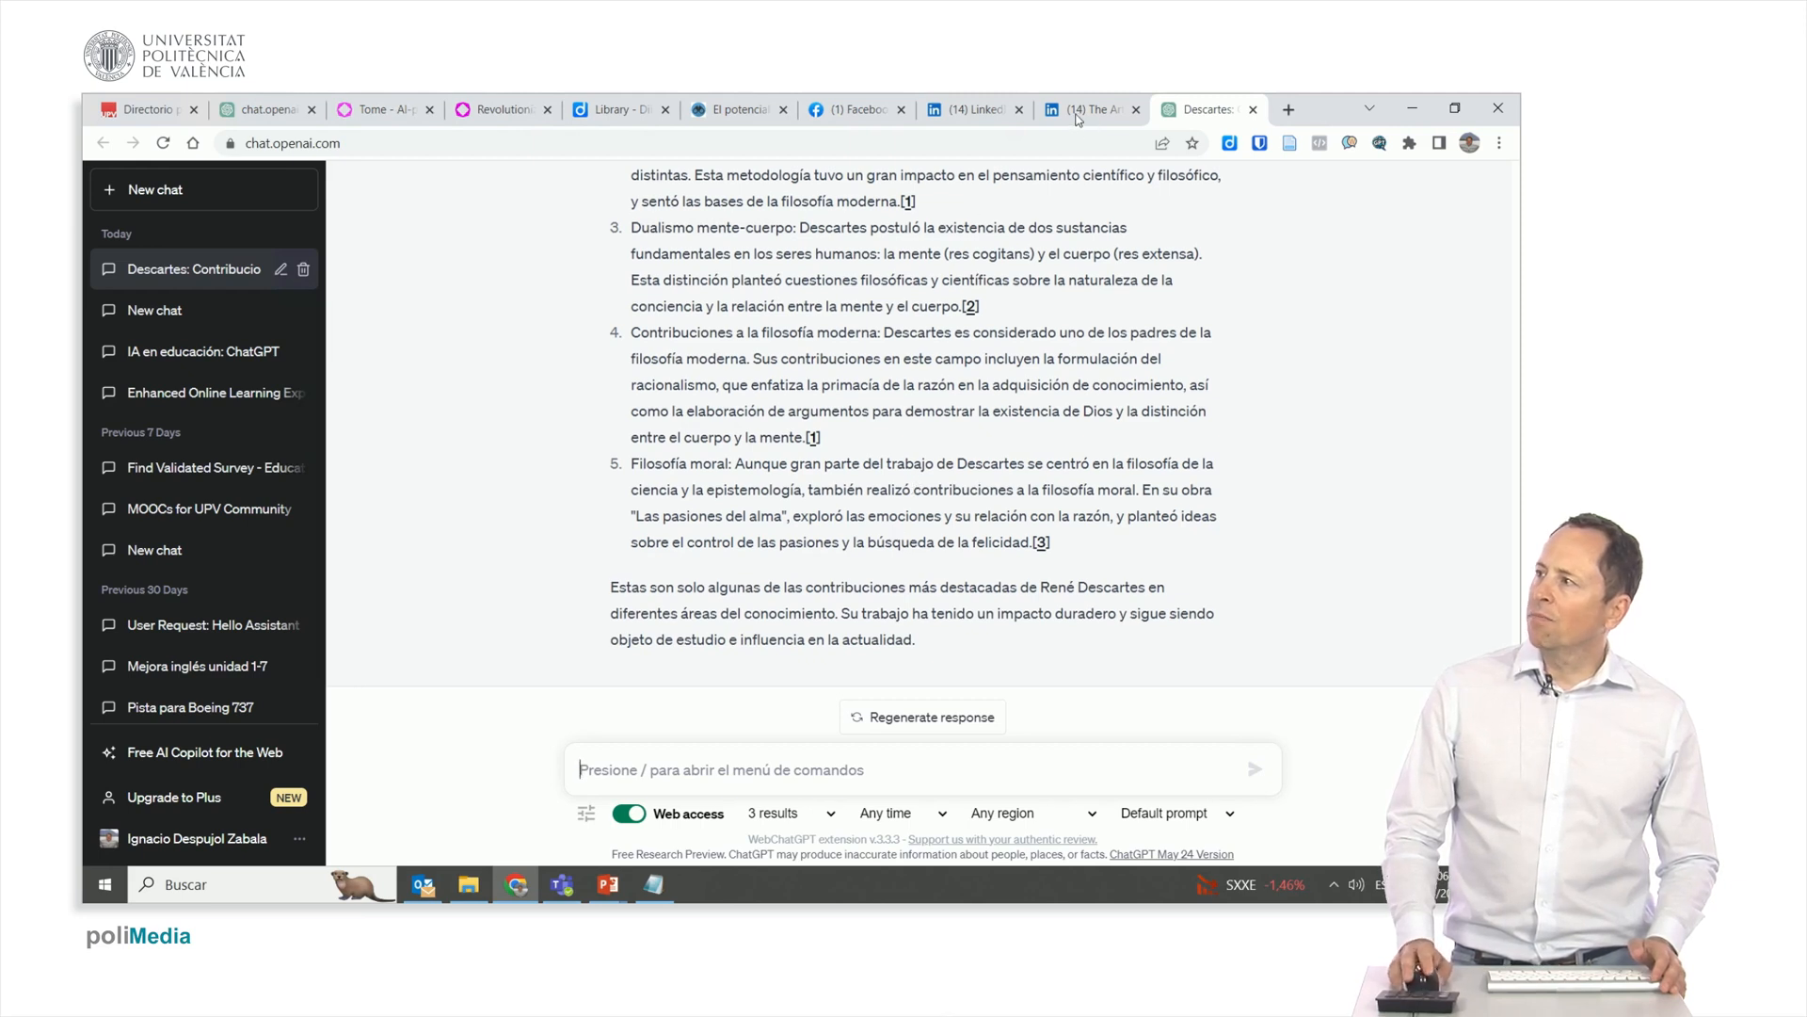
Go back to the LinkedIn article and scroll to its follow-up example question.
left_click(1085, 109)
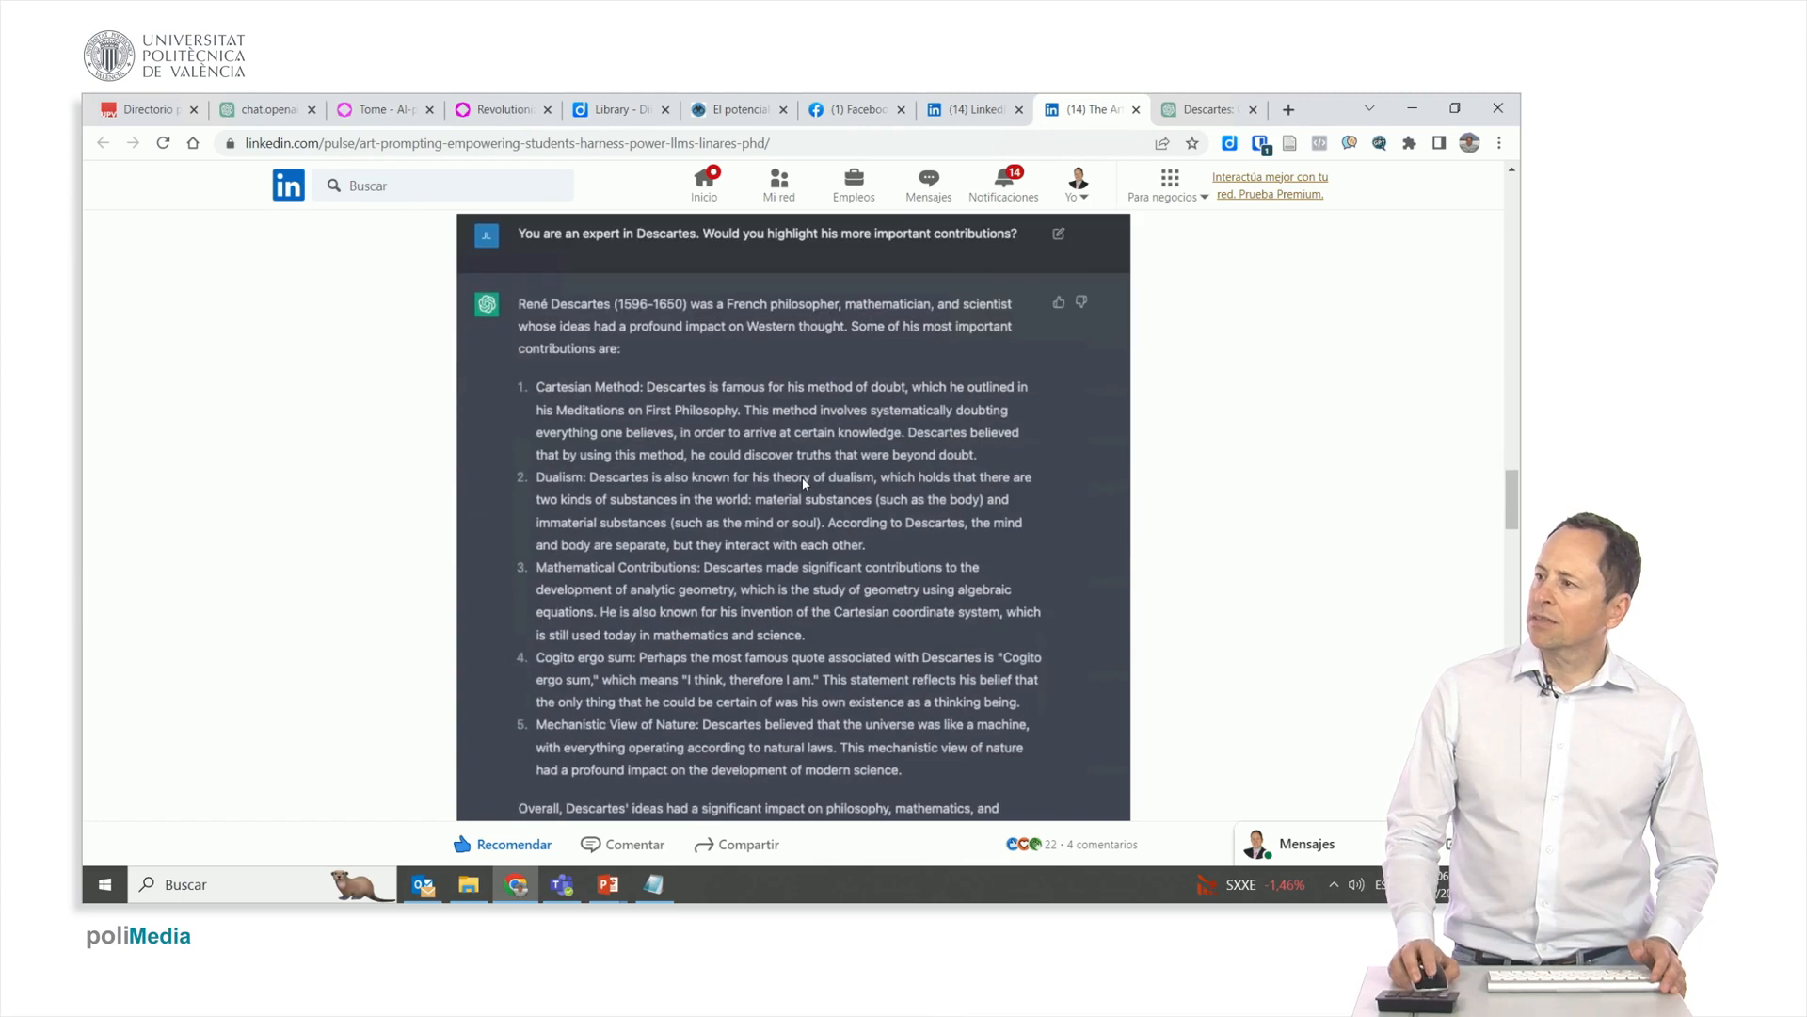
scroll("down", 3)
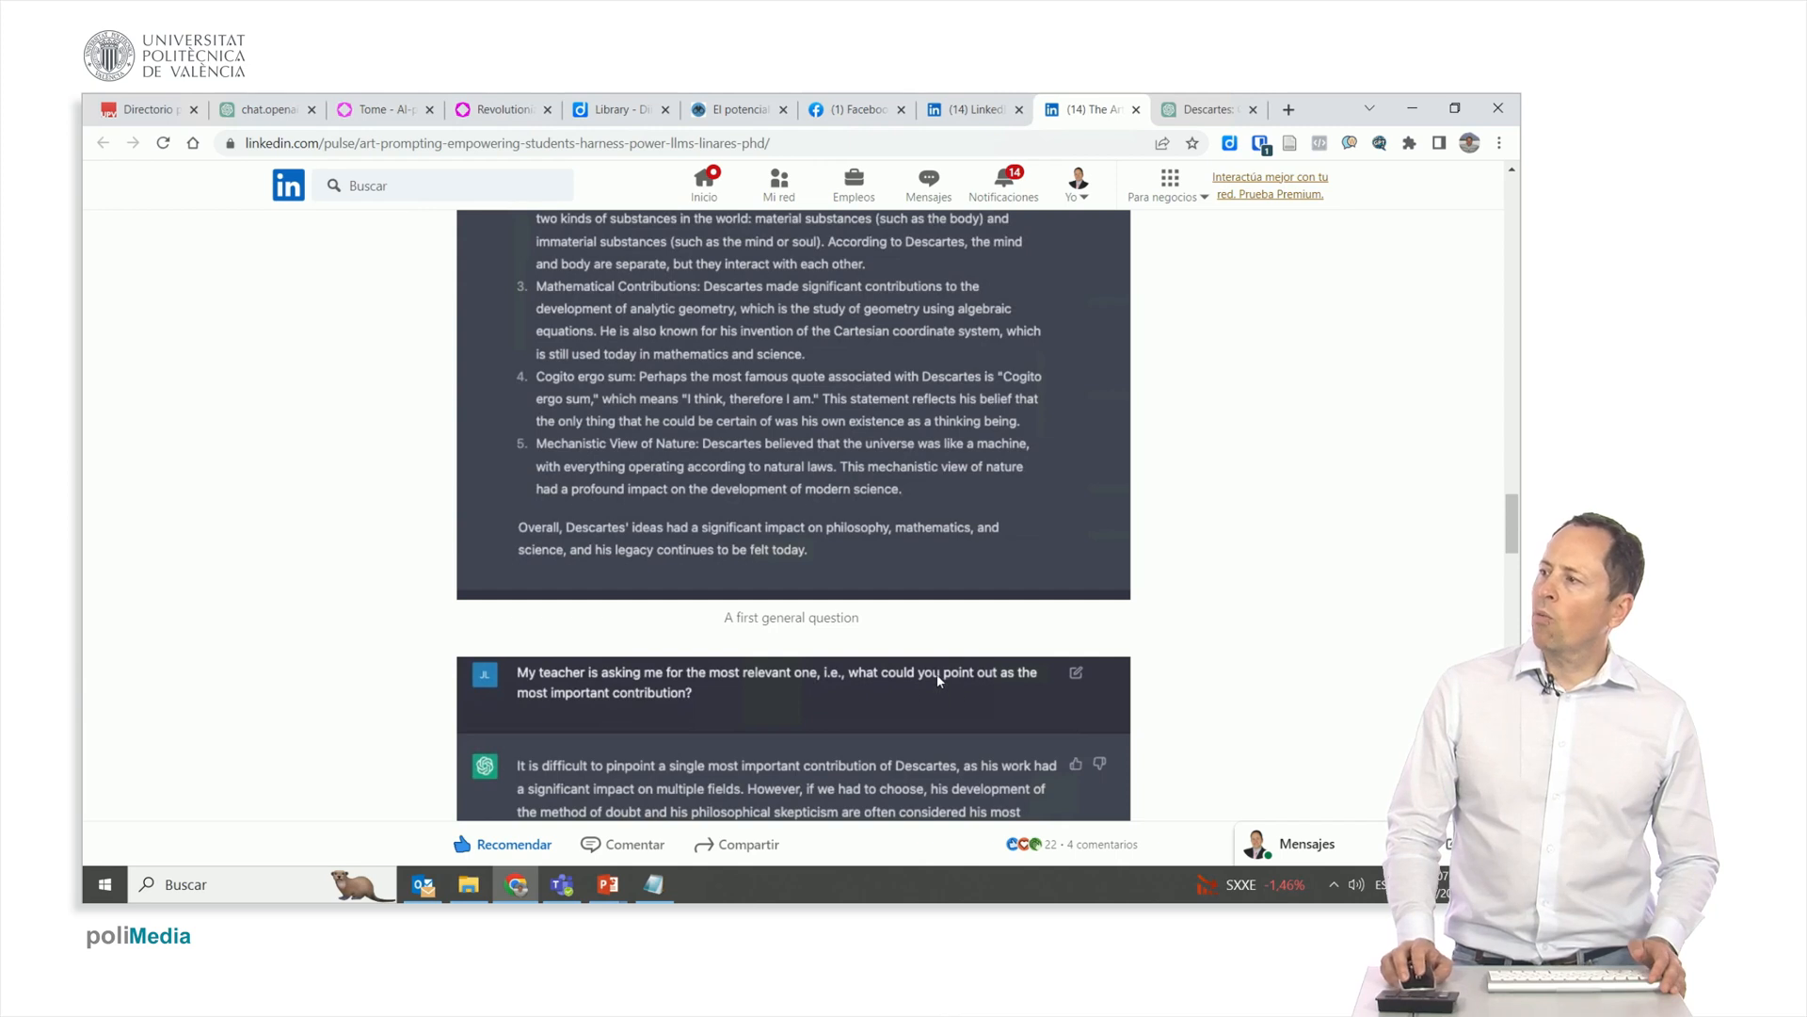
mouse_move(1130, 124)
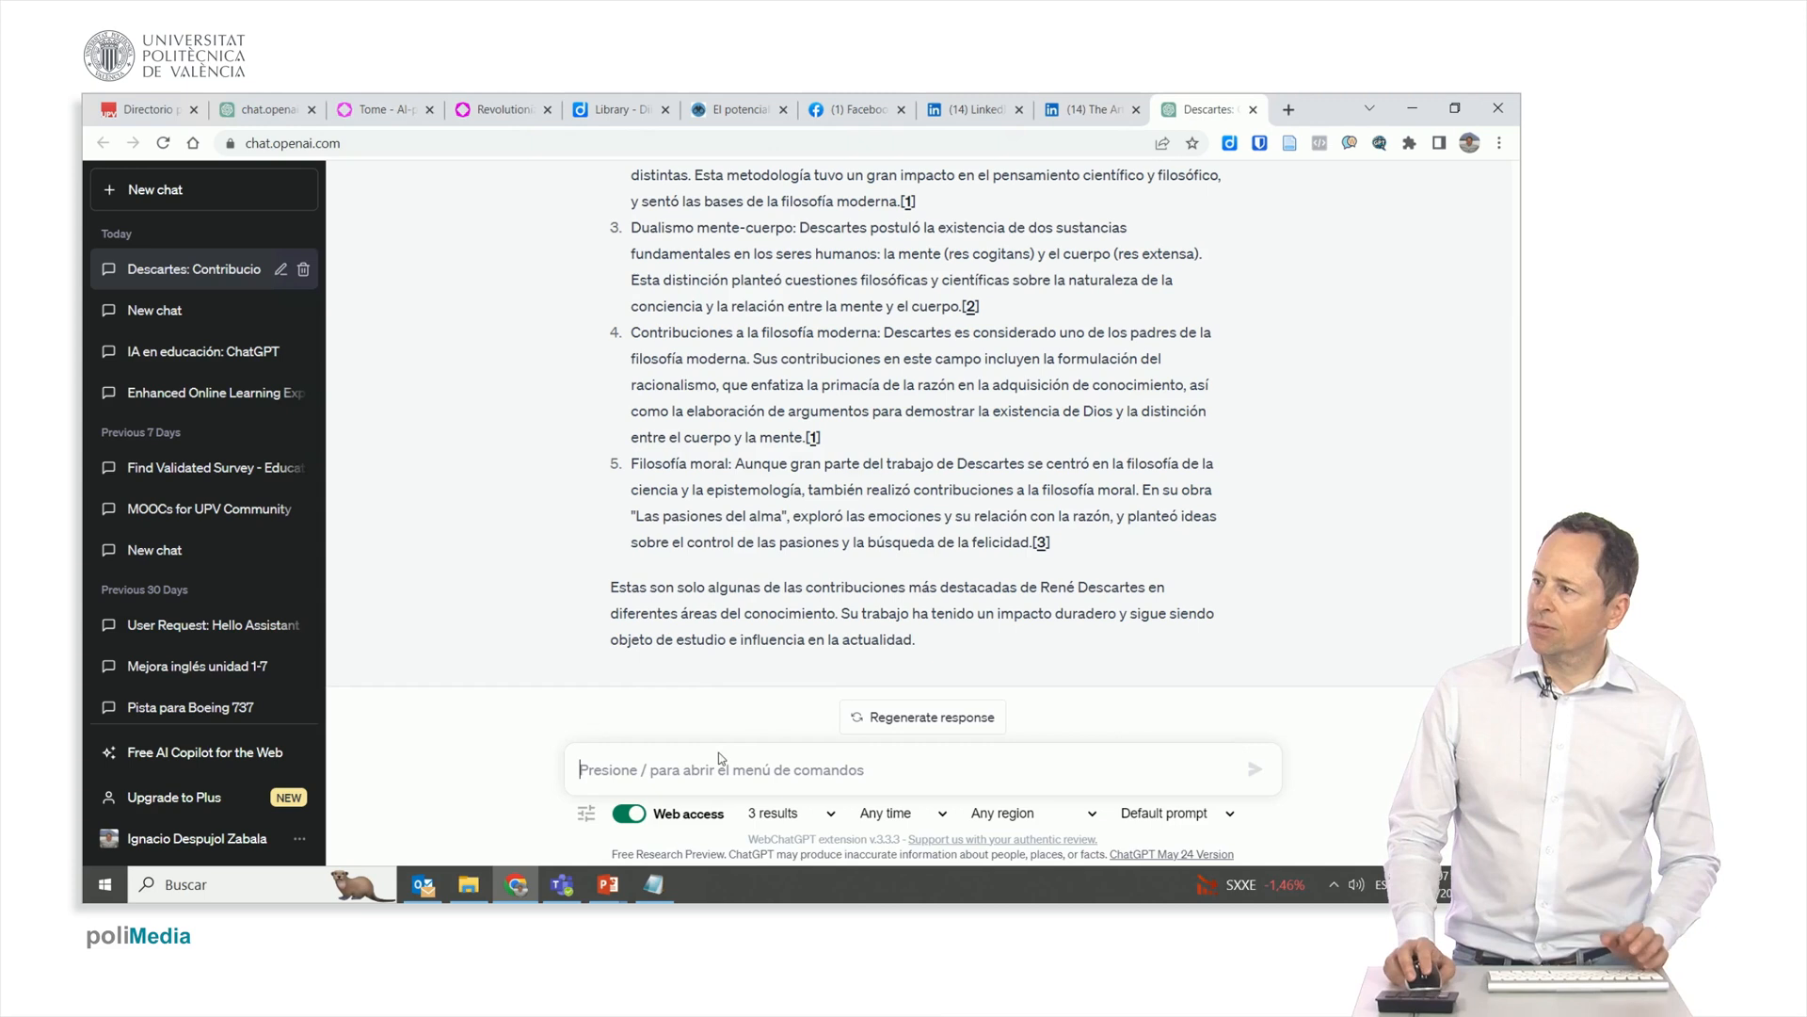
Send the follow-up 'Mi profesor me pregunta por la más relevante…' asking for the most relevant contribution.
type("Mi")
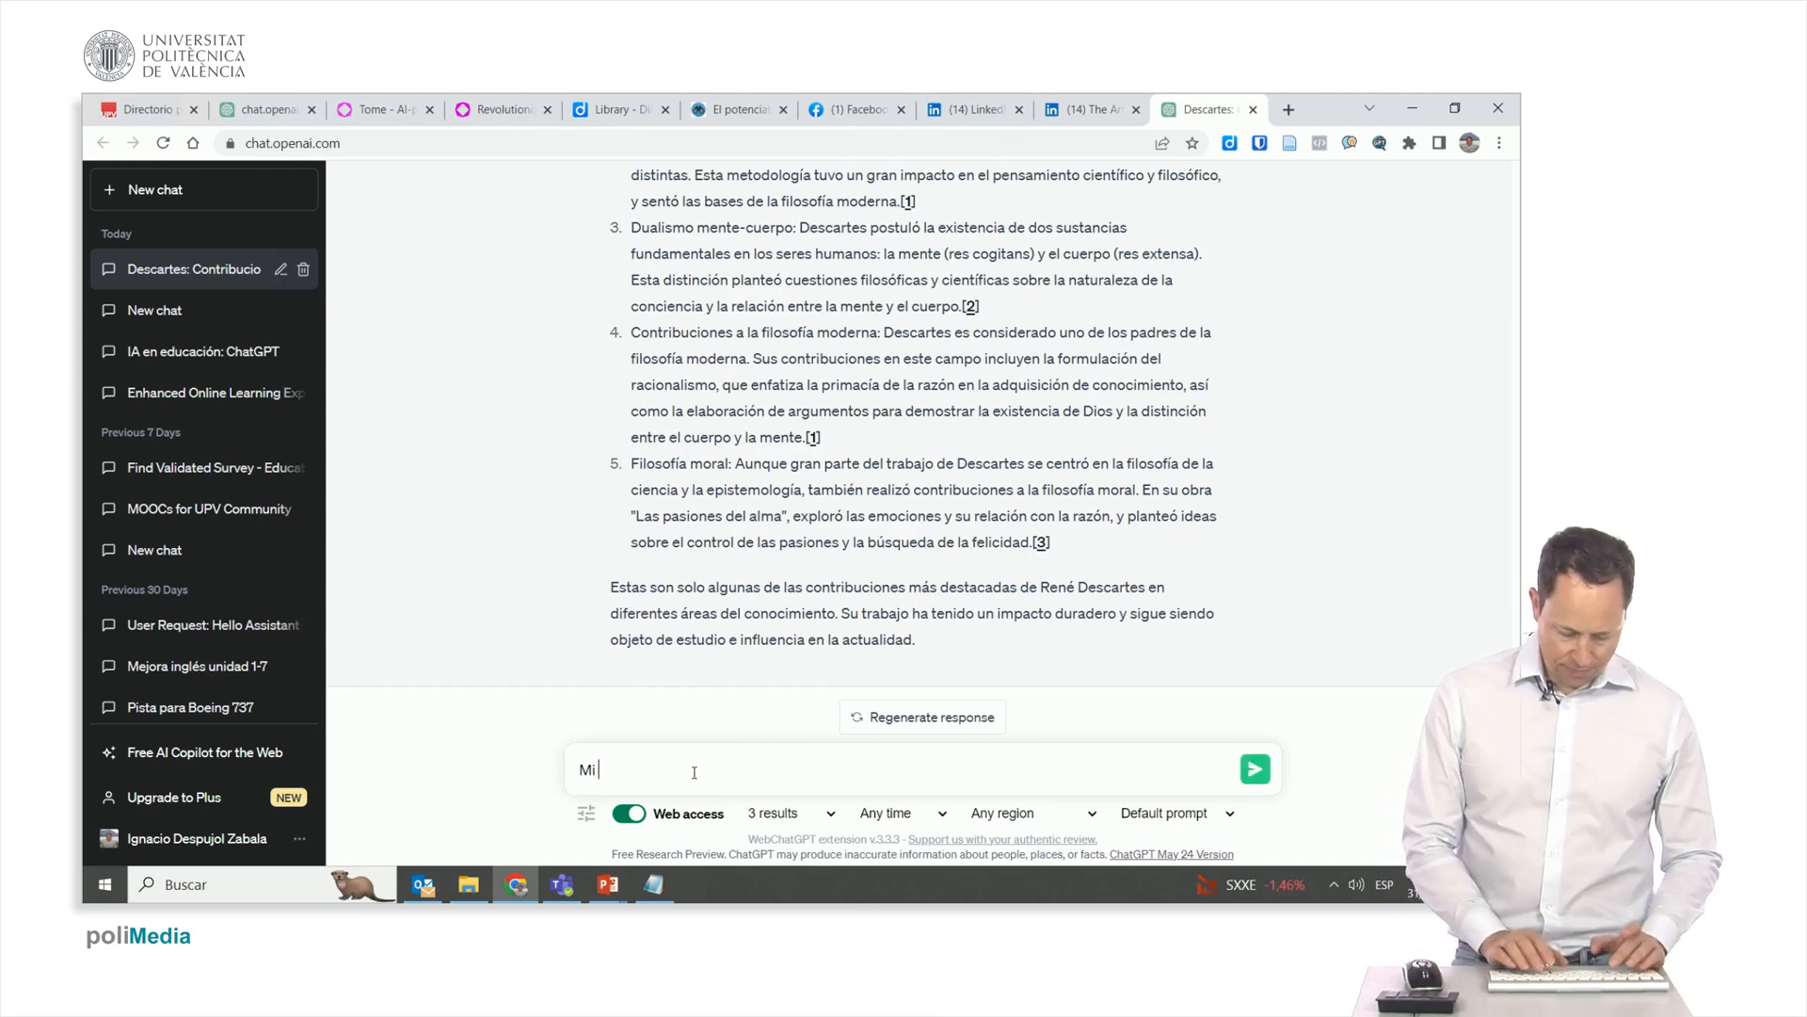
type("prof")
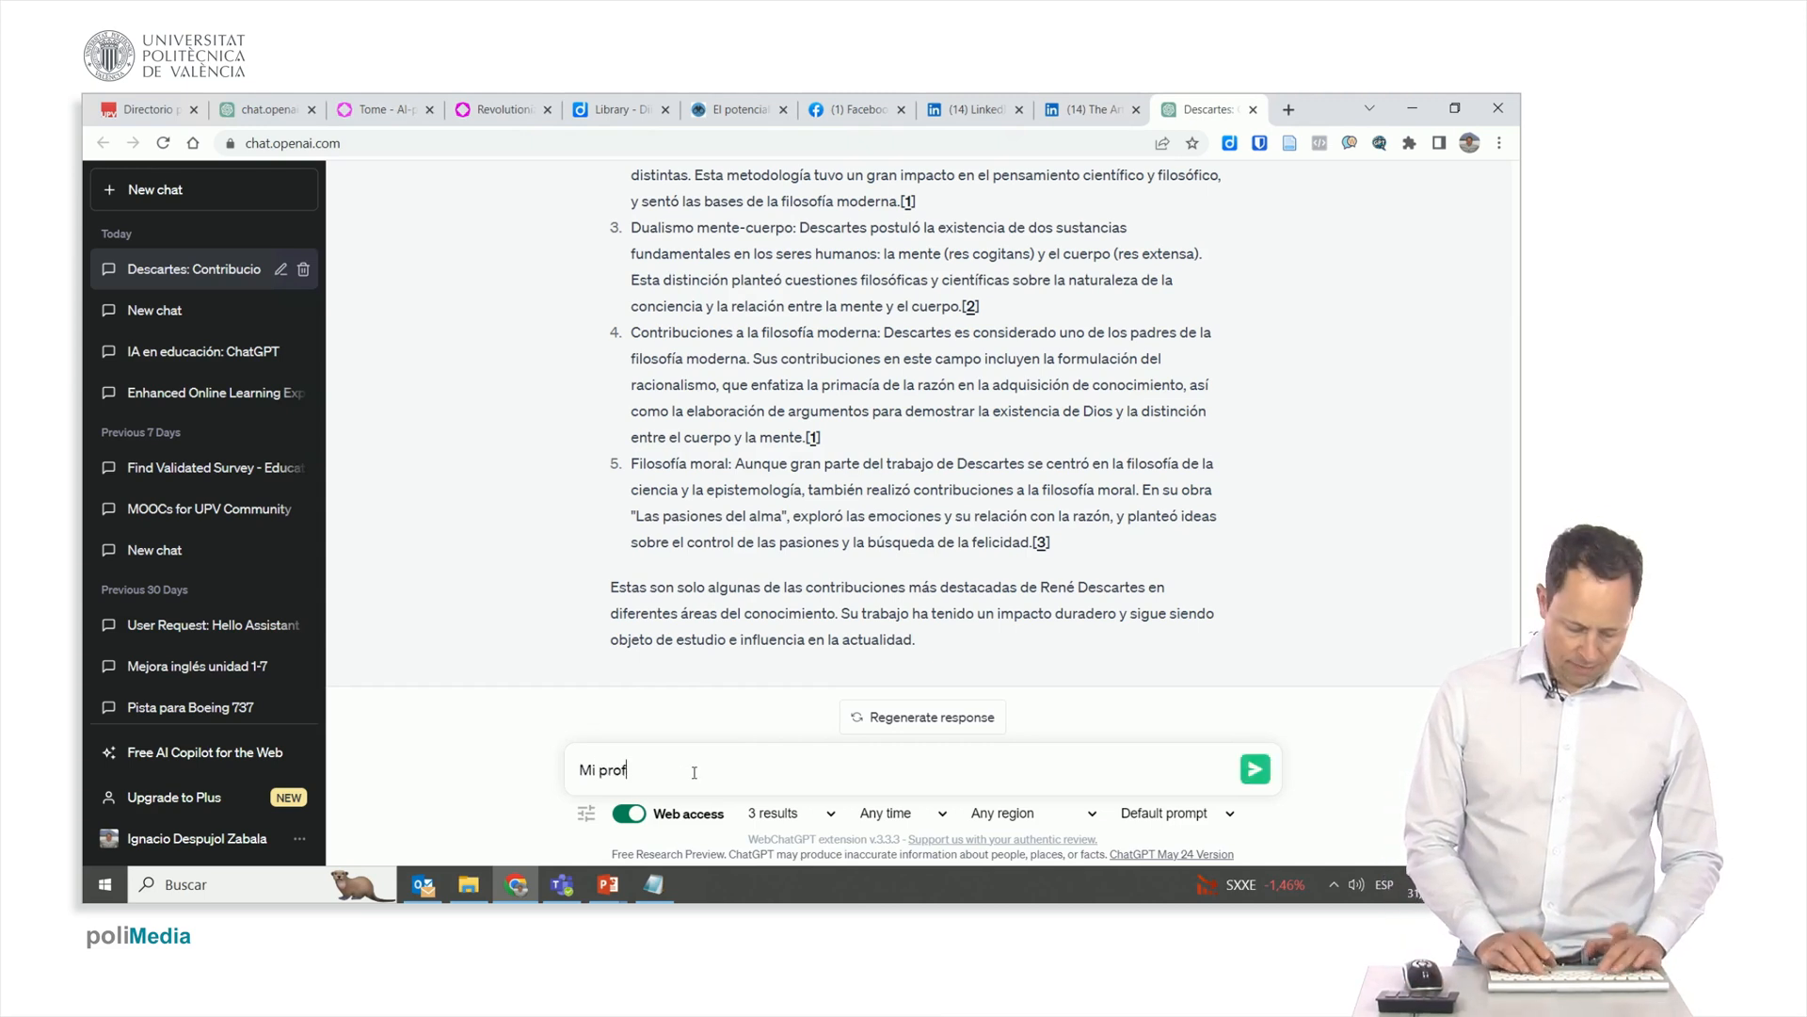
type("esor me pregunt")
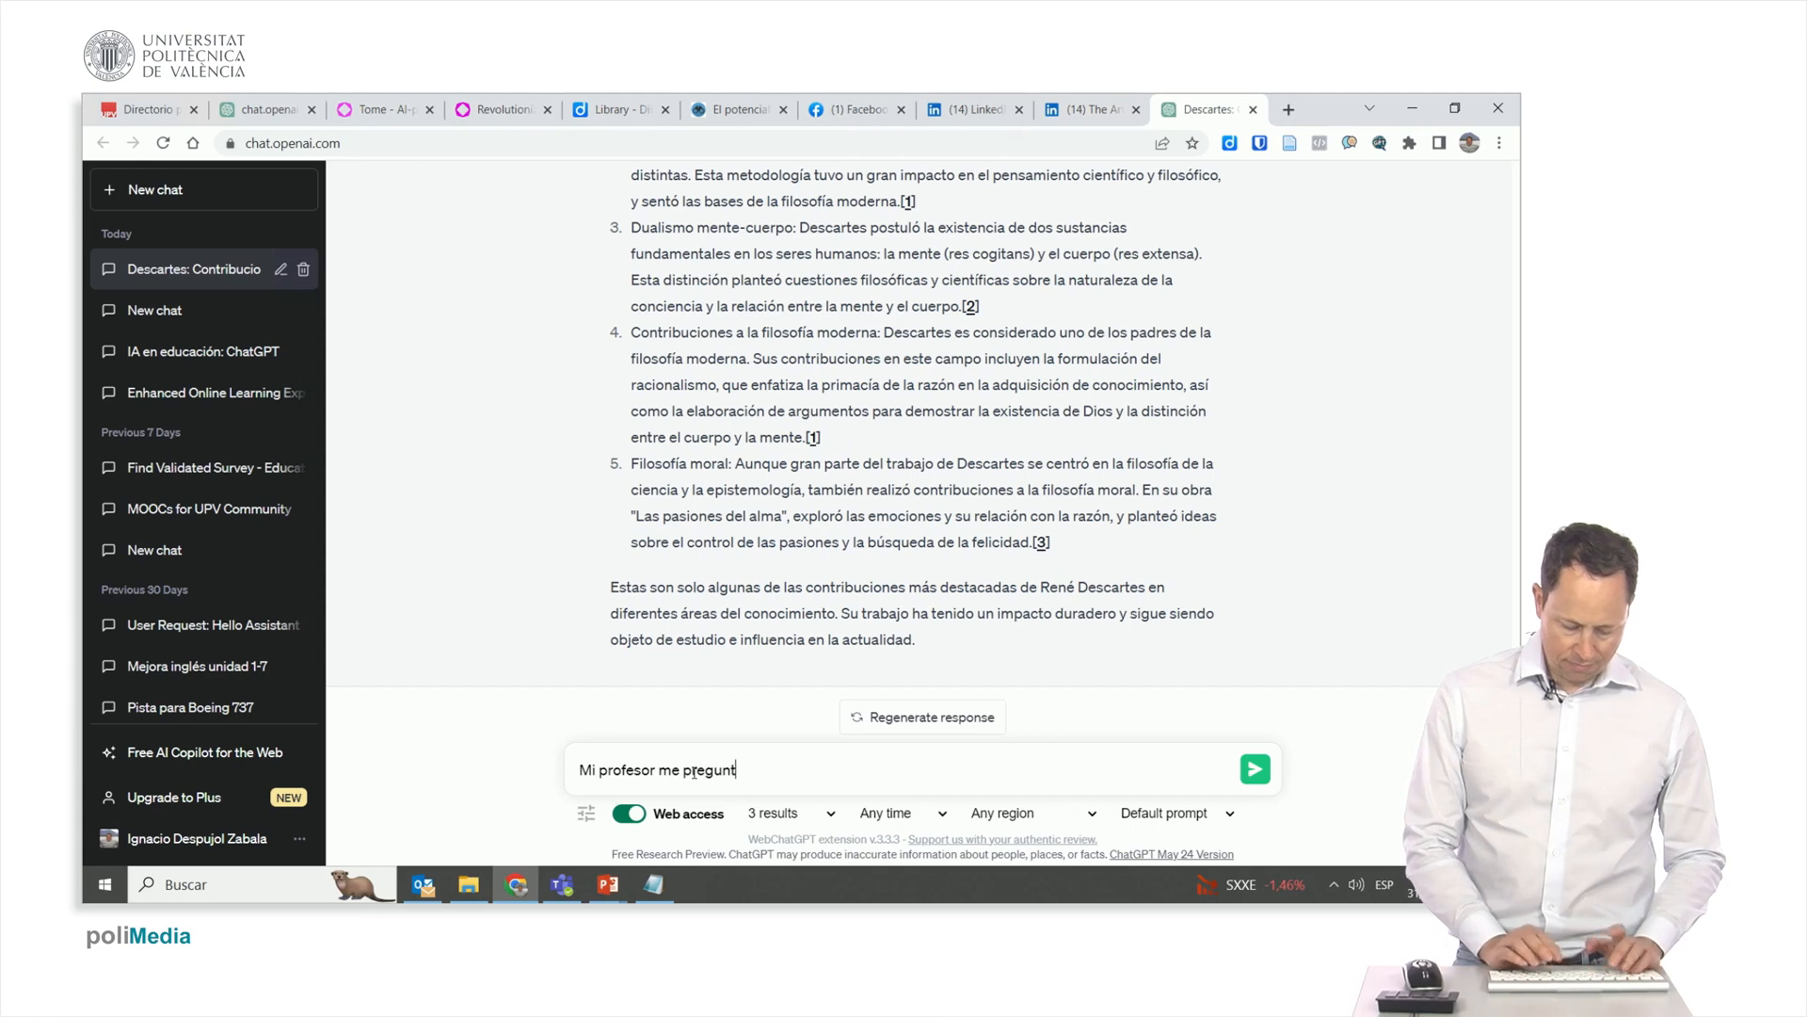
type("a por")
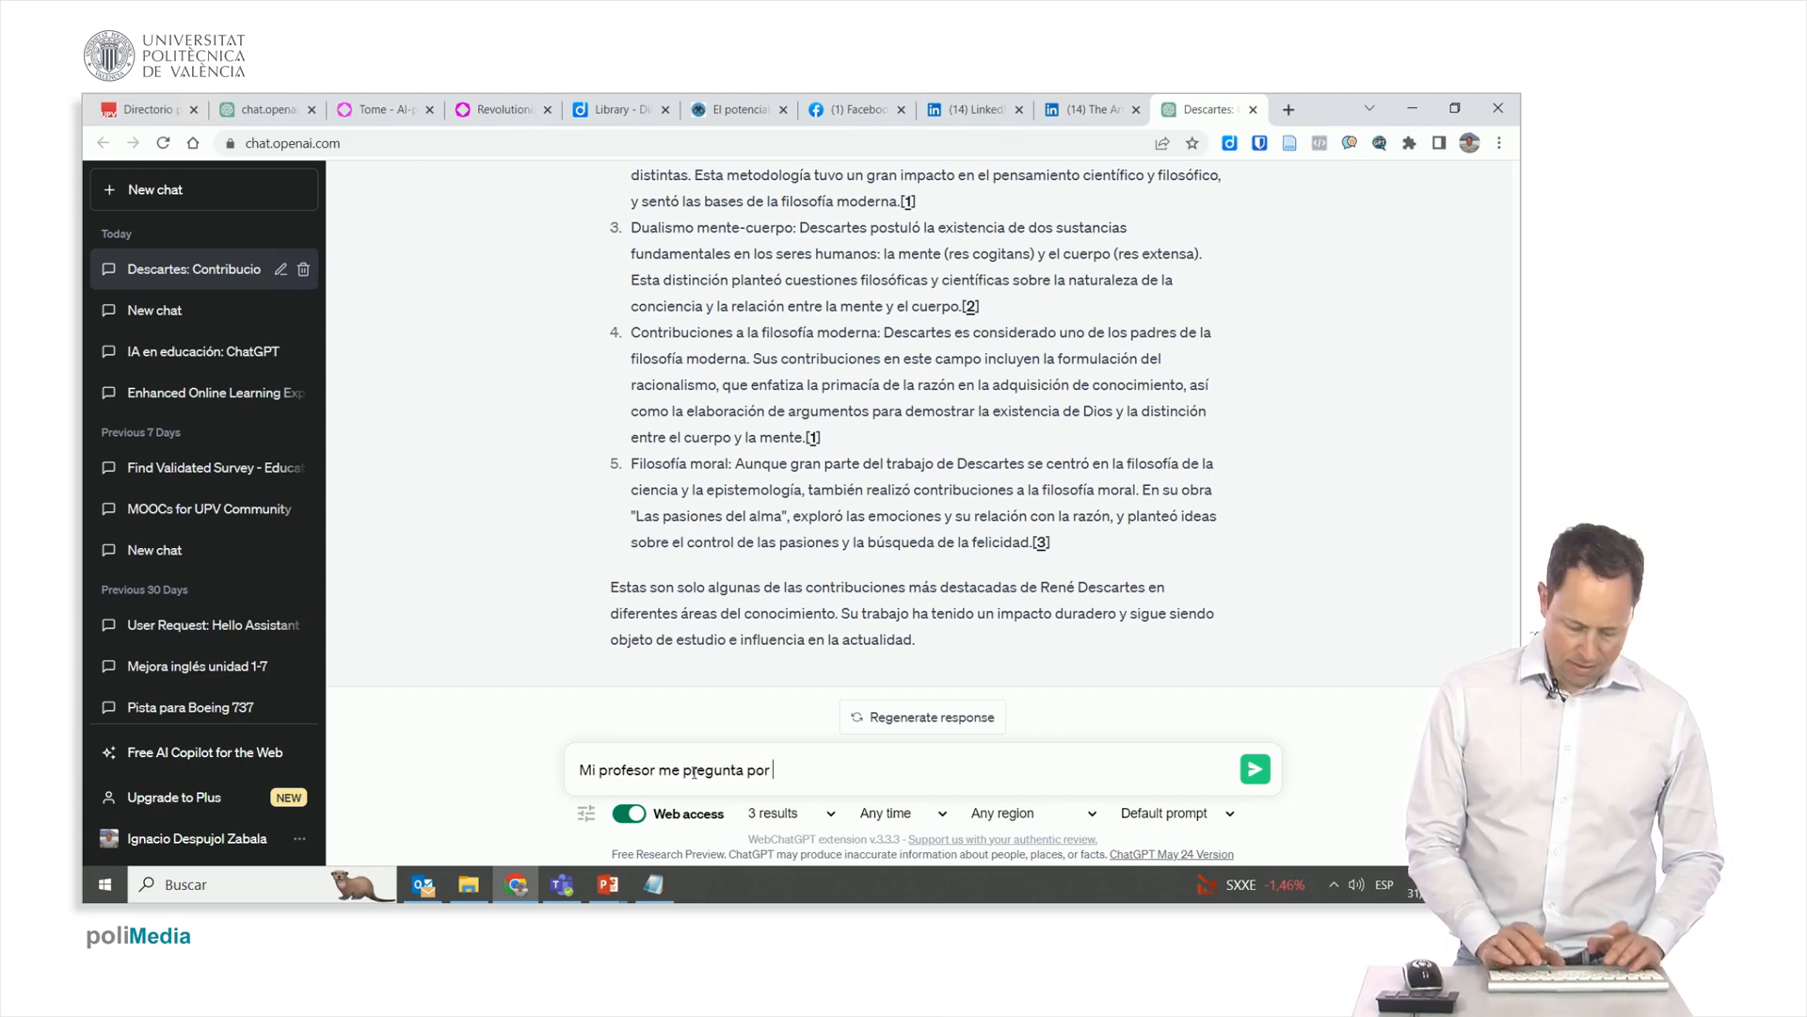
type("la m")
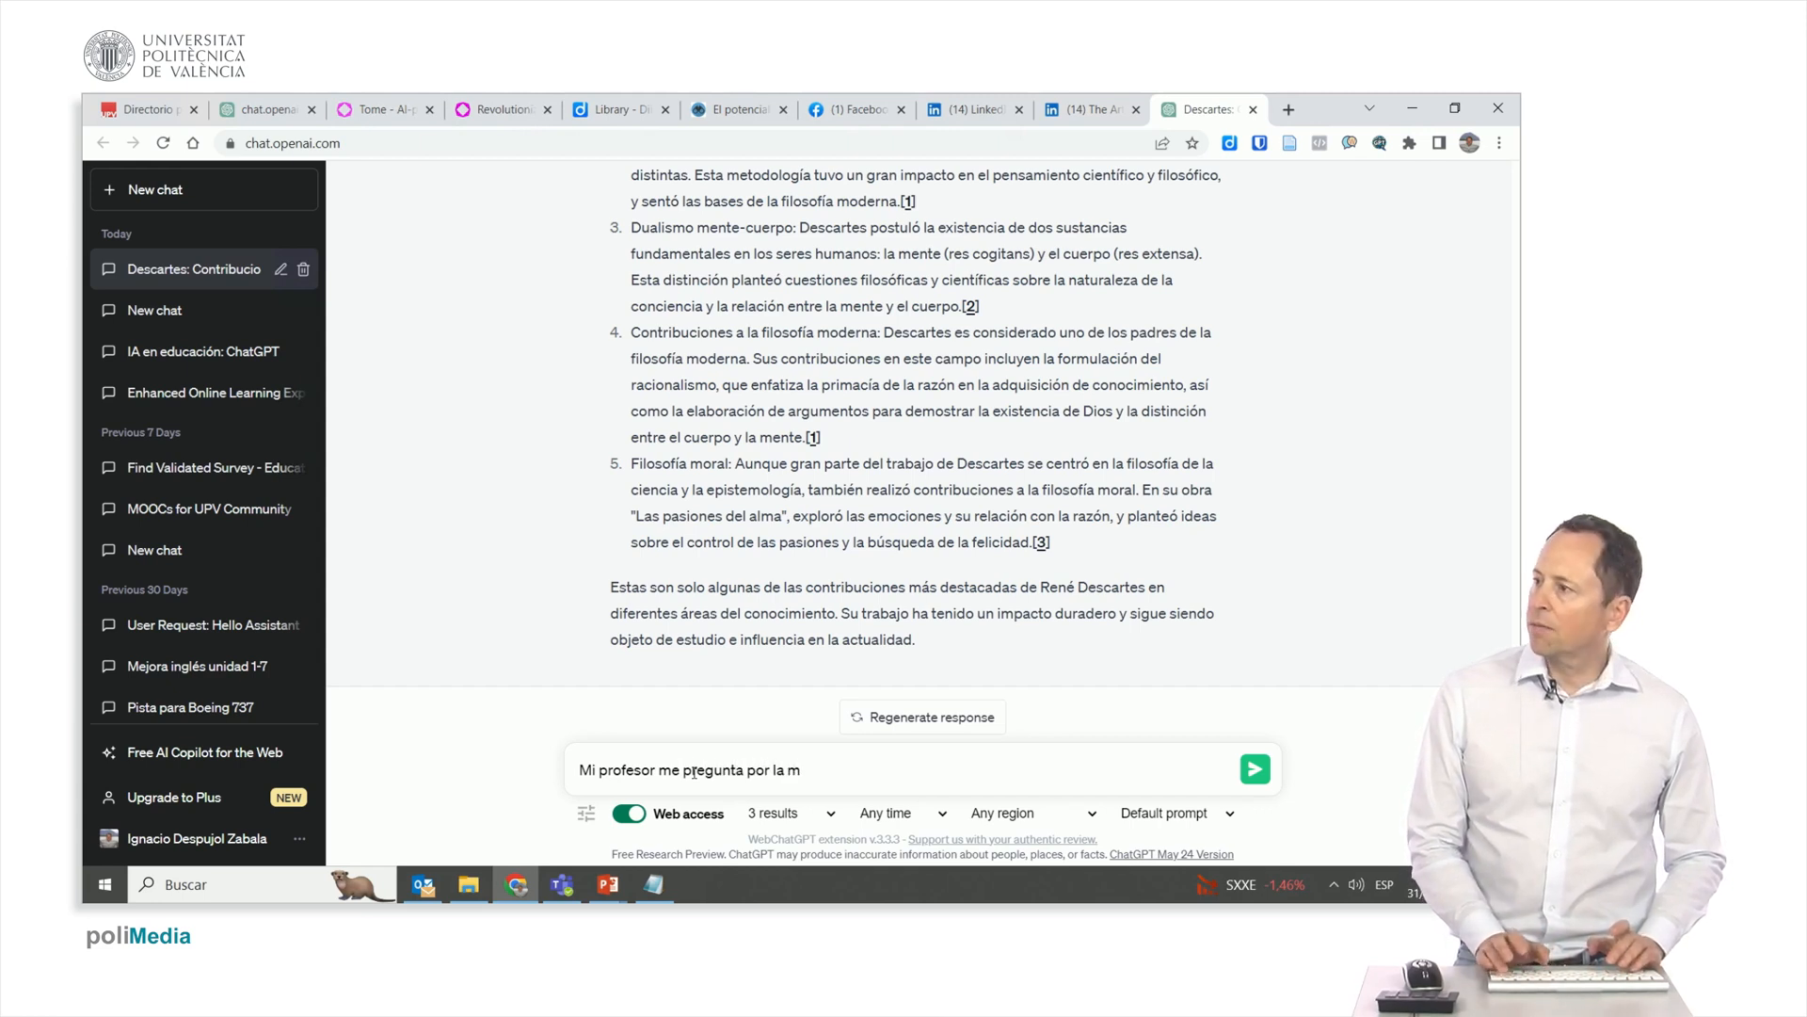
type("ás r")
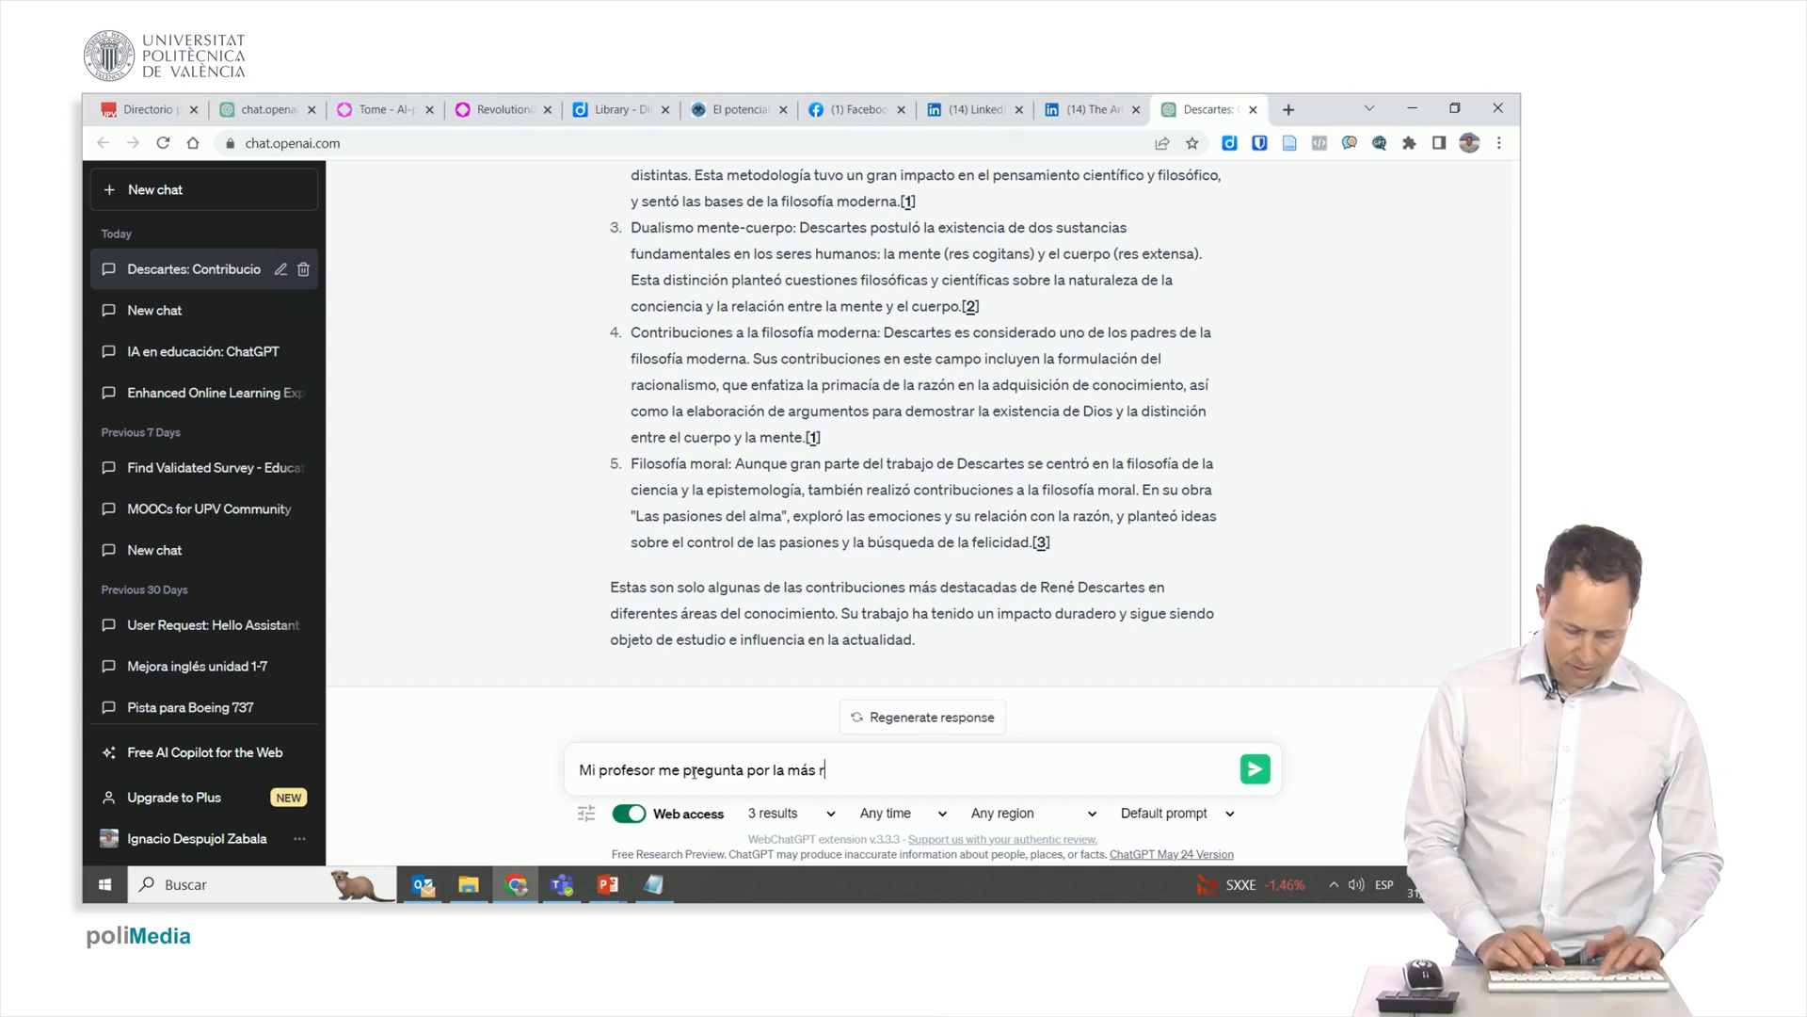
type("relevante, c")
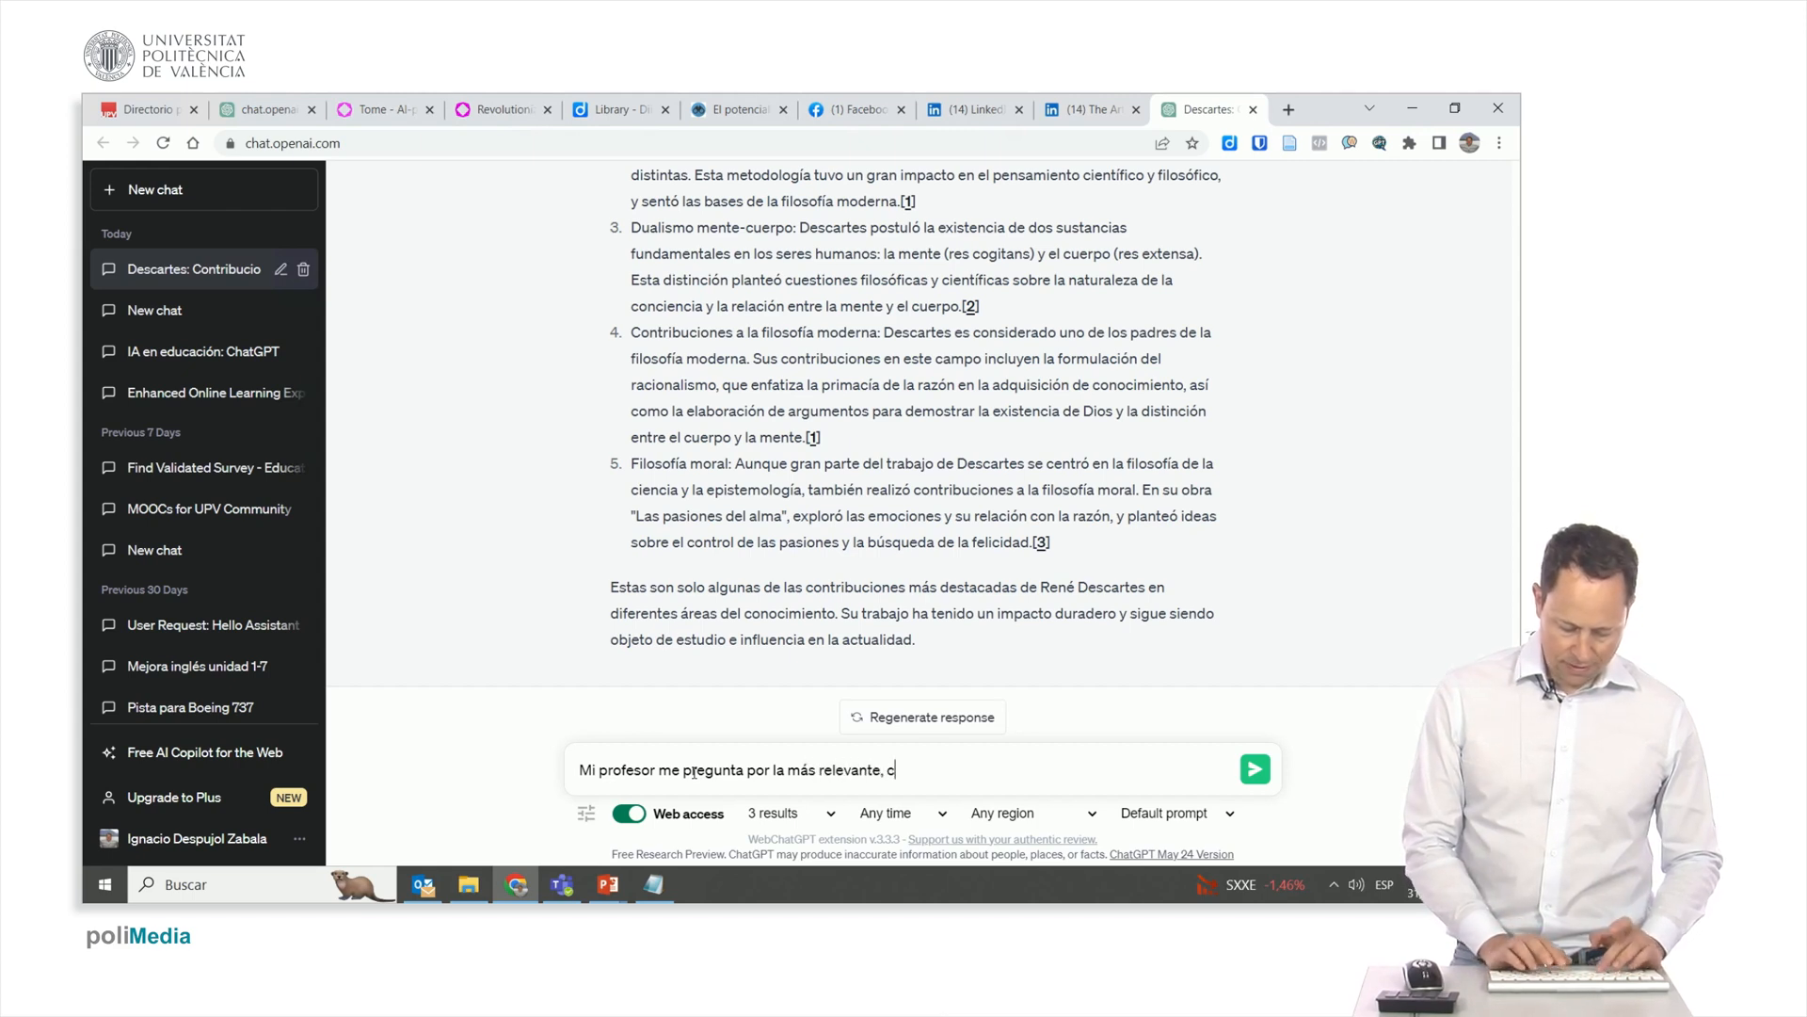
type("uál señalarías co")
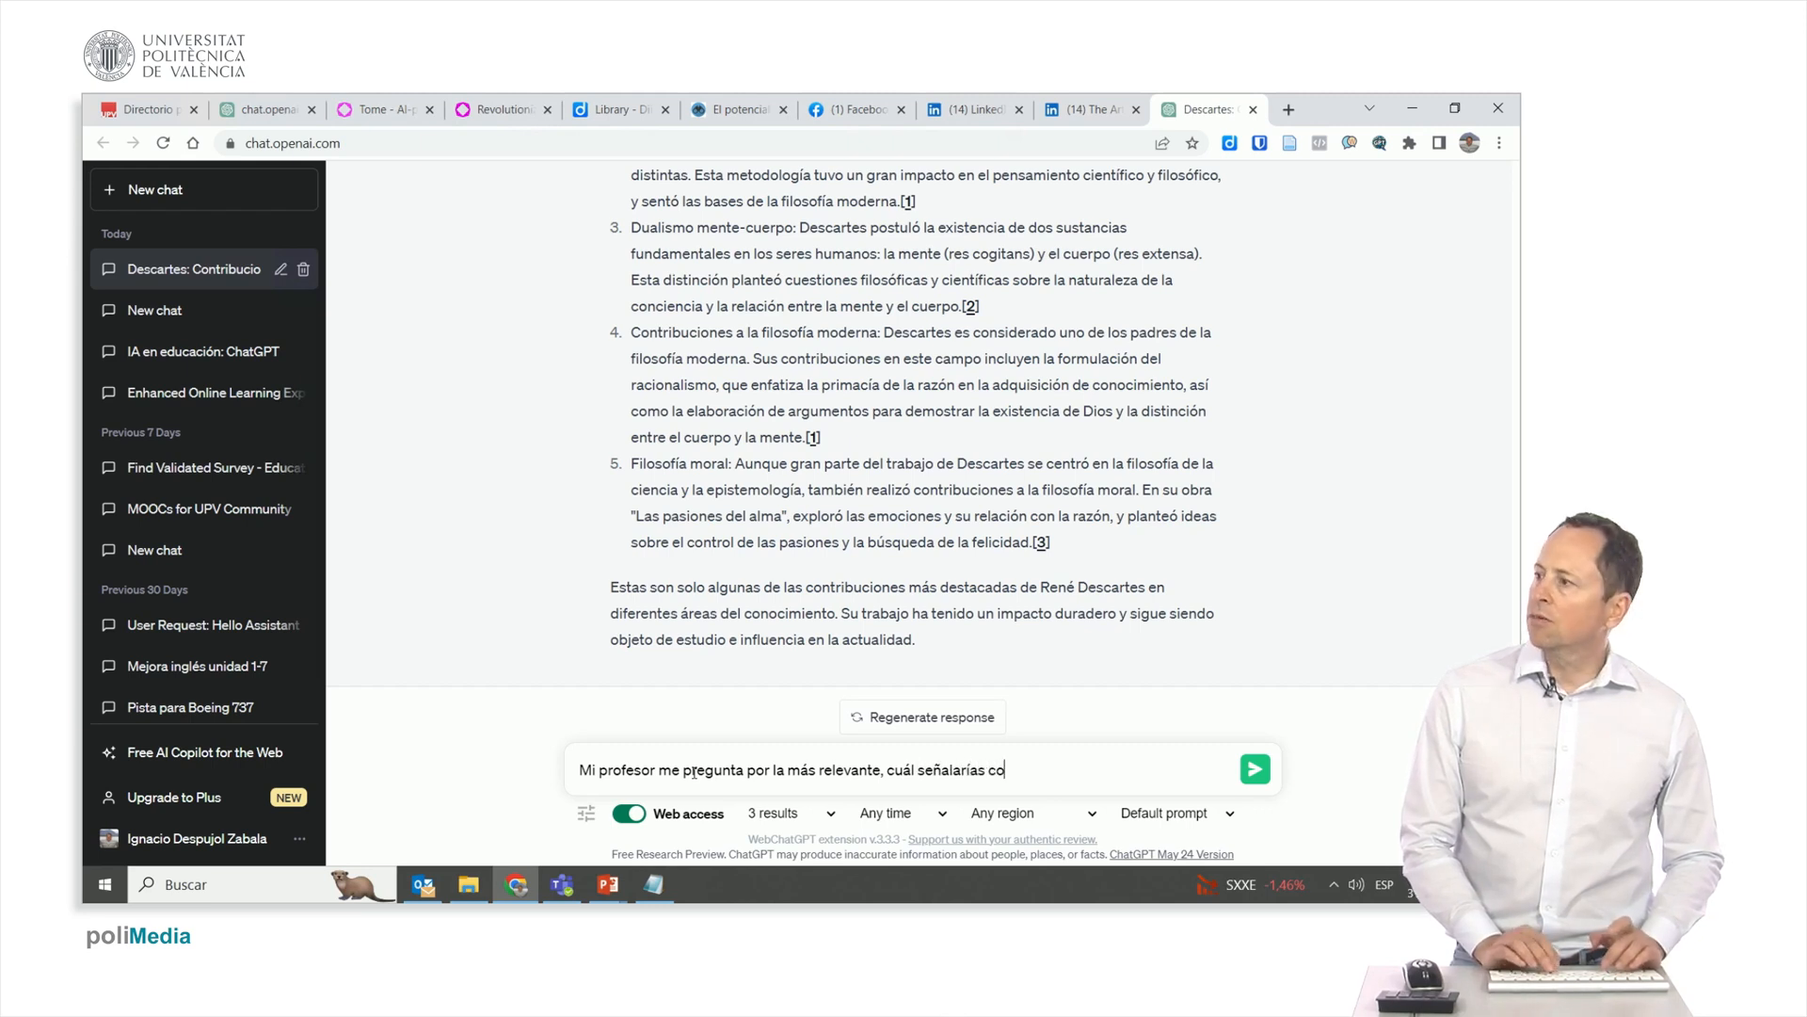
type("mo la ma")
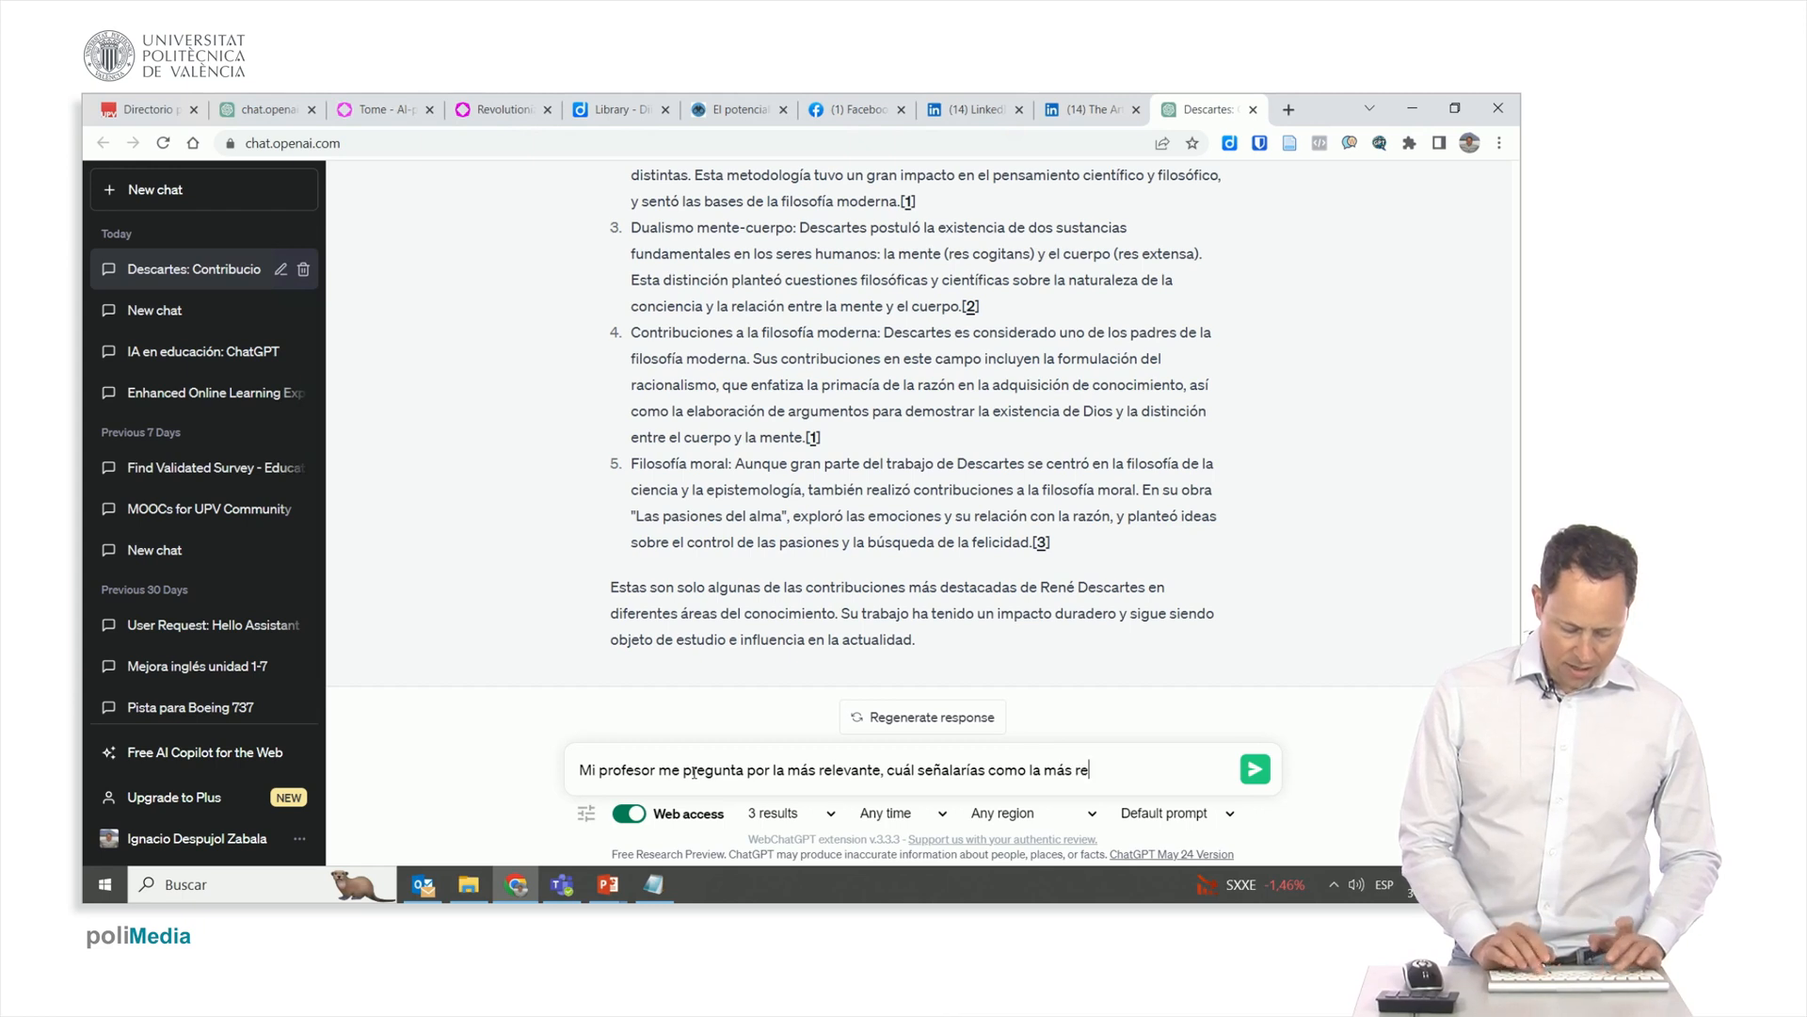
type("levante?")
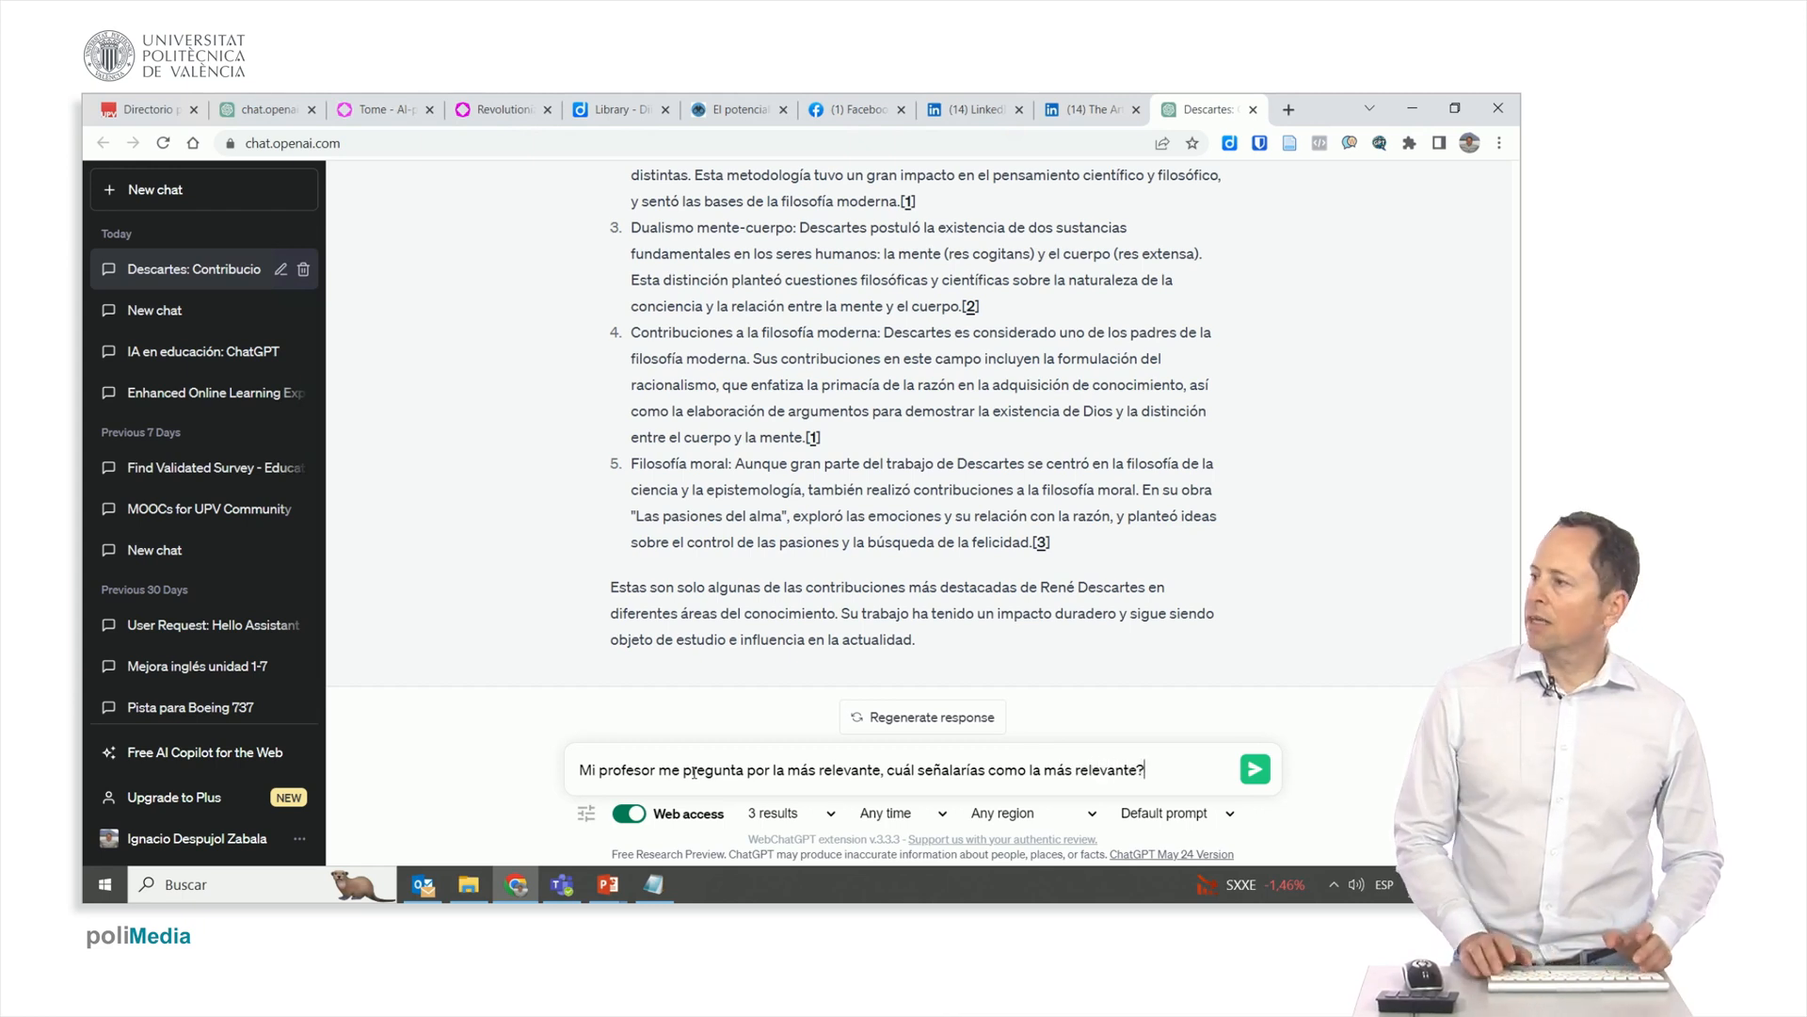
left_click(1254, 769)
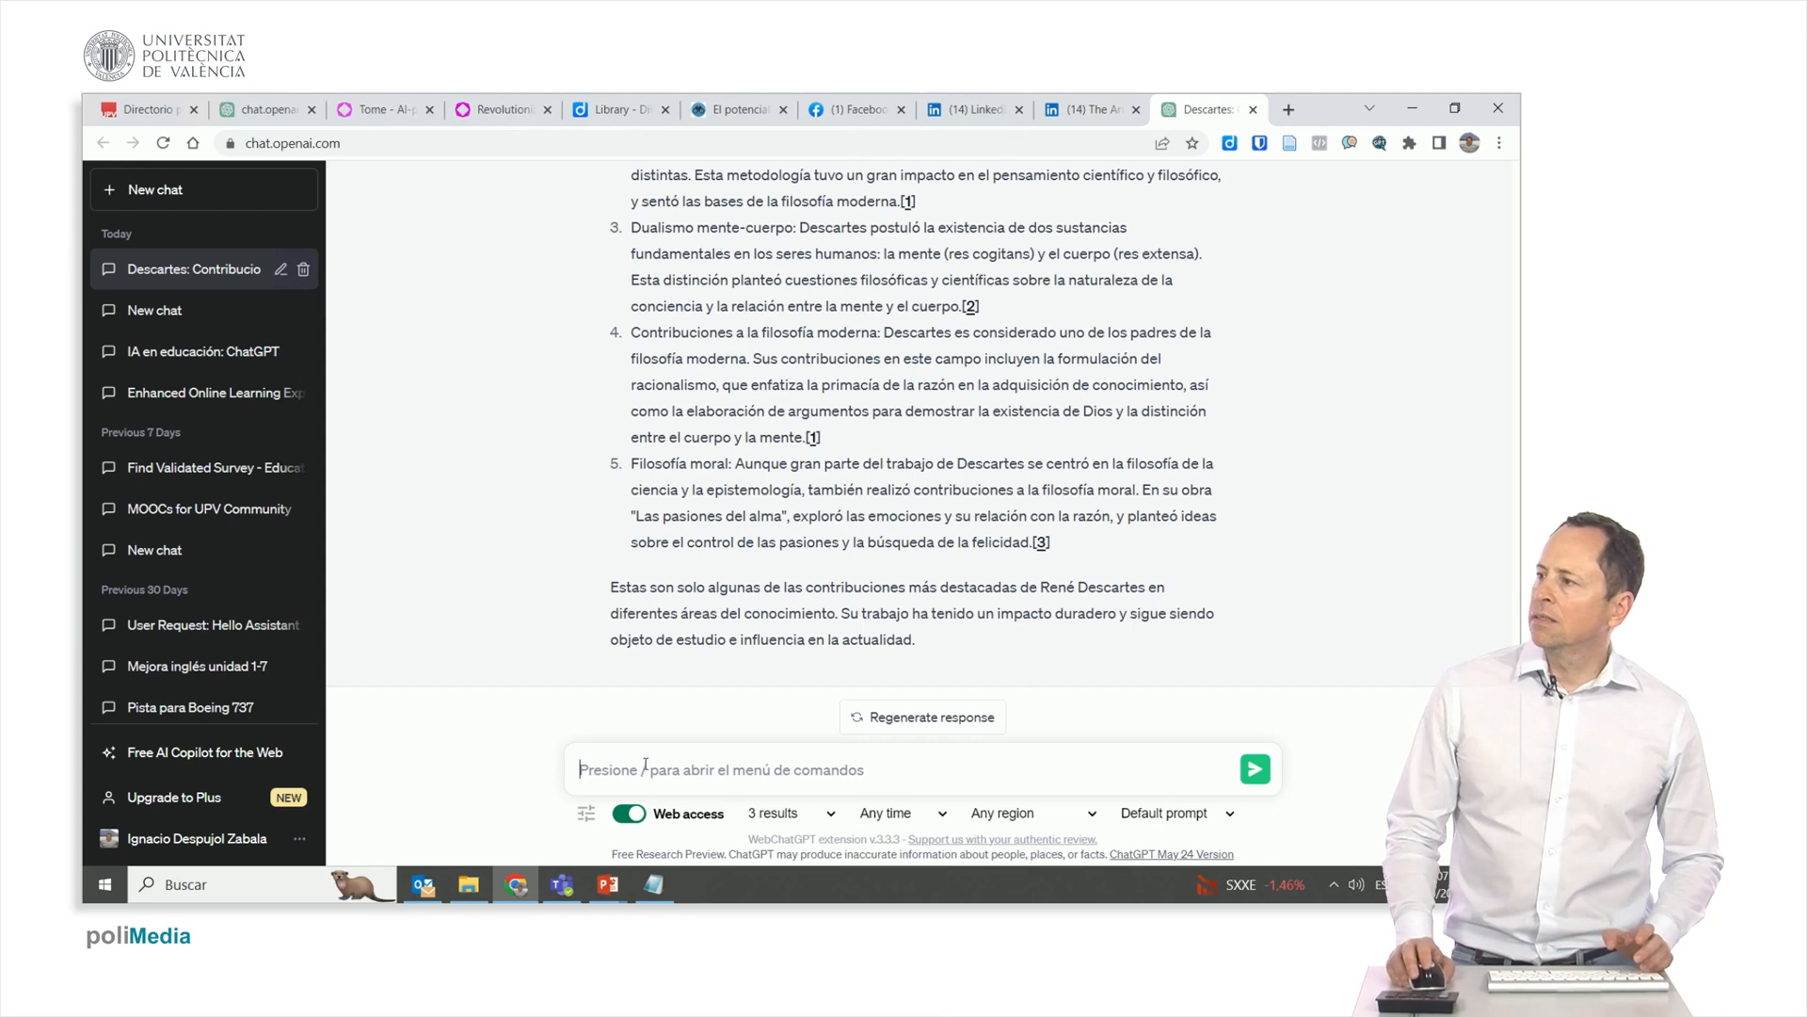
Scroll through the reply, which lists teaching competencies instead of Descartes' ideas.
left_click(1254, 769)
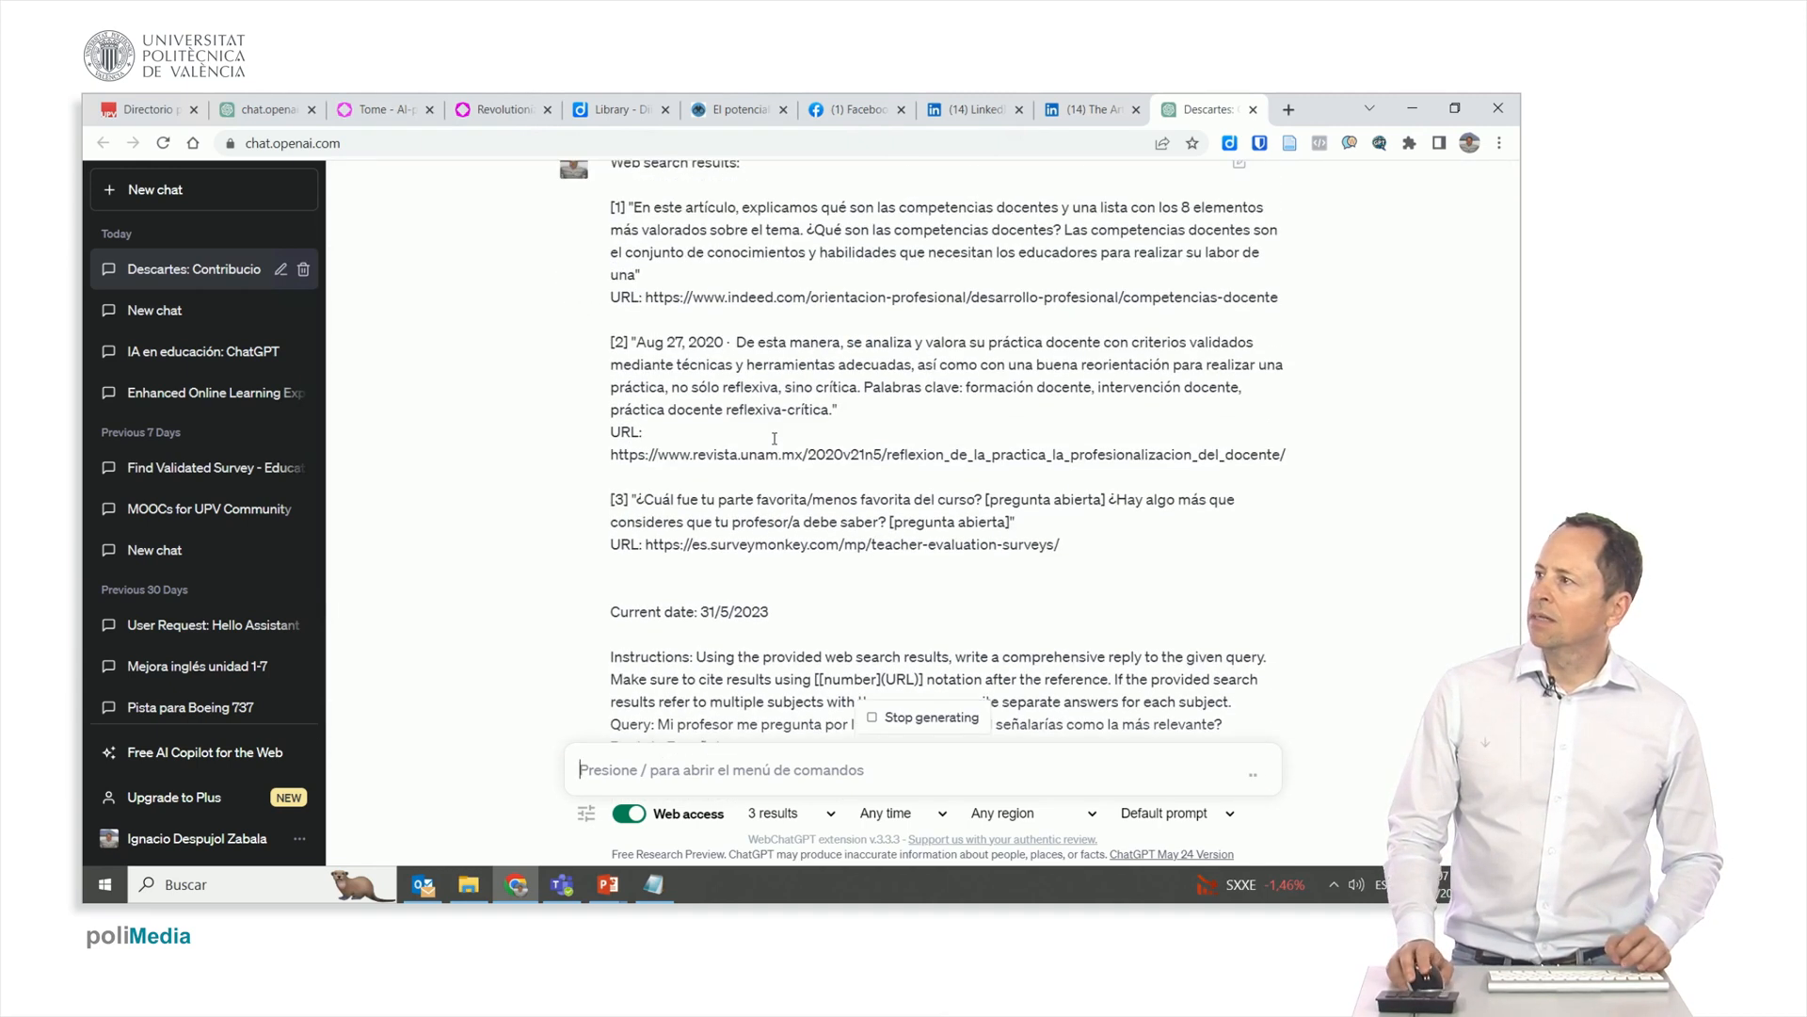
scroll("down", 3)
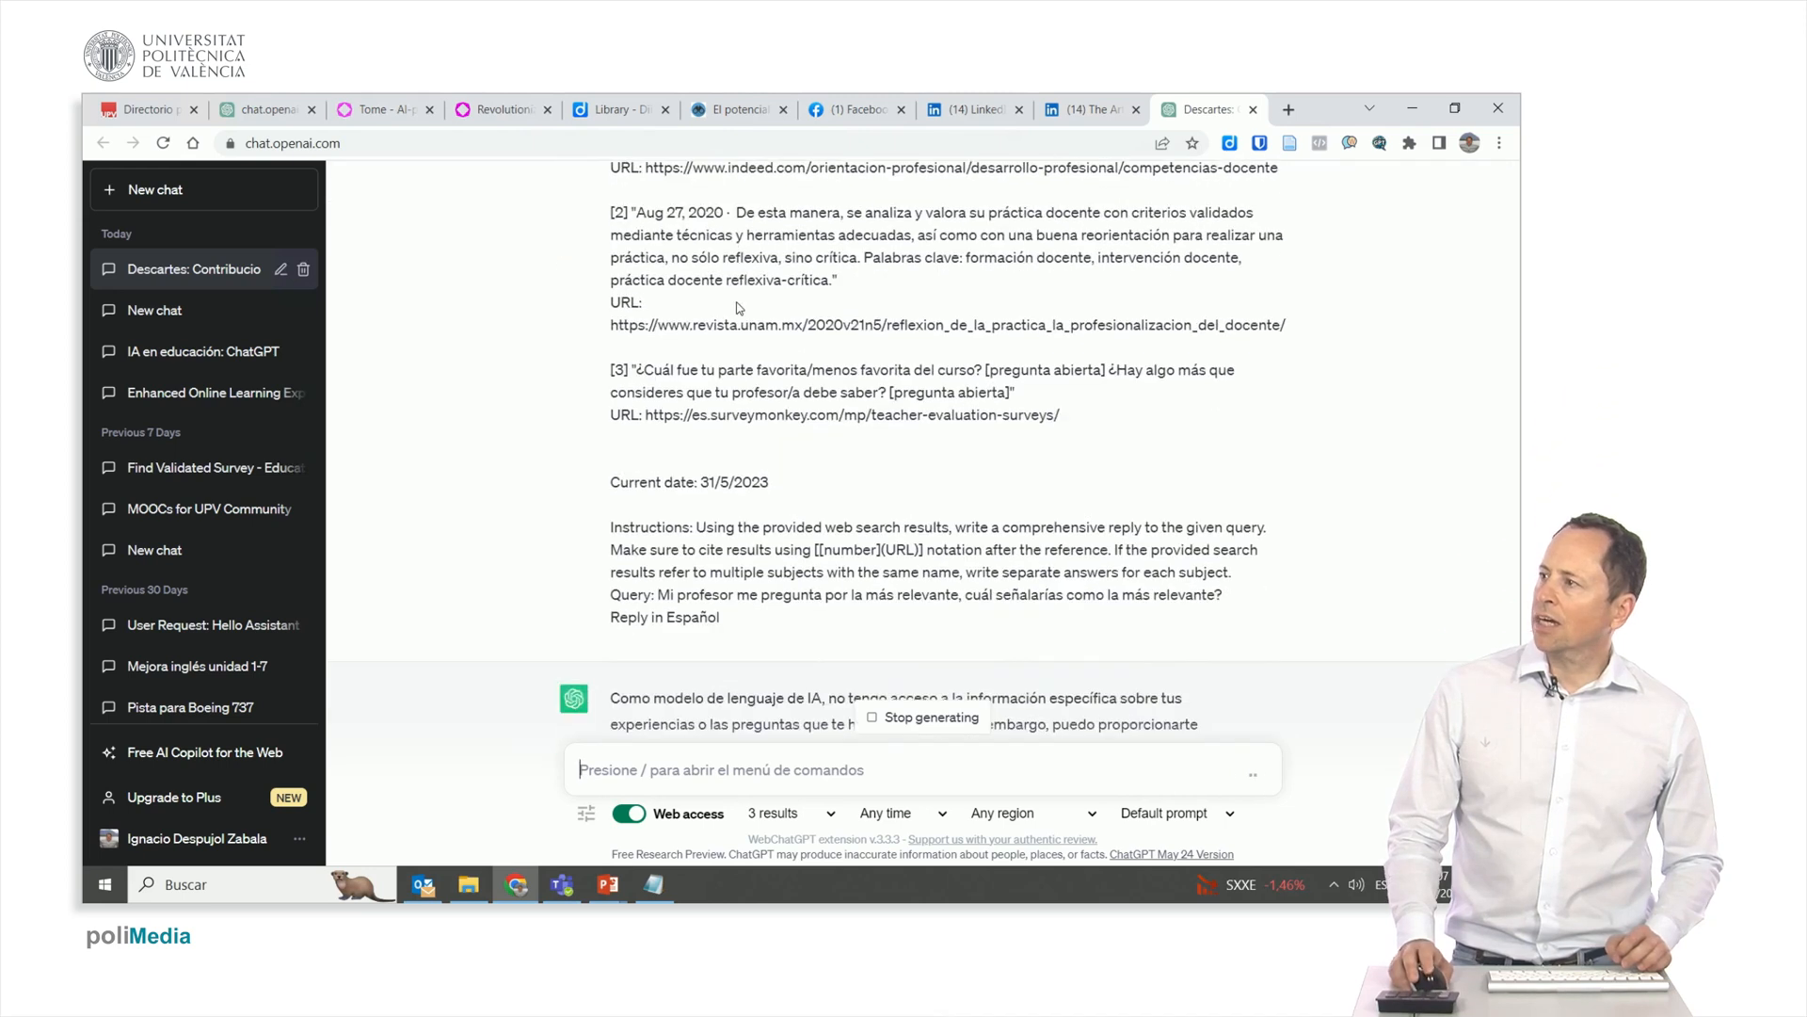
scroll("down", 3)
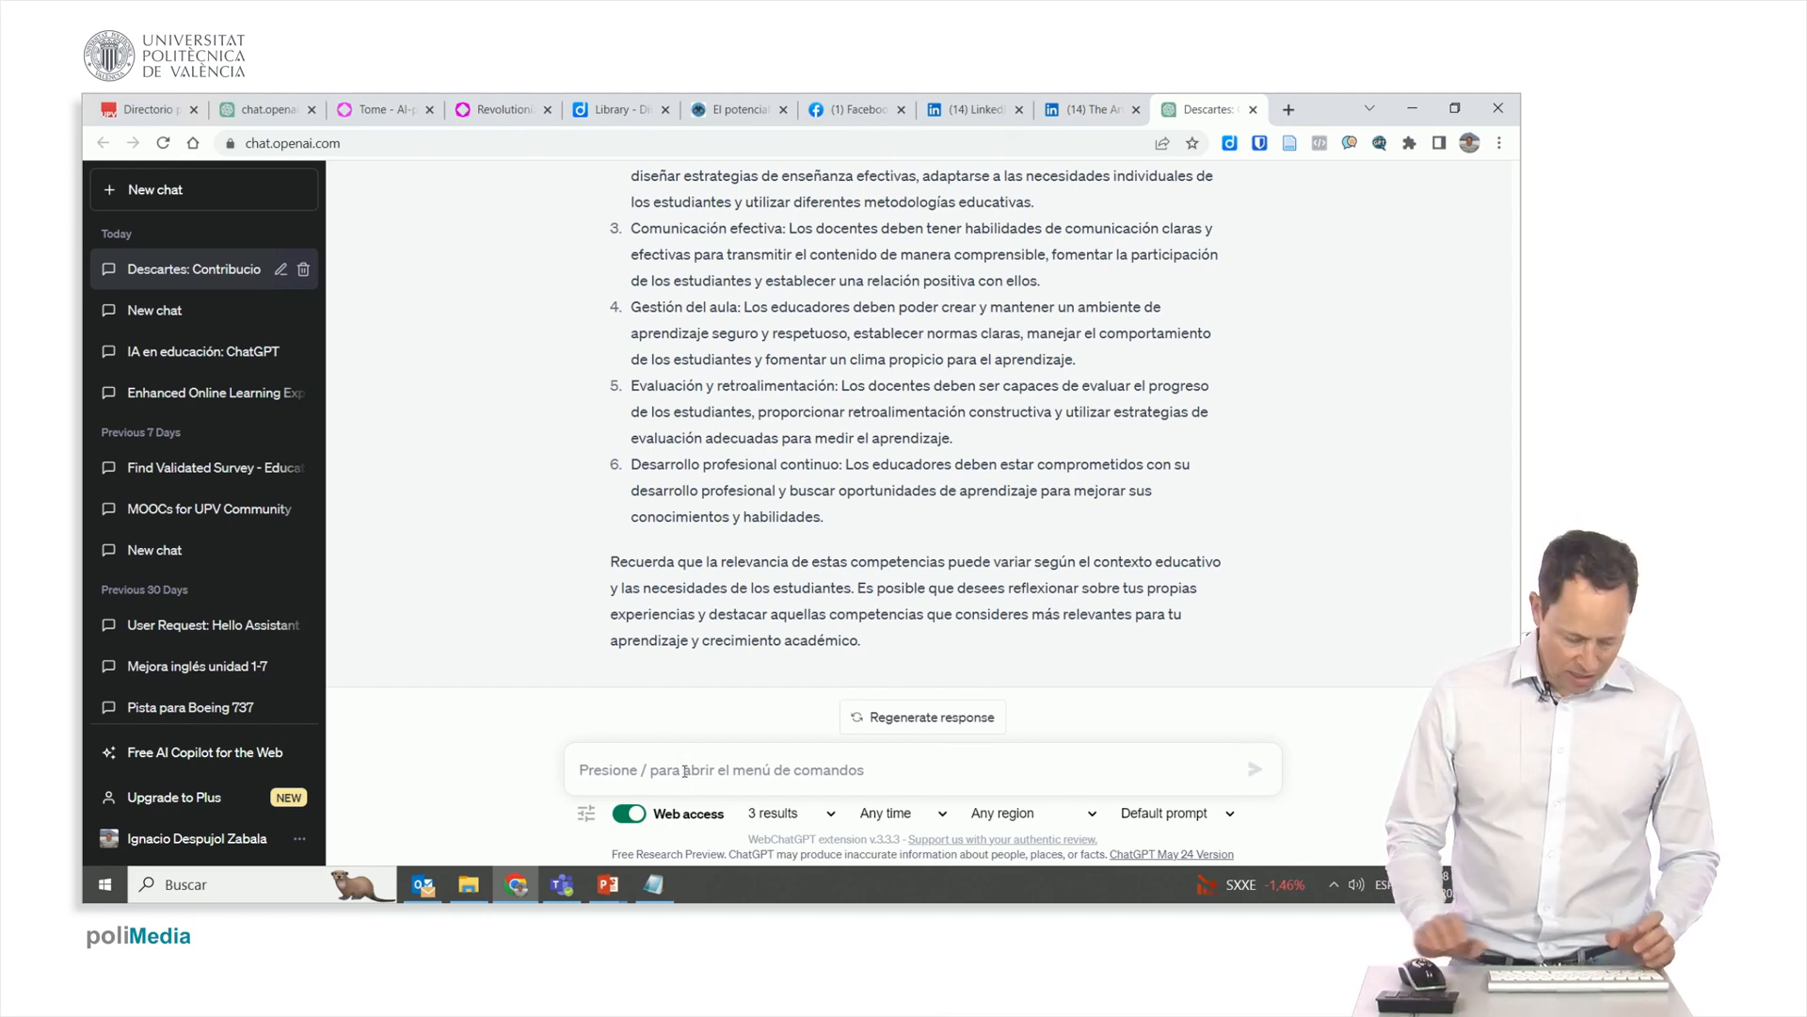
Ask 'Podrías darme la contribución más importante de descartes'.
type("Podrías")
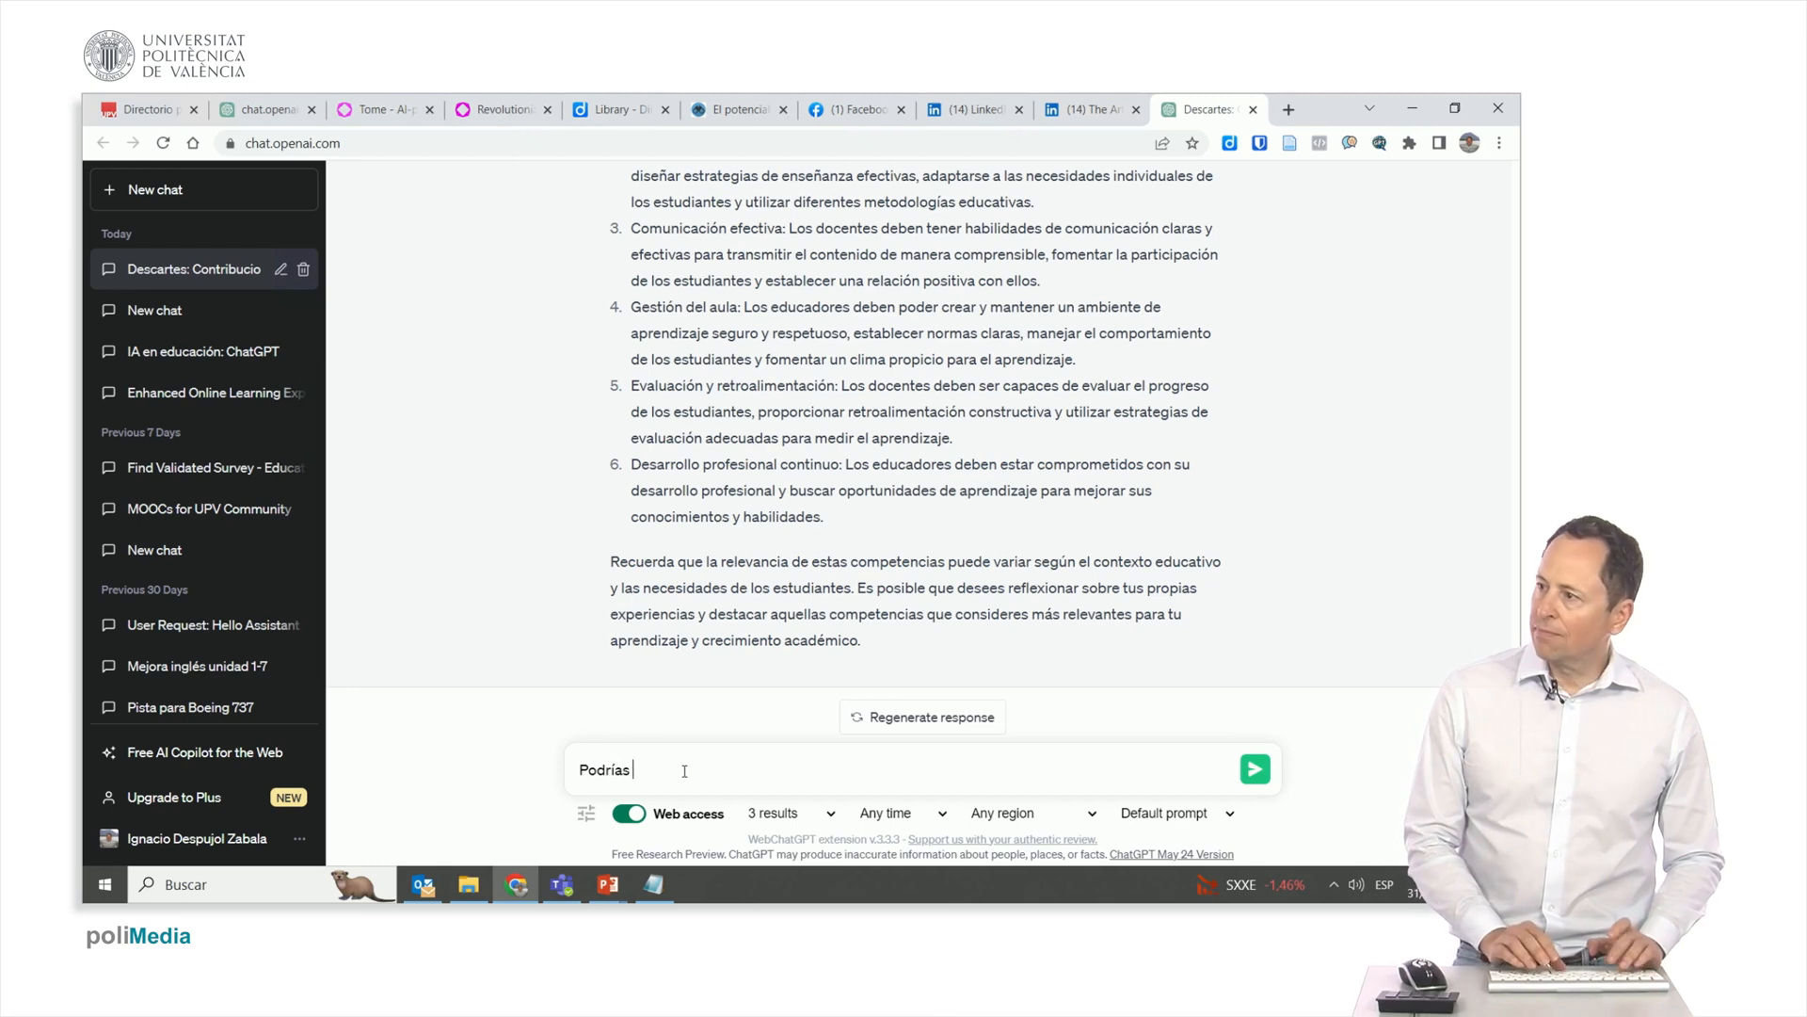
type("darme la")
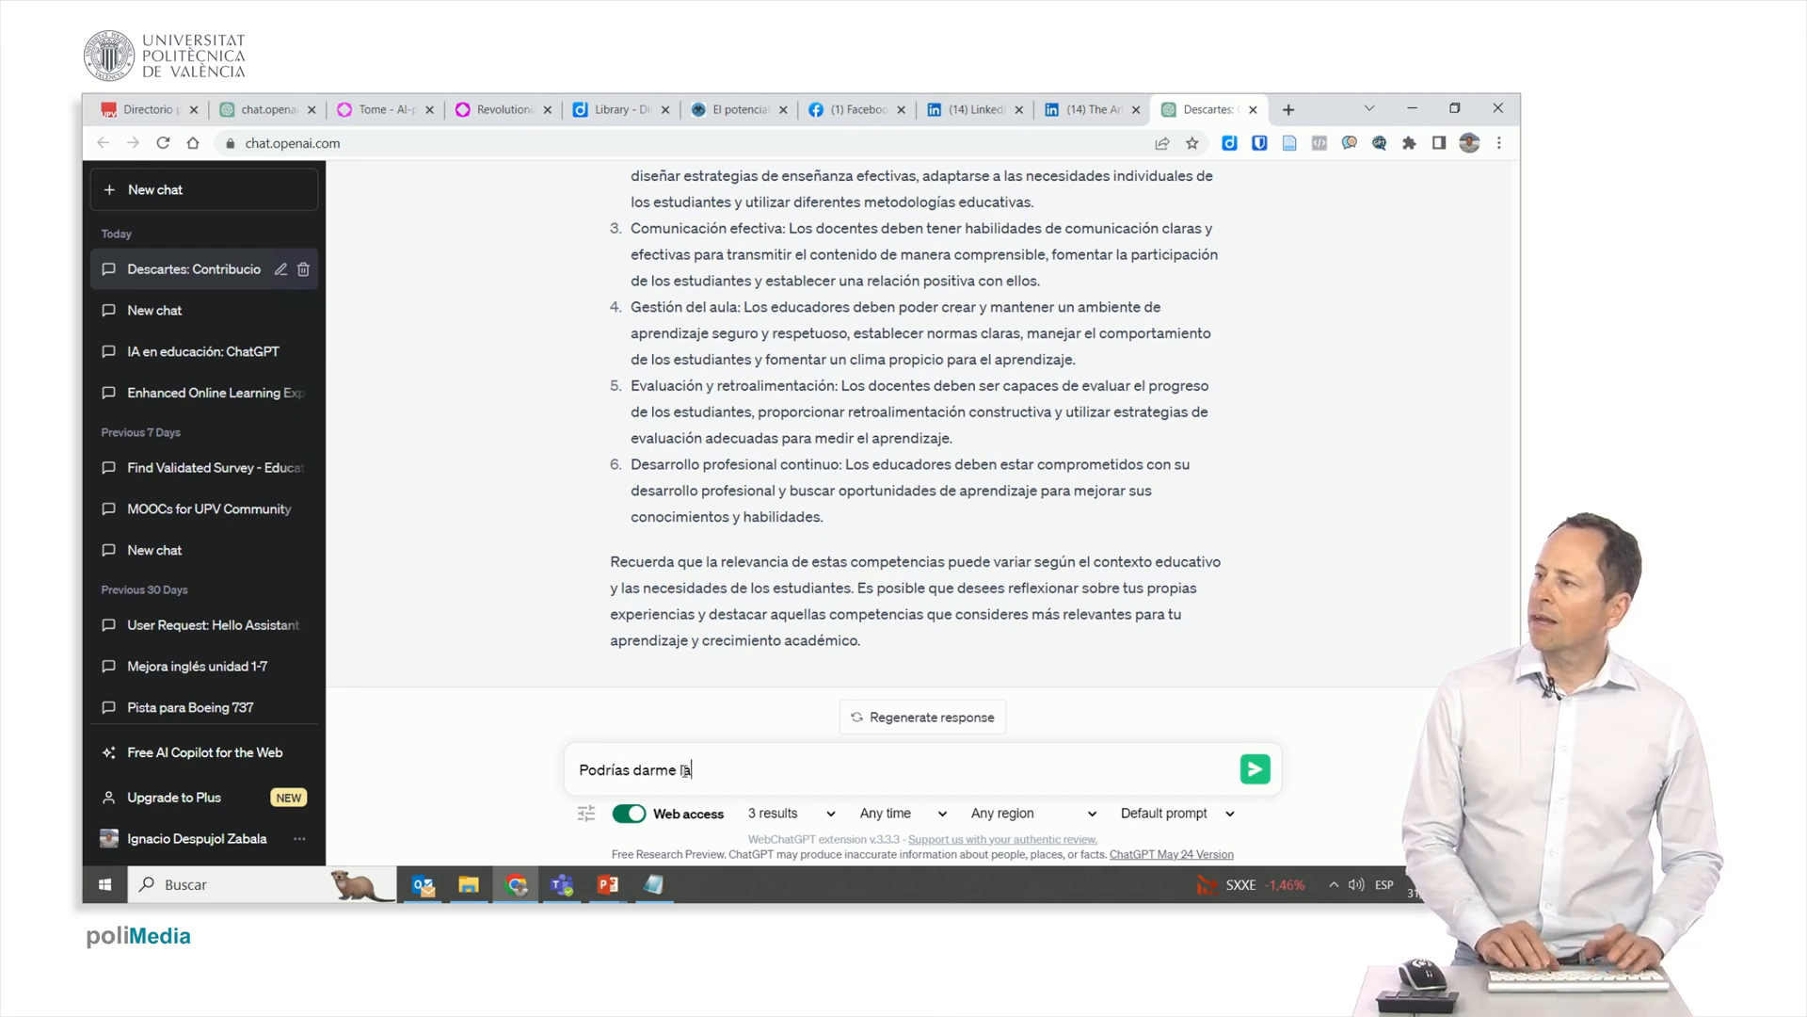
type("contribuci")
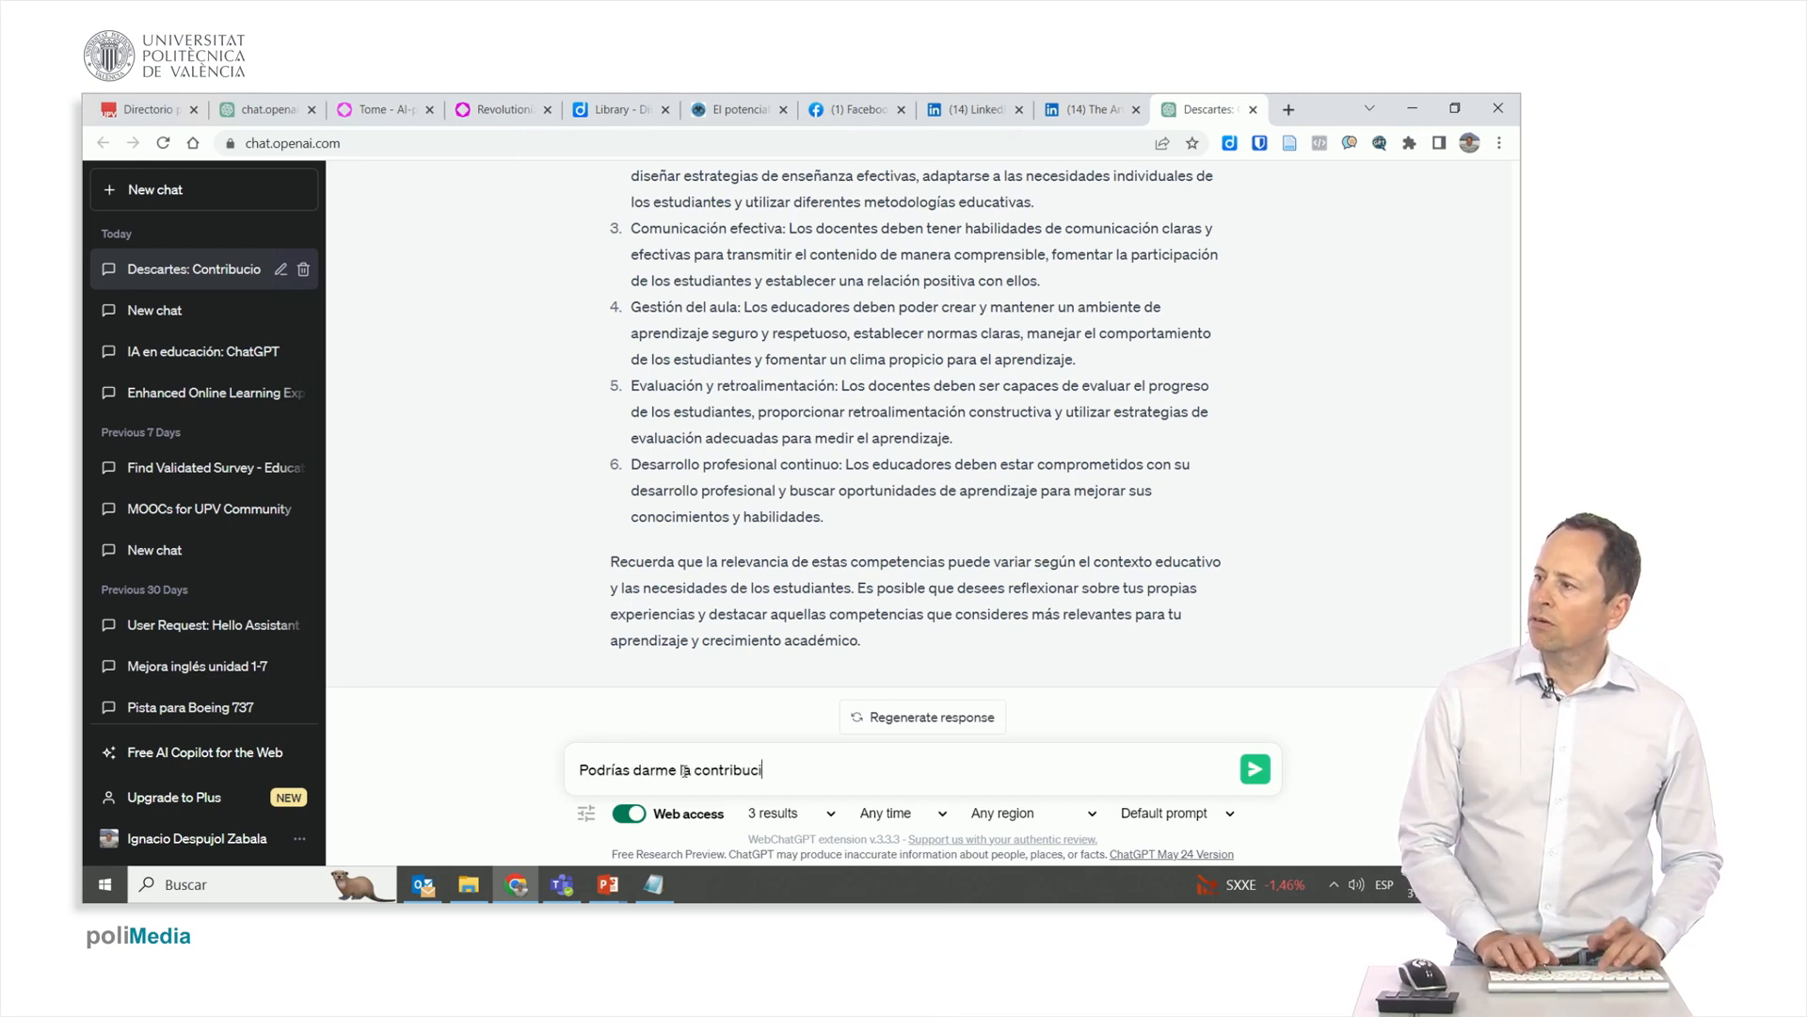
type("ón más")
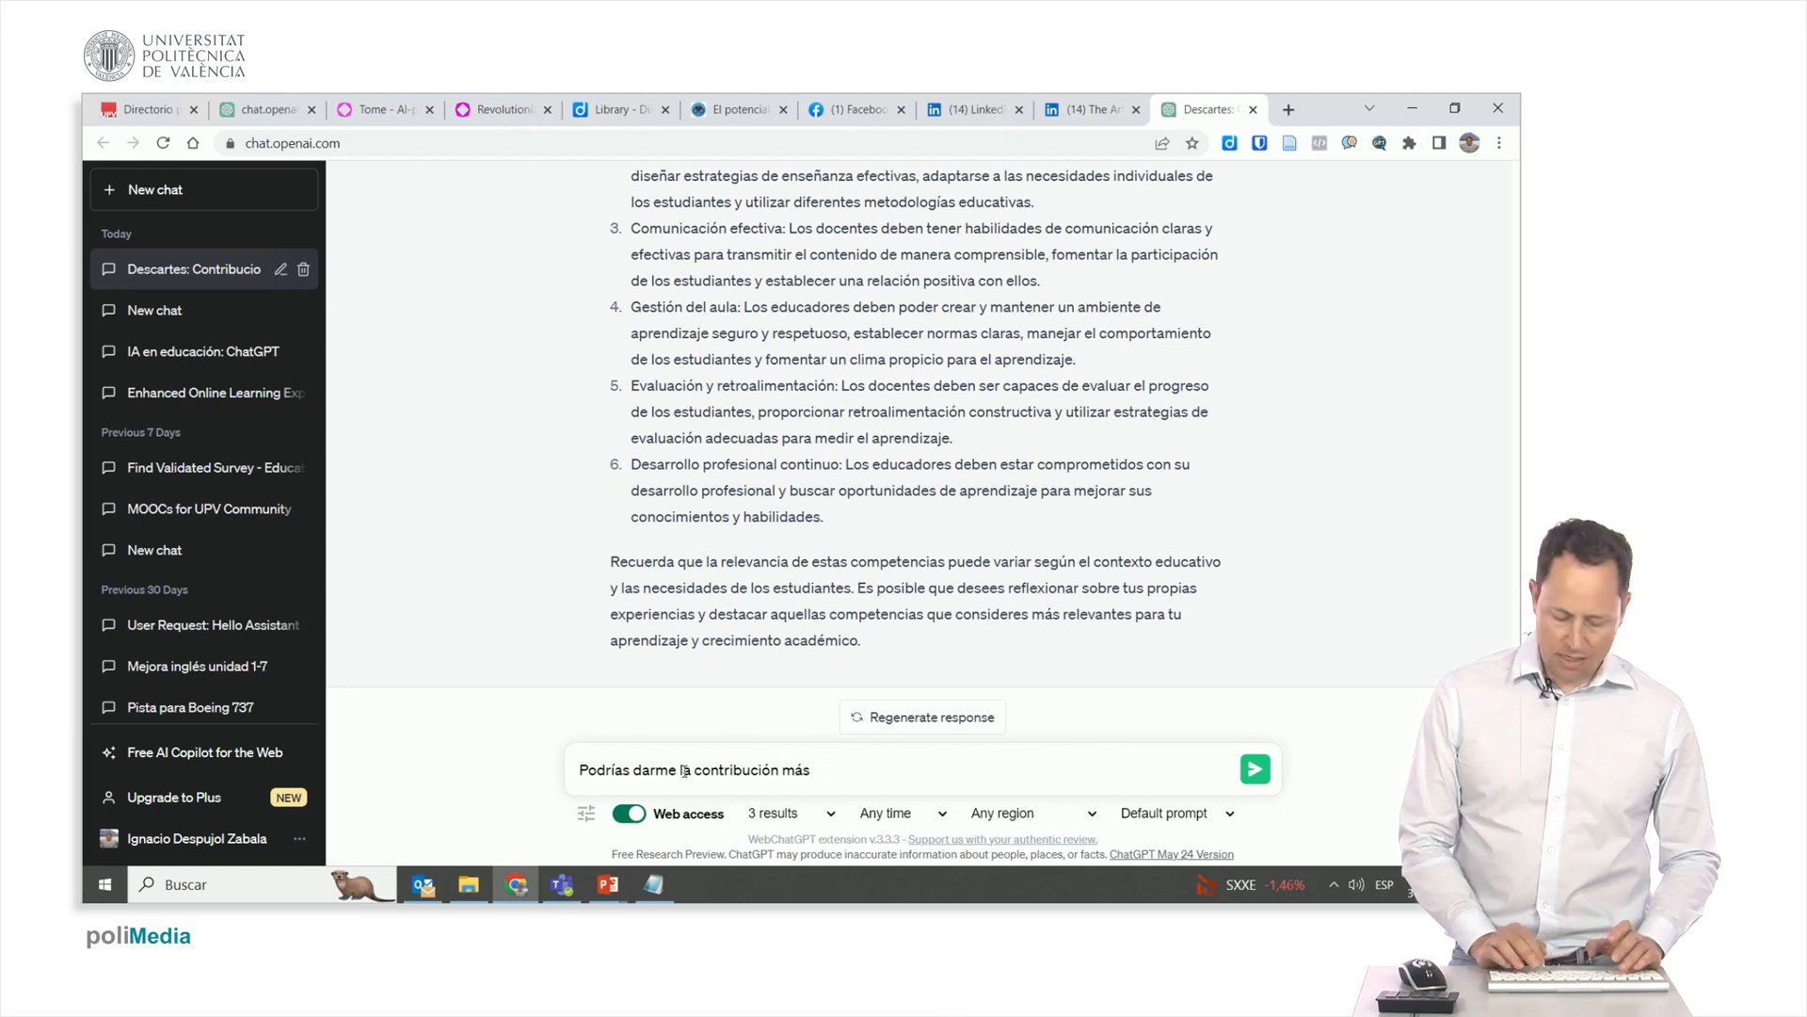
type("importante de")
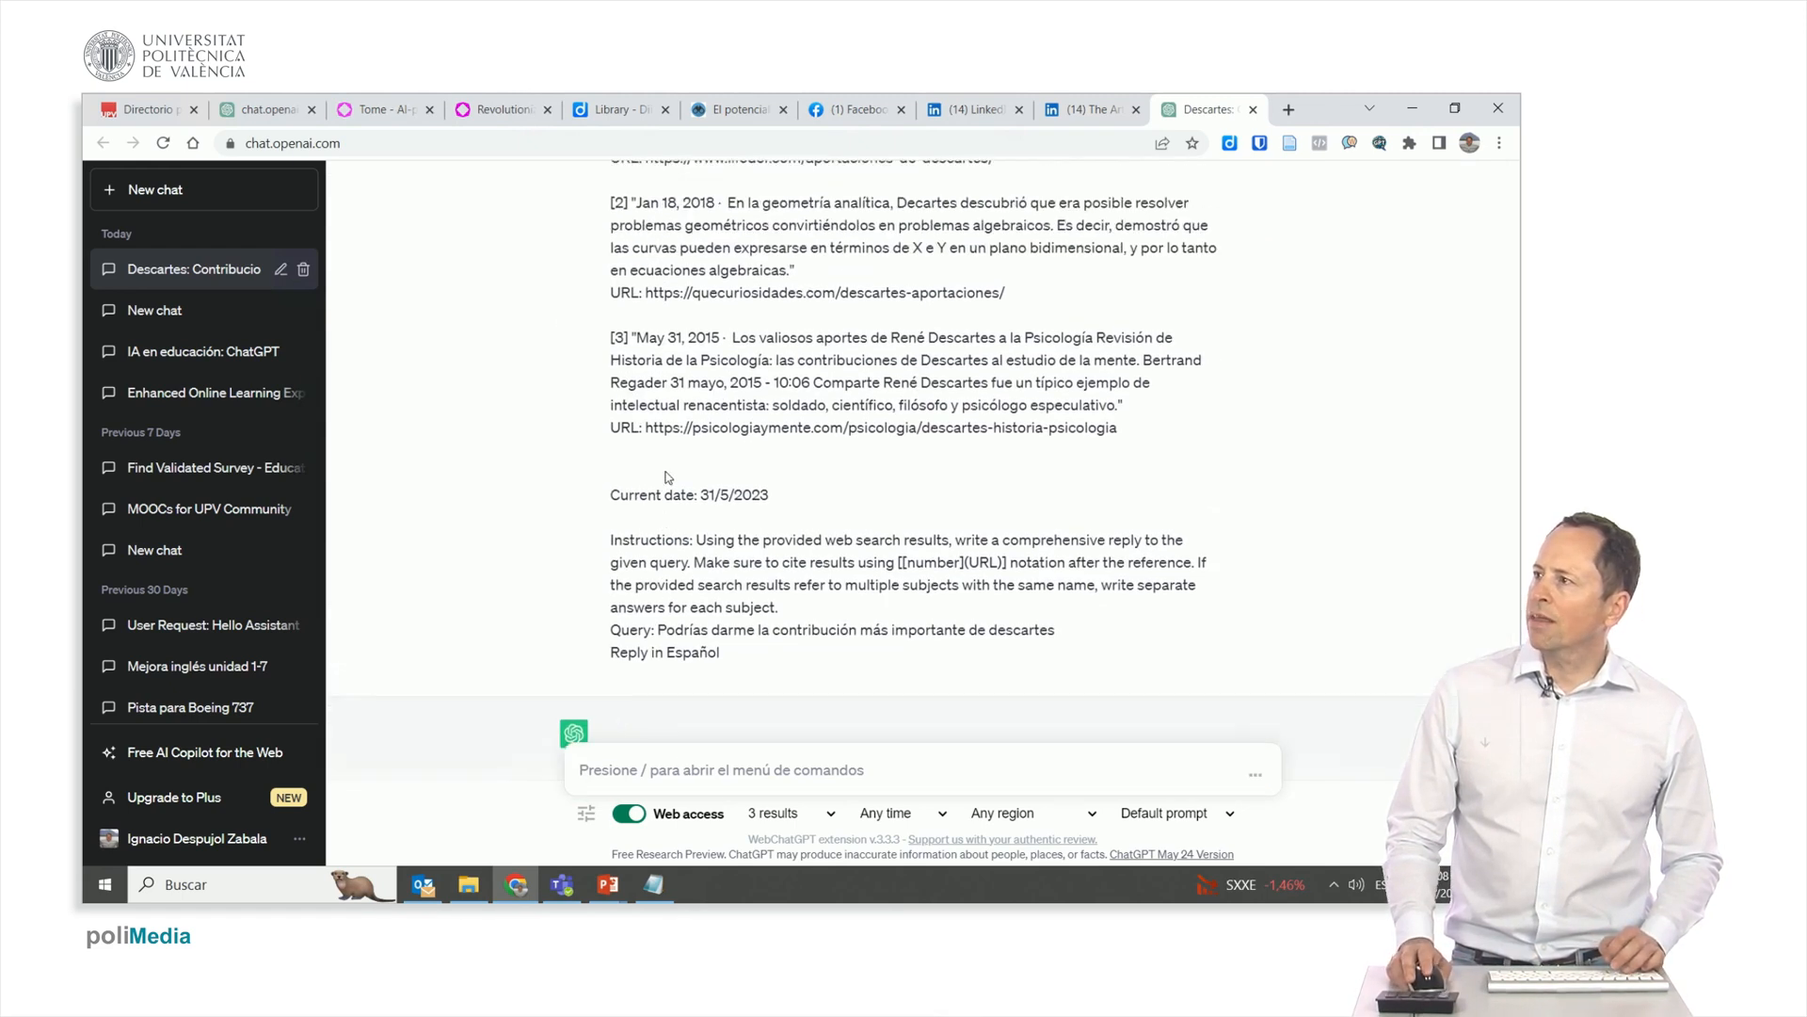
Scroll past the web search results while the answer generates.
scroll("down", 3)
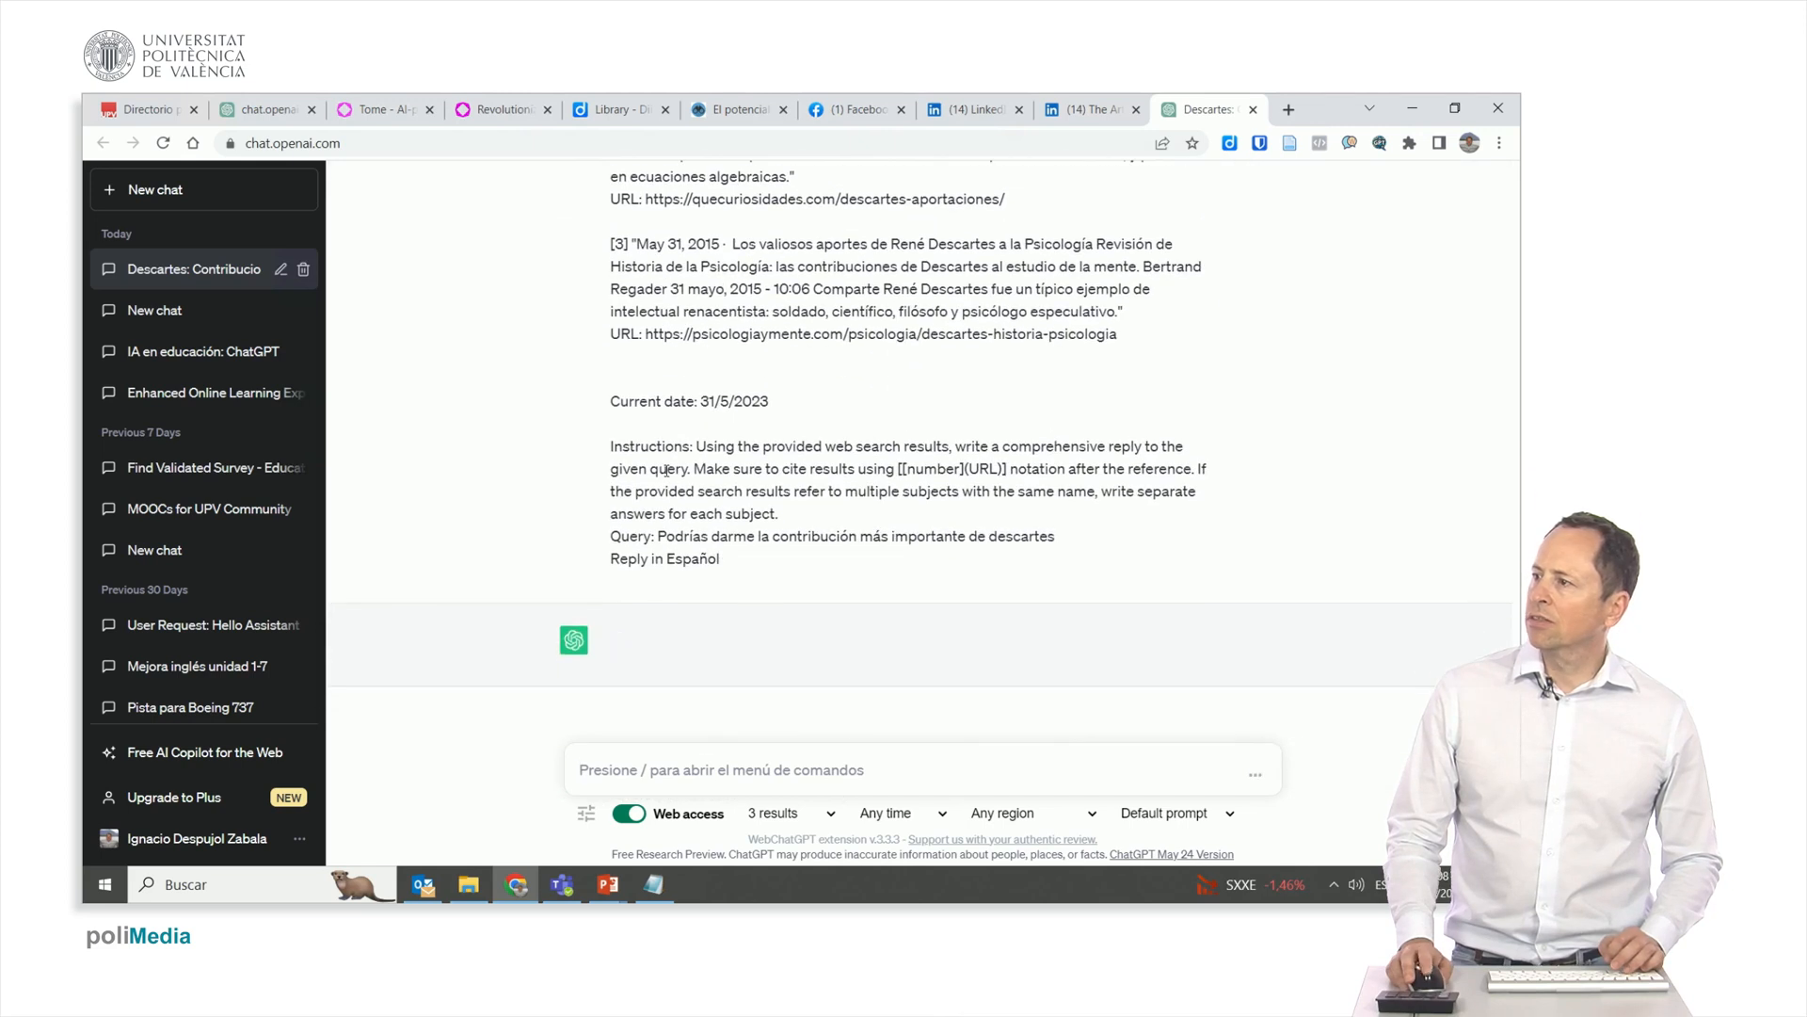
mouse_move(643, 672)
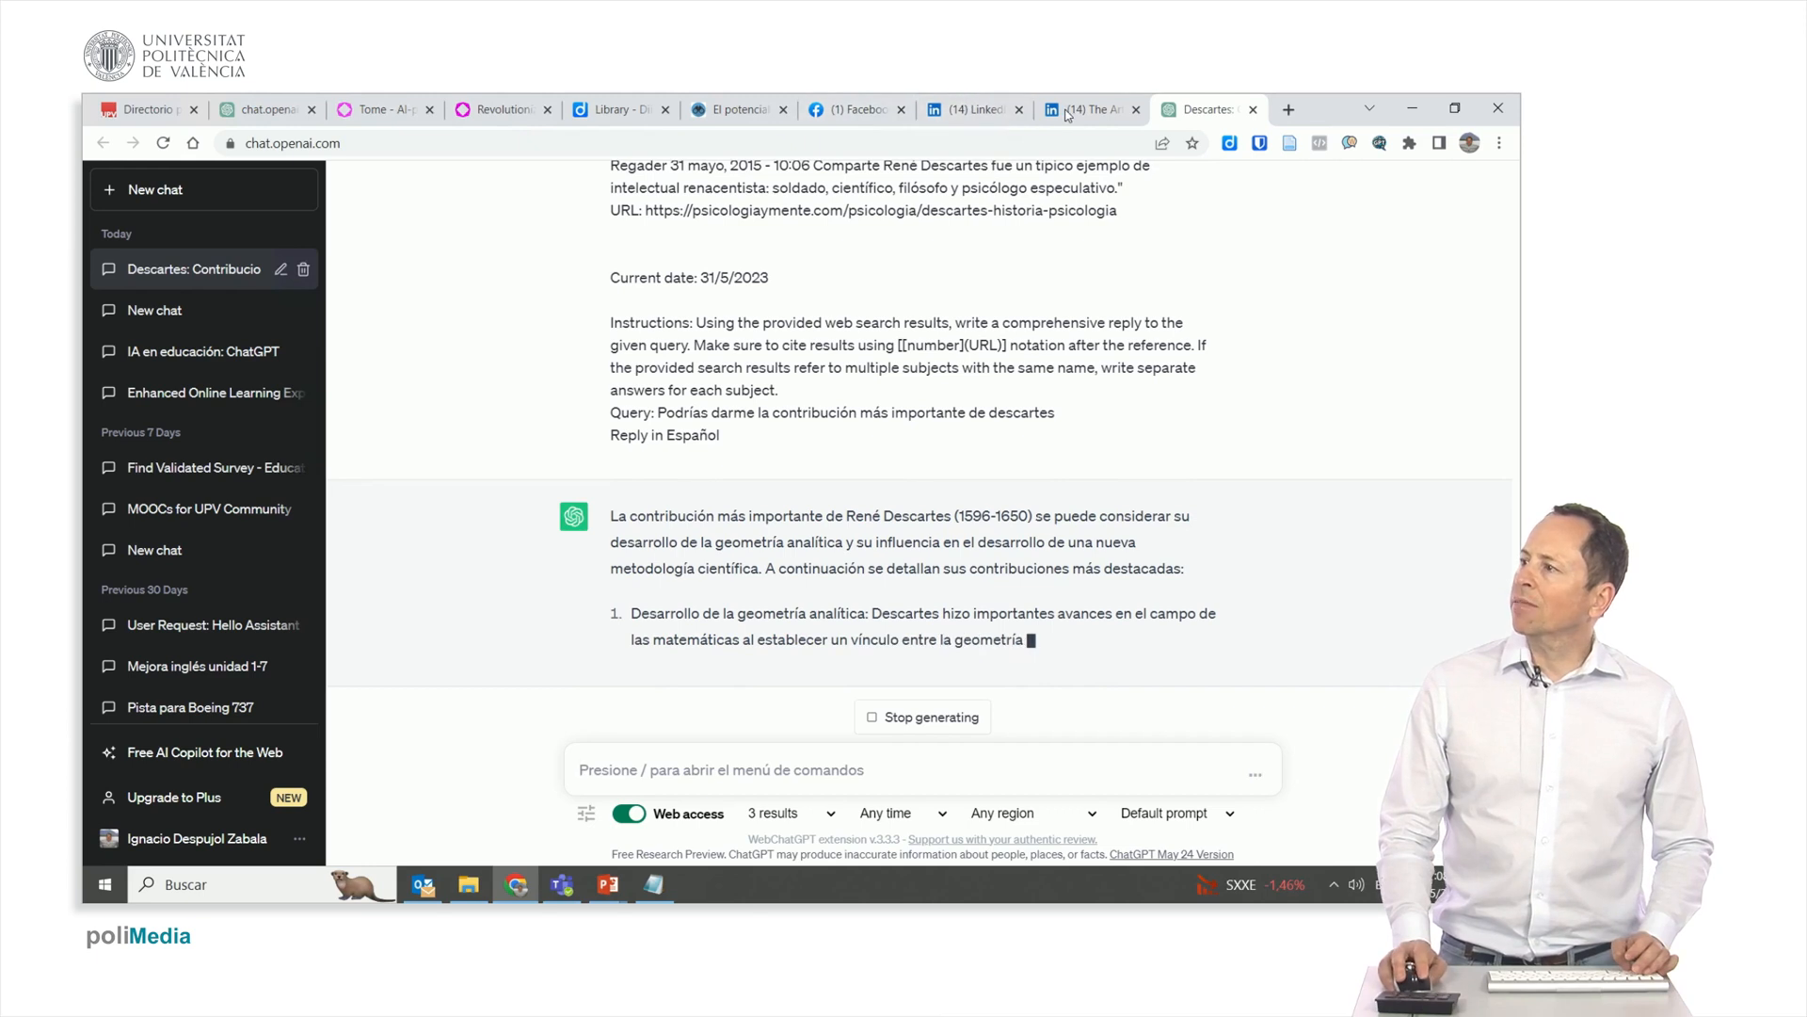
Glance at the LinkedIn article, then return to the ChatGPT Descartes conversation.
left_click(1083, 109)
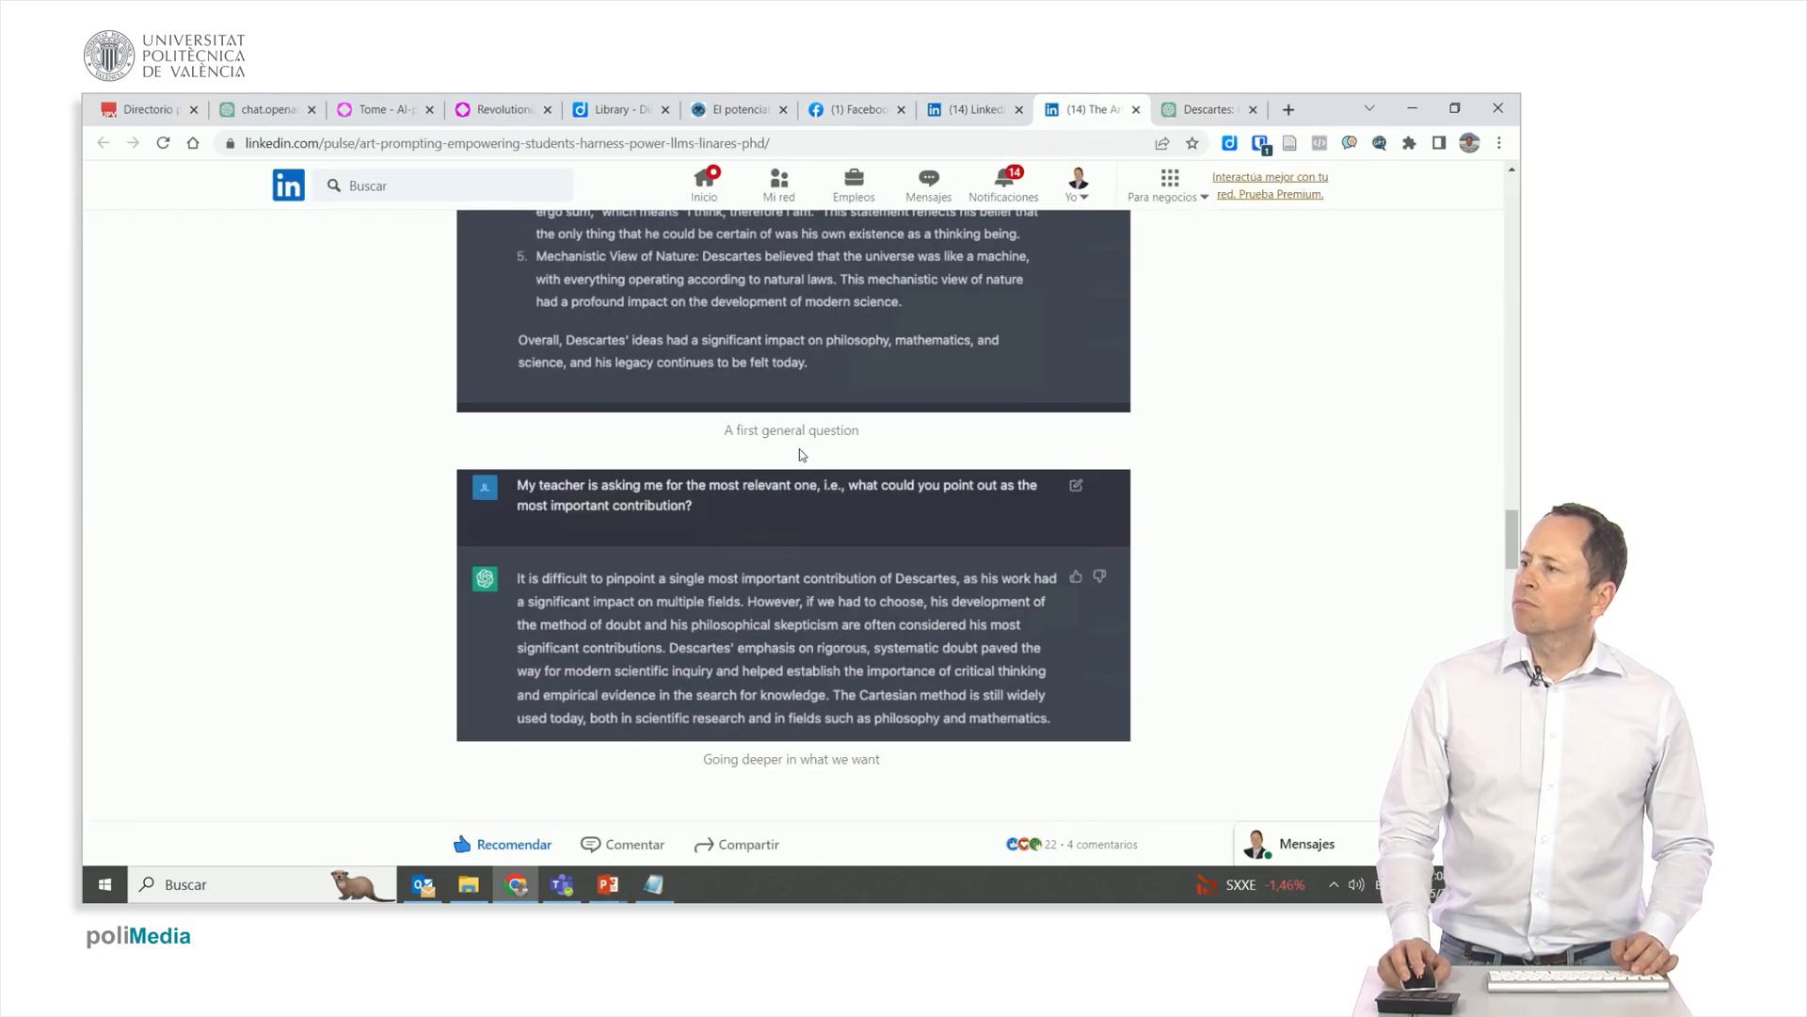
scroll("down", 3)
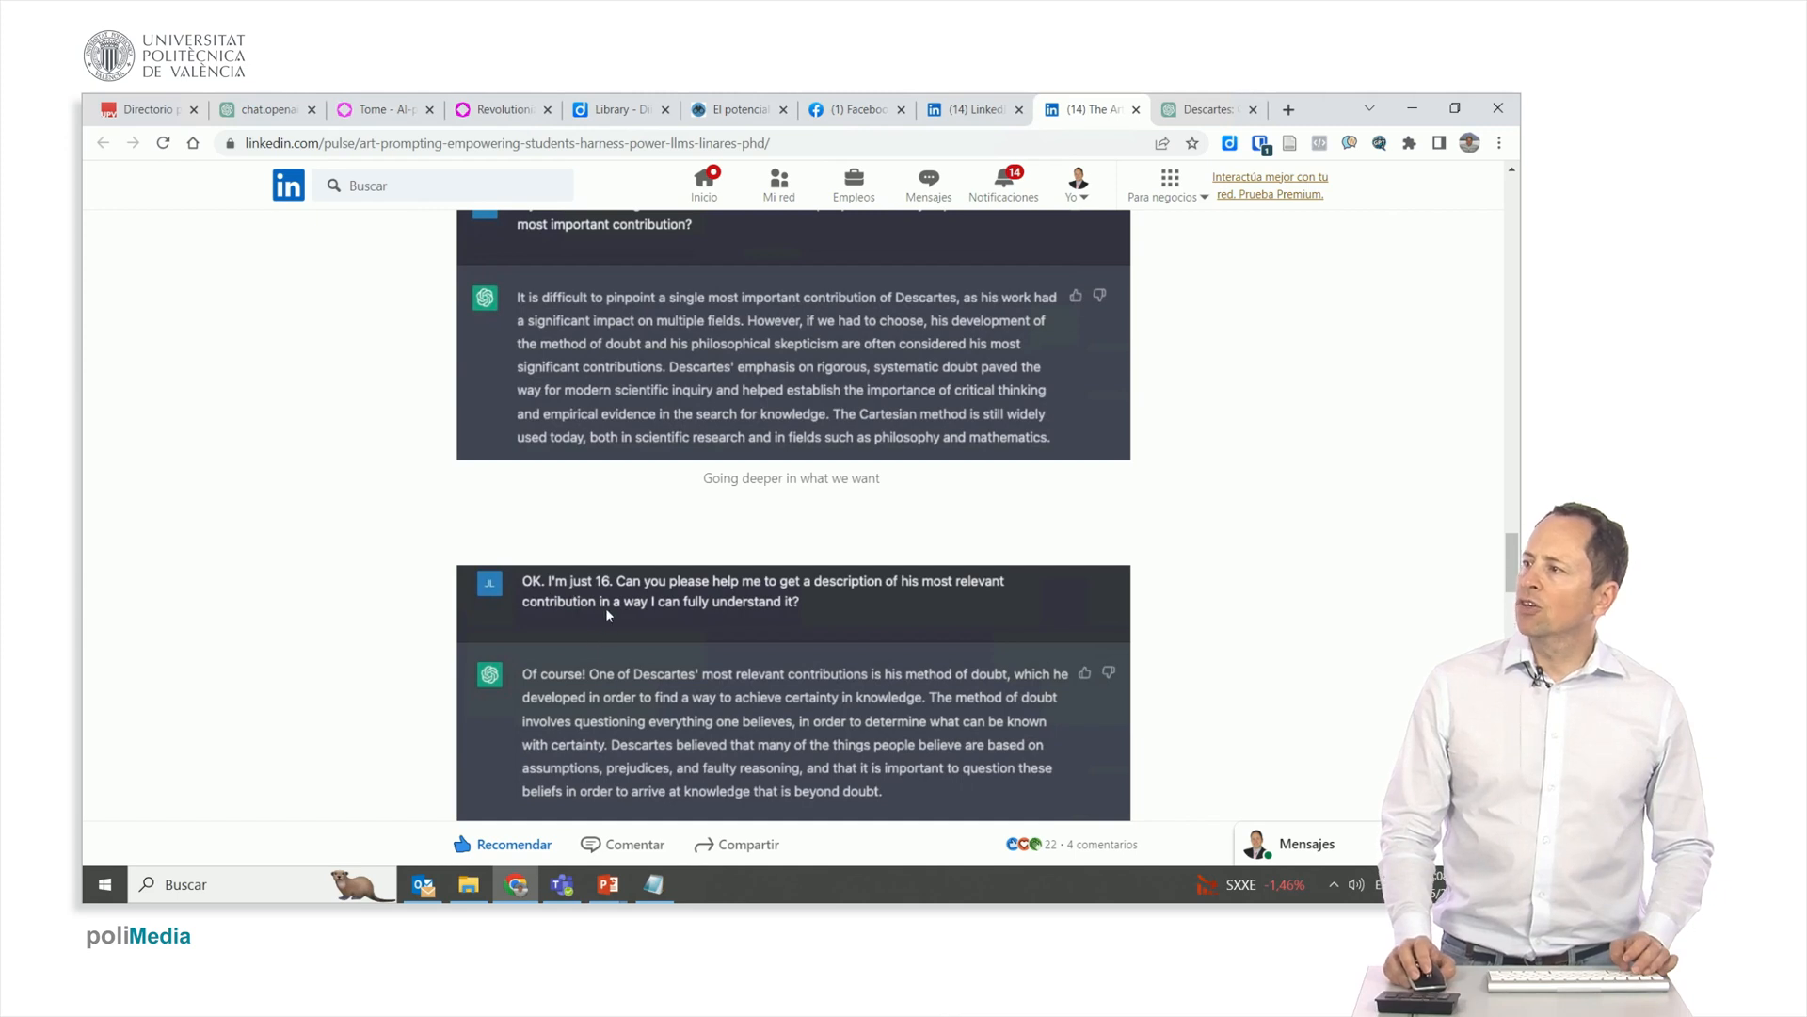
mouse_move(761, 607)
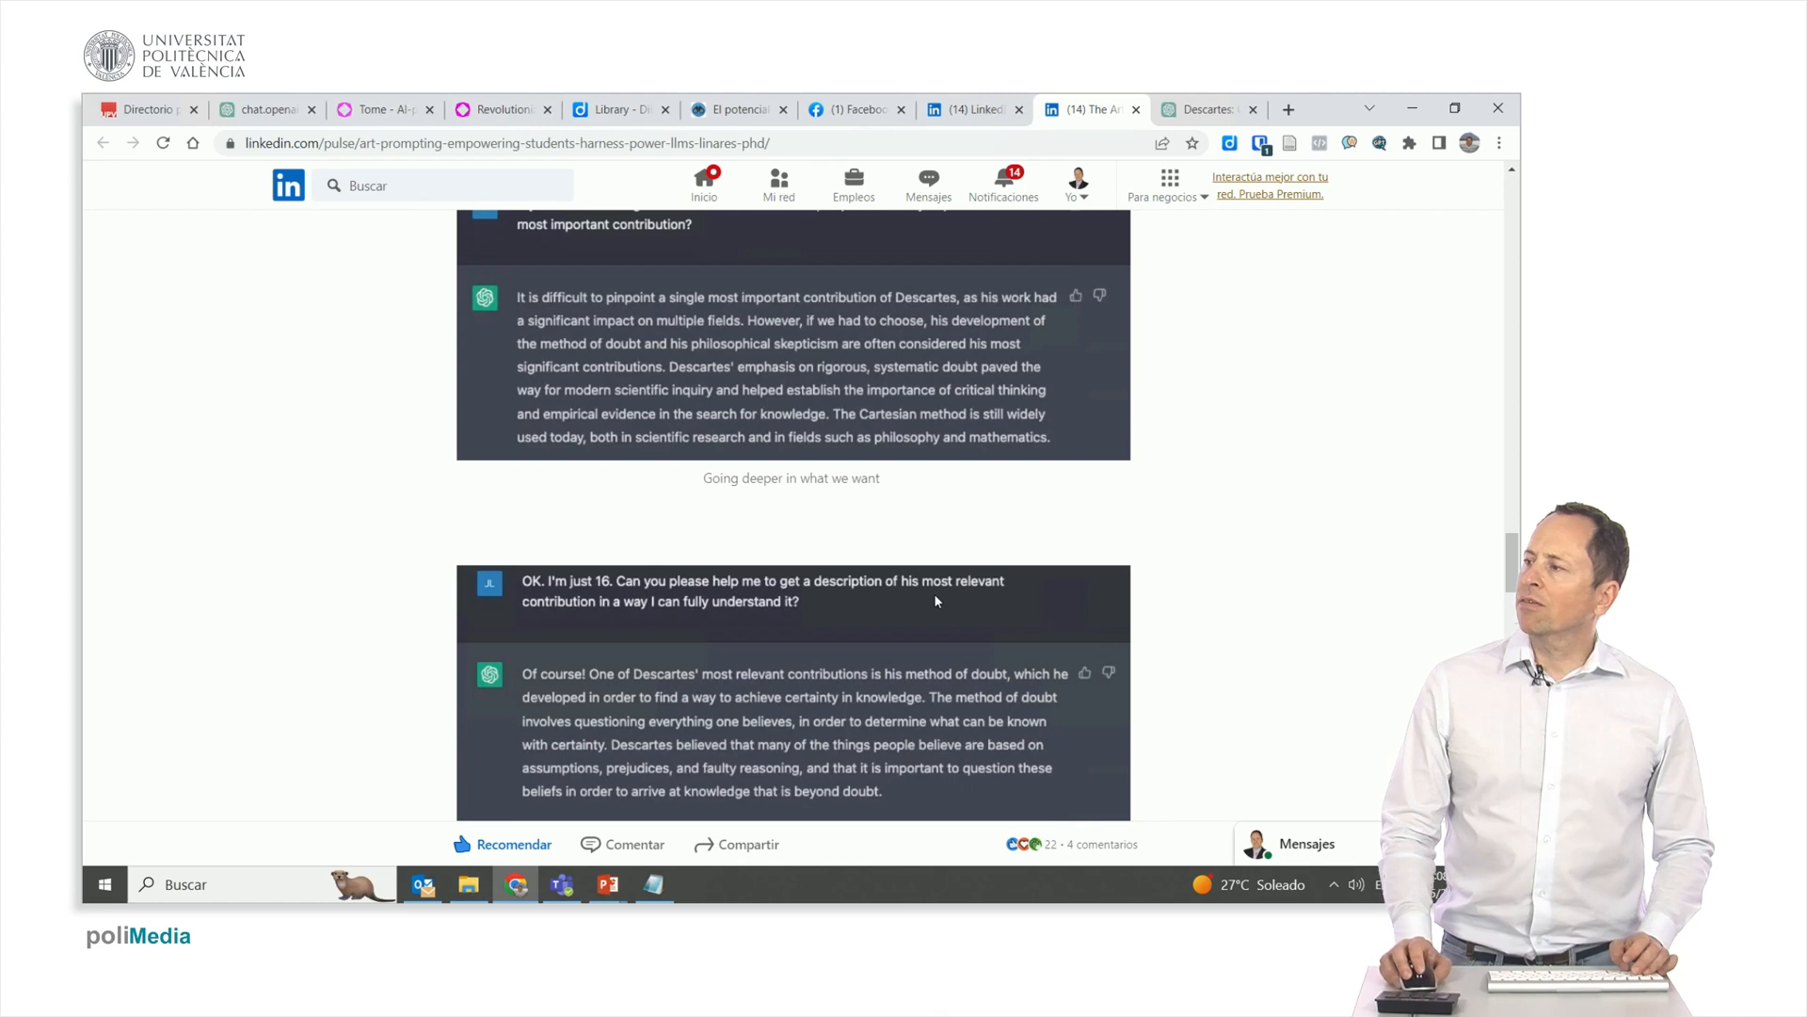
mouse_move(726, 615)
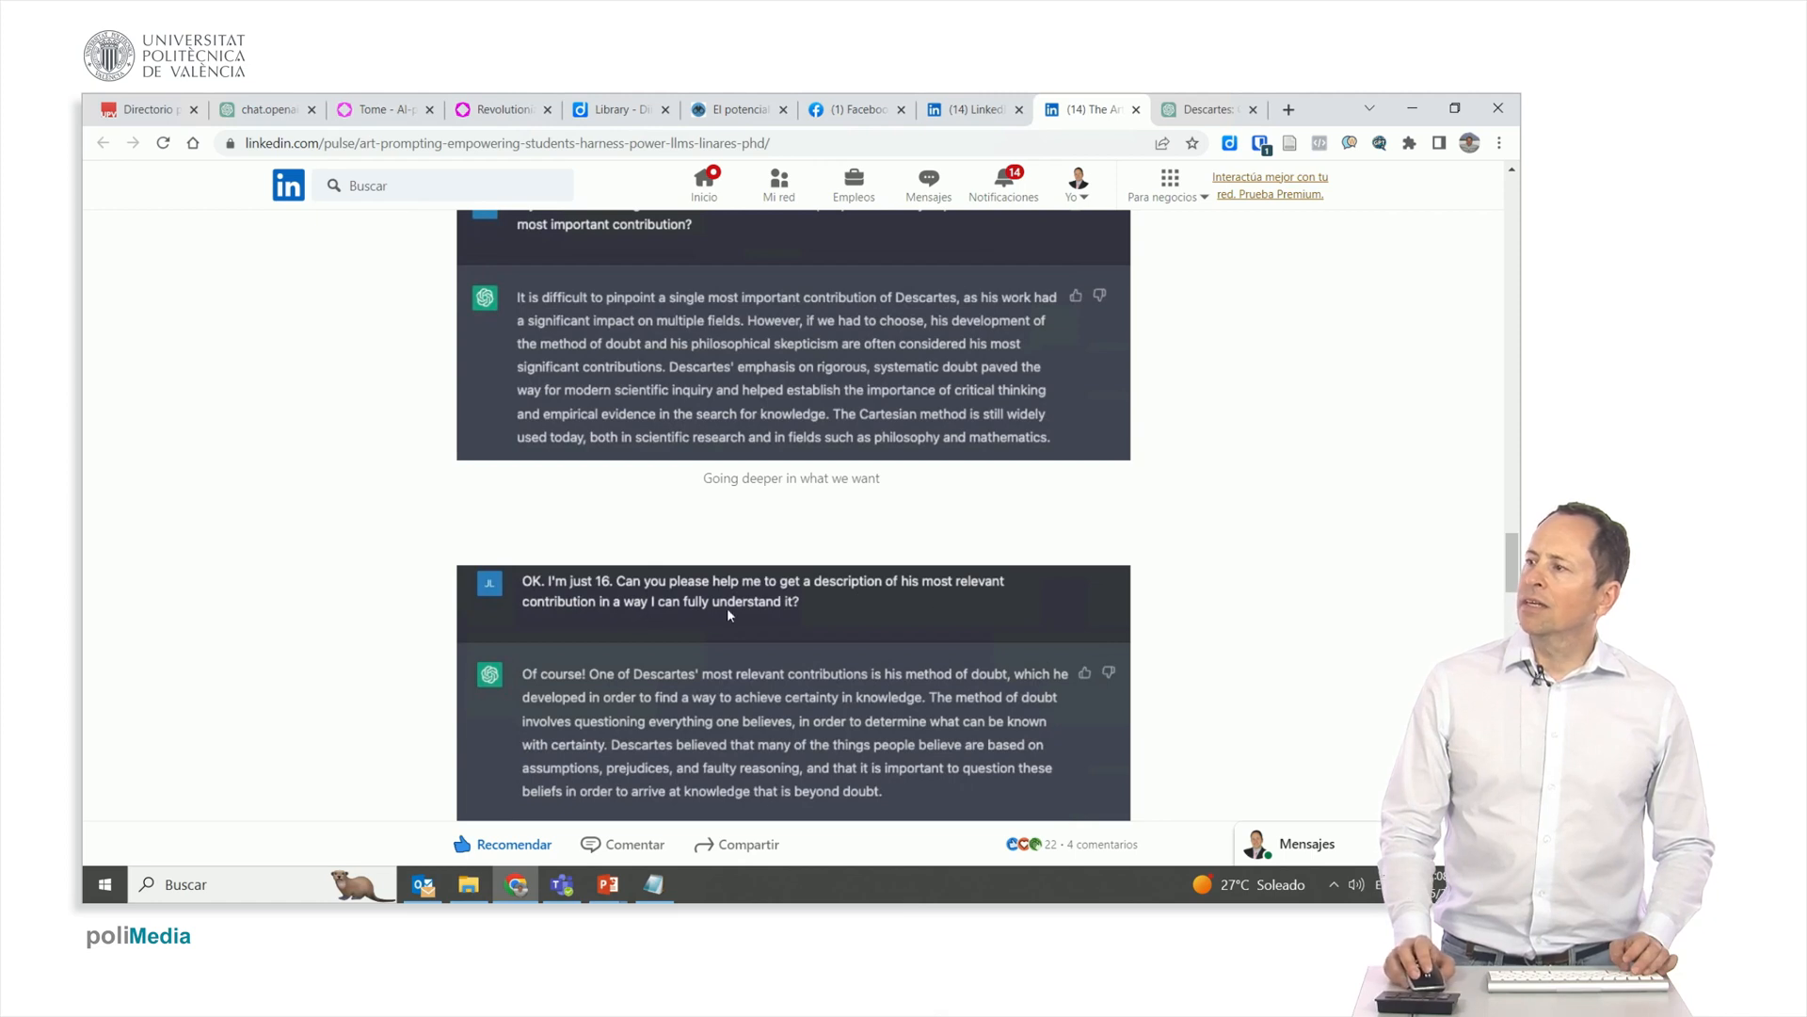
mouse_move(779, 185)
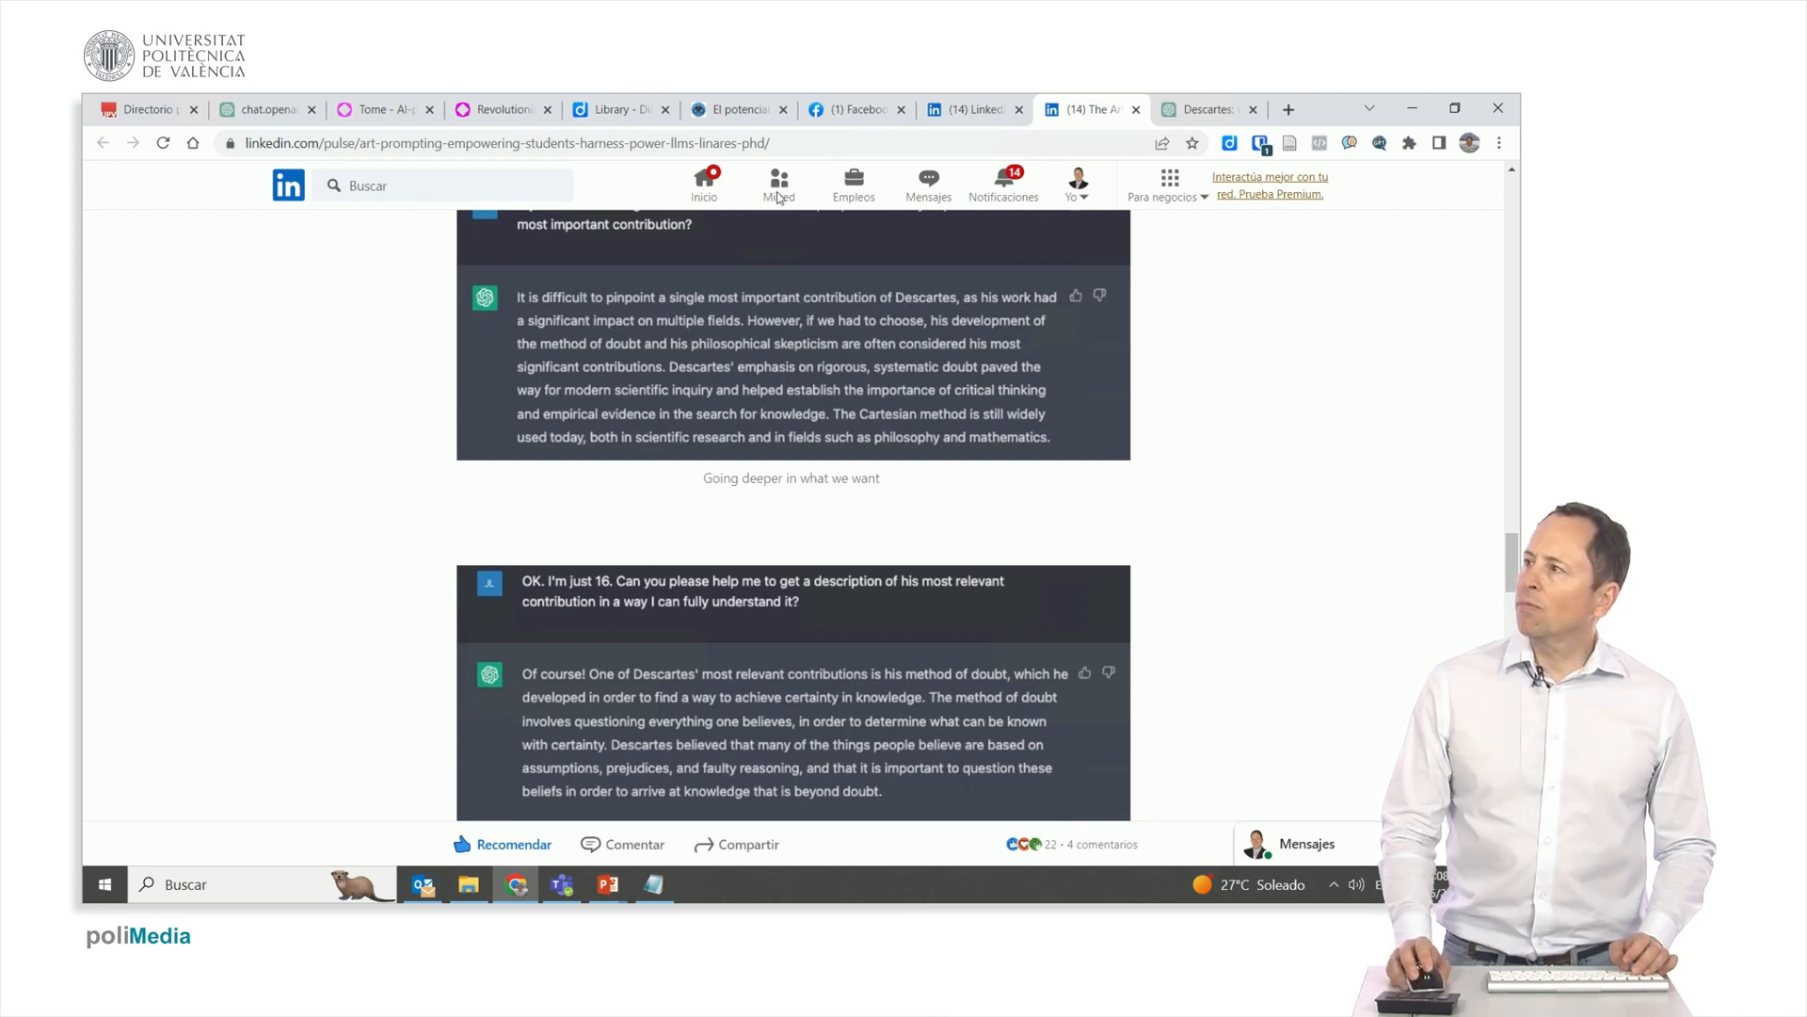
left_click(1205, 108)
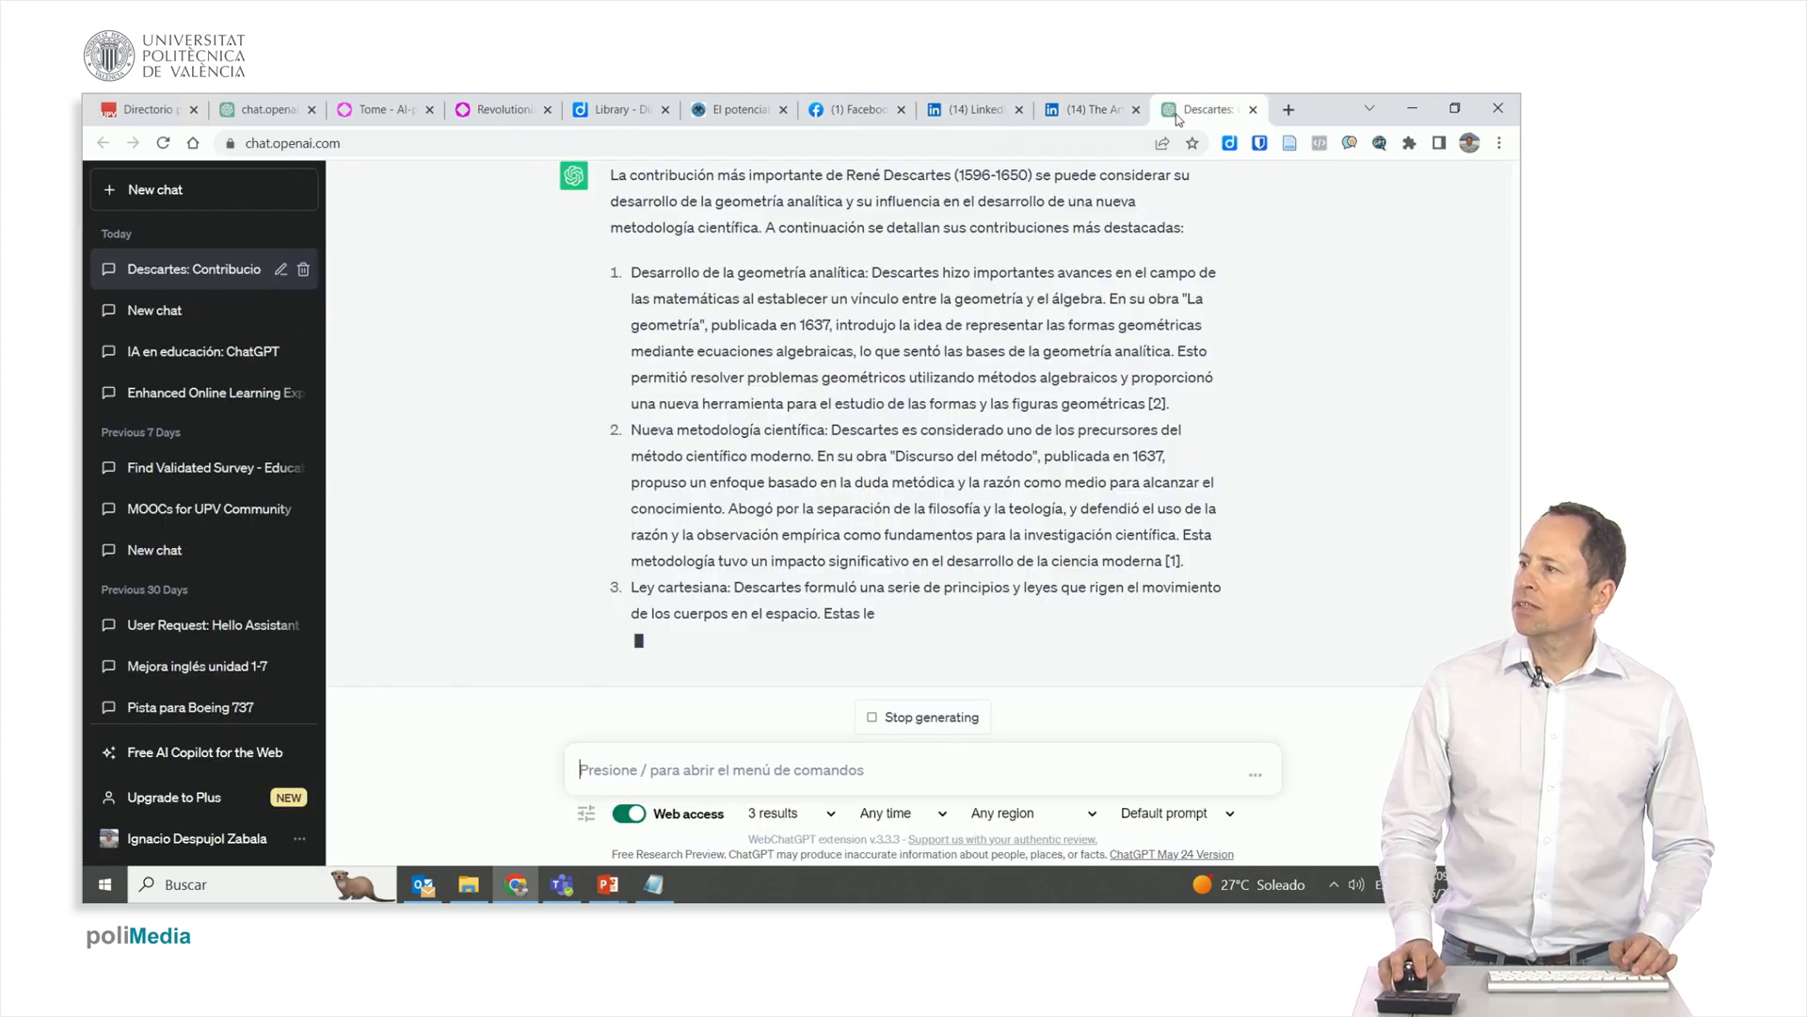
mouse_move(724, 750)
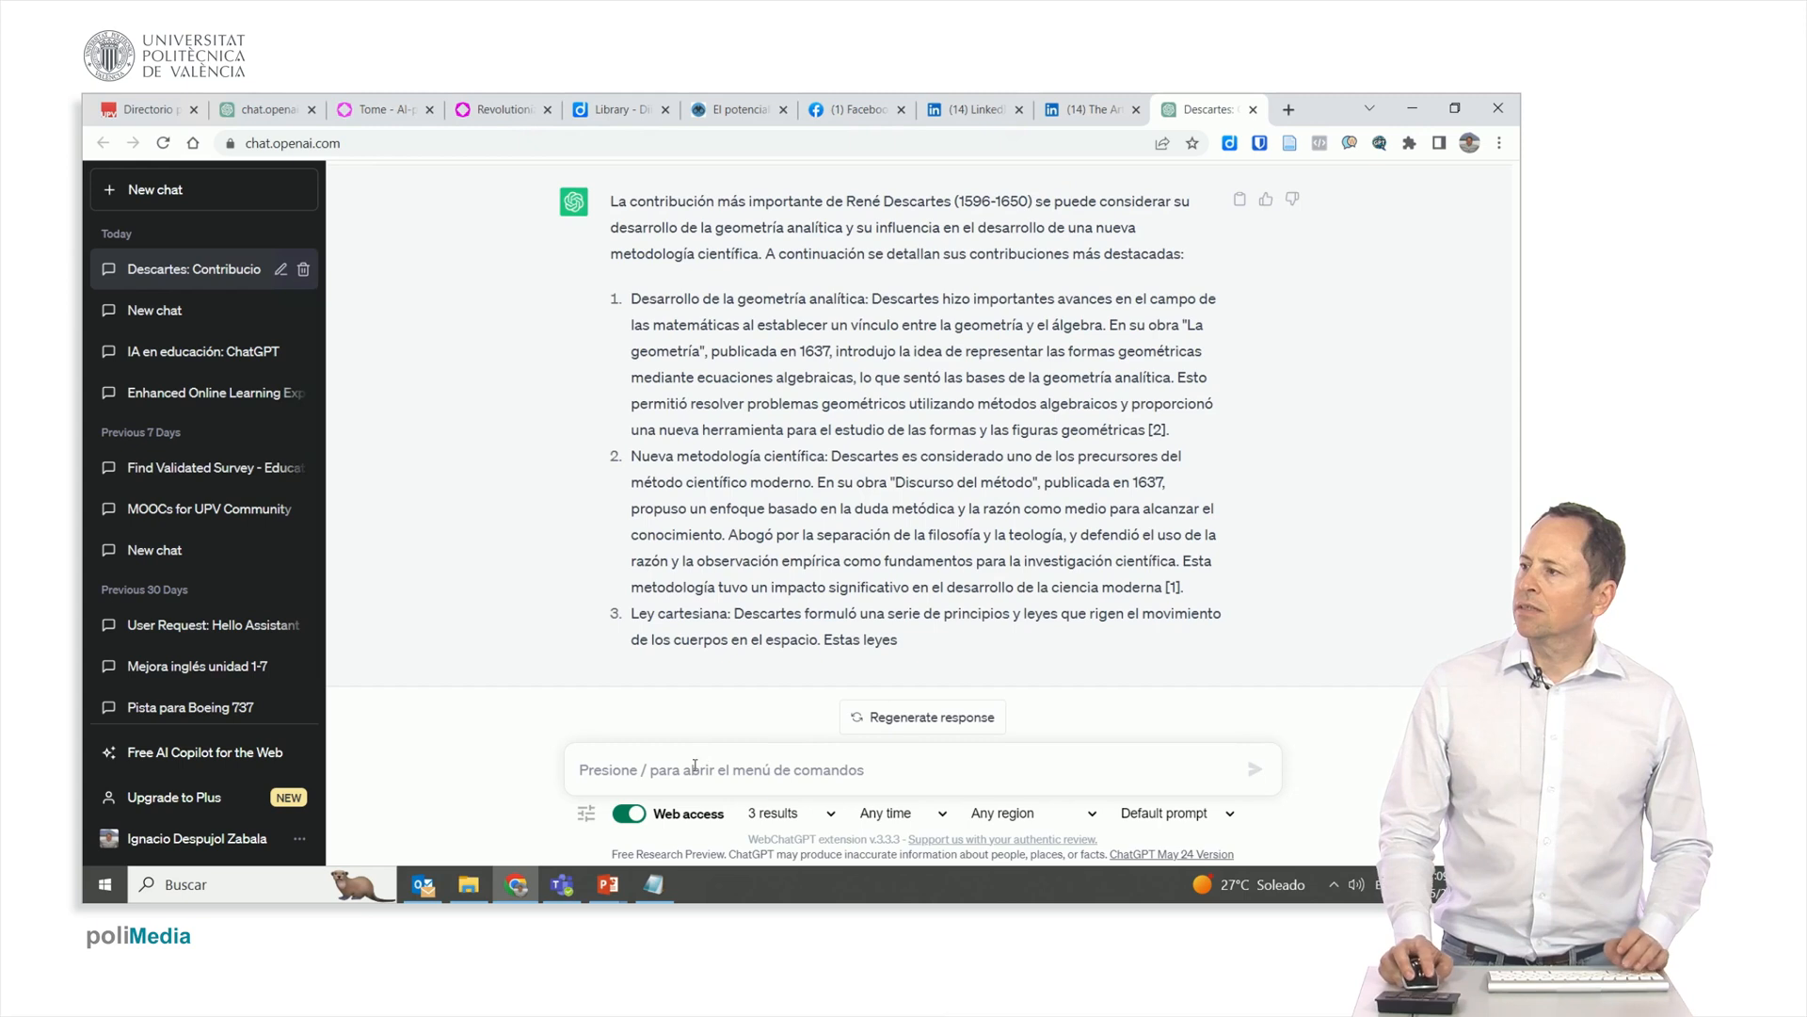
Type the Spanish request 'solo pued la contribución más importante de descartes para que la entienda un chico de…'.
type("s")
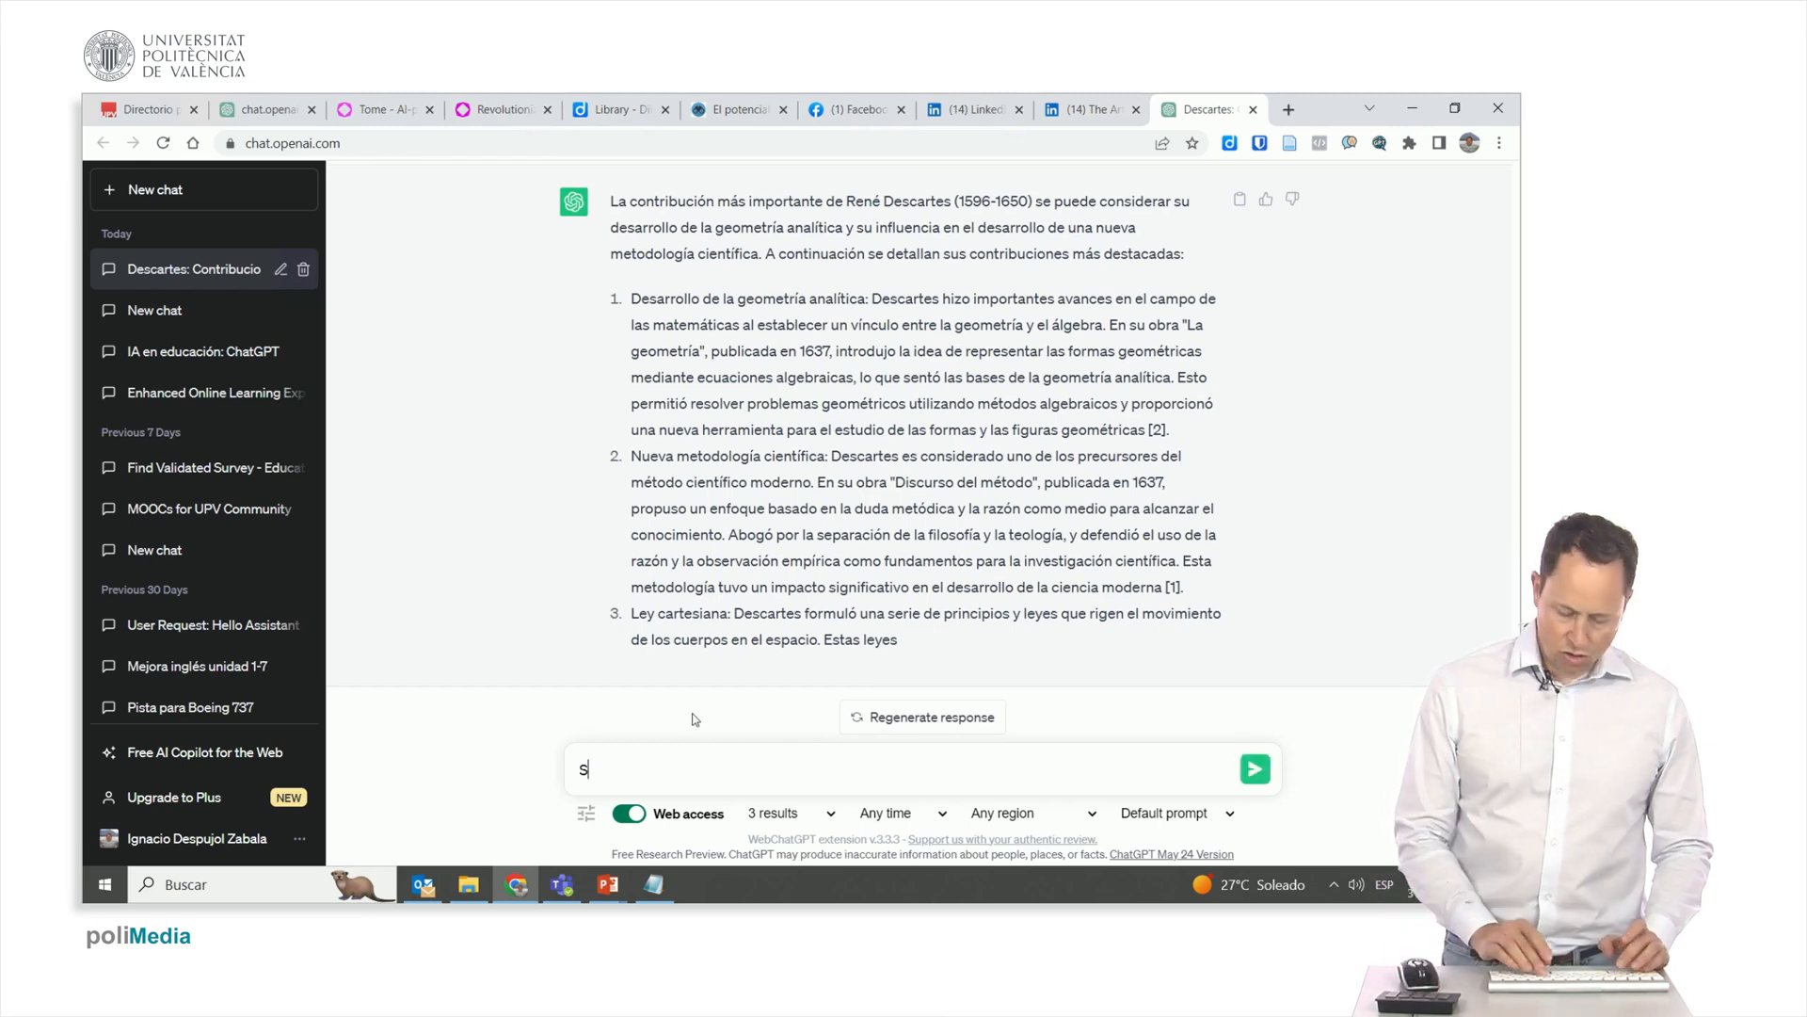
type("olo")
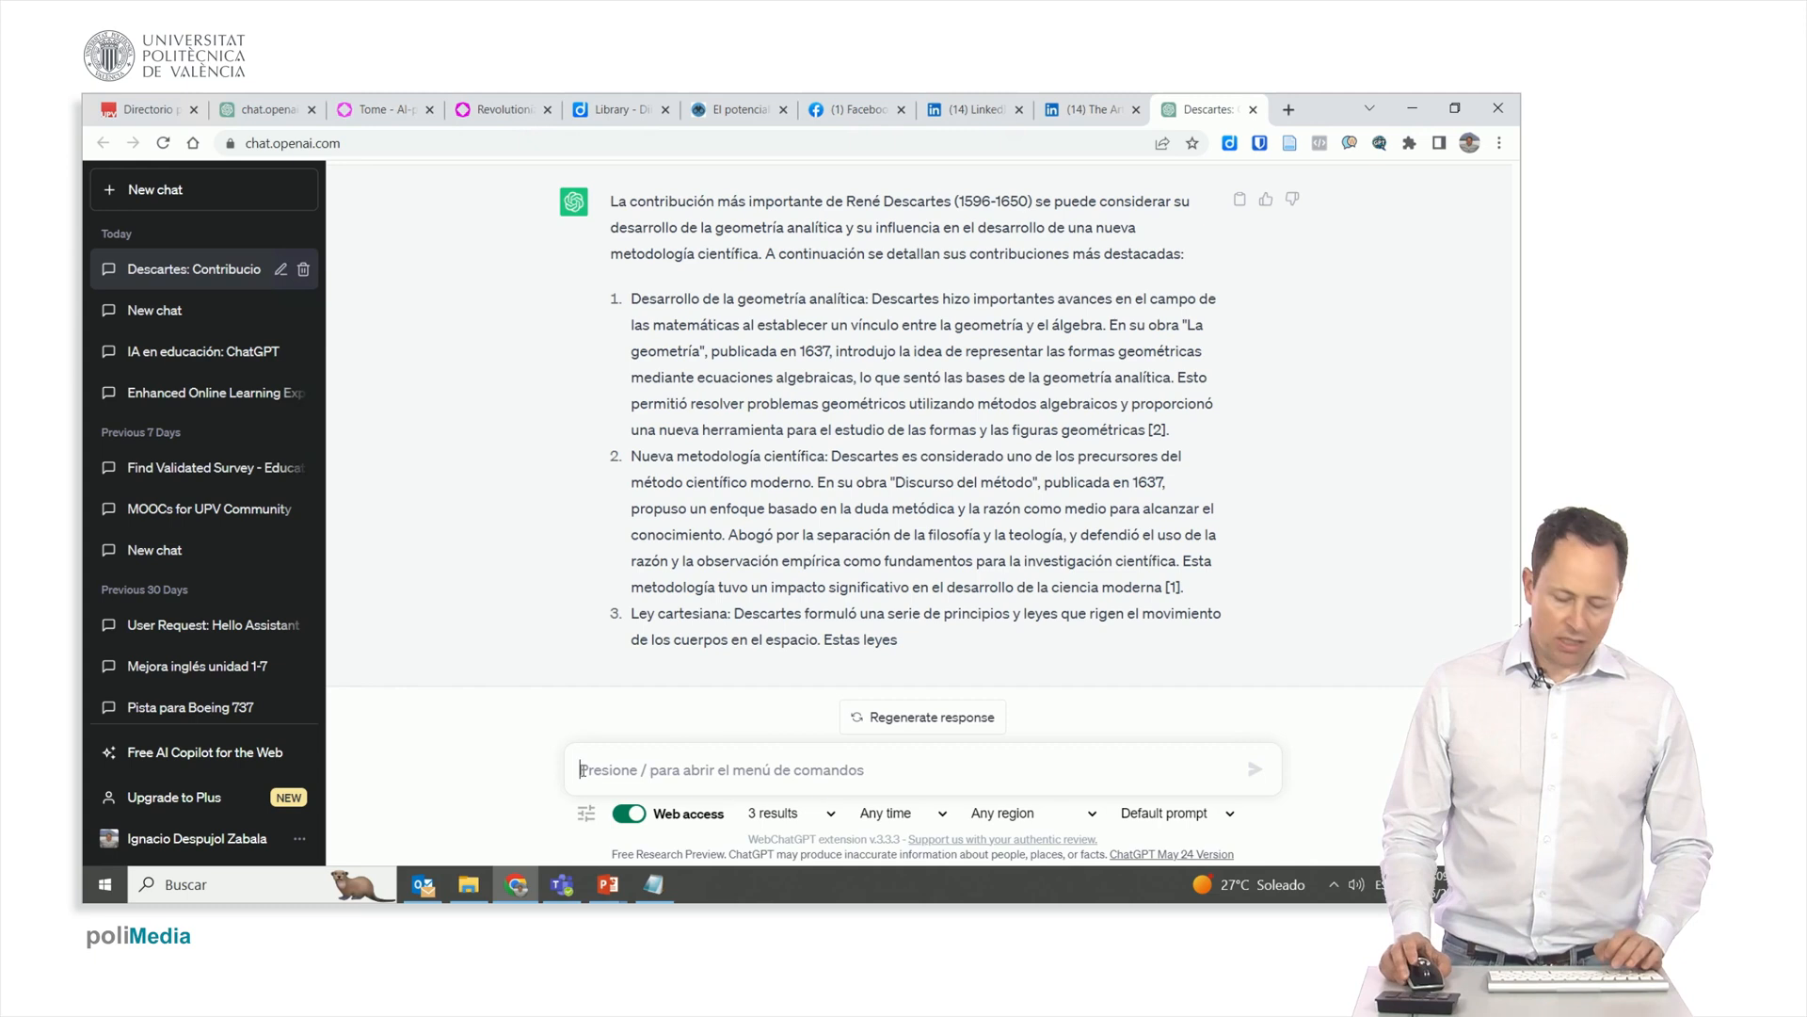
type("puedes resumir")
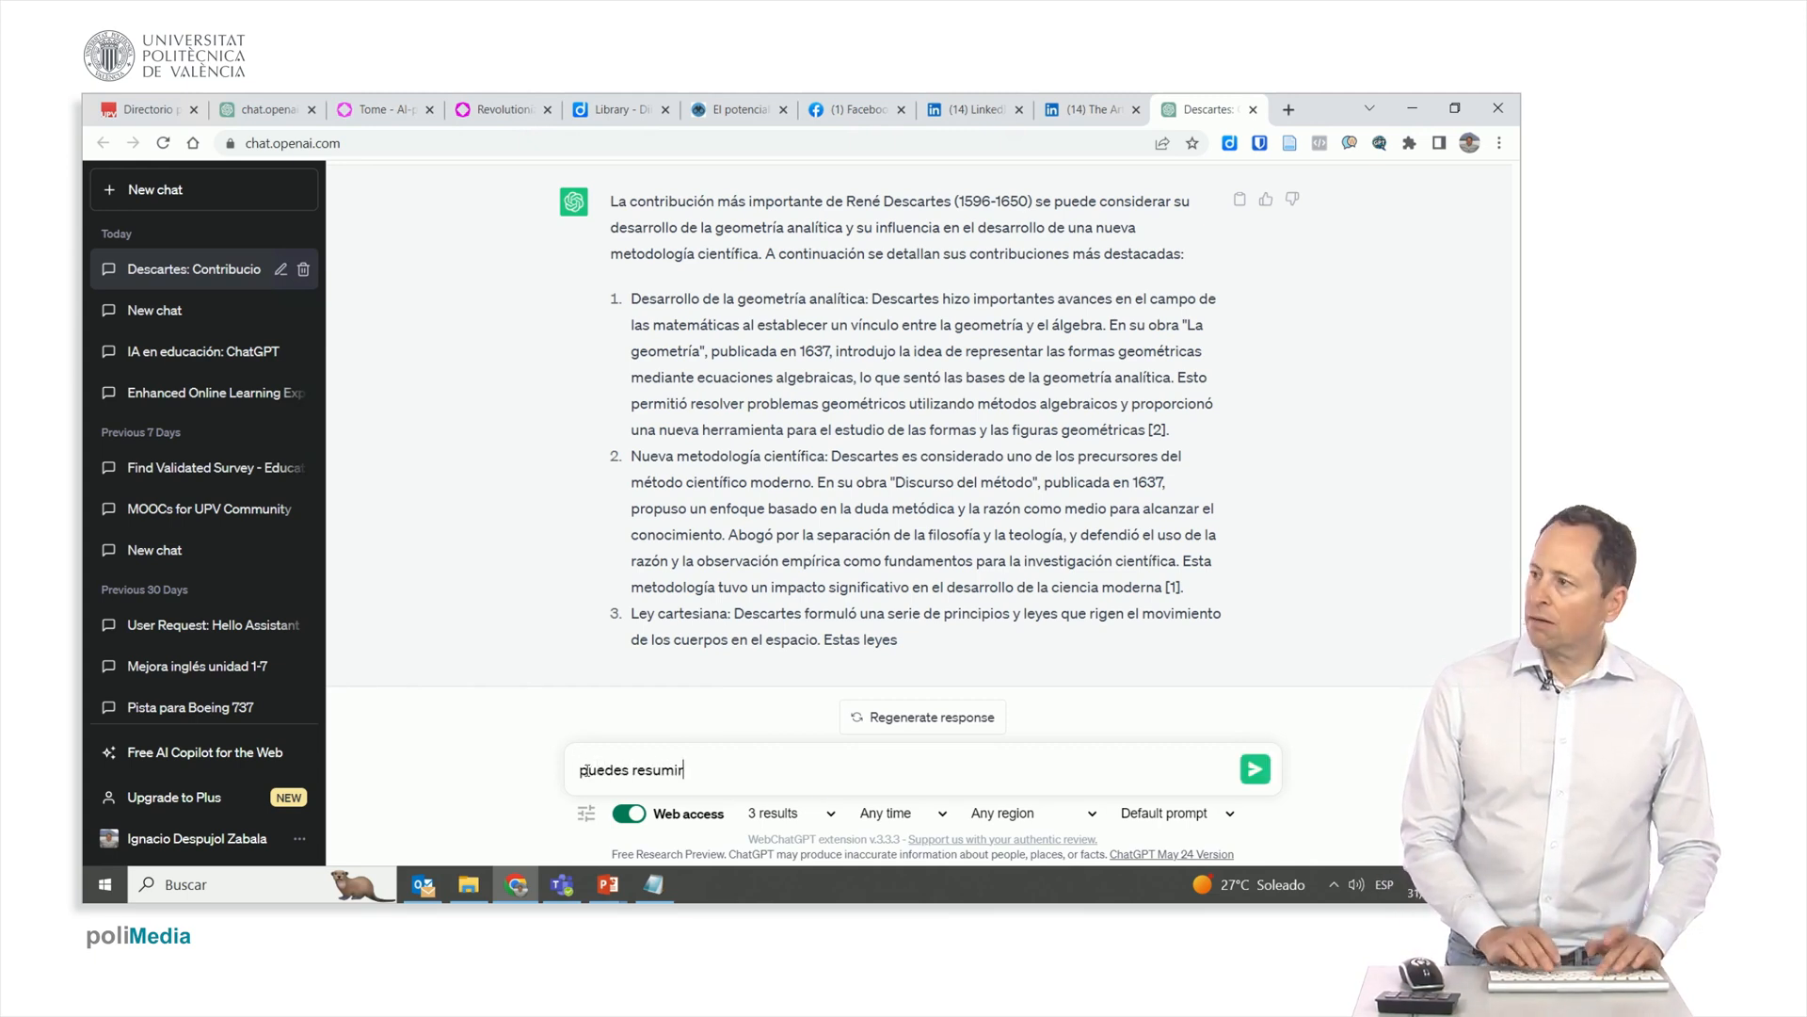
type("la contrib")
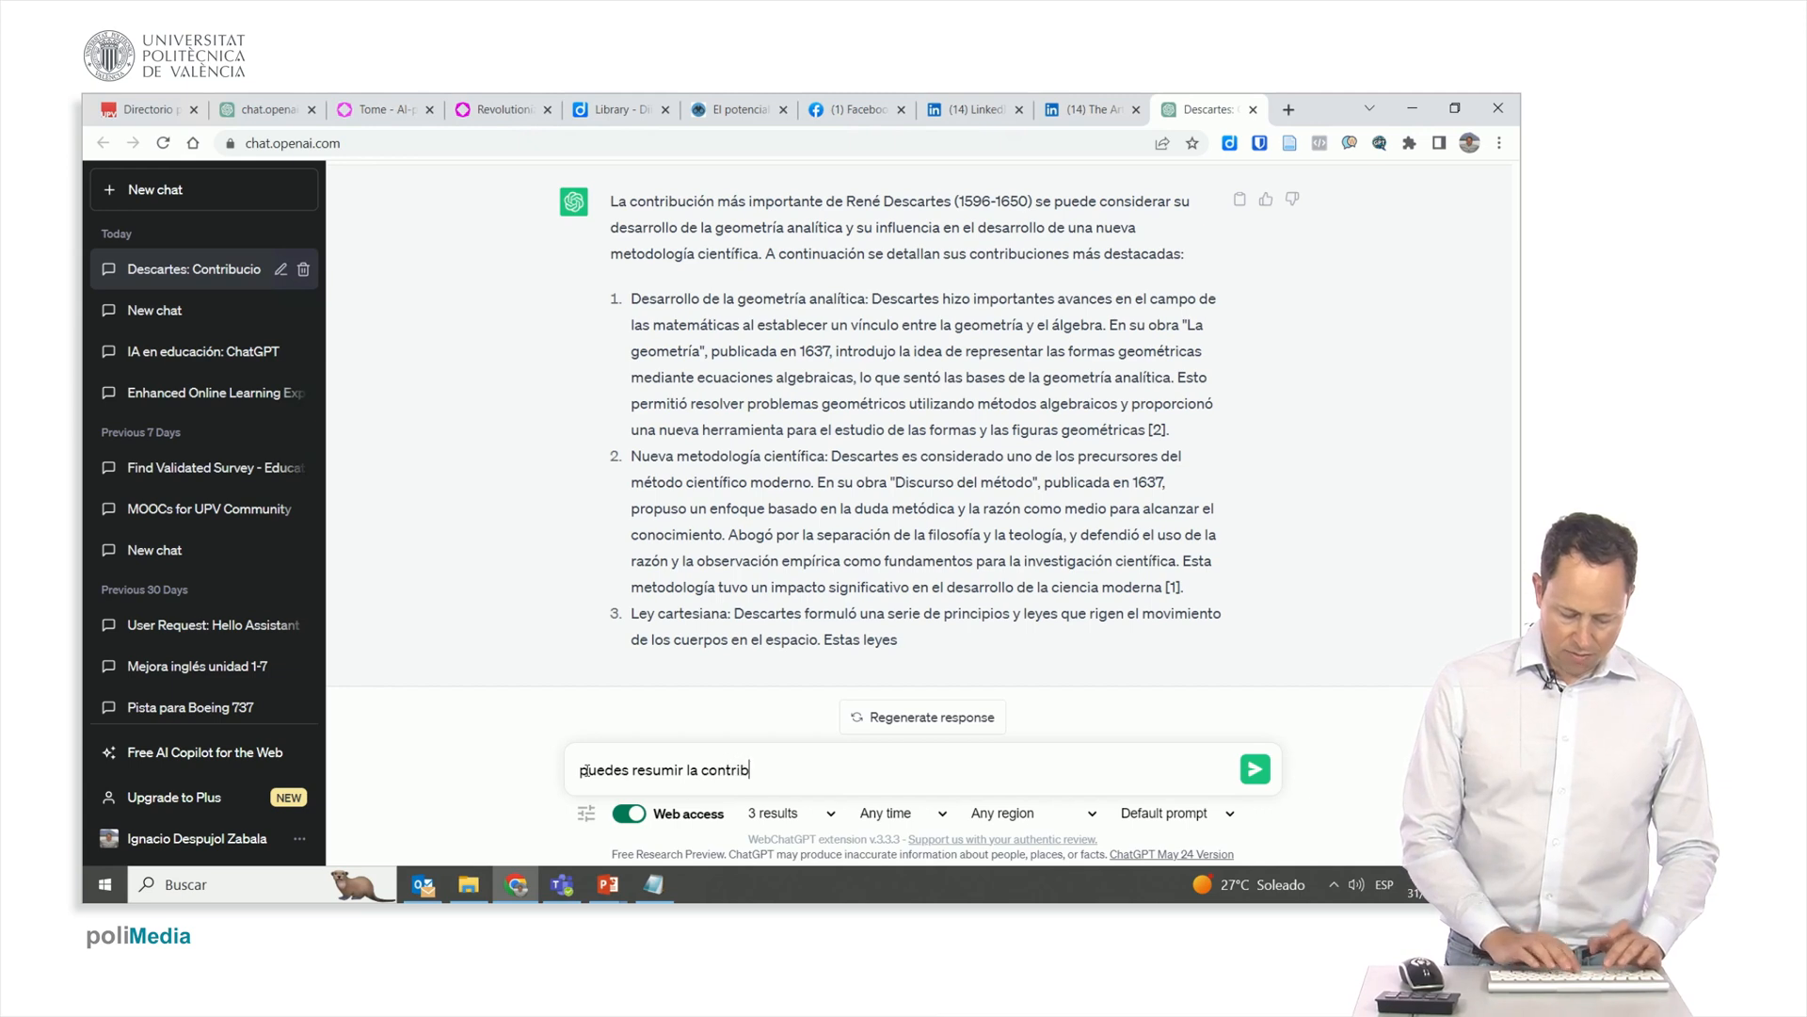
type("ución")
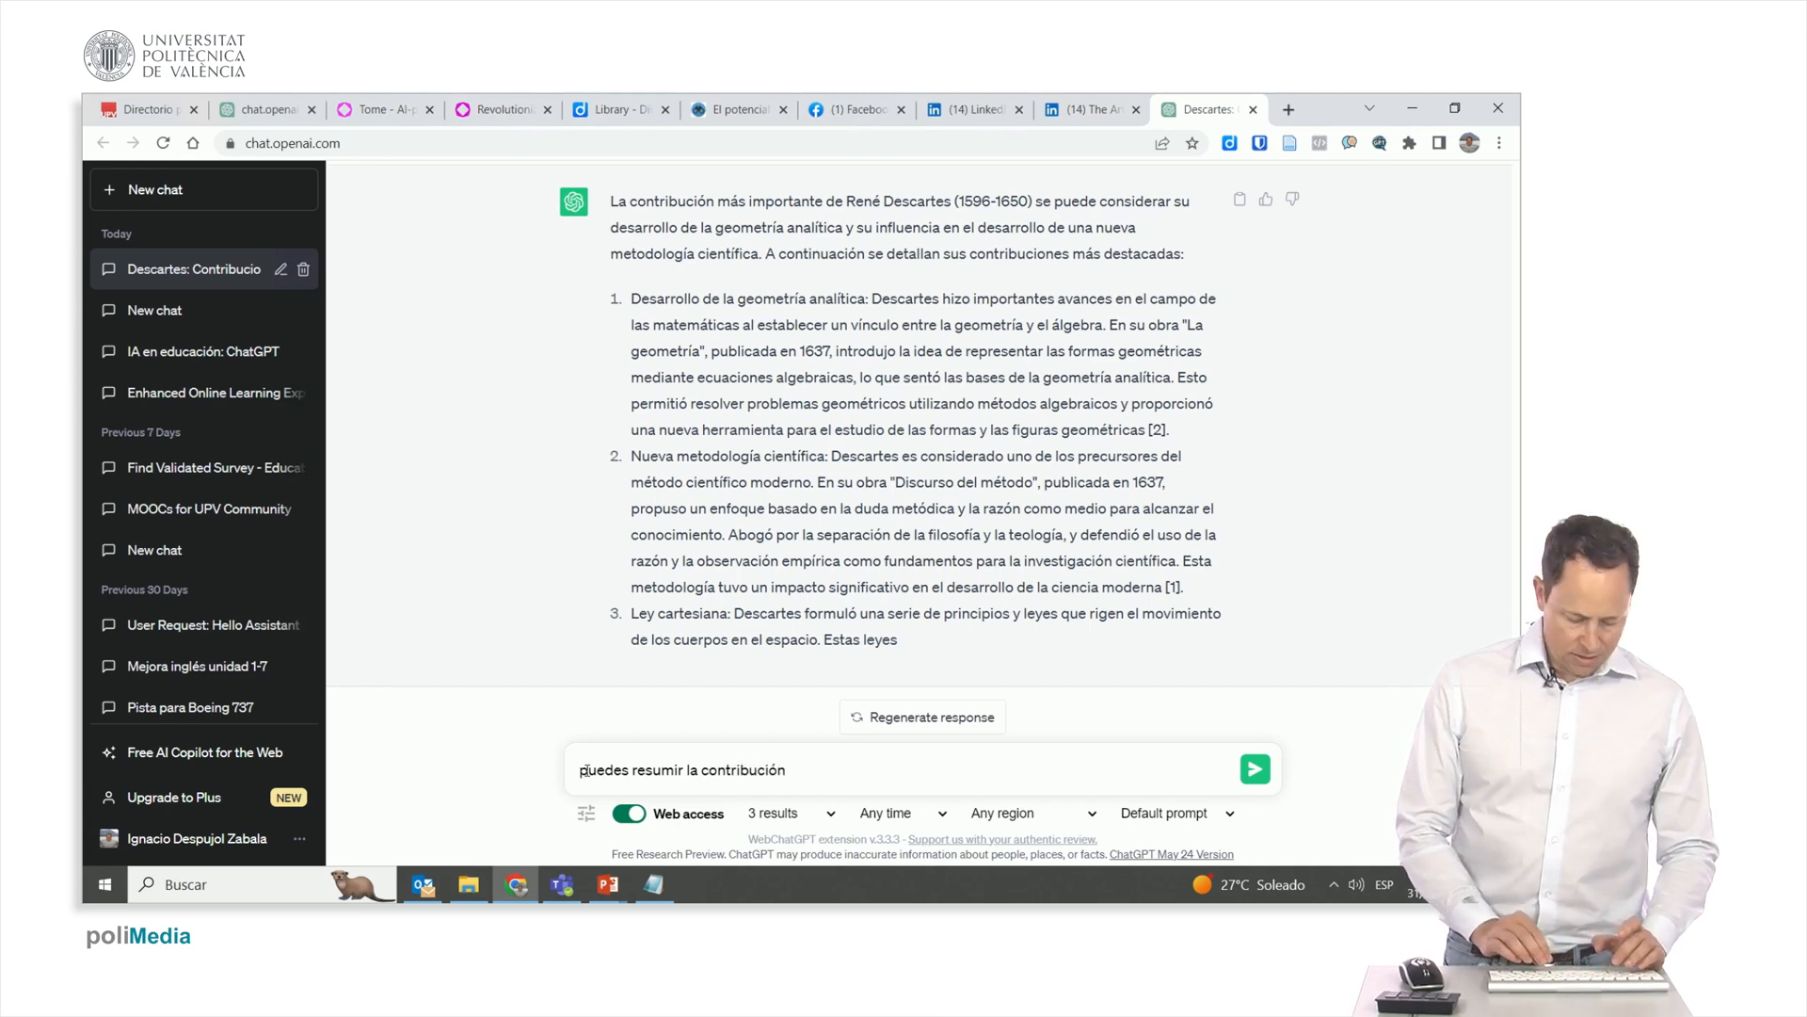
type("más import")
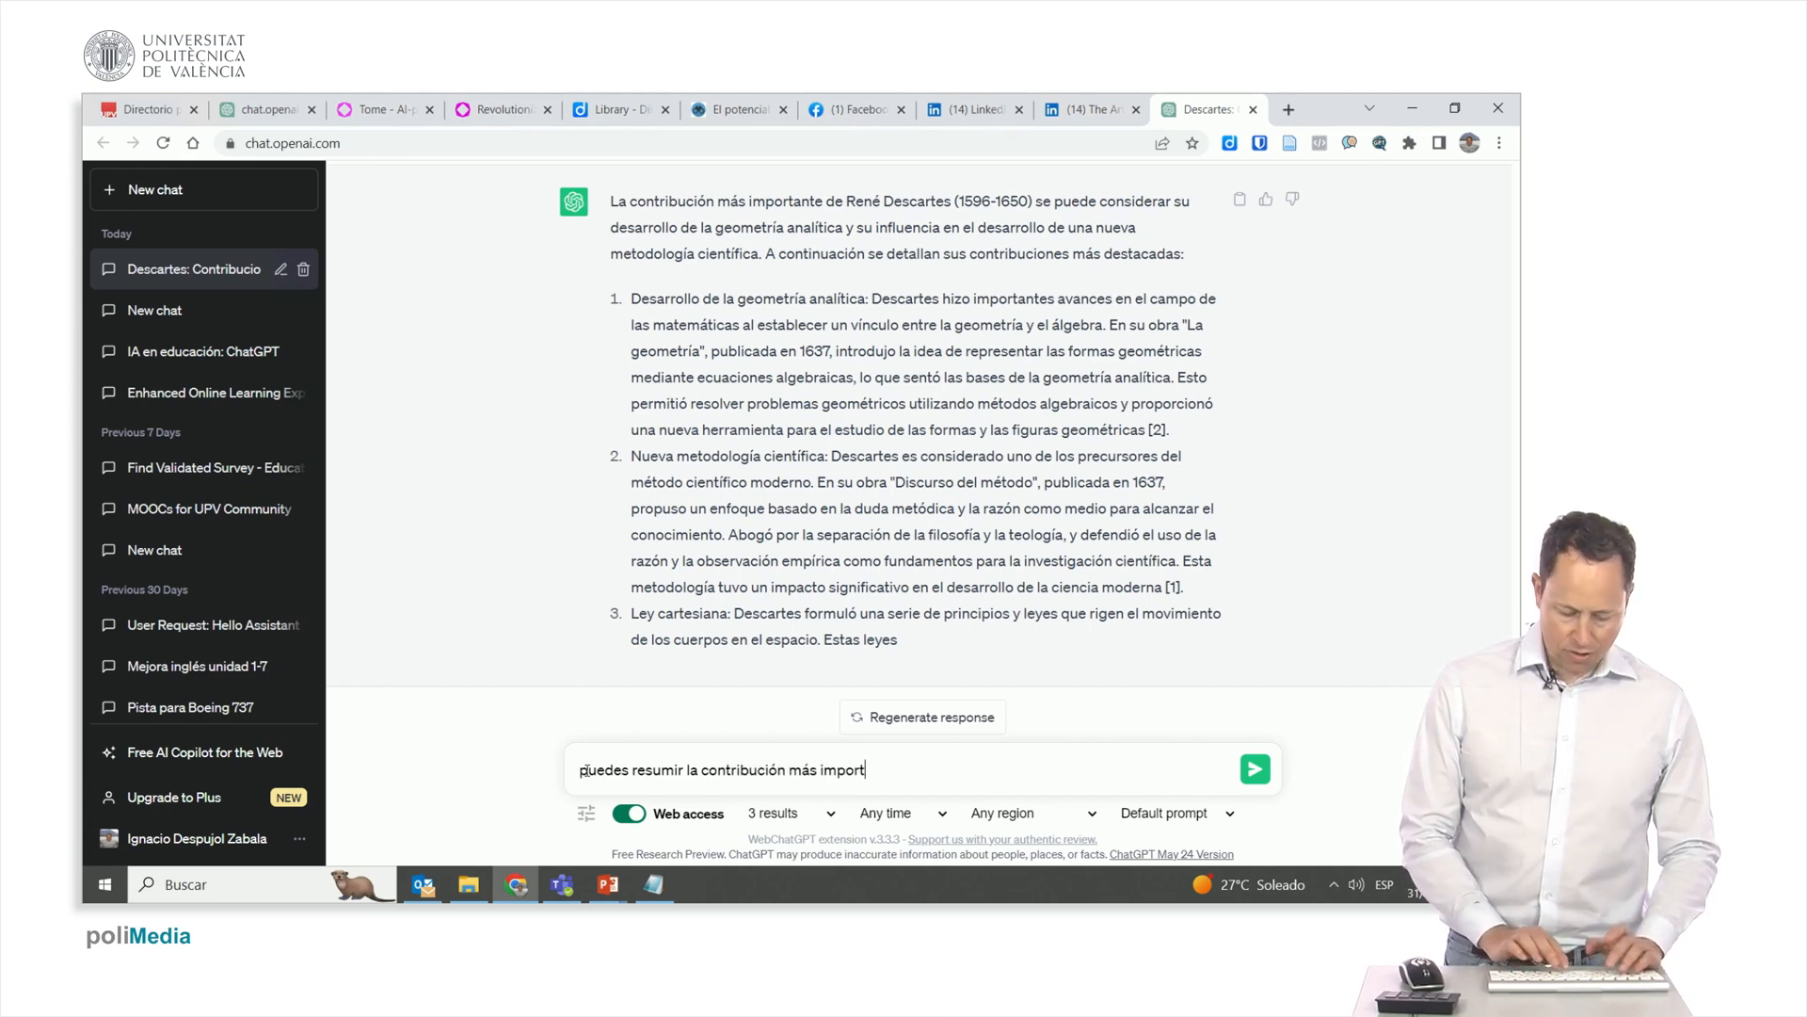
type("ante de desca")
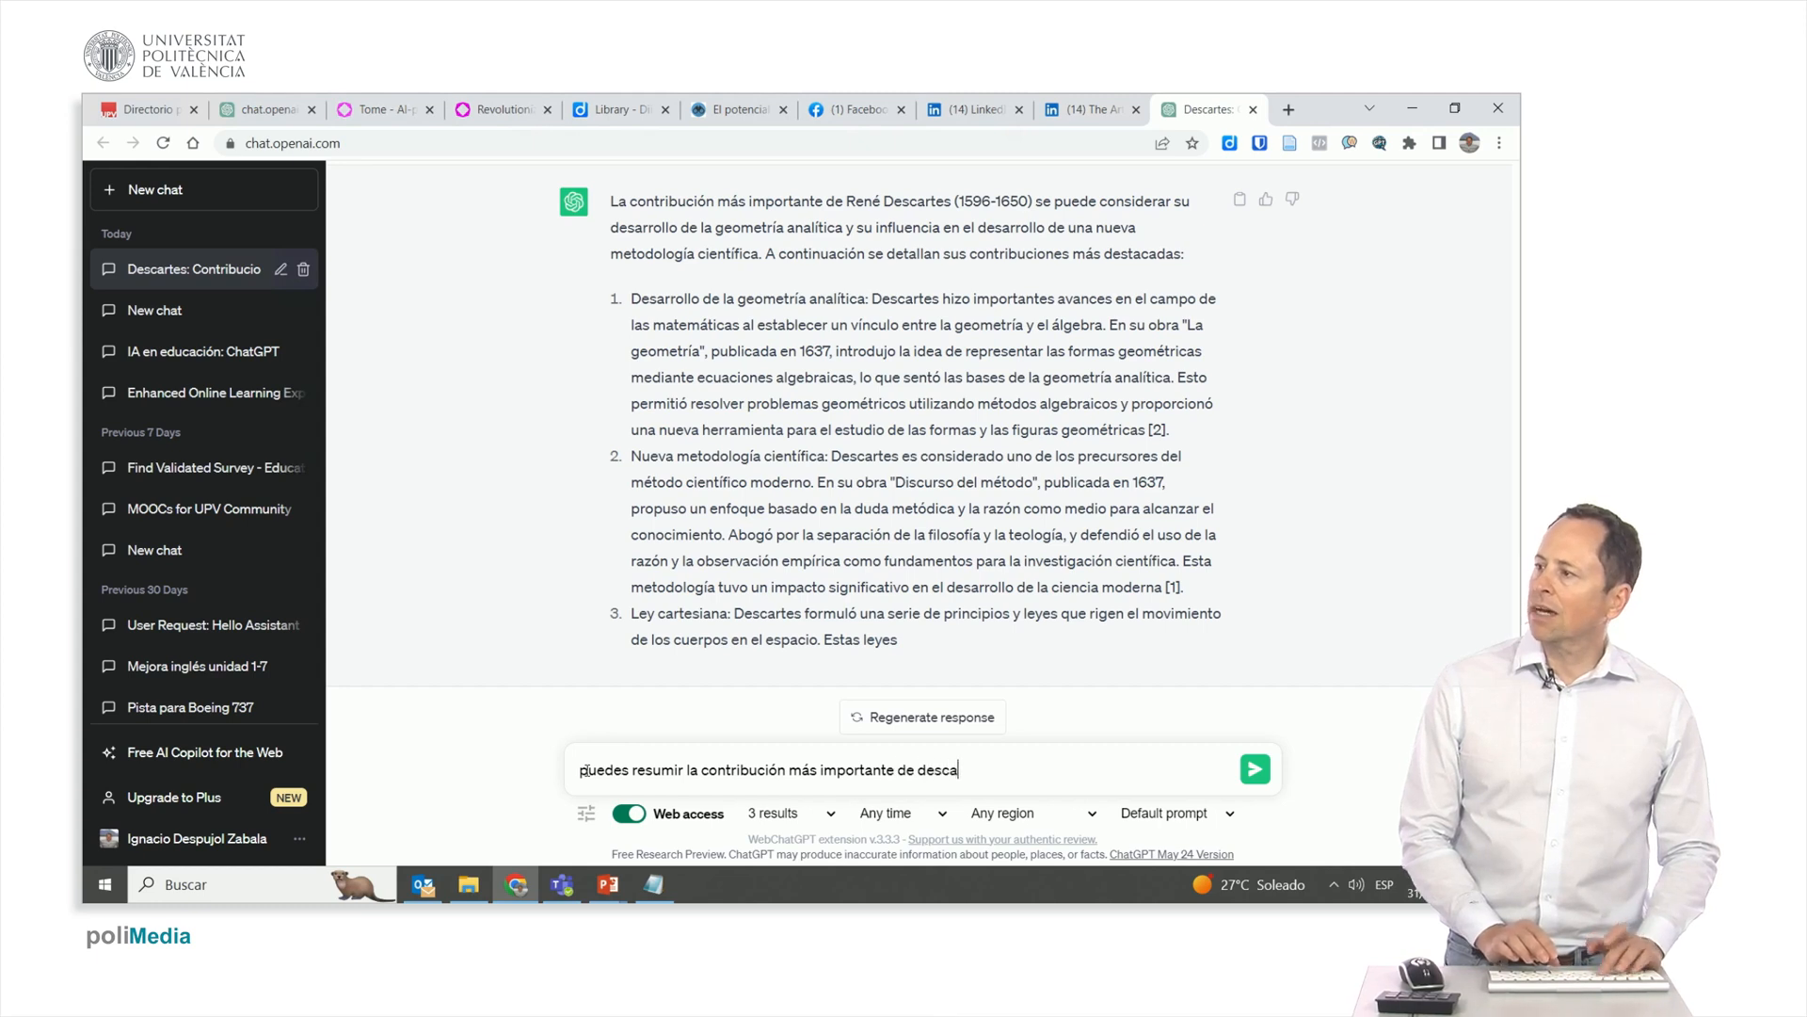
type("rtes para q")
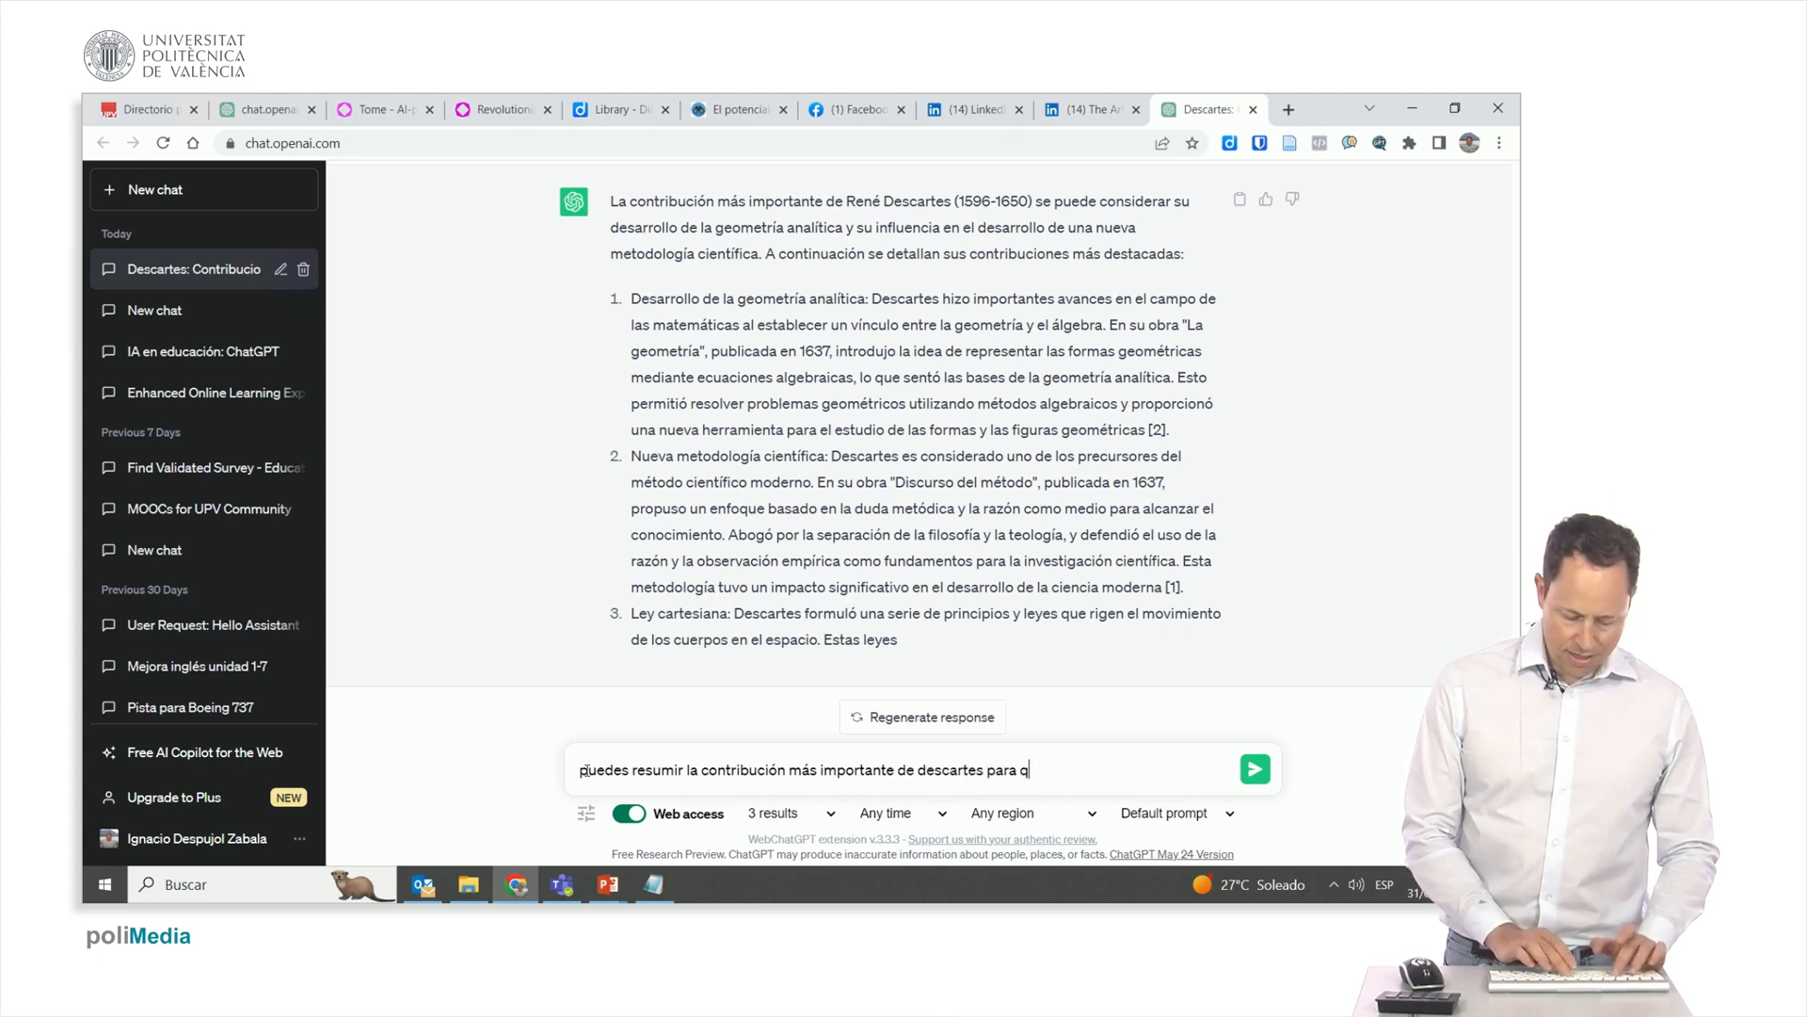
type("eu la entienda")
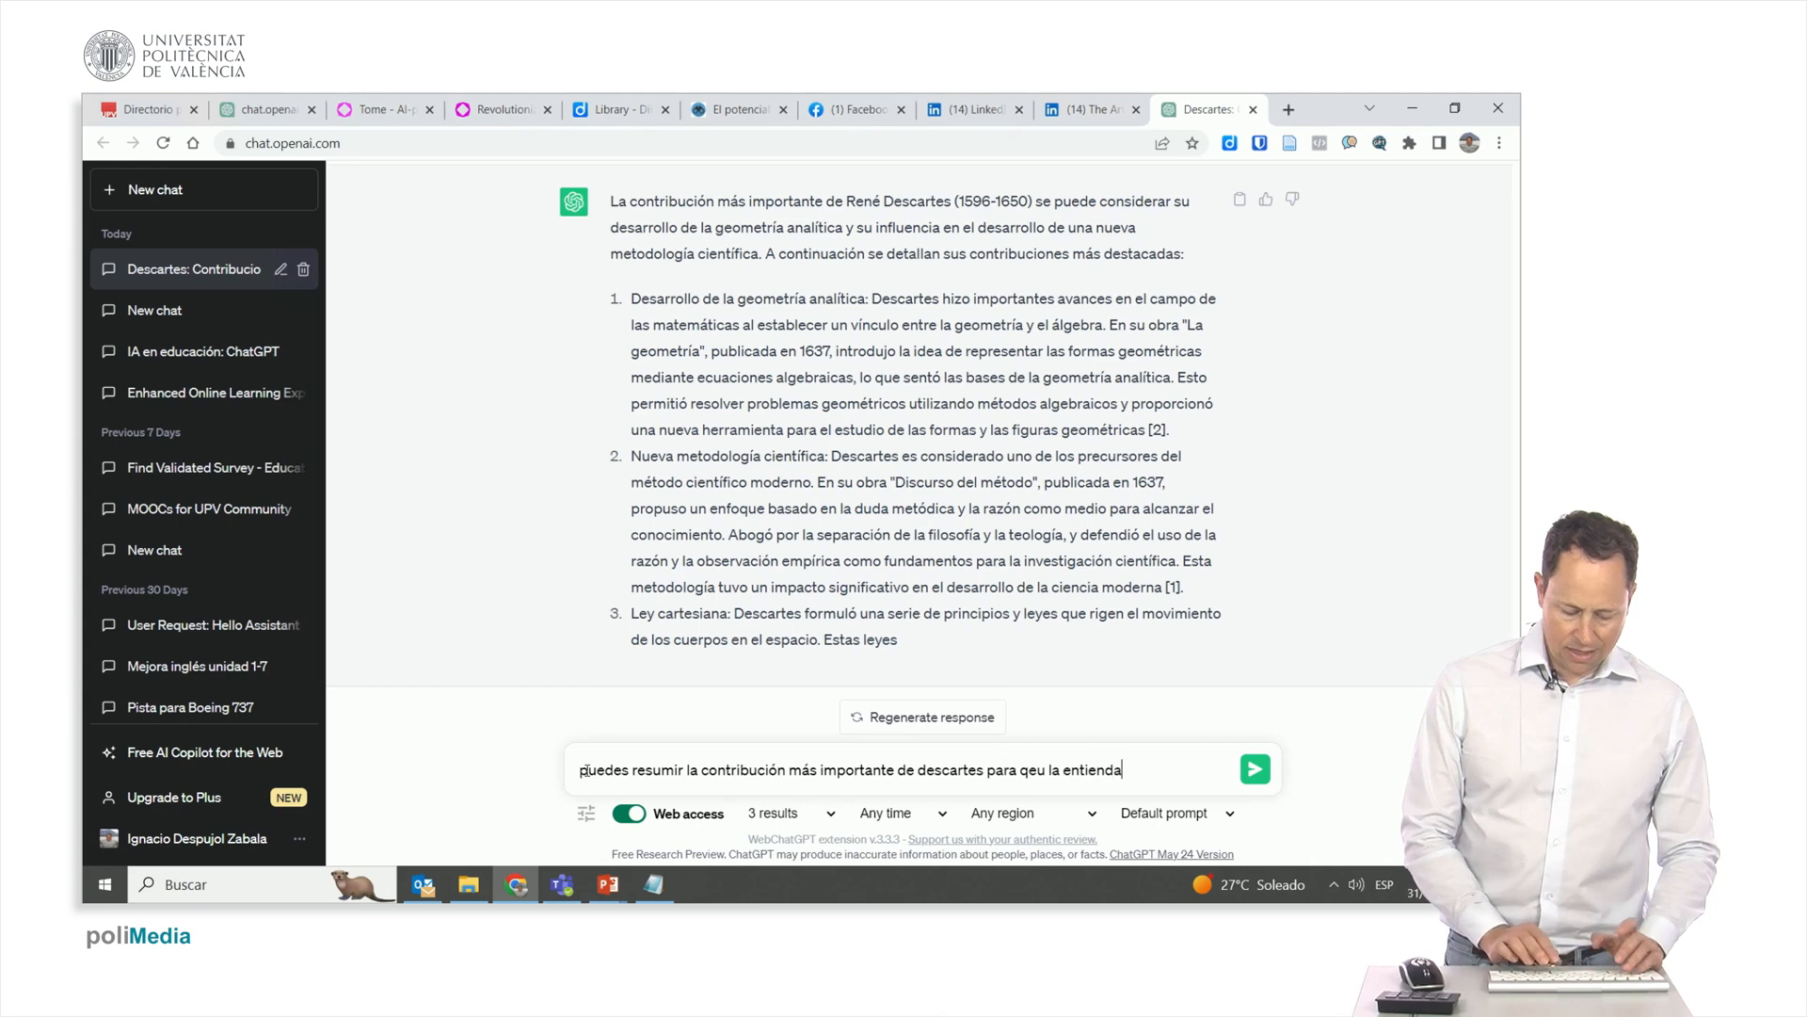
type("un")
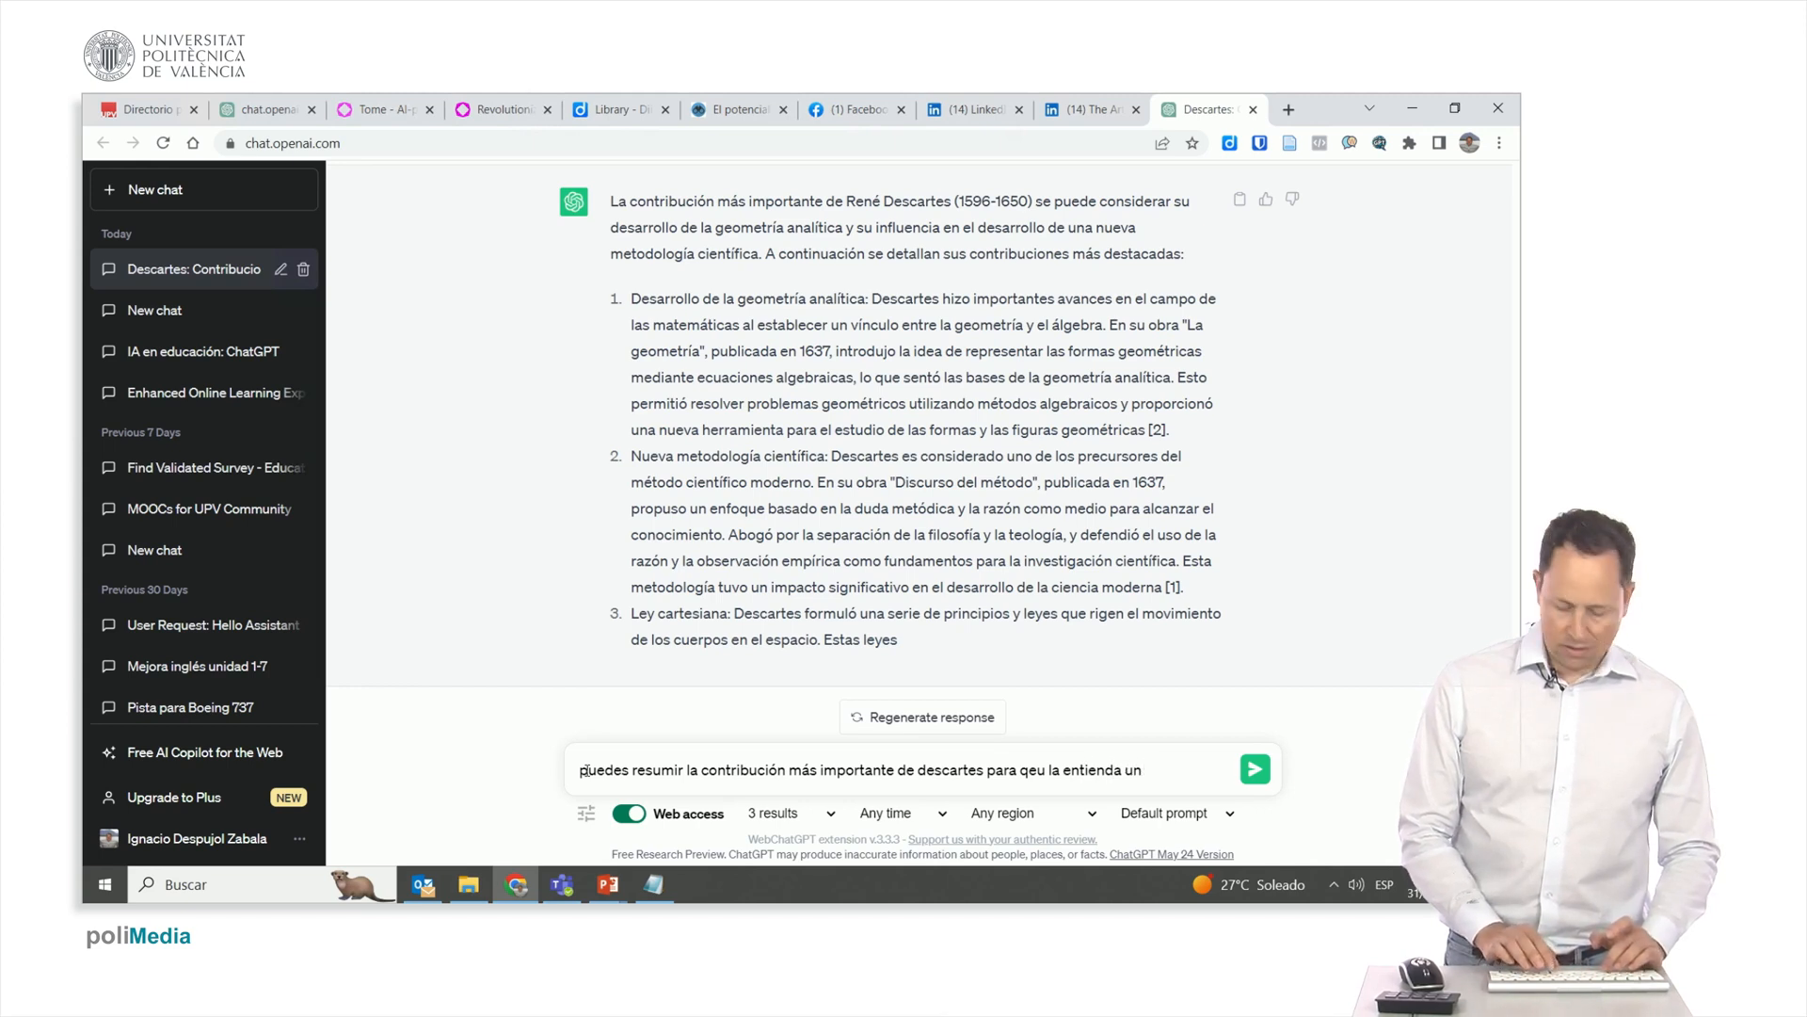
type("chico de")
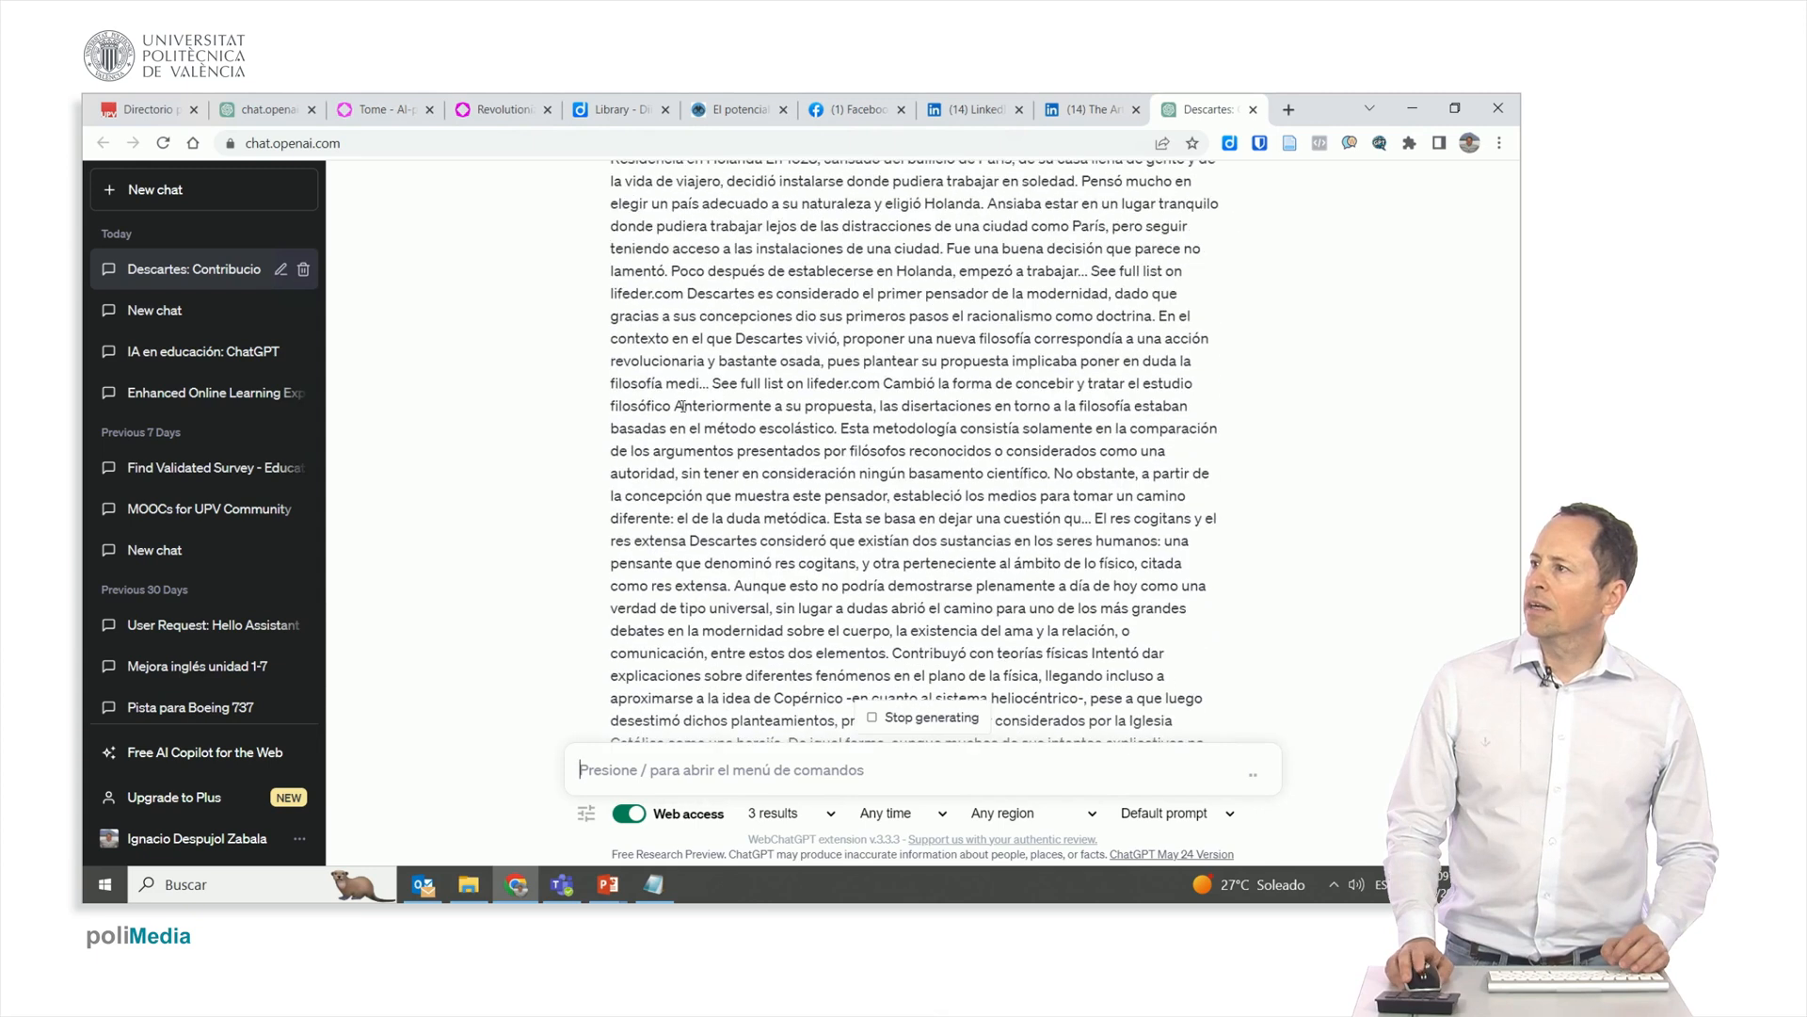
Skim ChatGPT's analytic-geometry answer, then switch to the LinkedIn article on prompting.
scroll("up", 3)
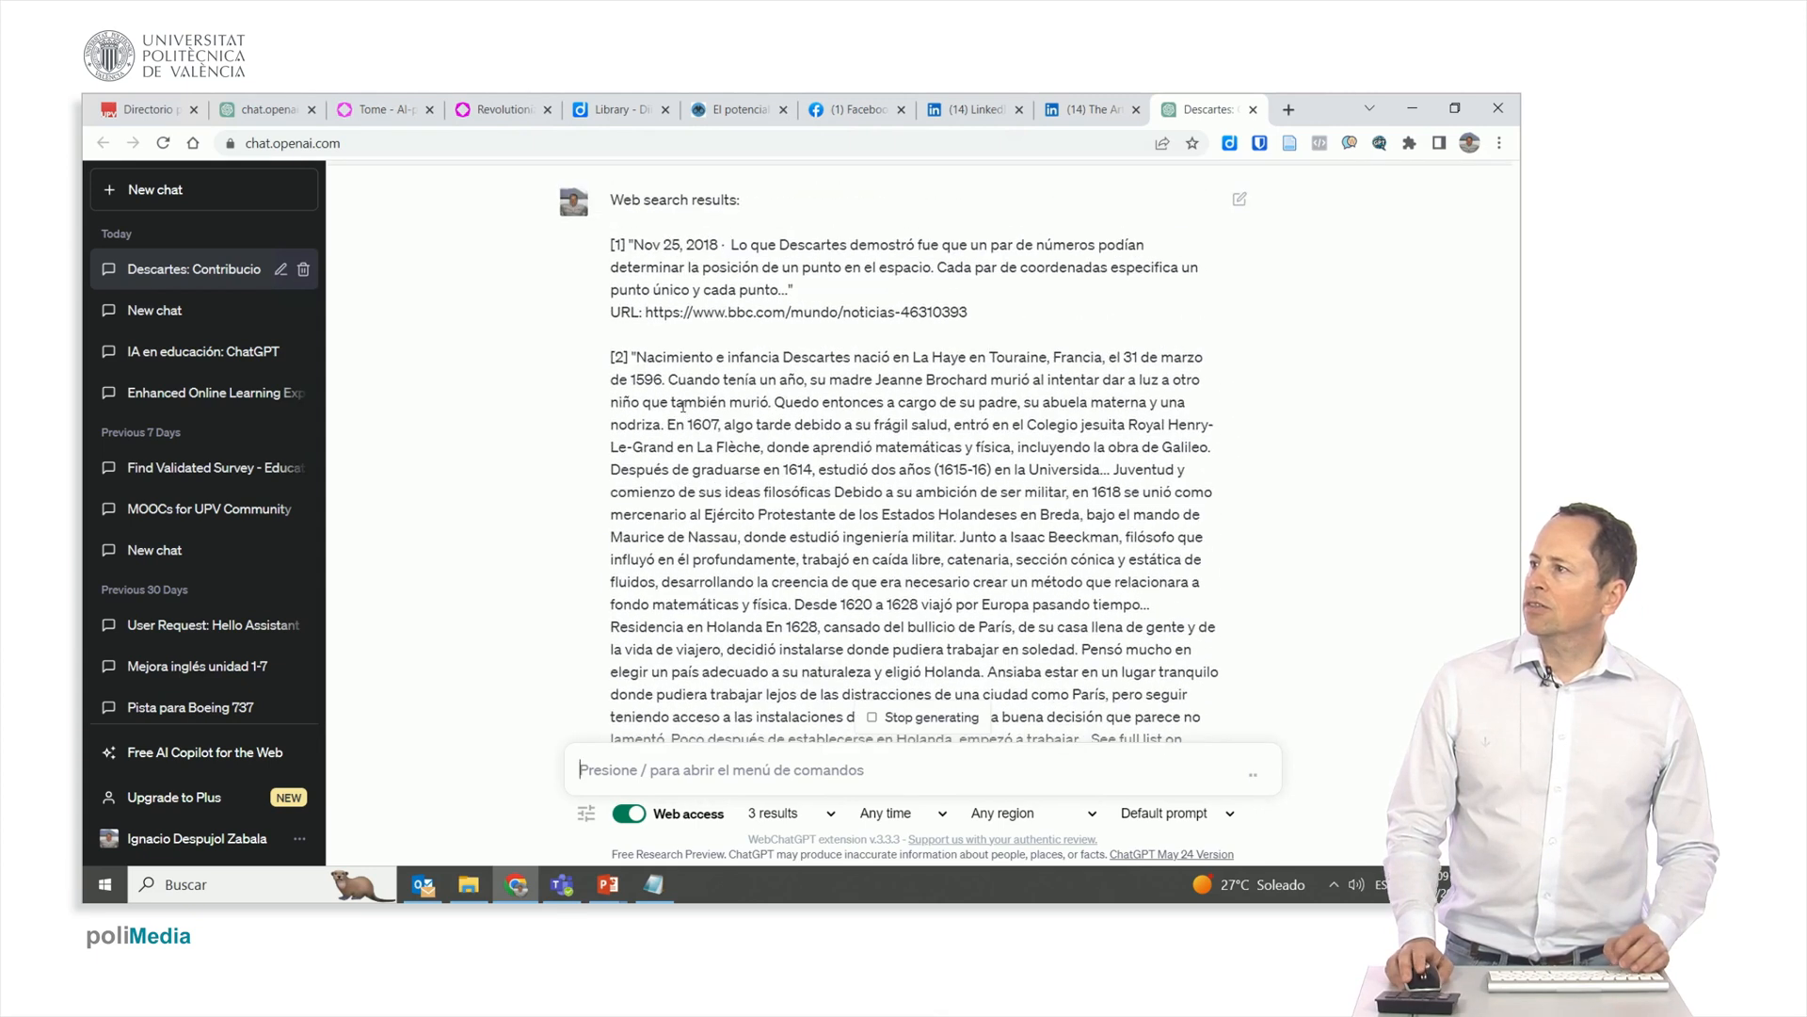
scroll("down", 3)
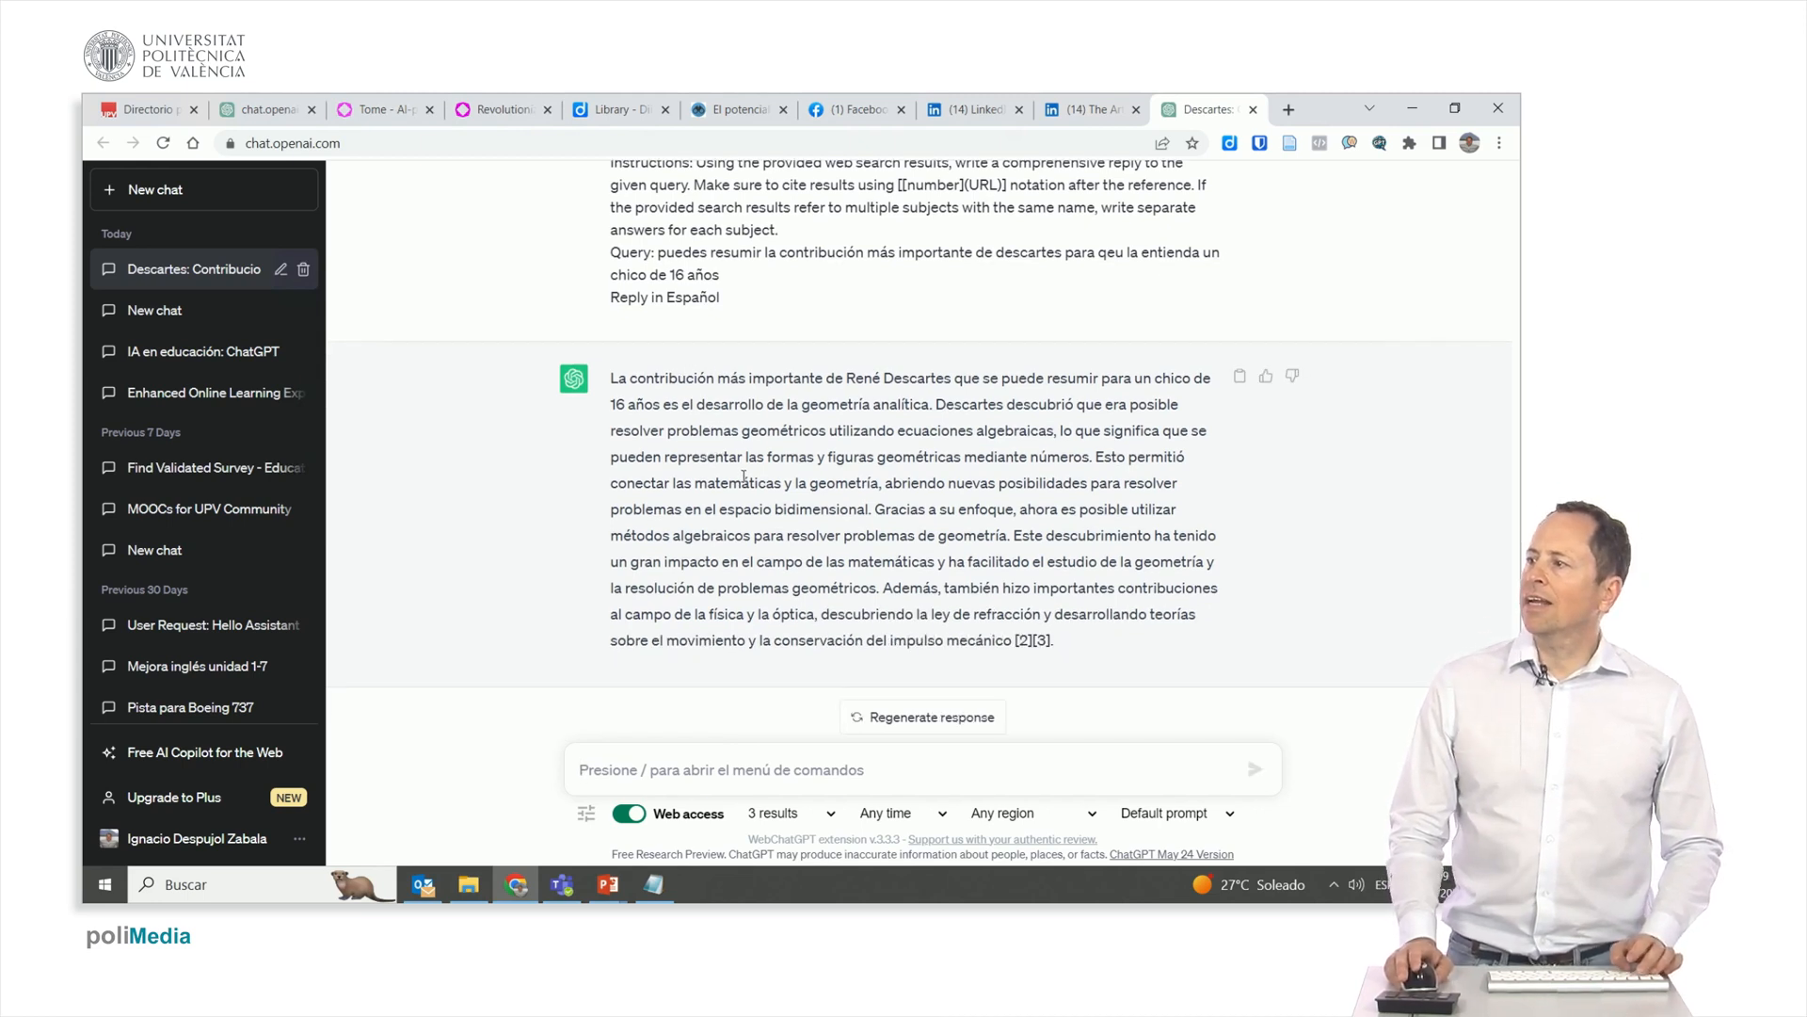
left_click(1087, 109)
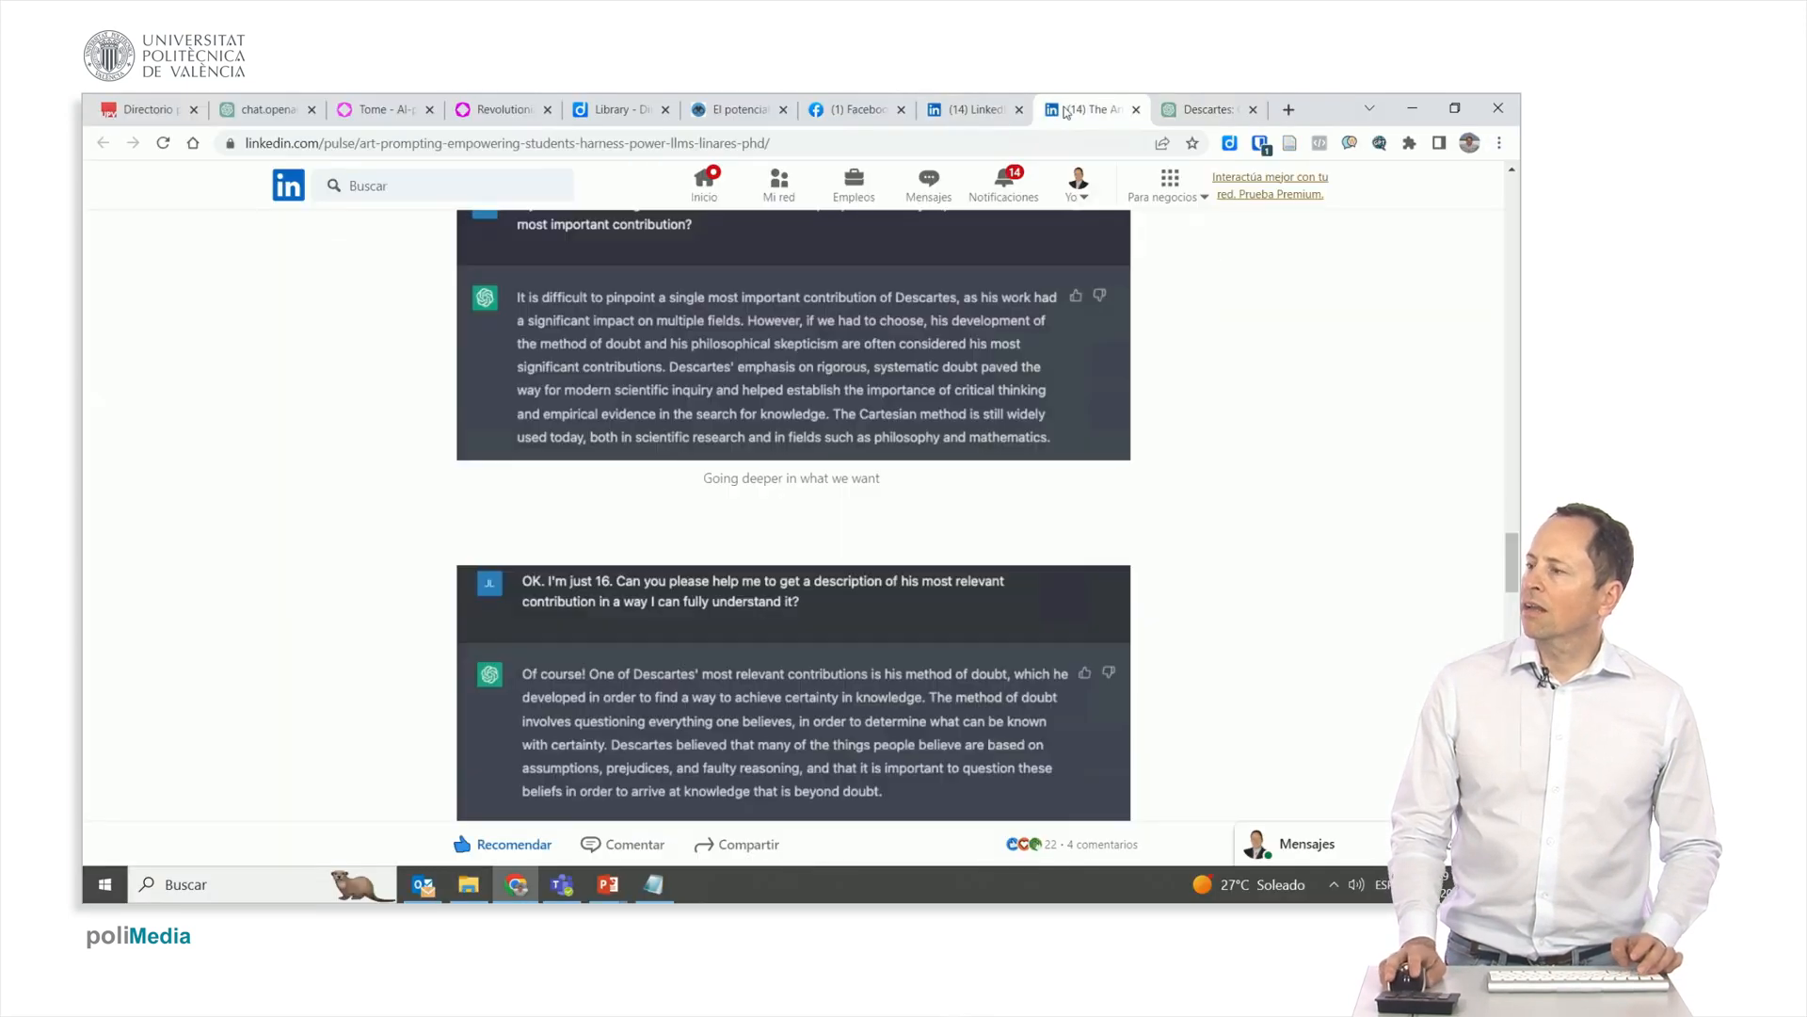
Read the article's plain-language Descartes example with the flat-Earth homework illustration.
scroll("down", 3)
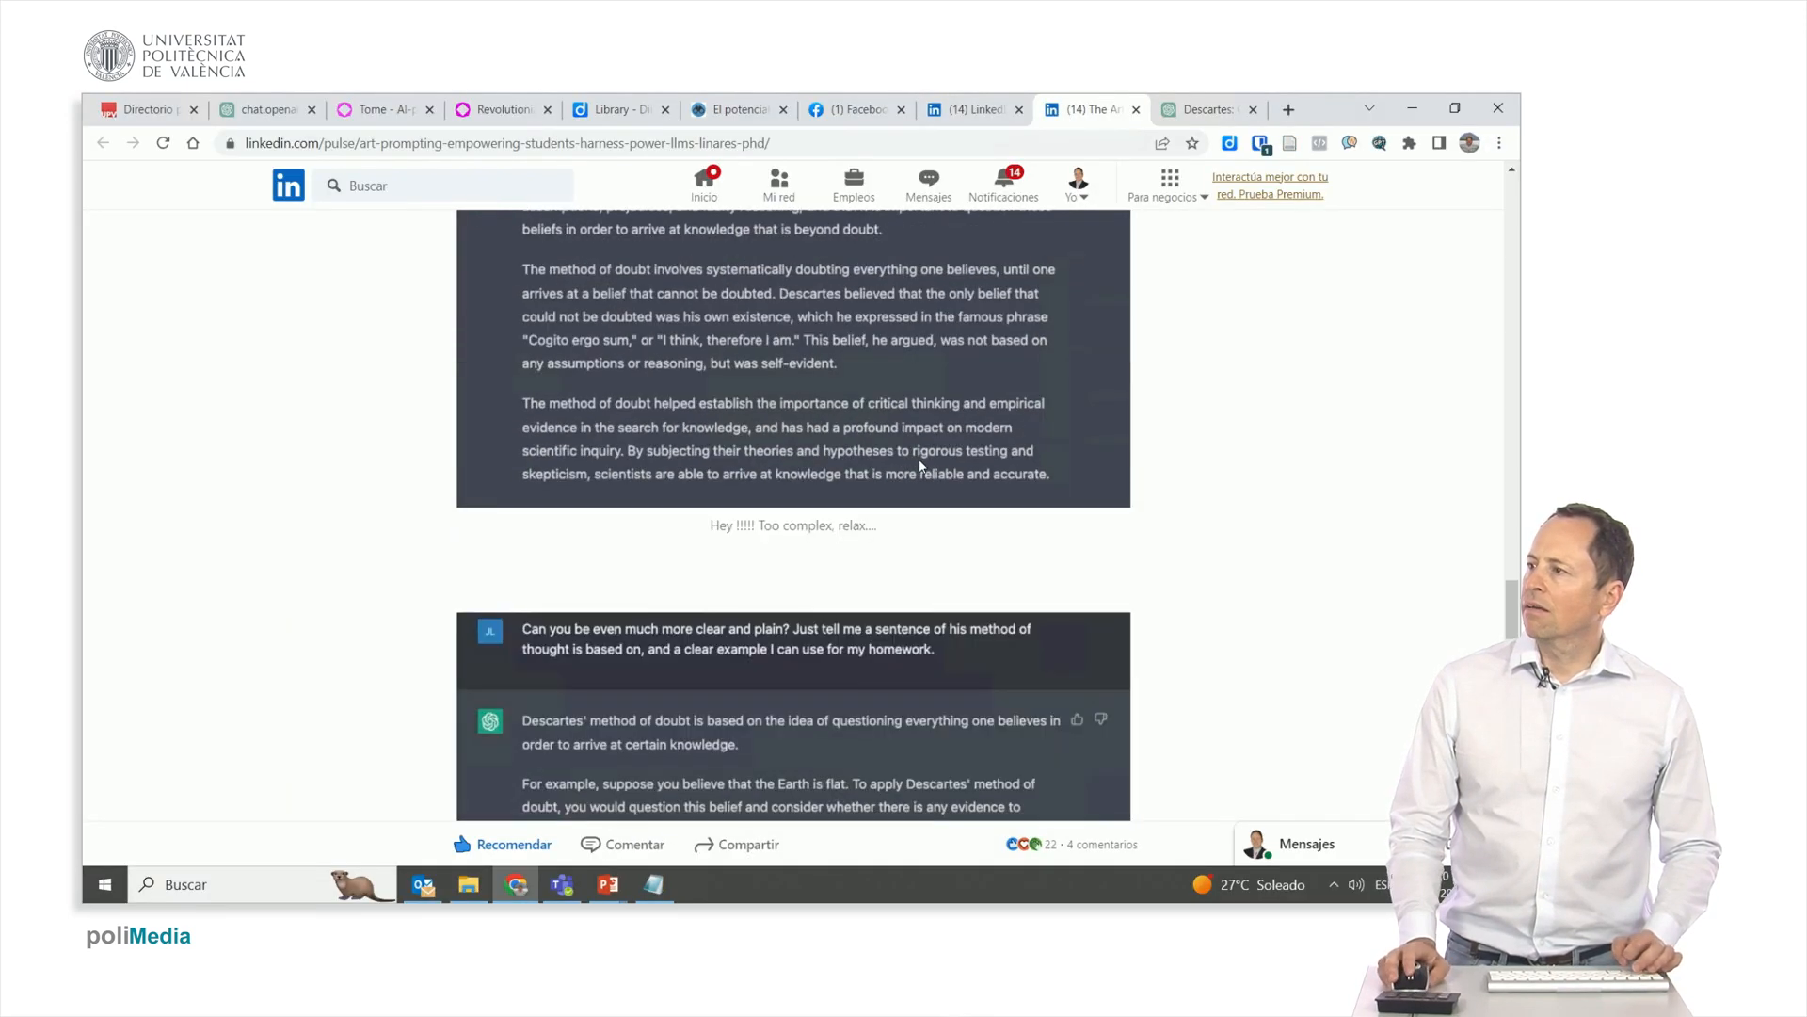
scroll("down", 3)
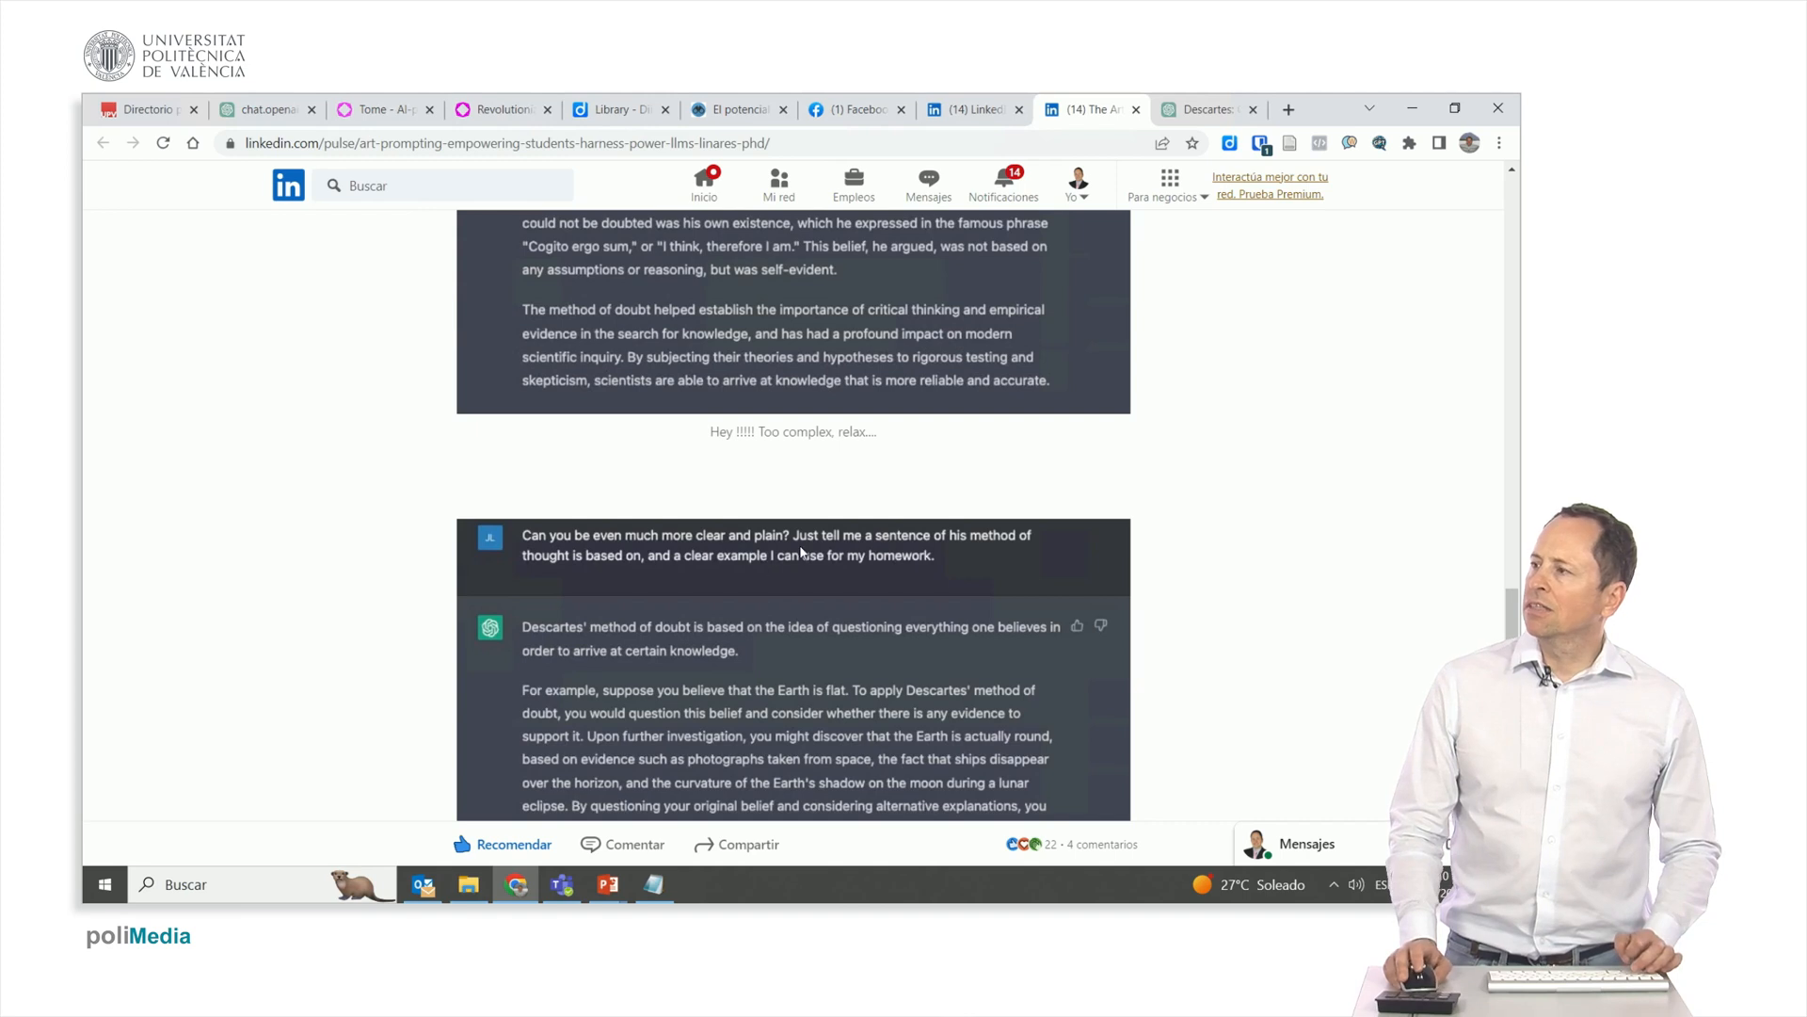
mouse_move(628, 579)
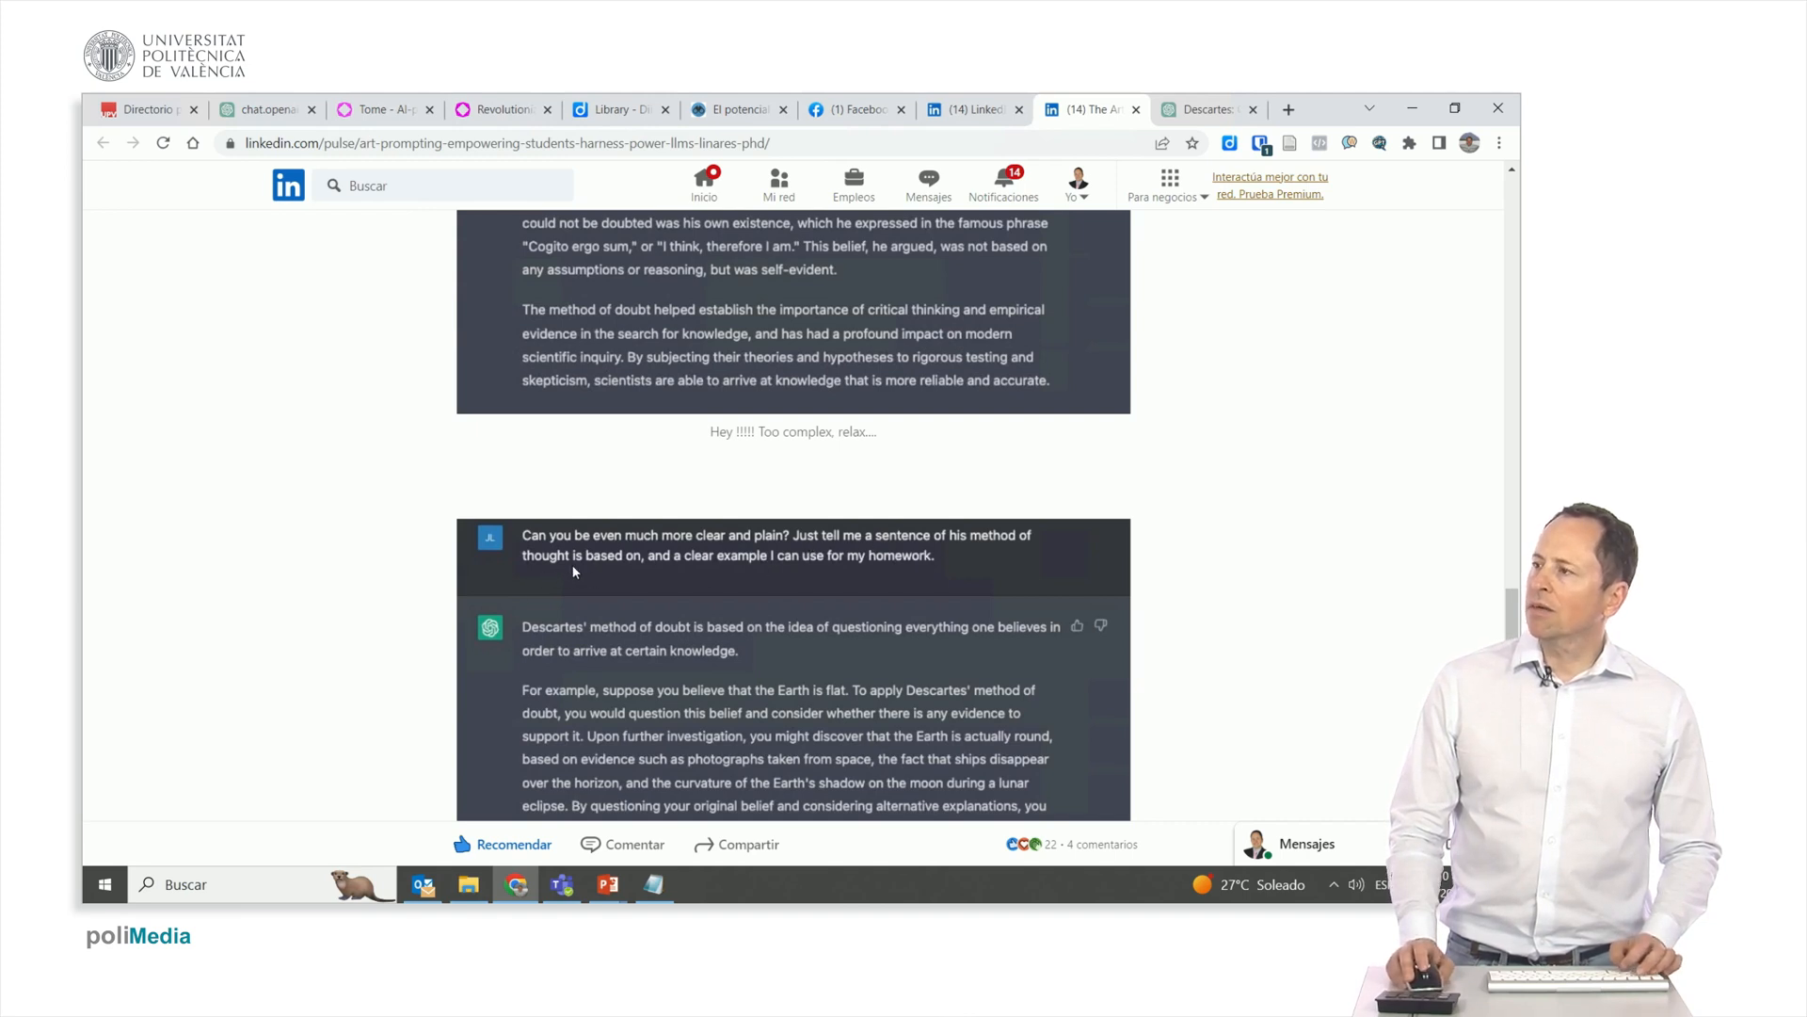
mouse_move(695, 550)
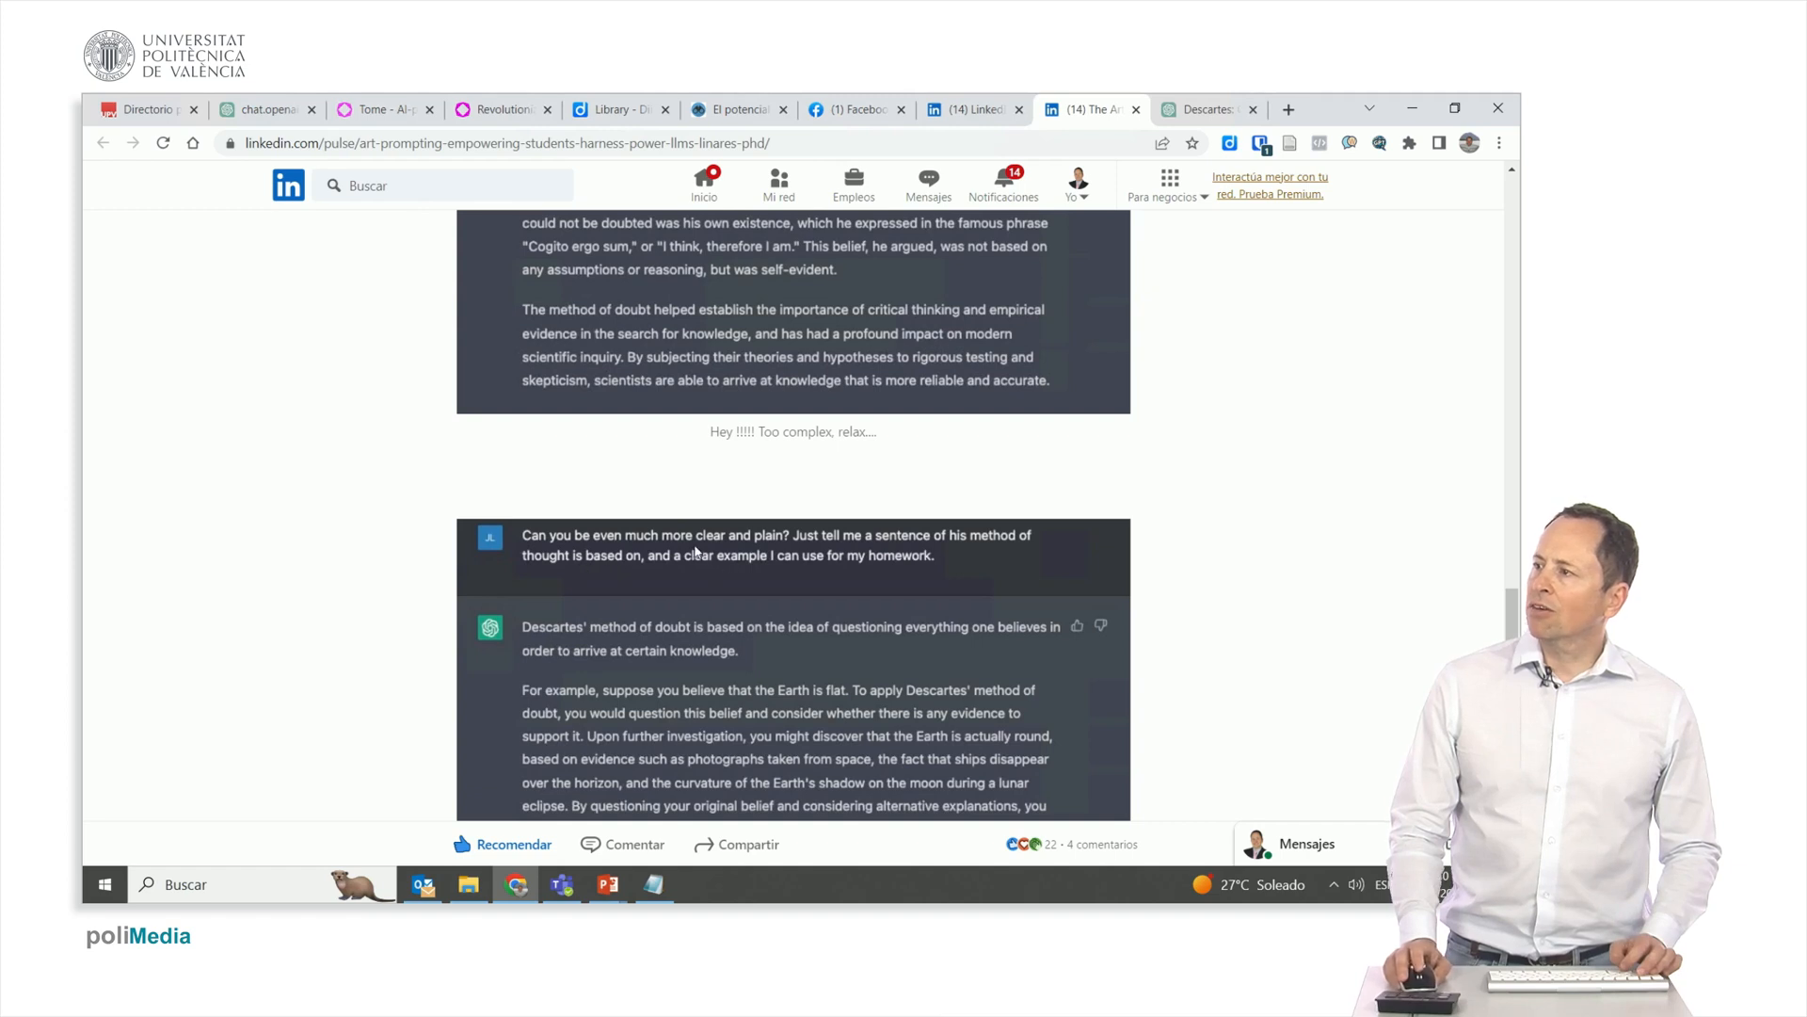
scroll("down", 3)
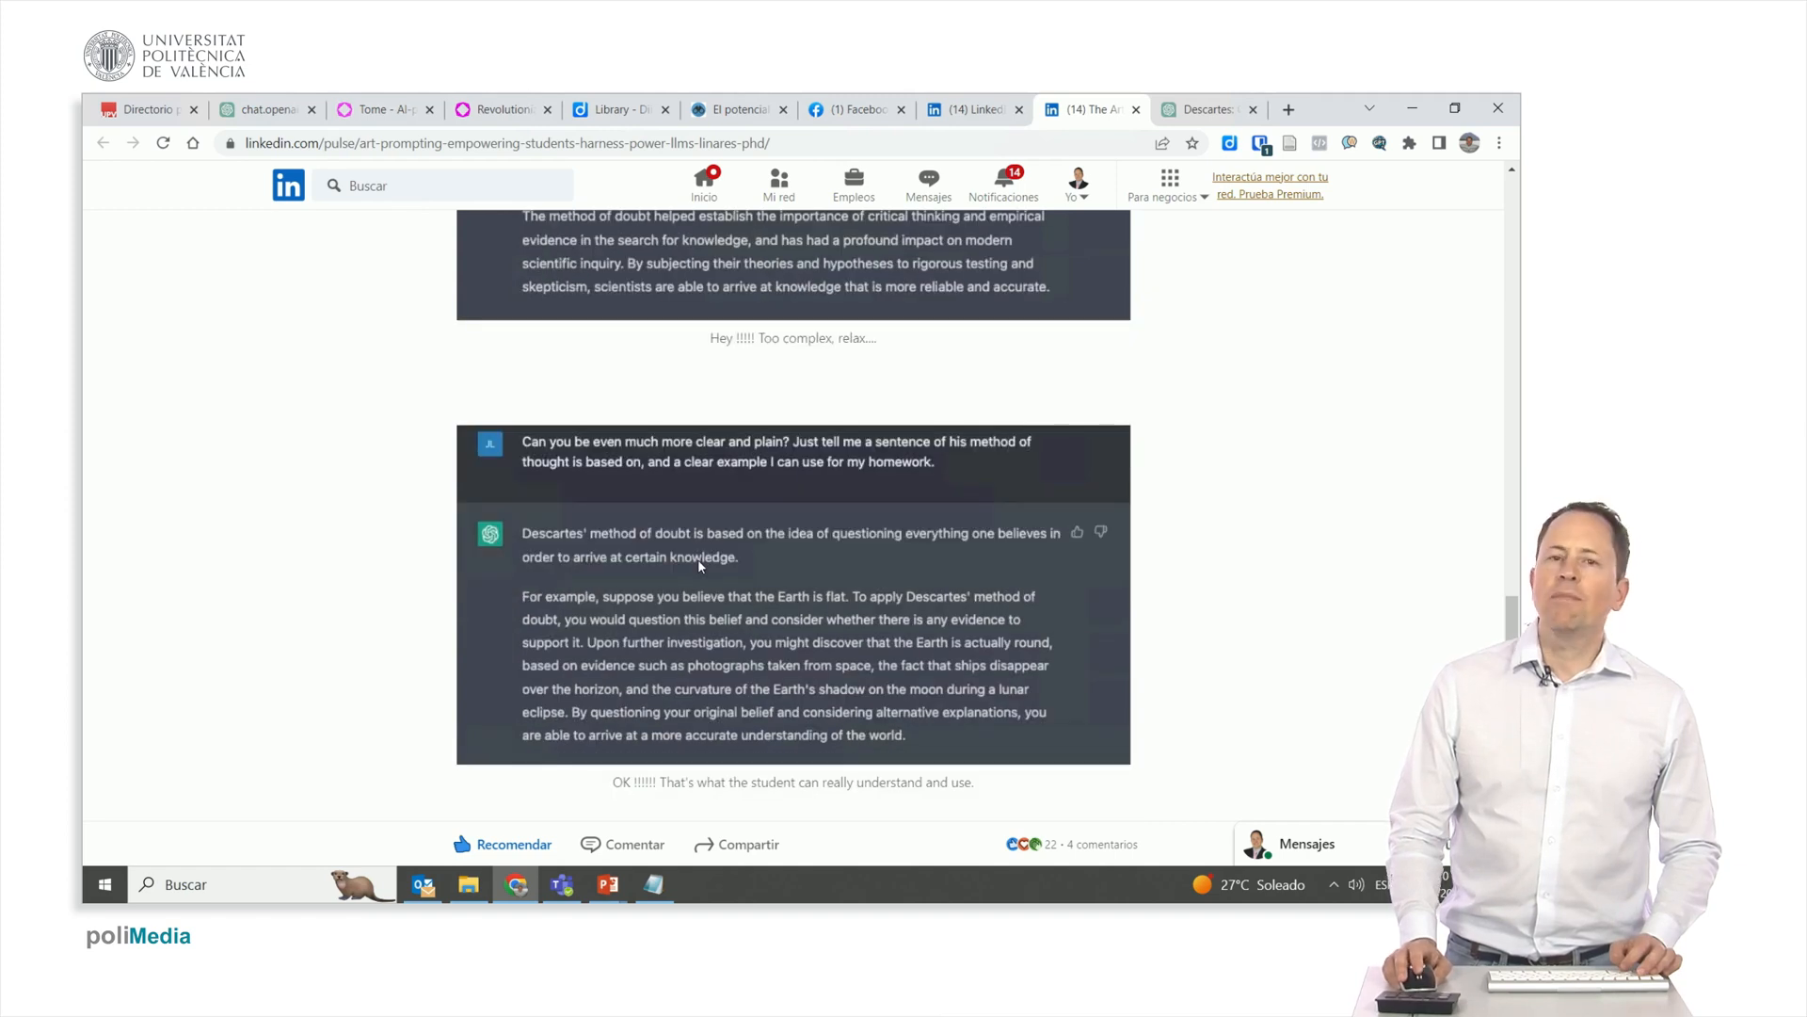
scroll("down", 3)
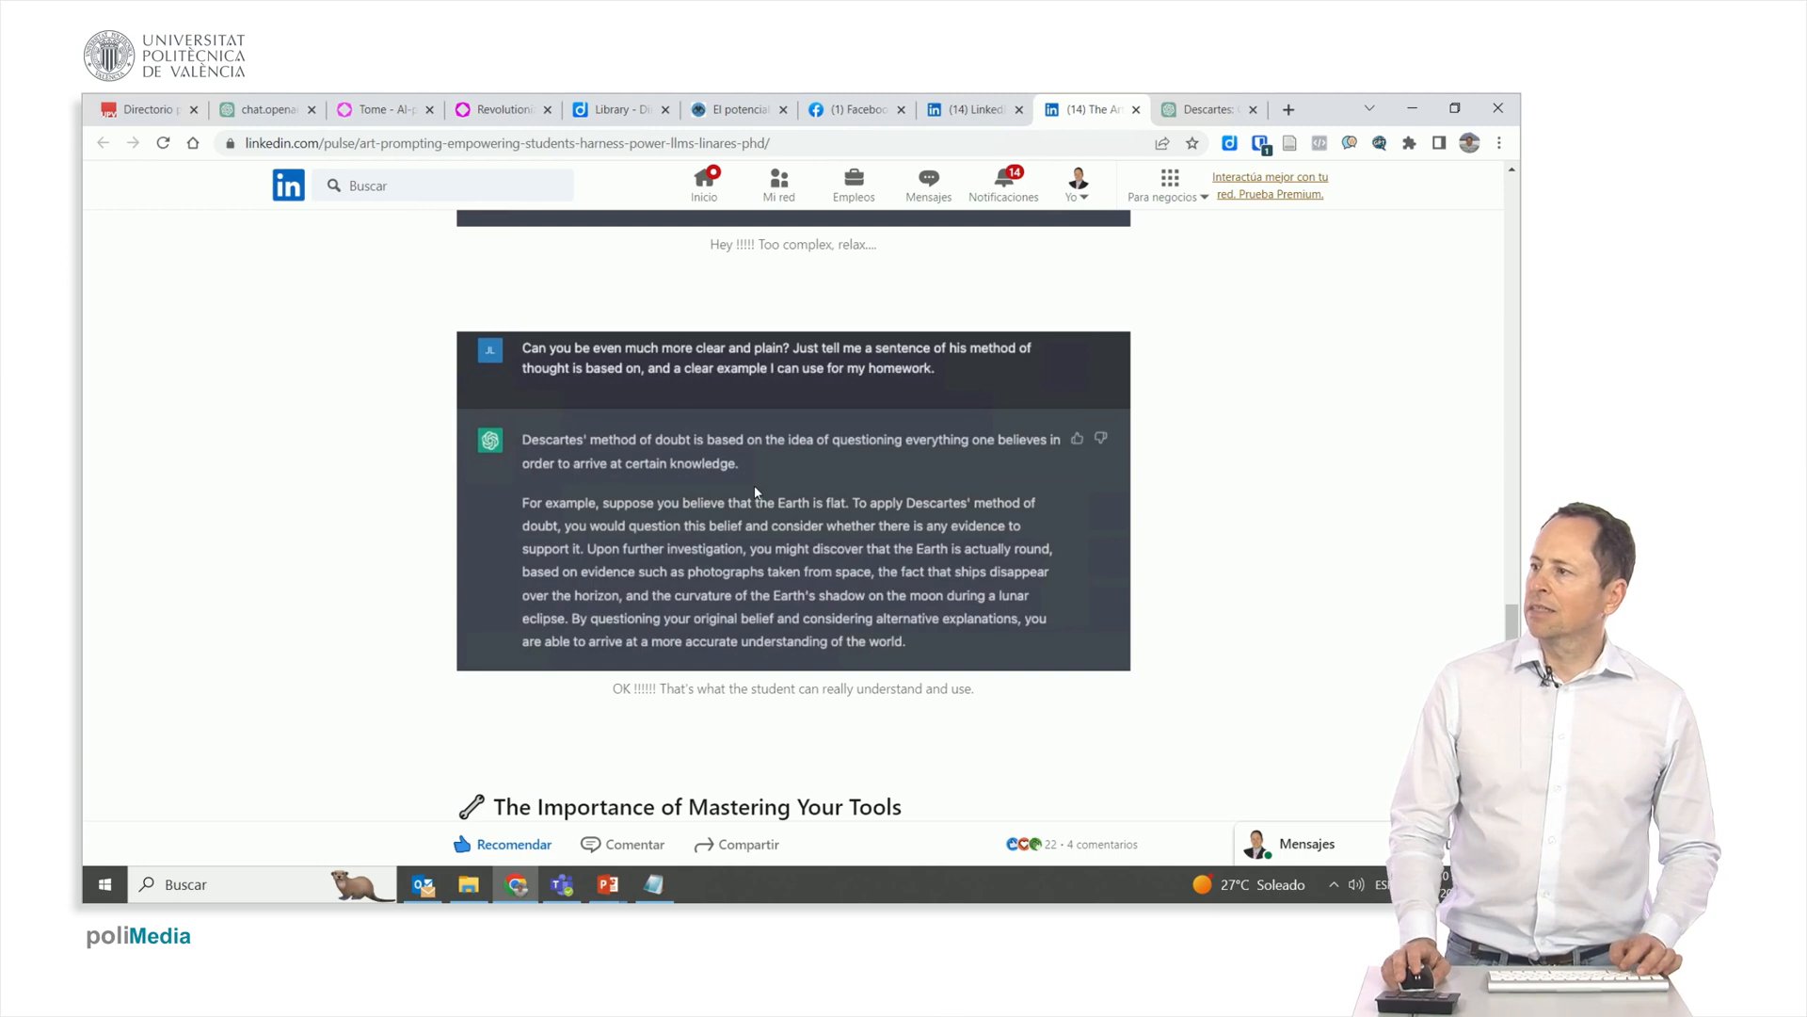
scroll("up", 3)
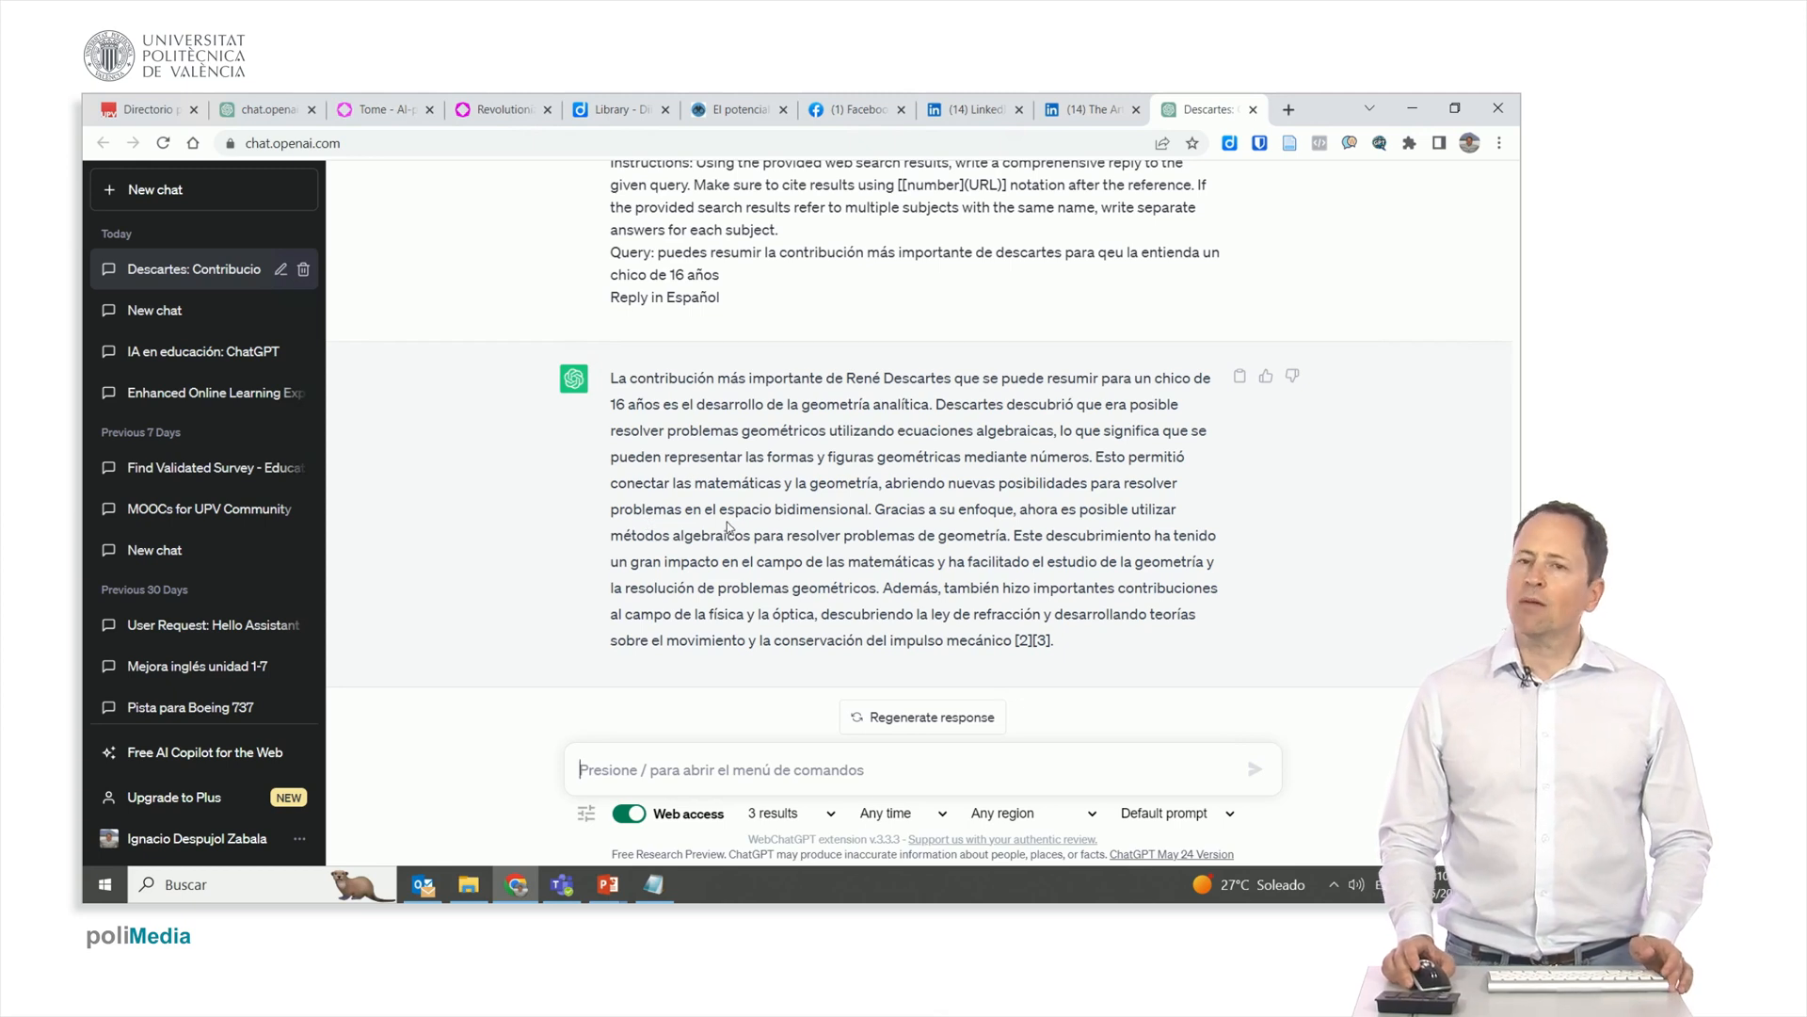
mouse_move(633, 371)
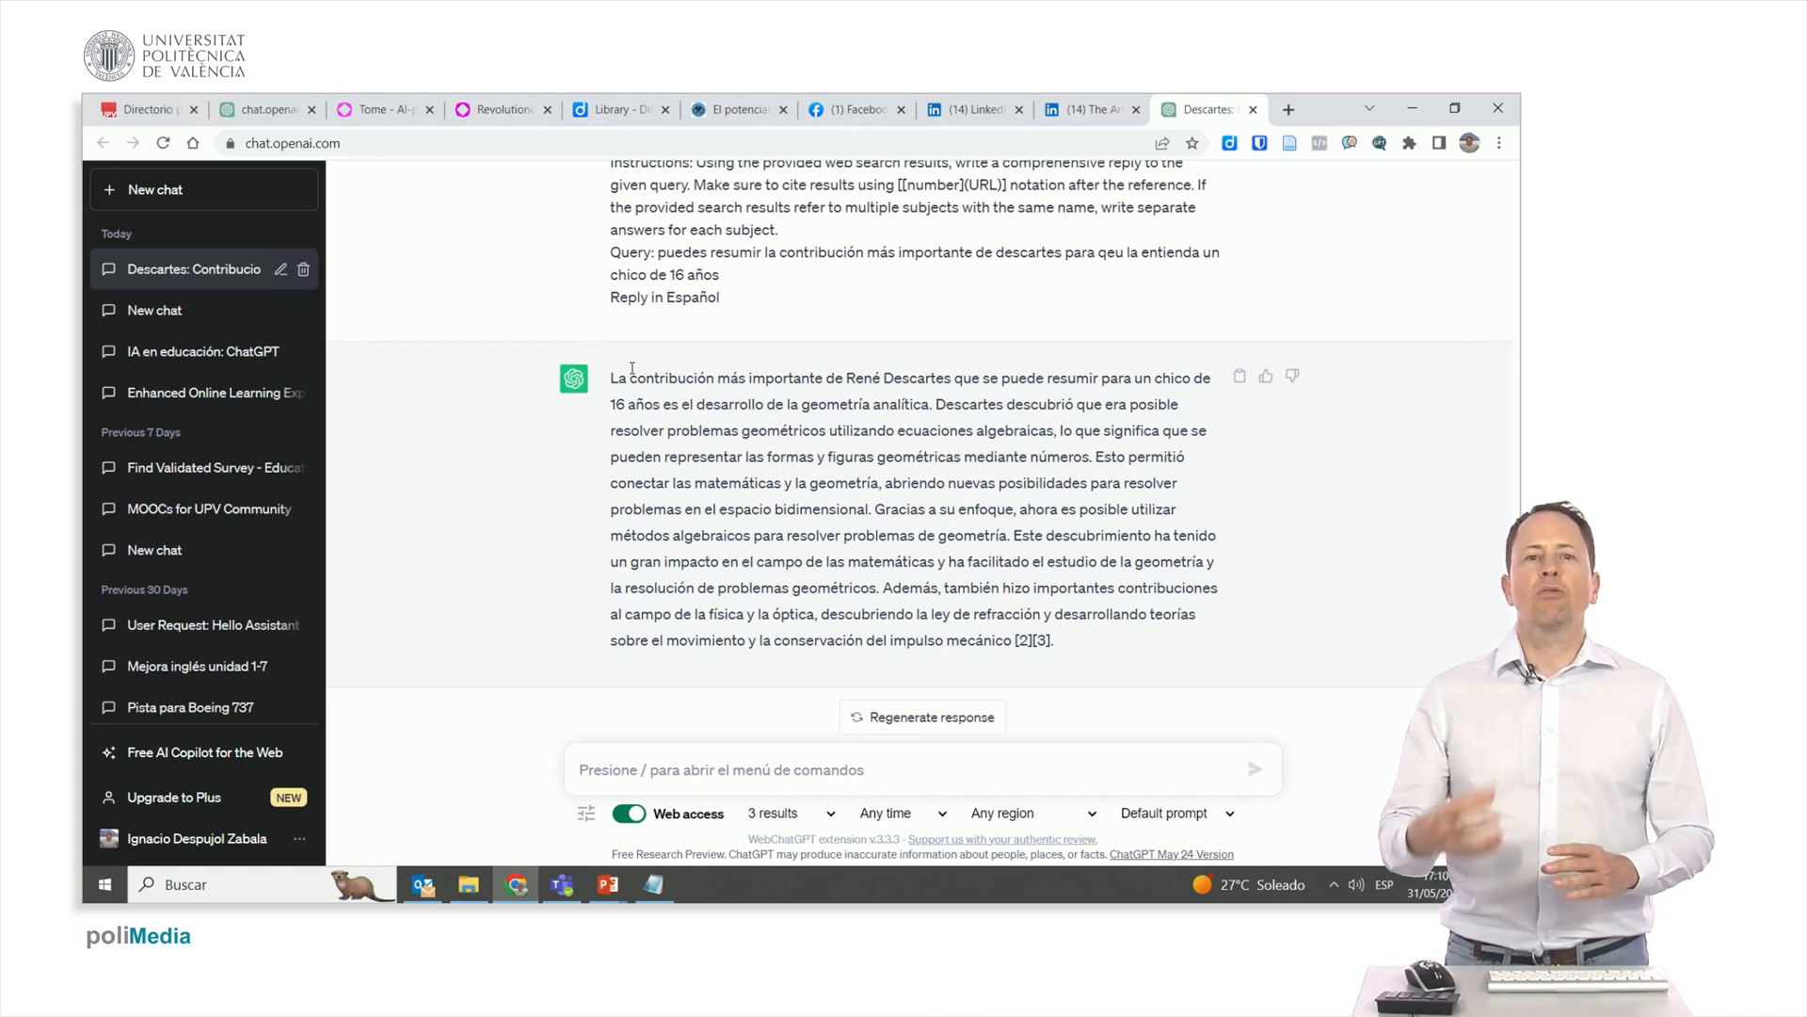
mouse_move(549, 410)
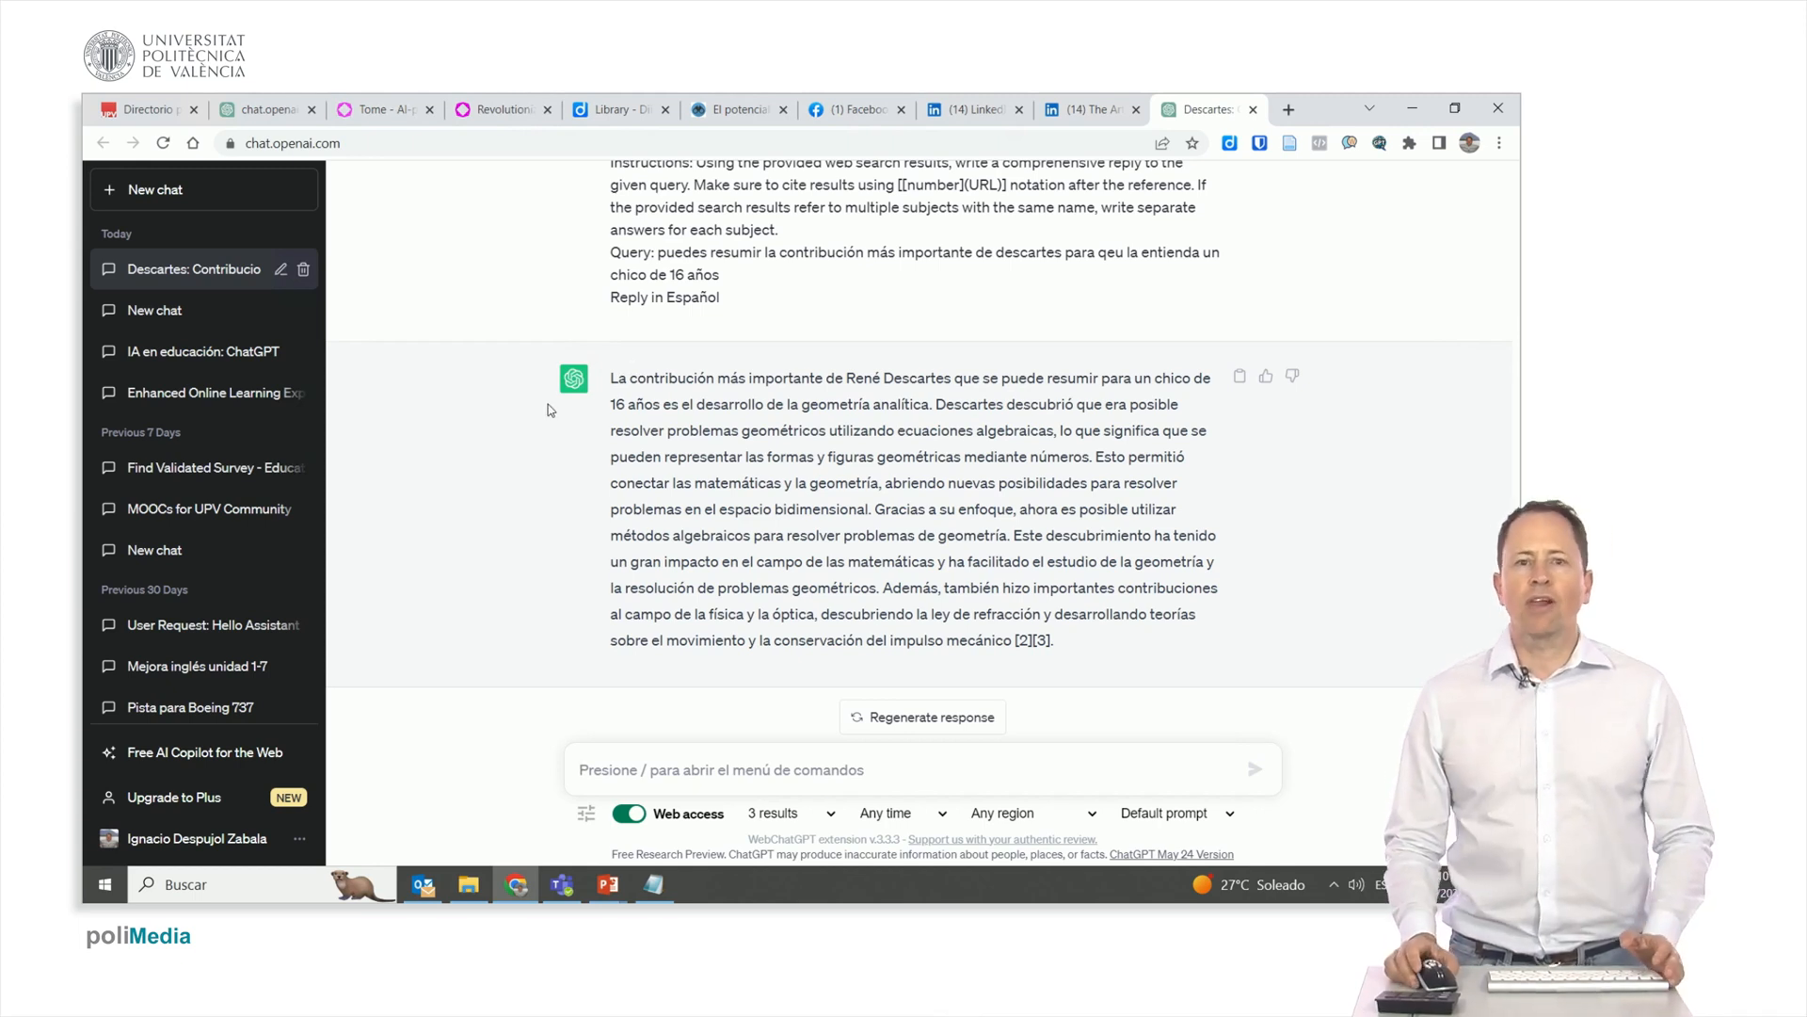